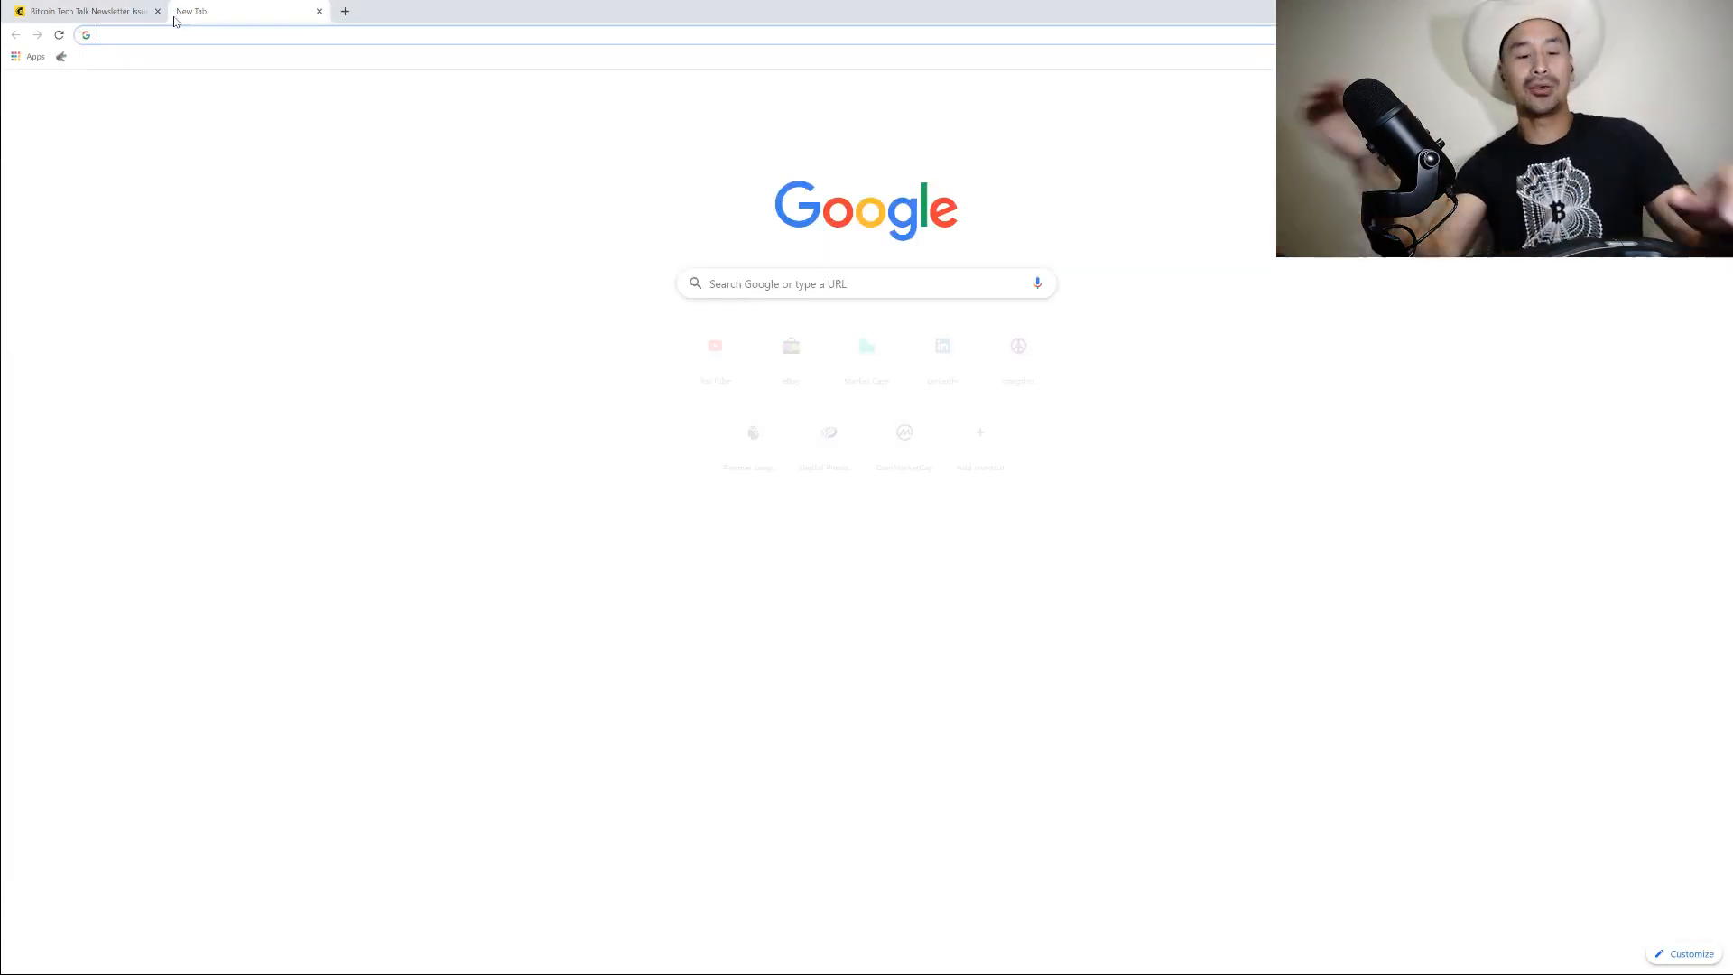
Go to programmingbitcoin.com in a new tab and open the Programming Blockchain seminar page
type("programmingbitcoin.com")
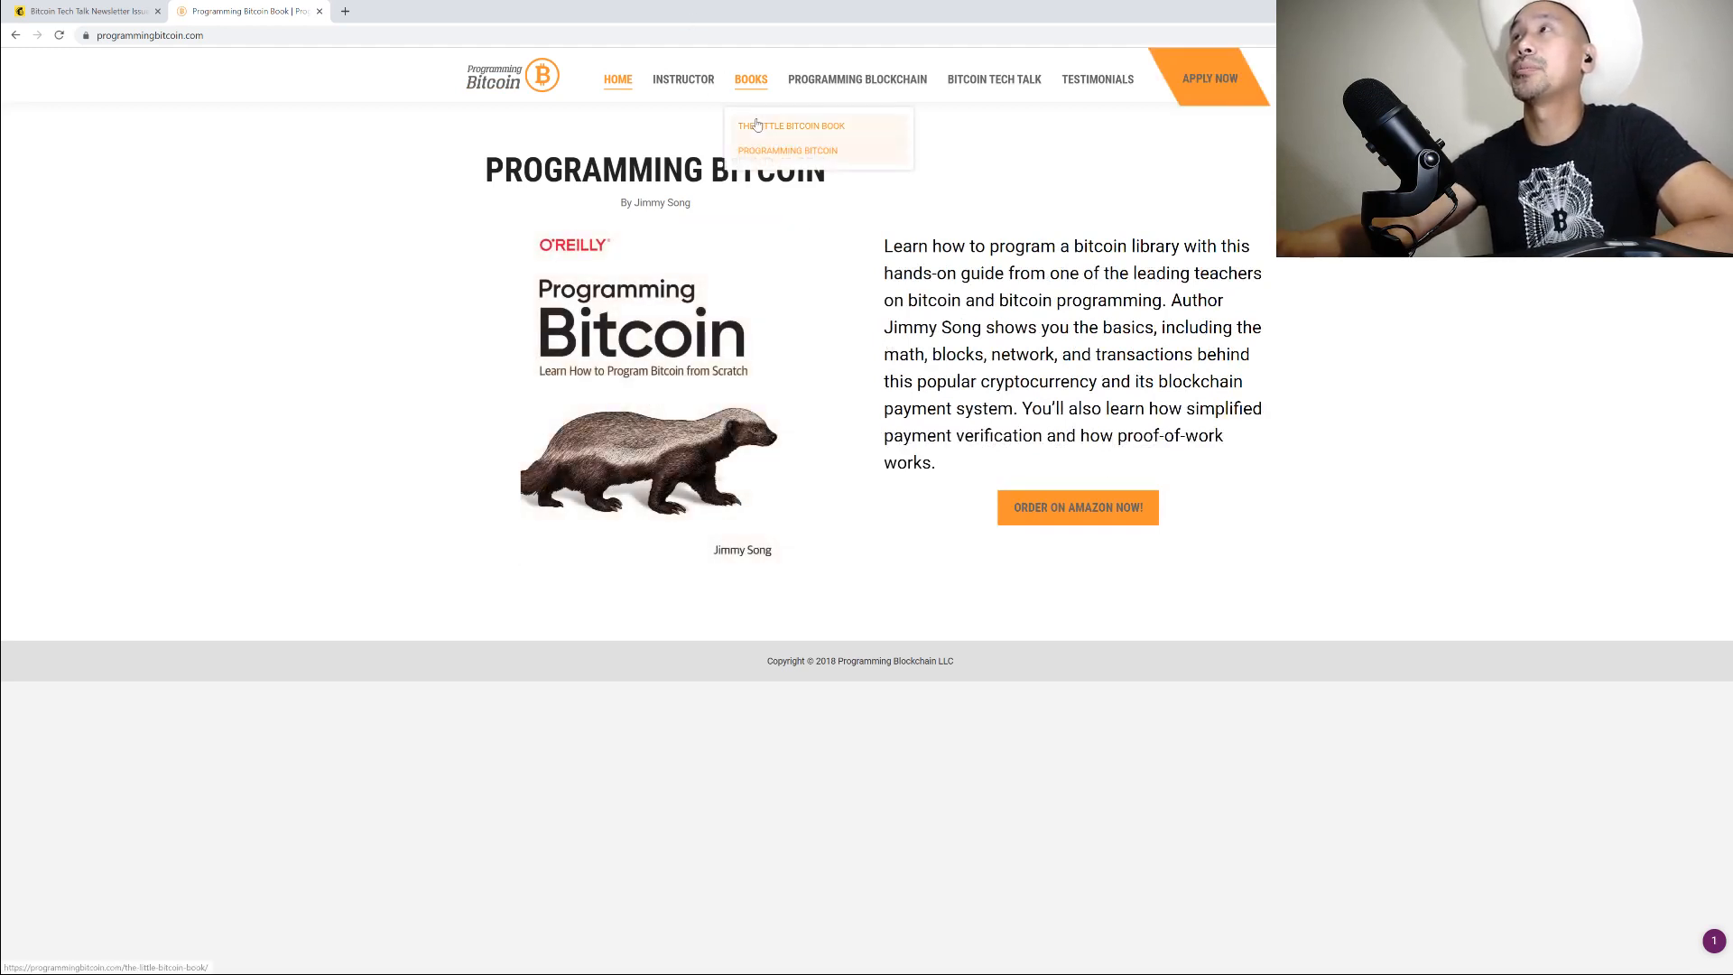
left_click(791, 124)
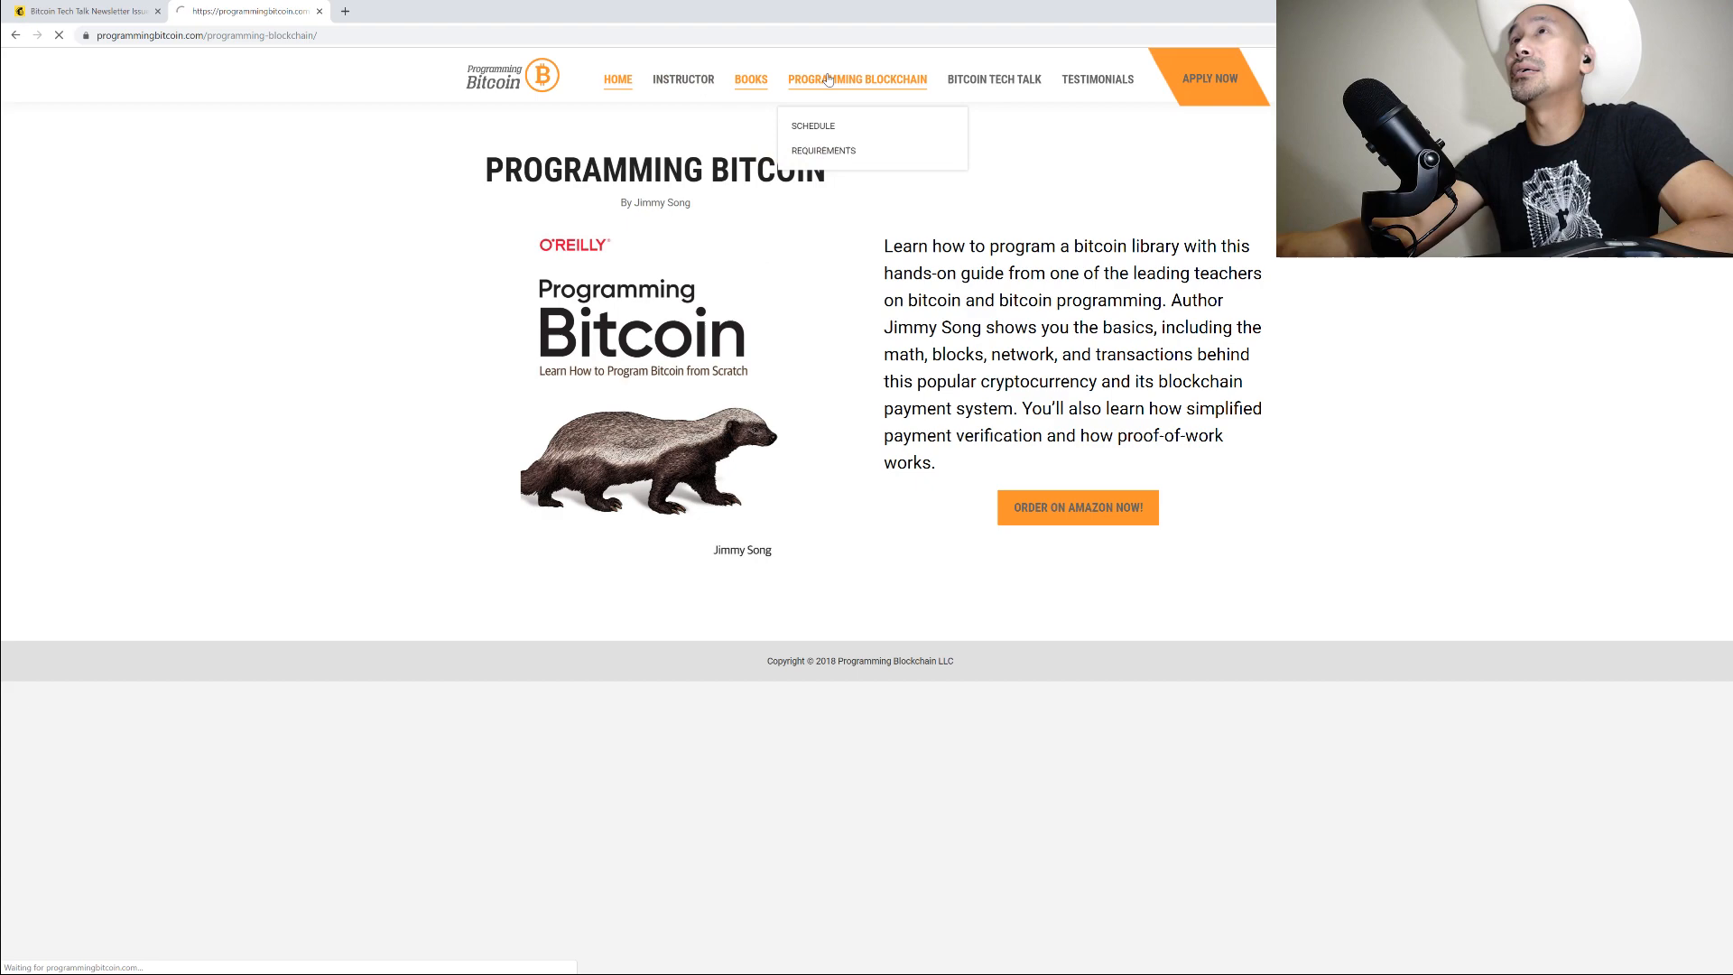
left_click(856, 78)
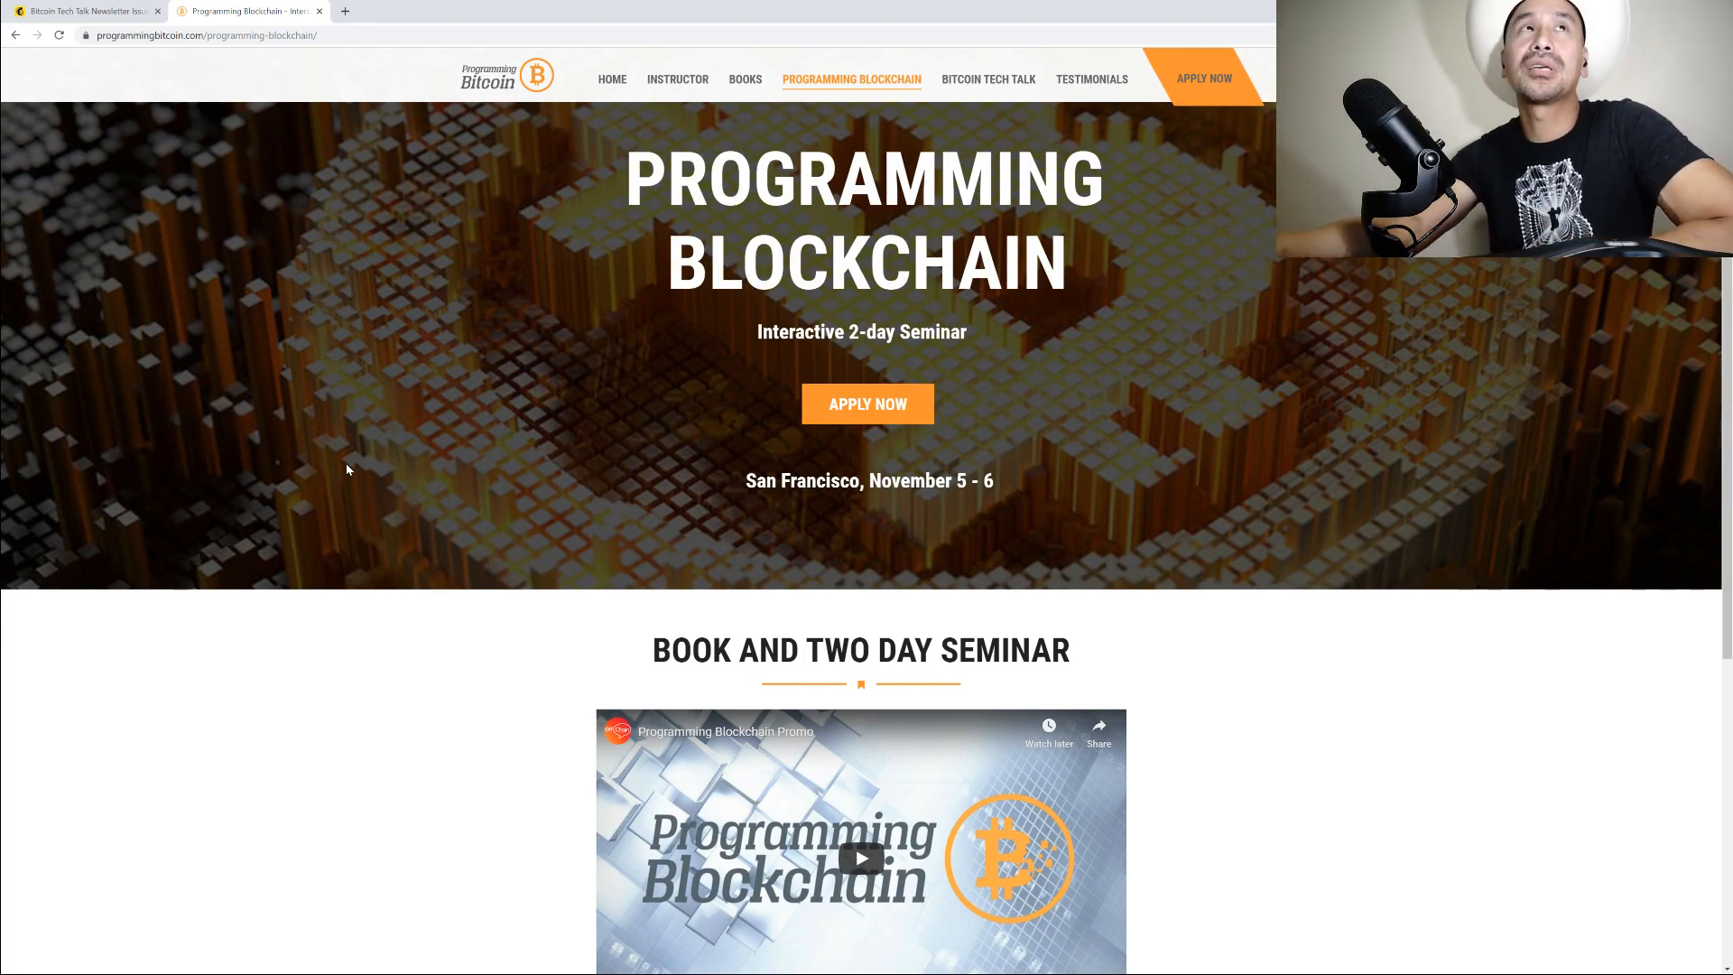
mouse_move(767, 464)
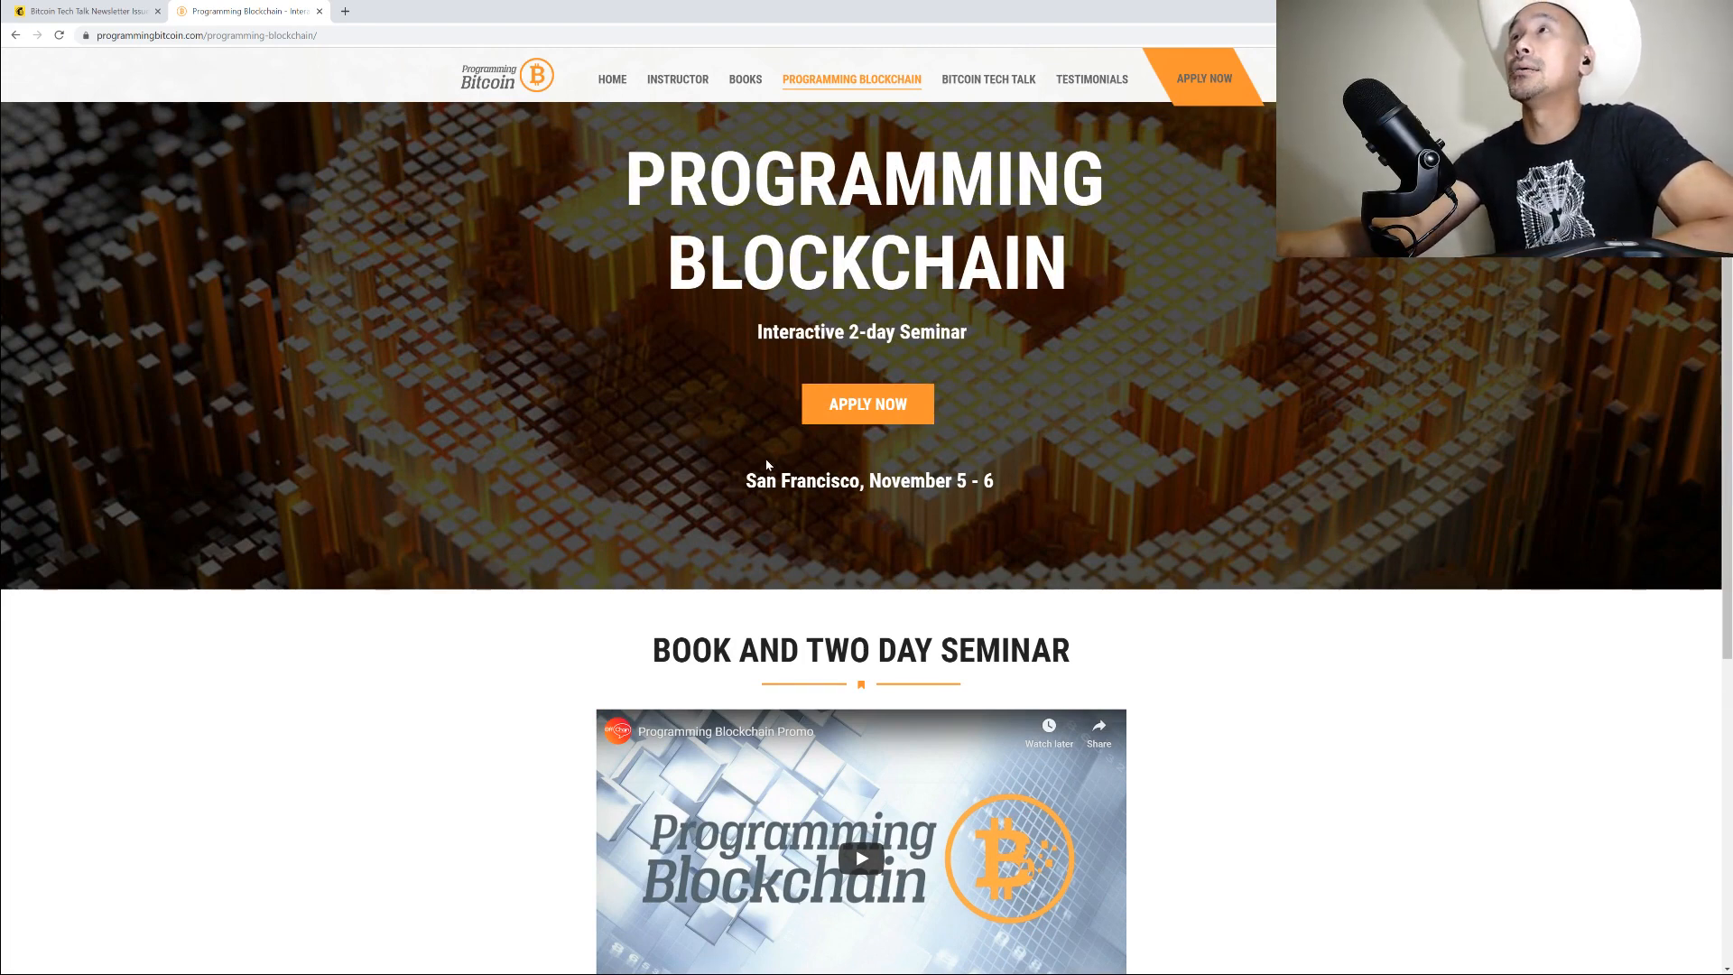
mouse_move(724, 546)
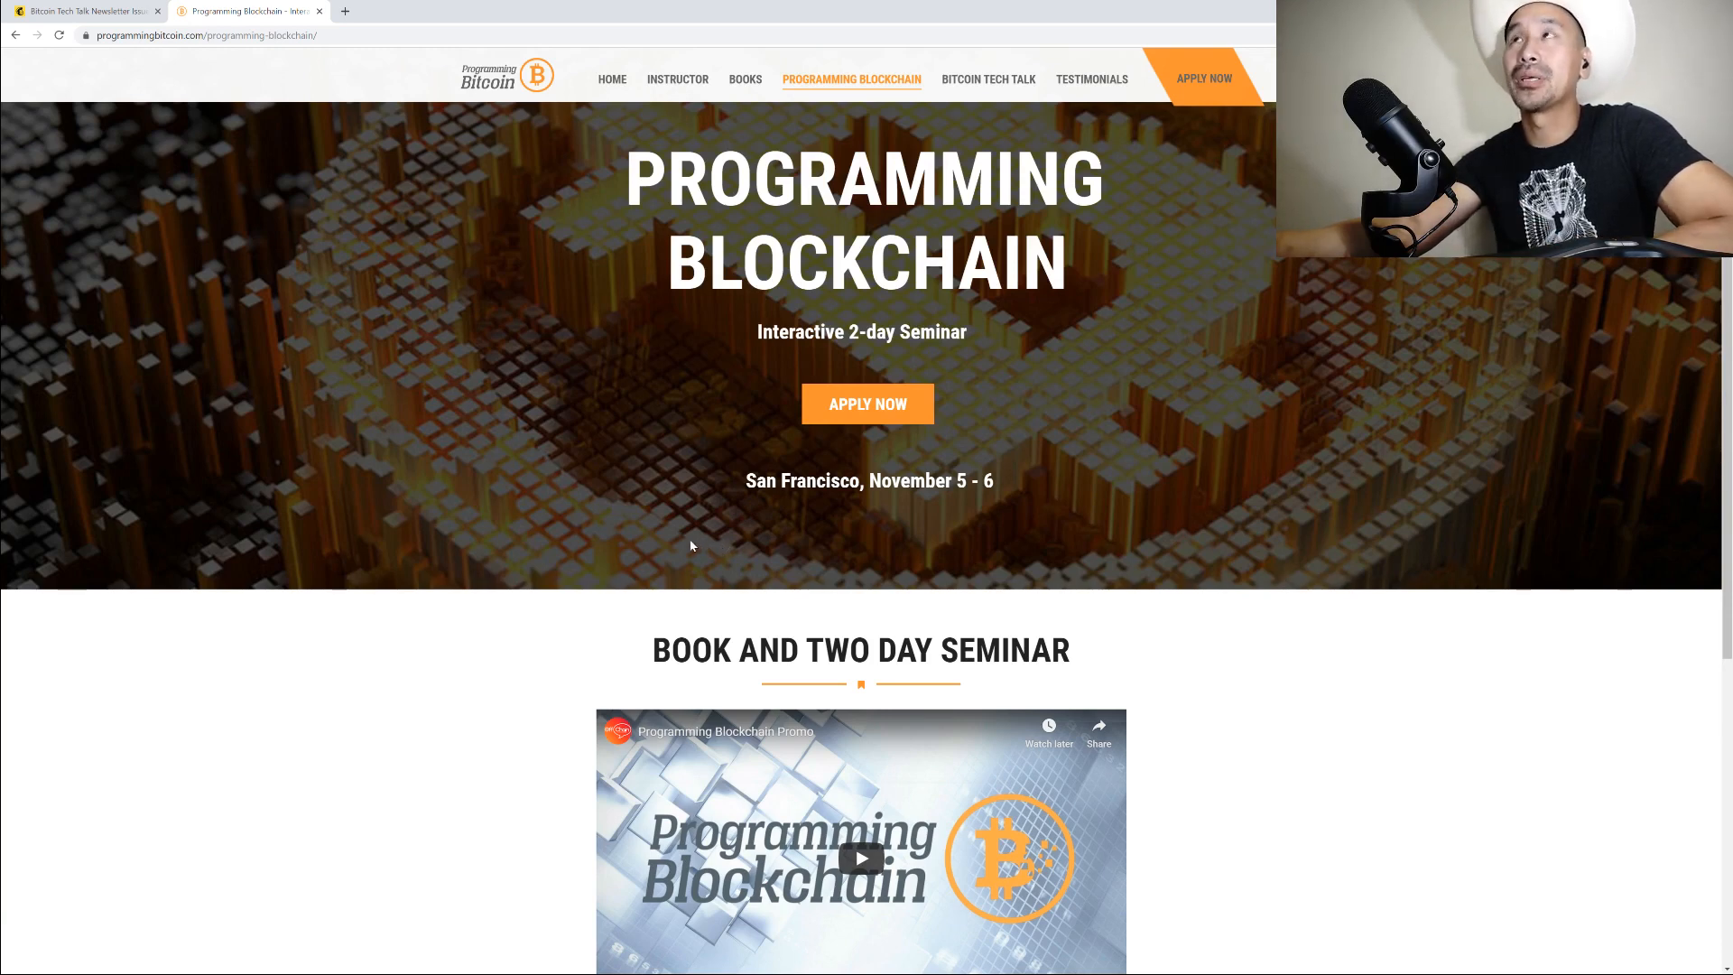
mouse_move(540, 190)
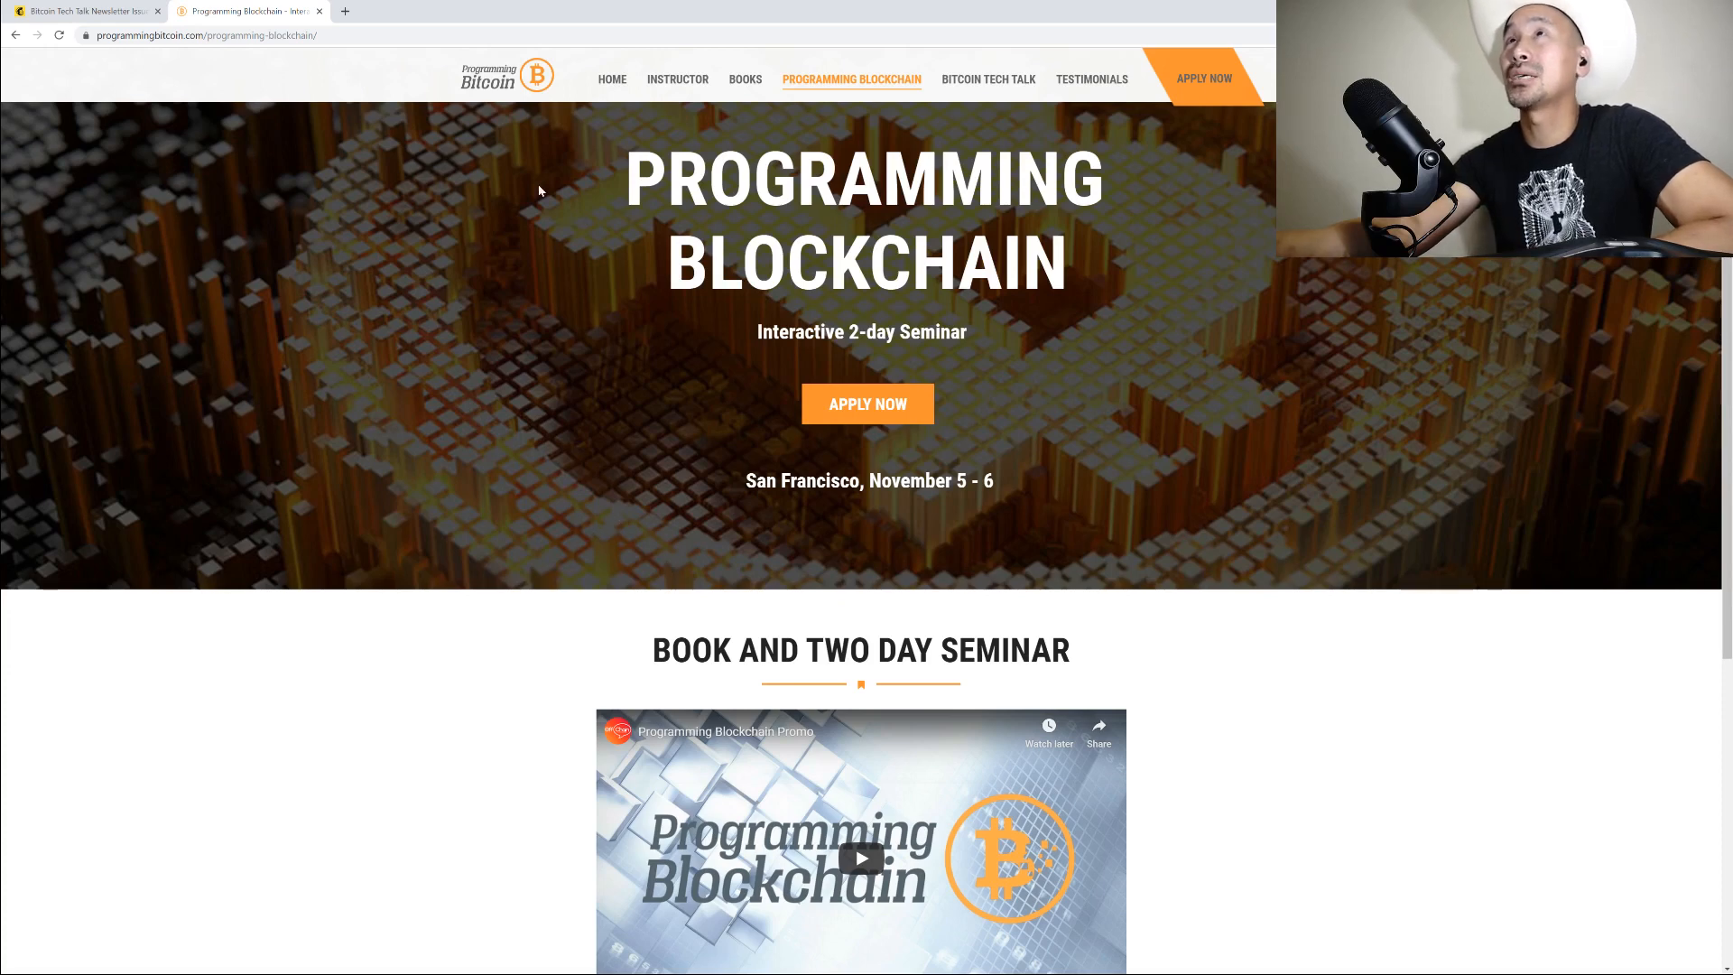
mouse_move(540, 653)
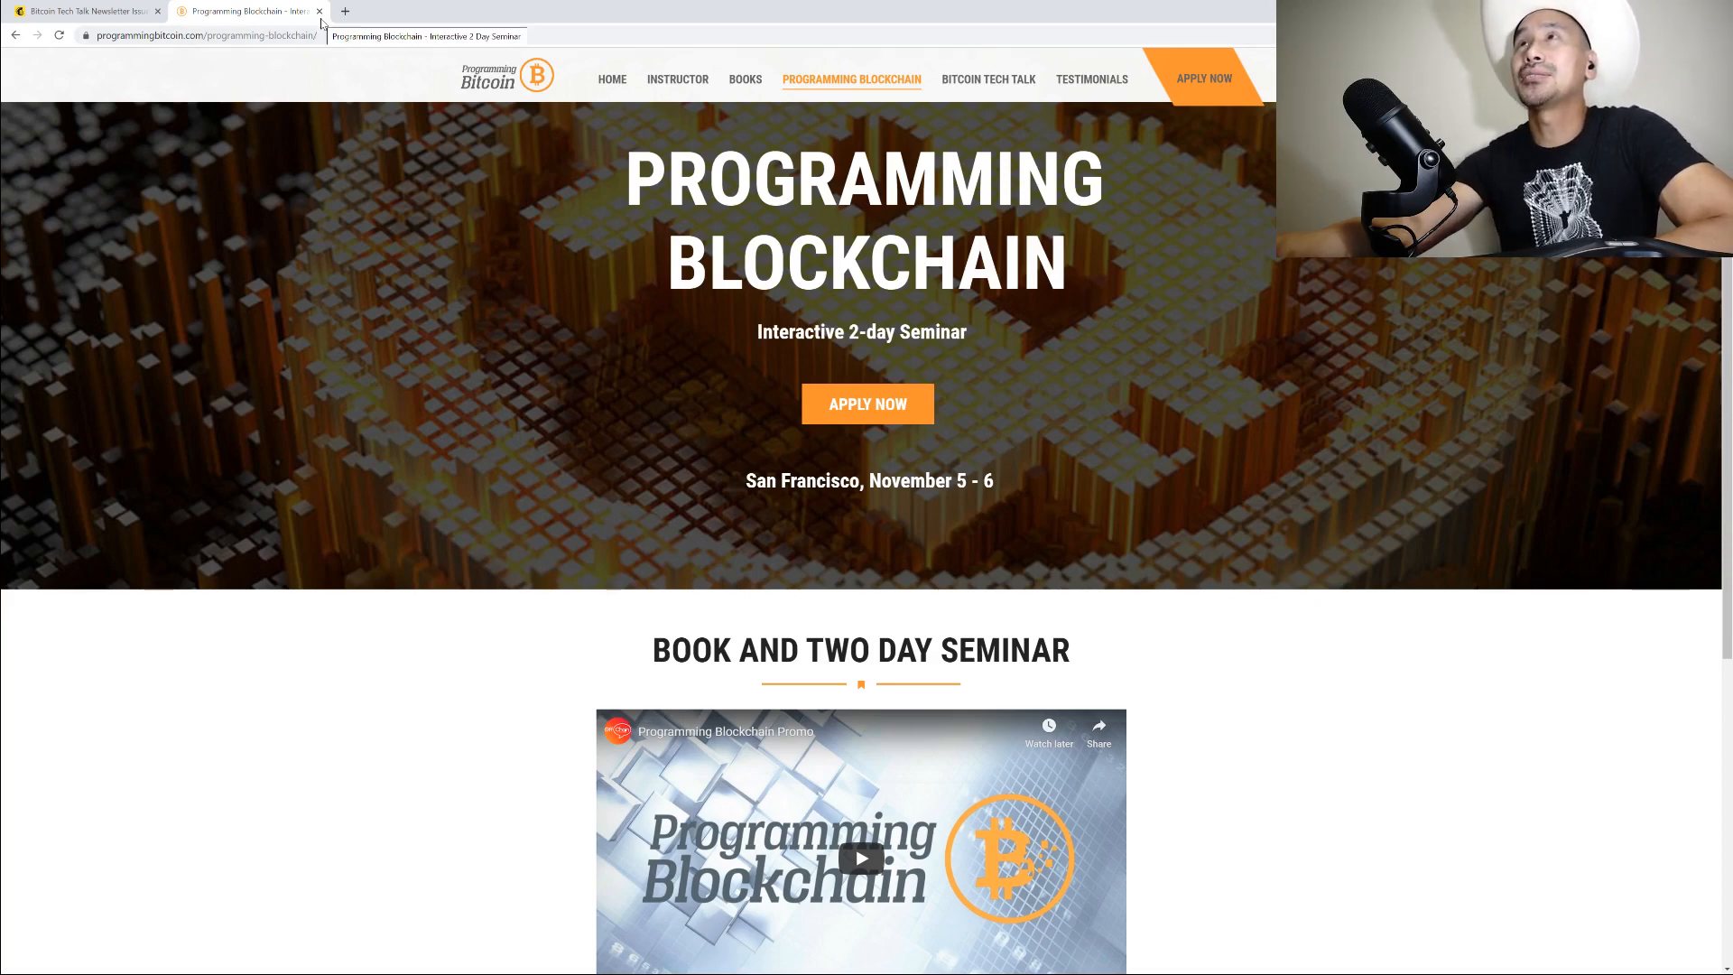
Switch back to the issue #156 tab, close the seminar tab, and scroll to the issue's end
left_click(83, 11)
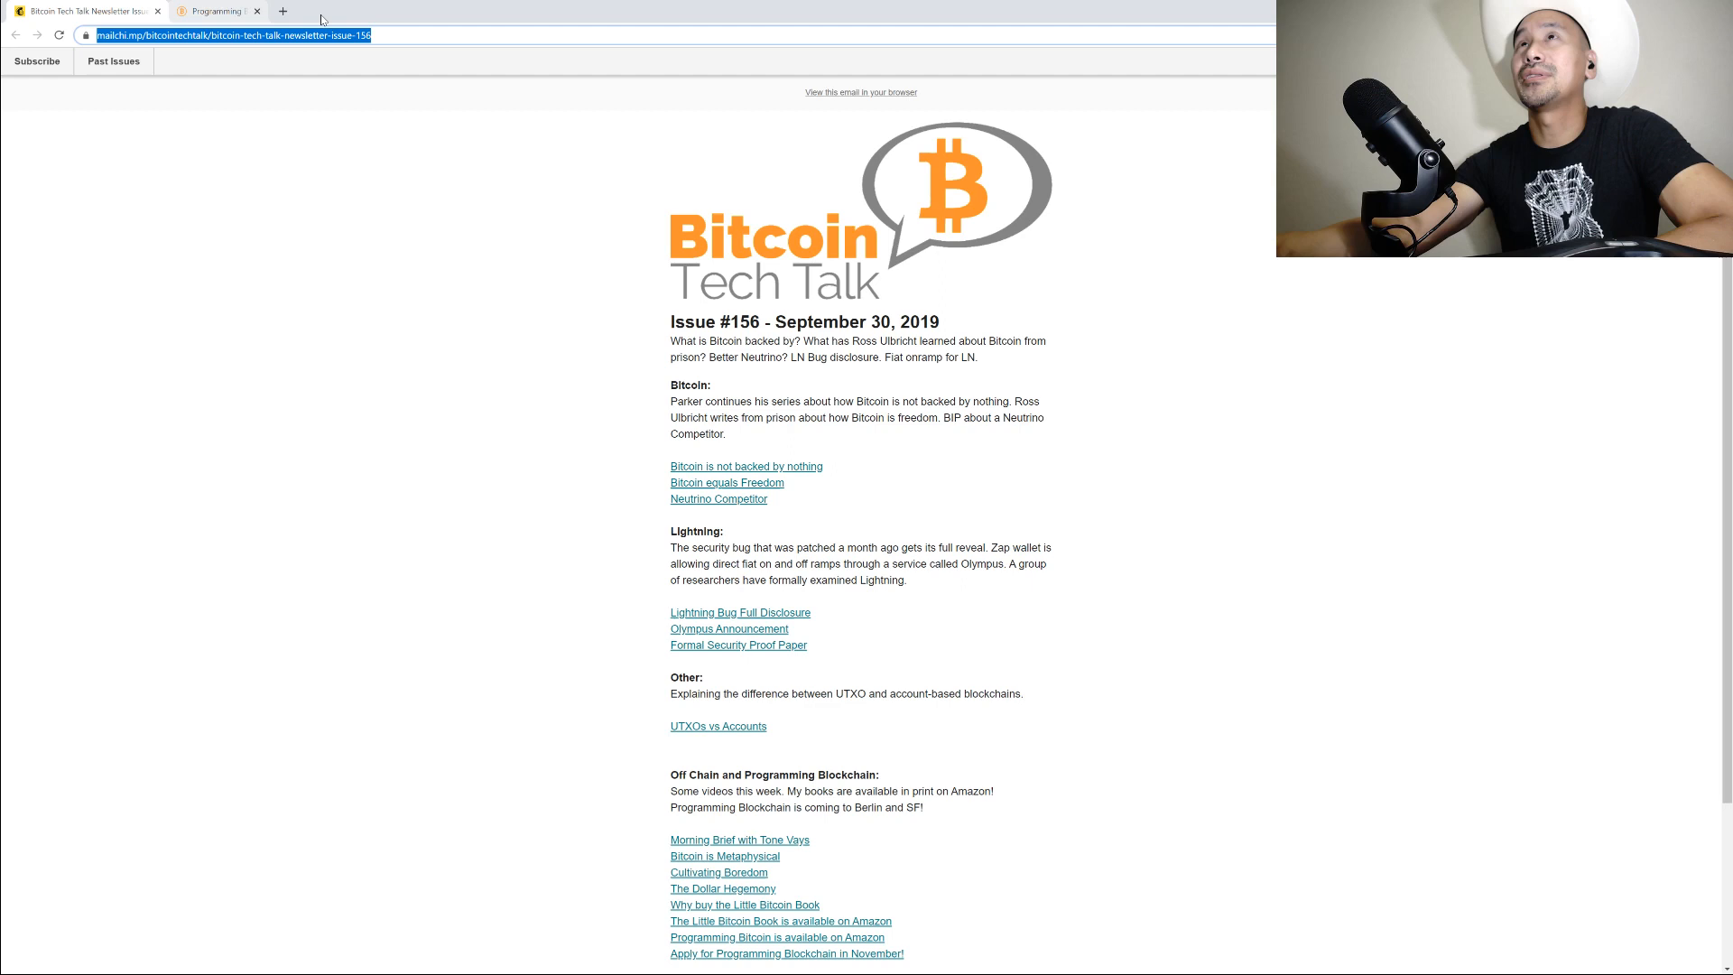
left_click(257, 11)
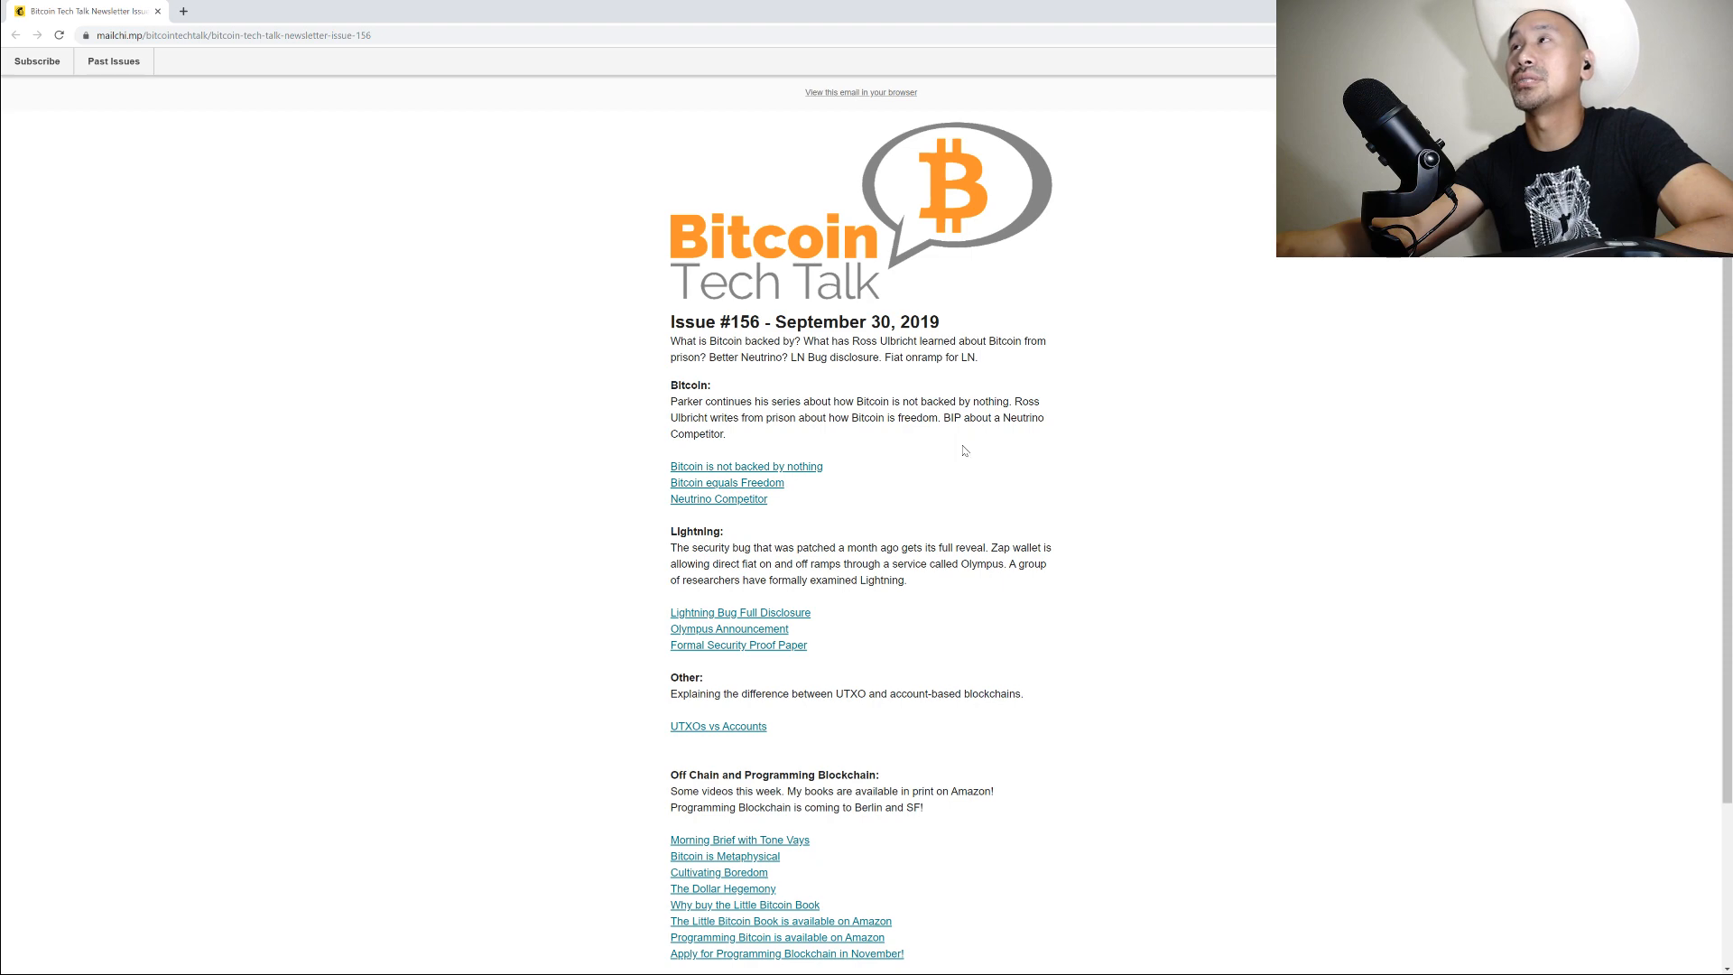
scroll("down", 3)
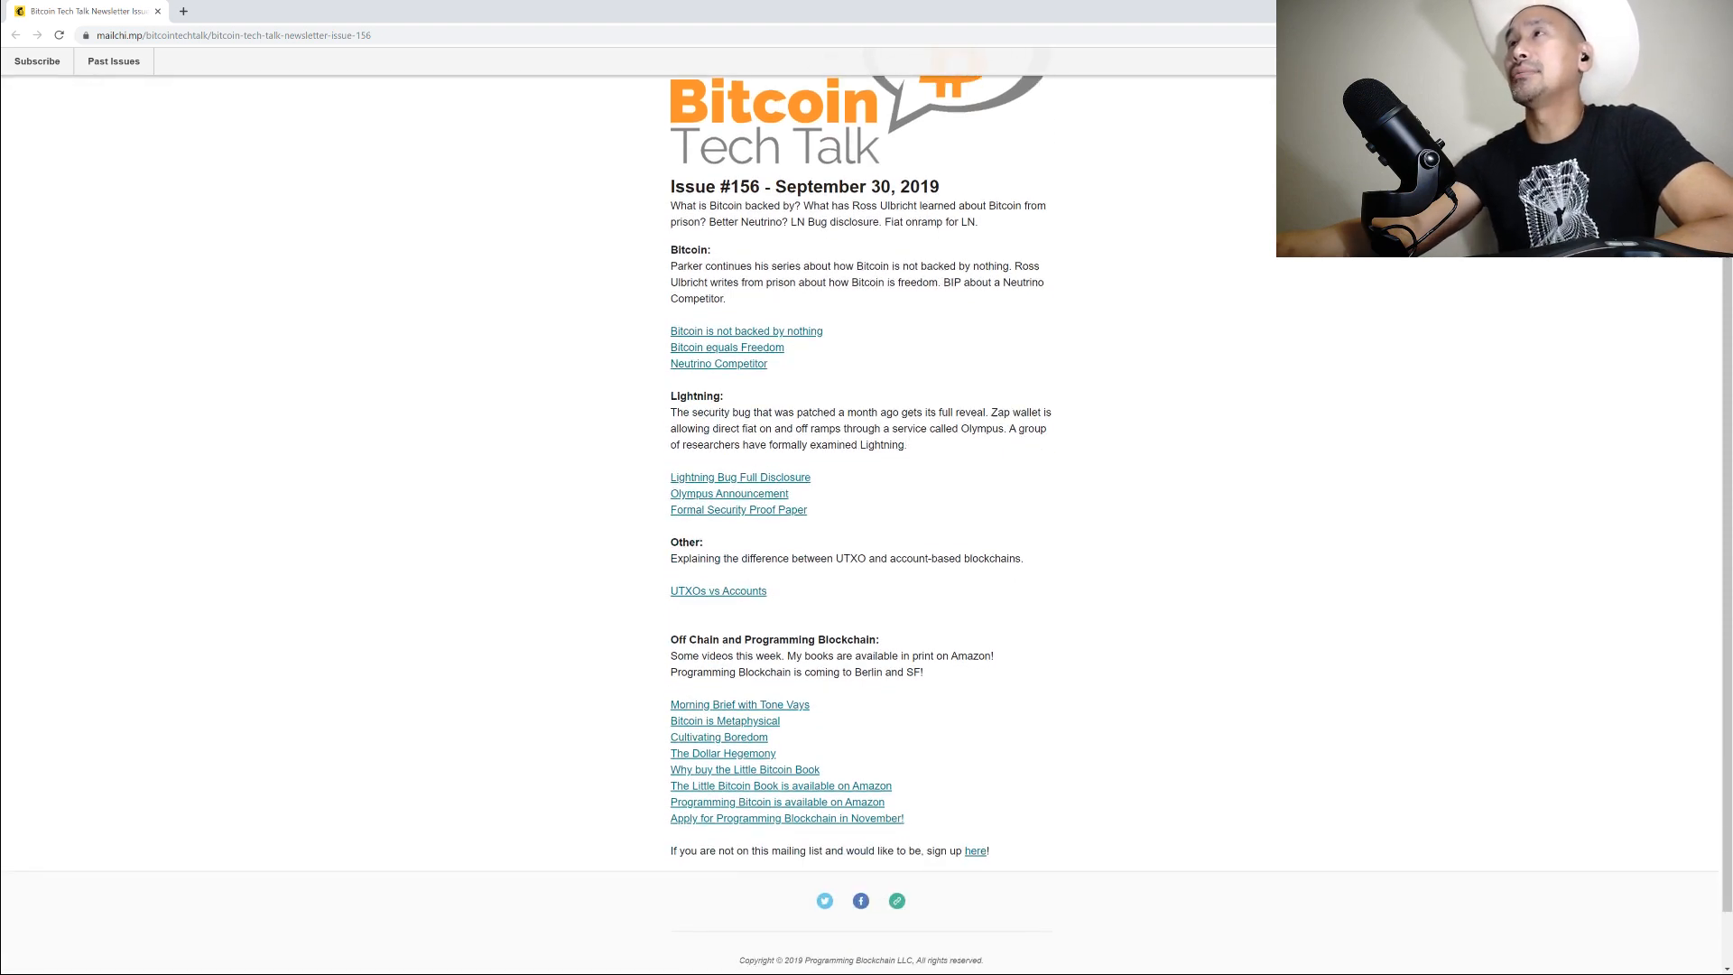
mouse_move(814, 343)
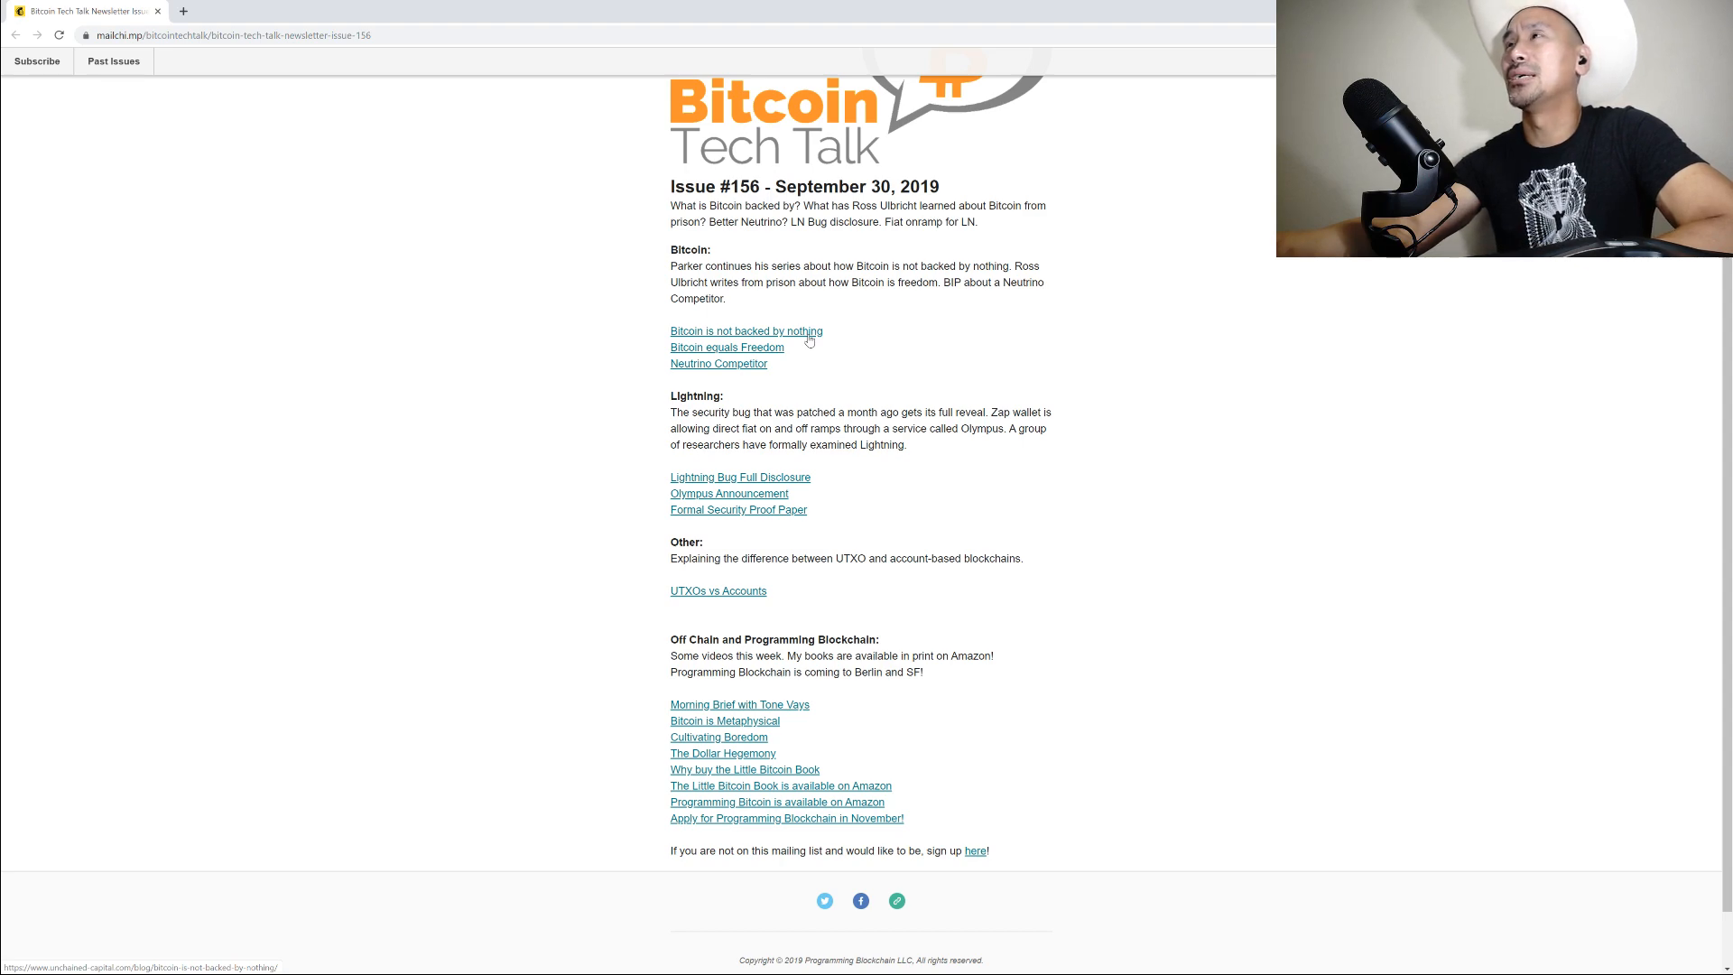
mouse_move(809, 343)
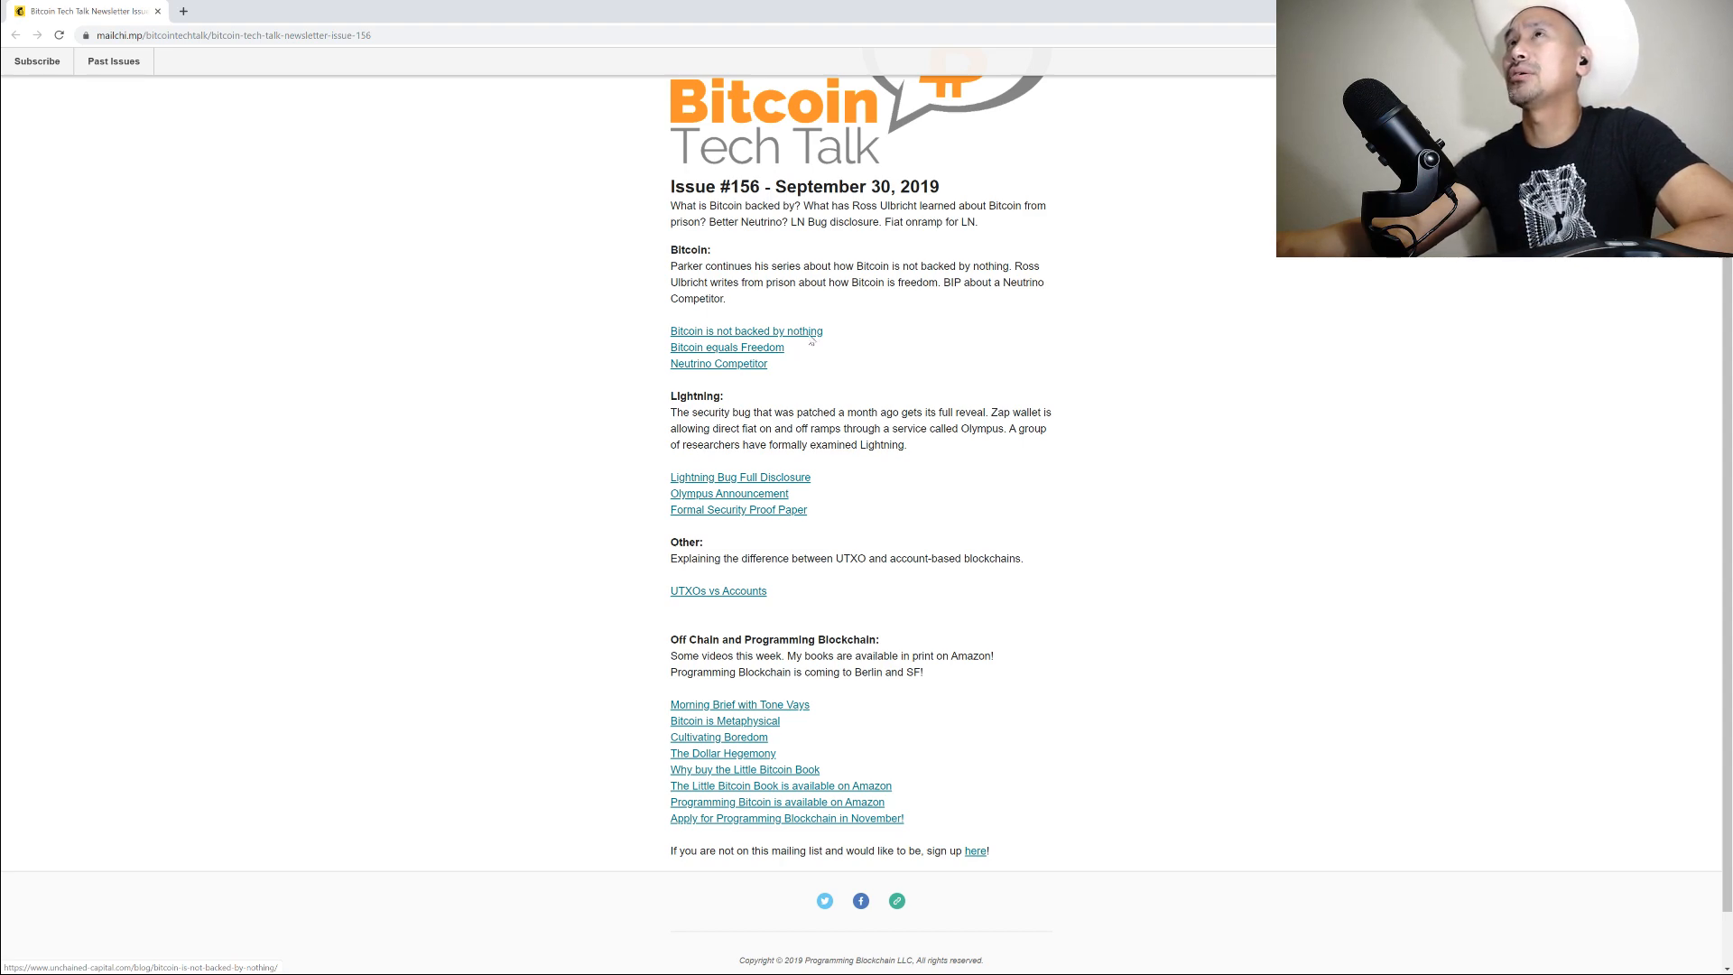
Open the 'Bitcoin is not backed by nothing' Unchained Capital article and read its first half
left_click(745, 330)
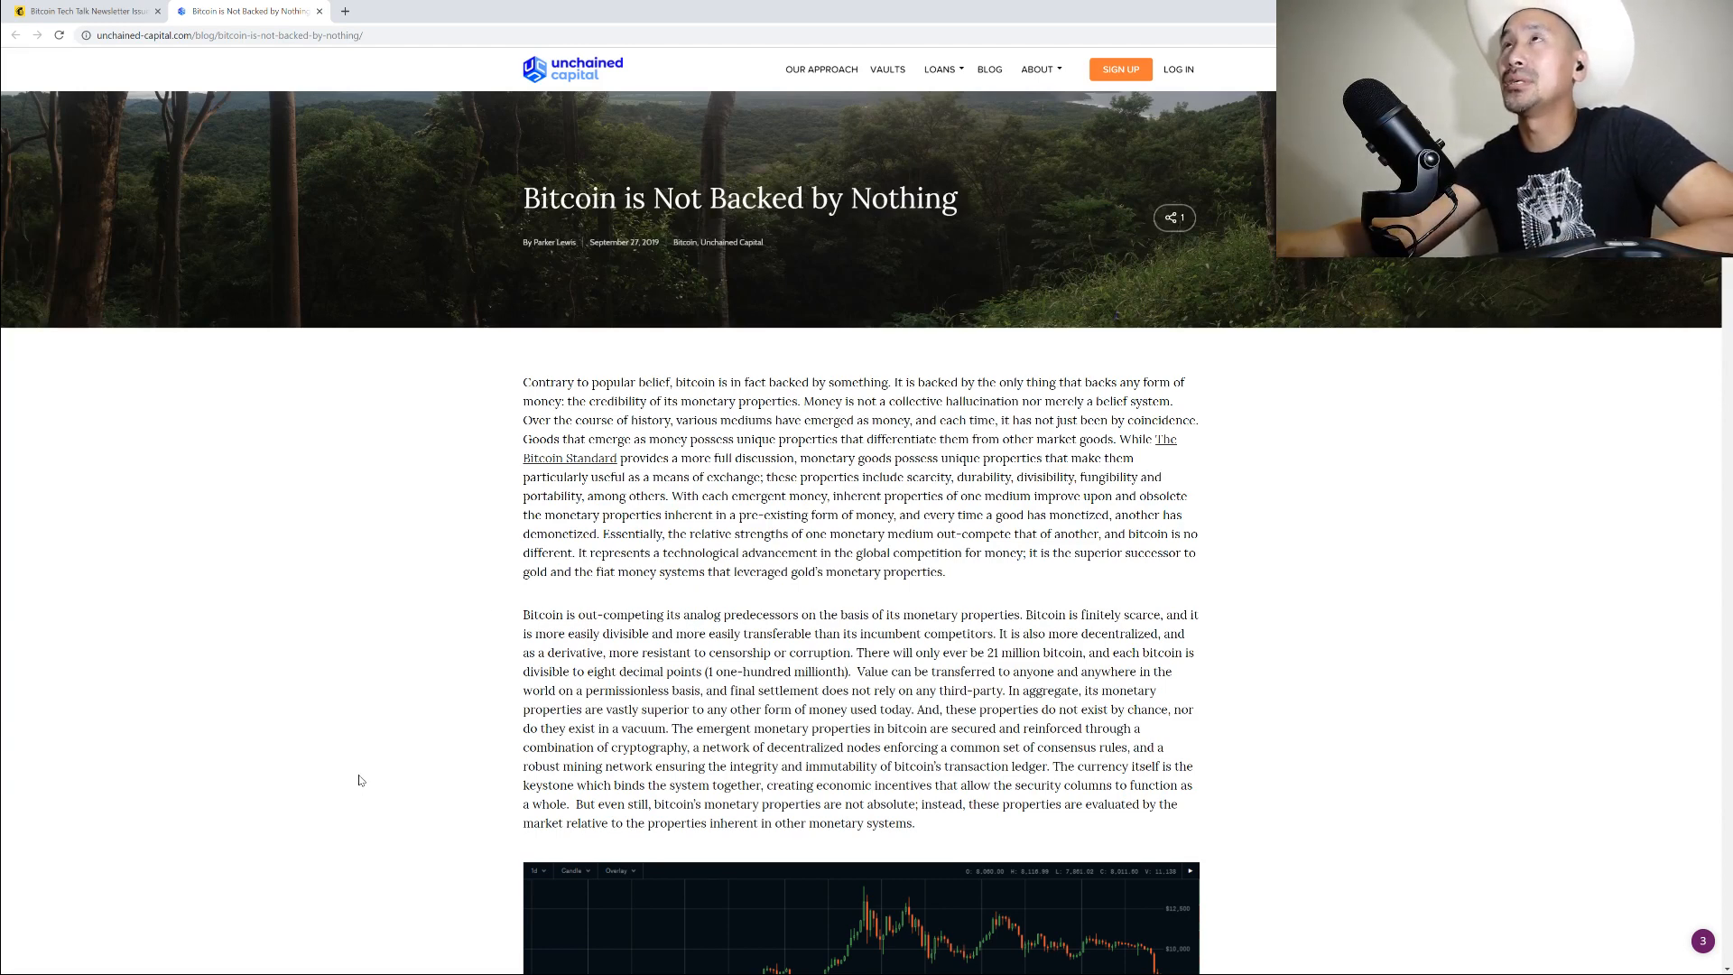
mouse_move(365, 770)
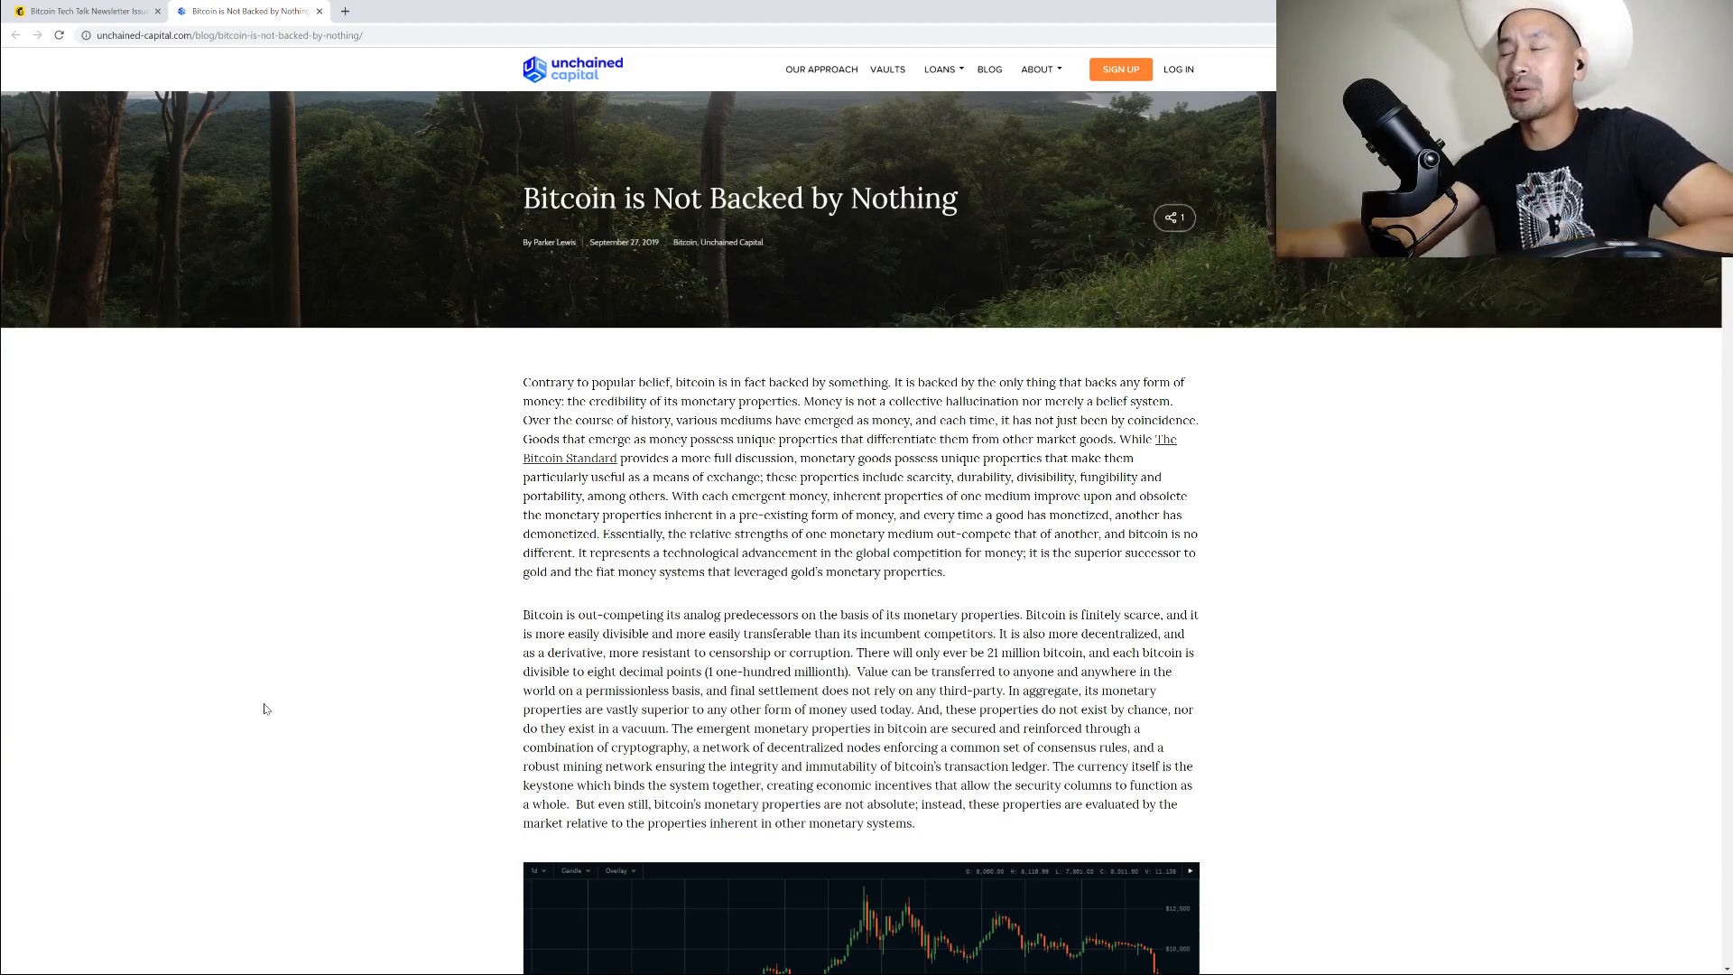
scroll("down", 3)
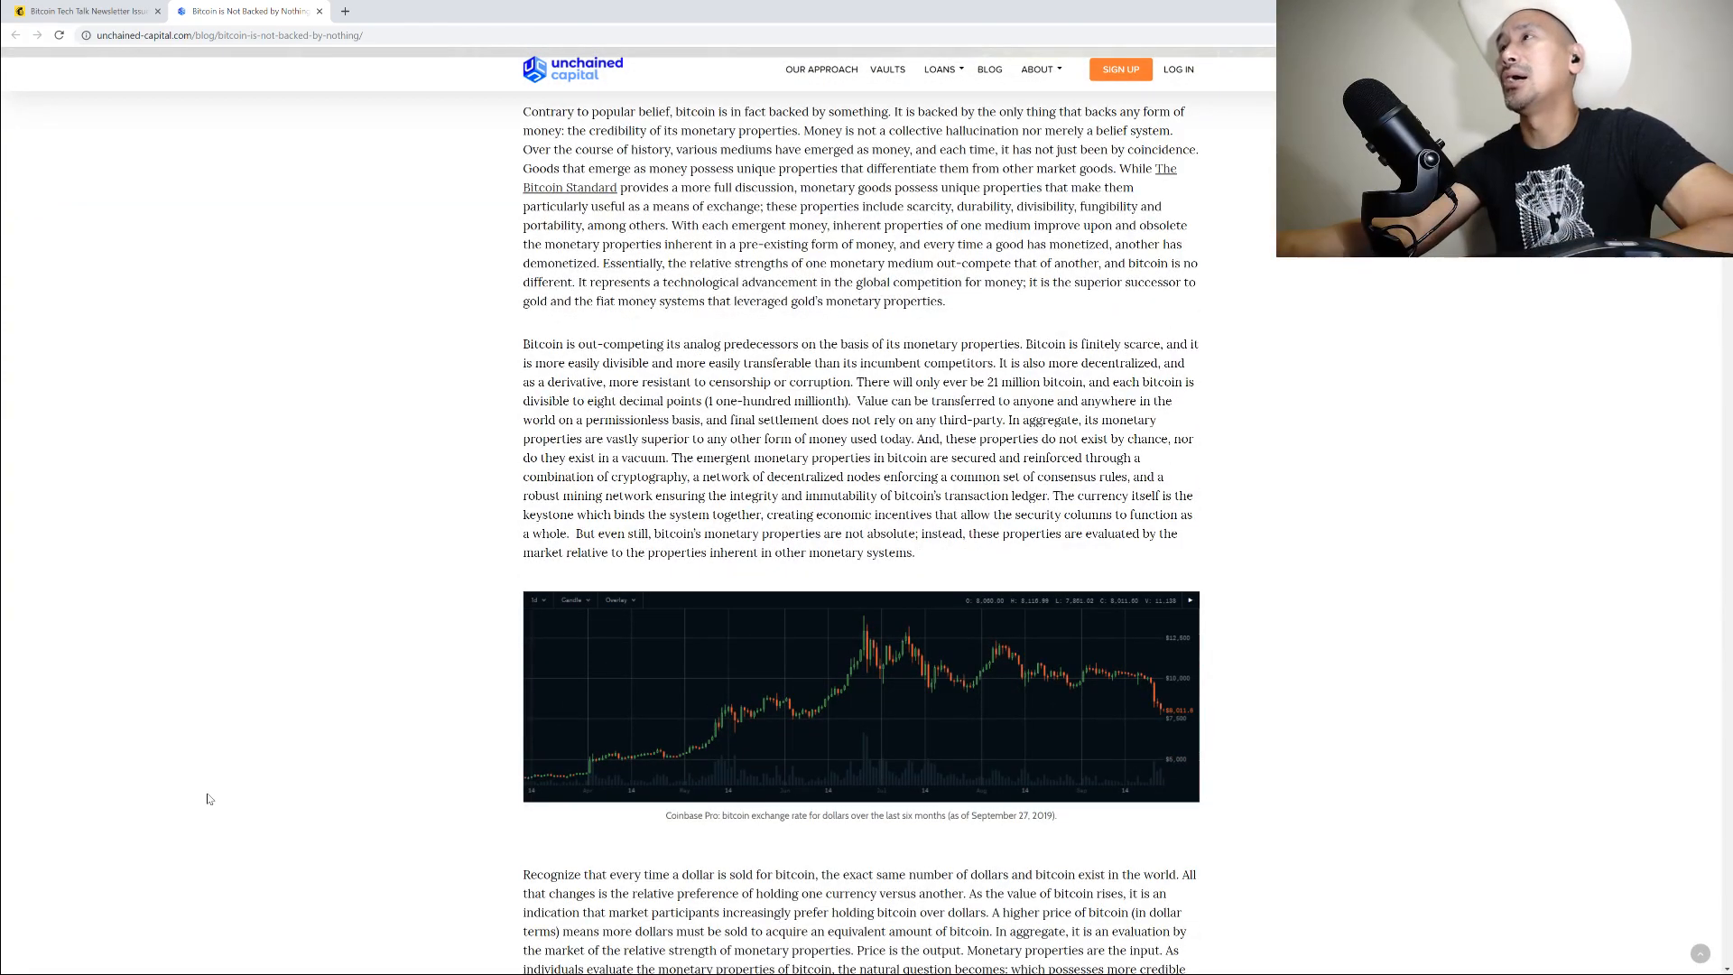
mouse_move(71, 675)
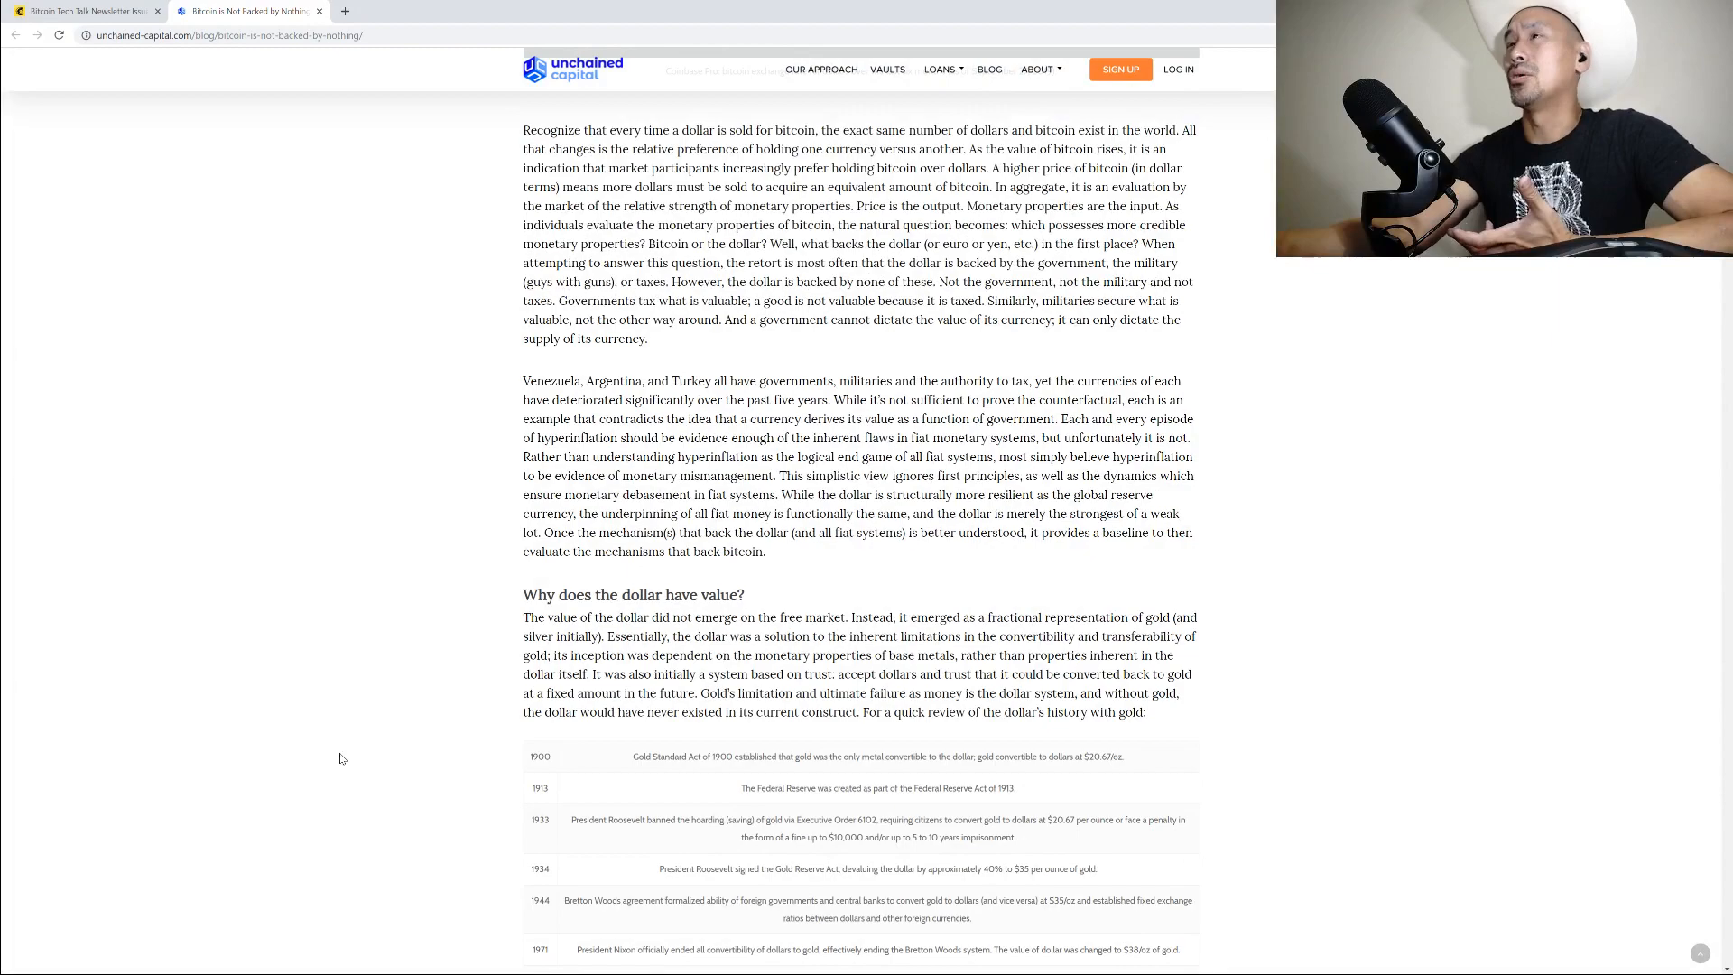
scroll("down", 3)
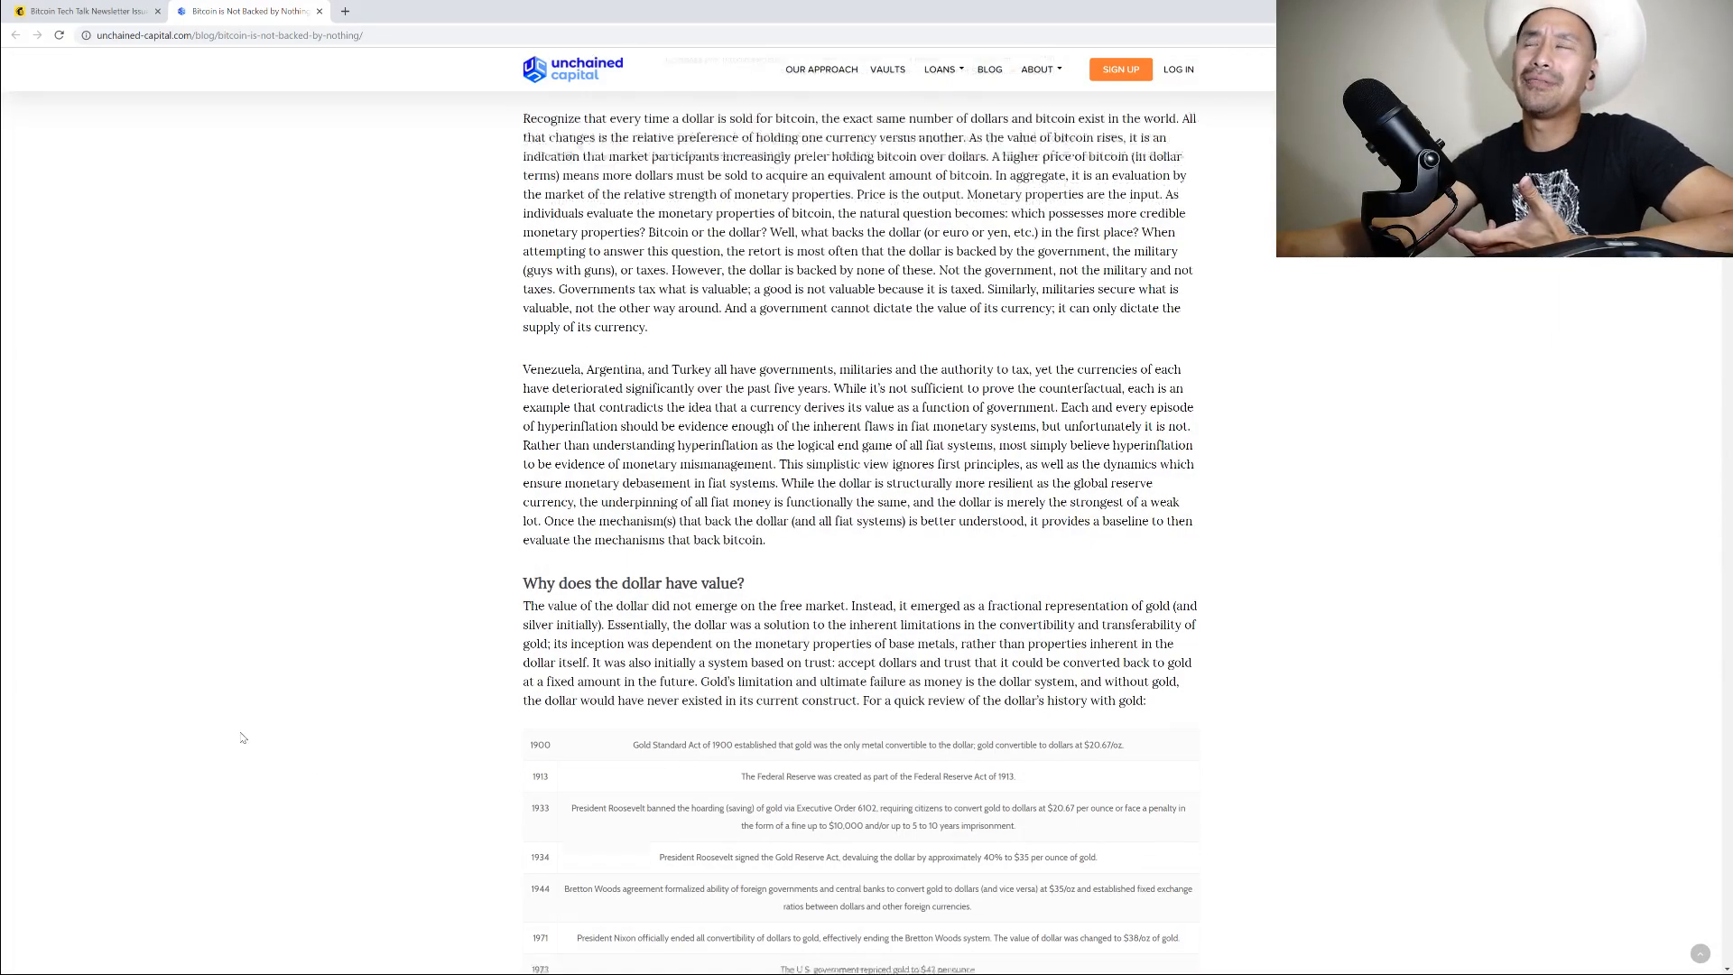
scroll("down", 3)
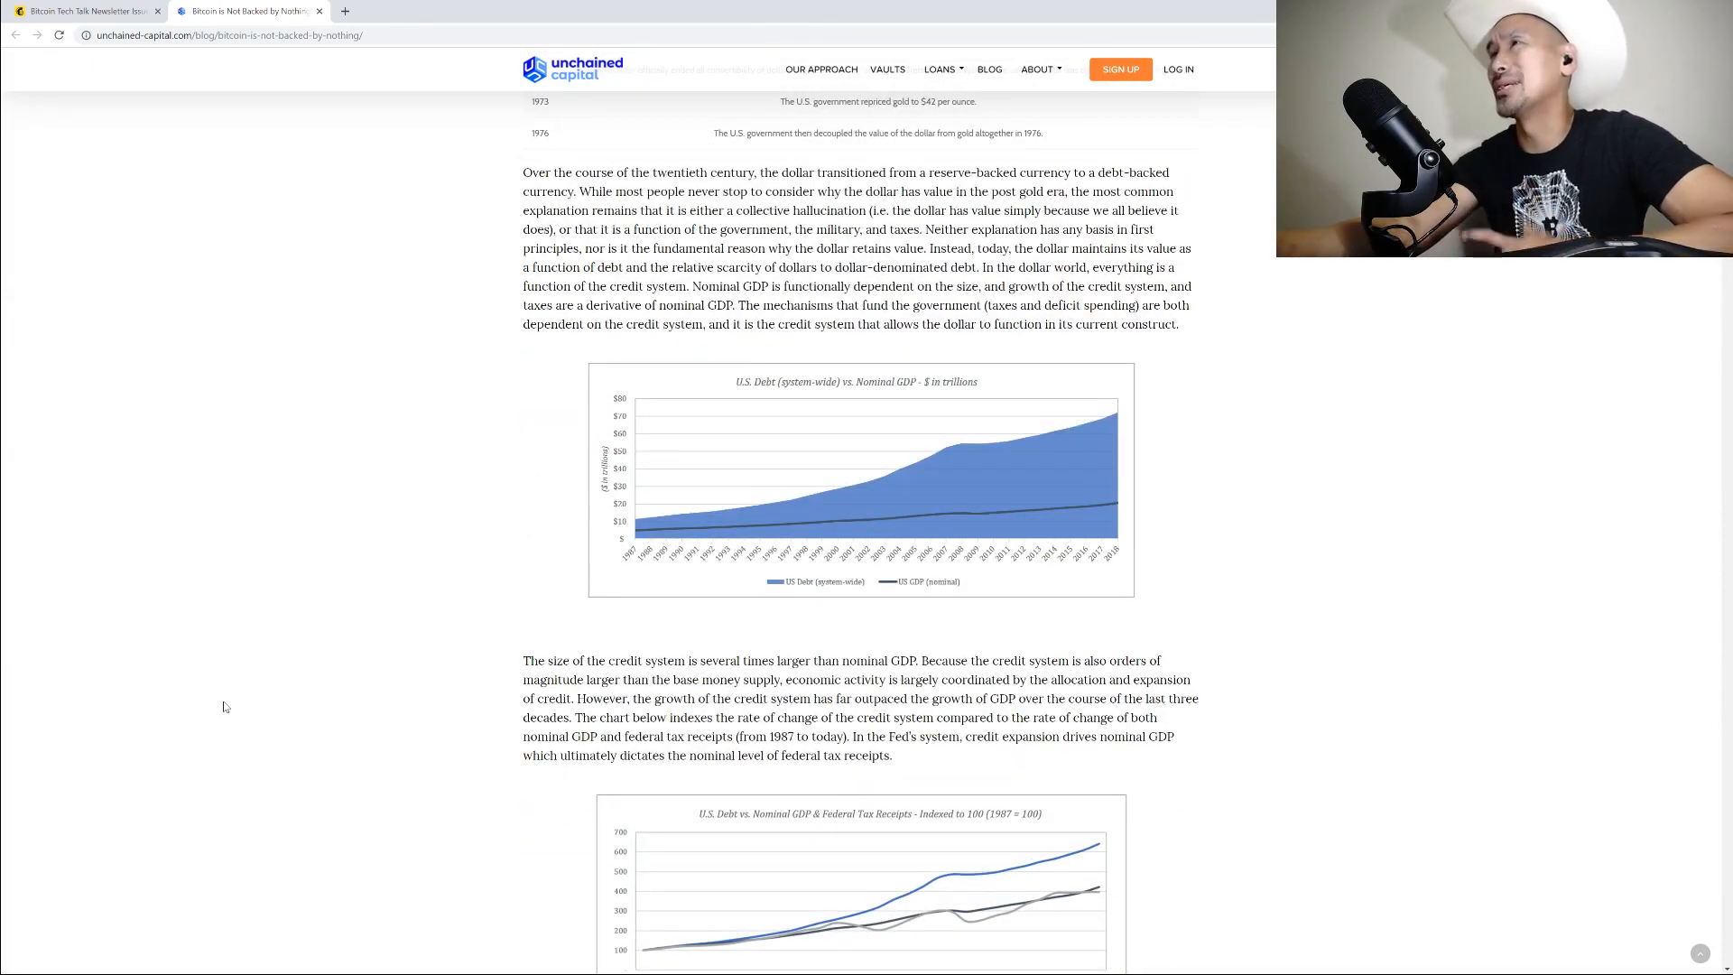
scroll("down", 3)
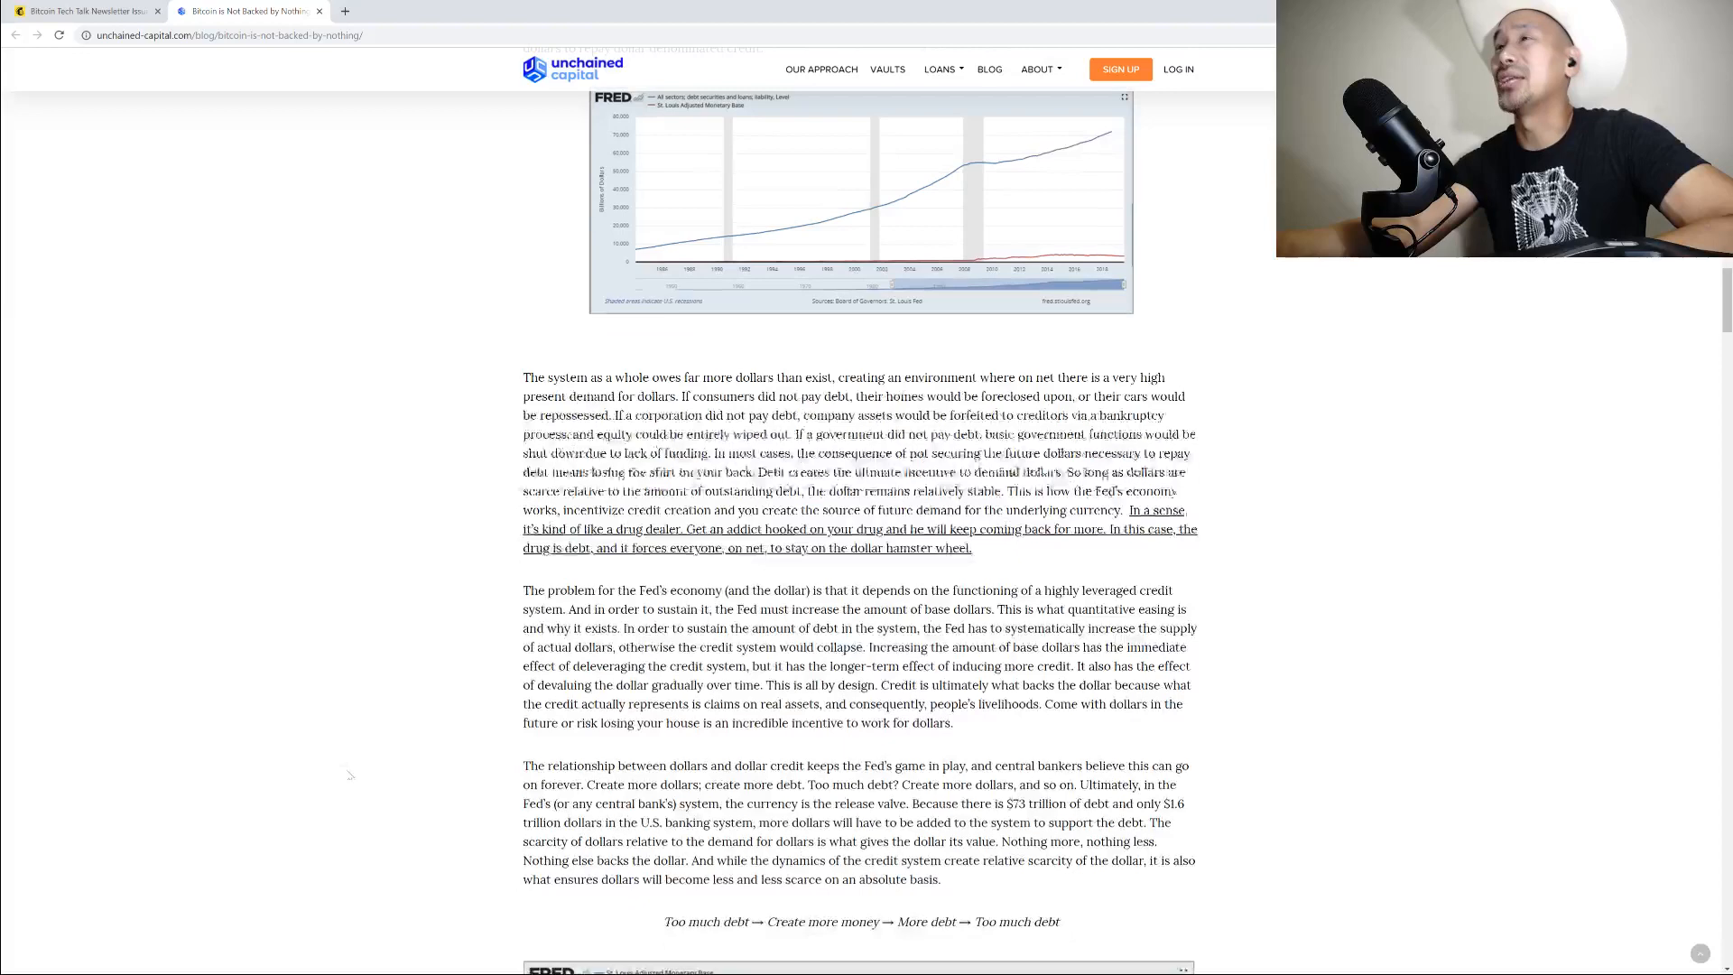
scroll("down", 3)
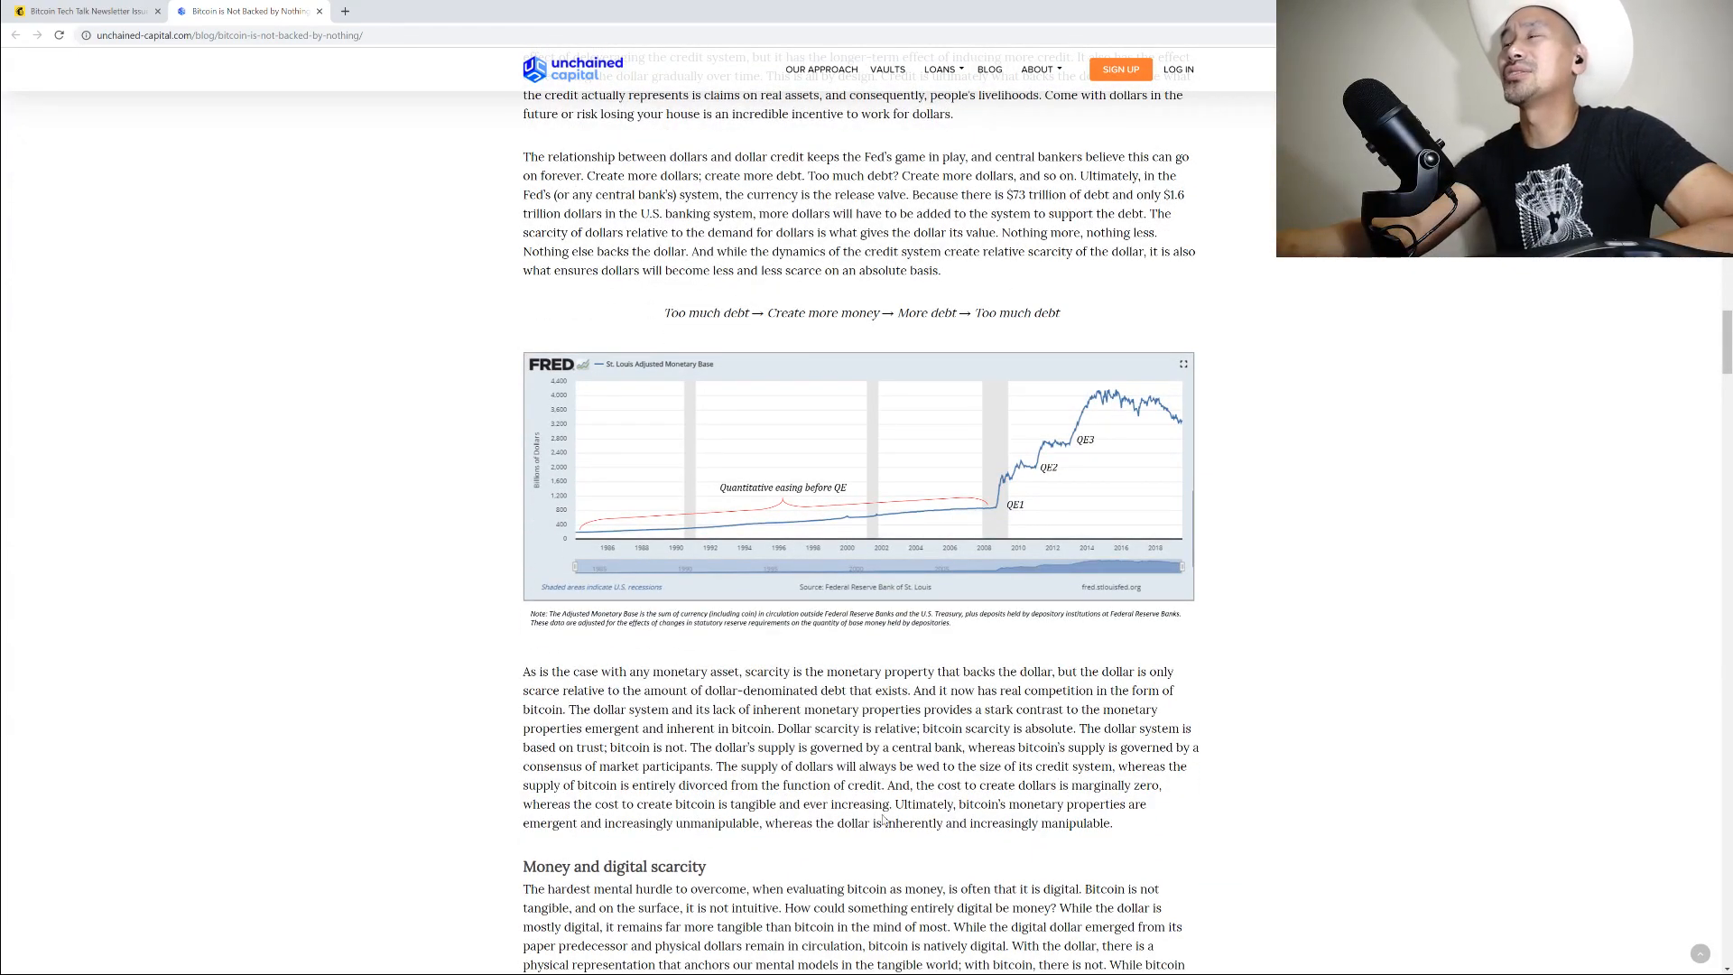
scroll("down", 3)
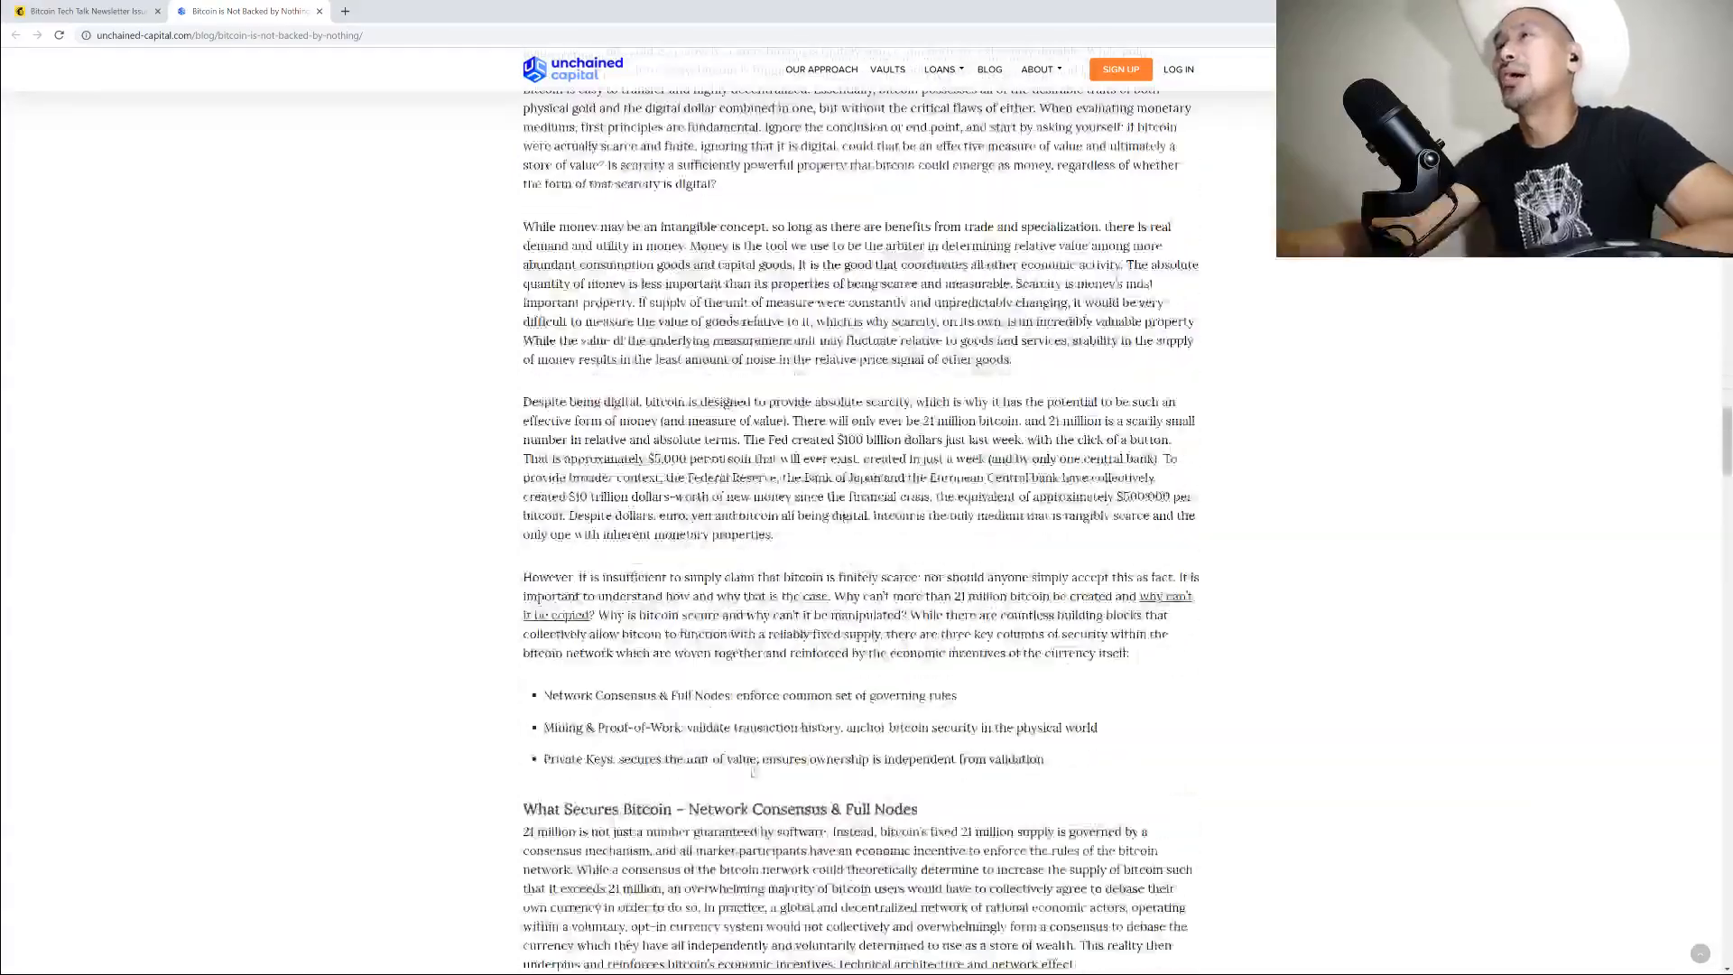
scroll("down", 3)
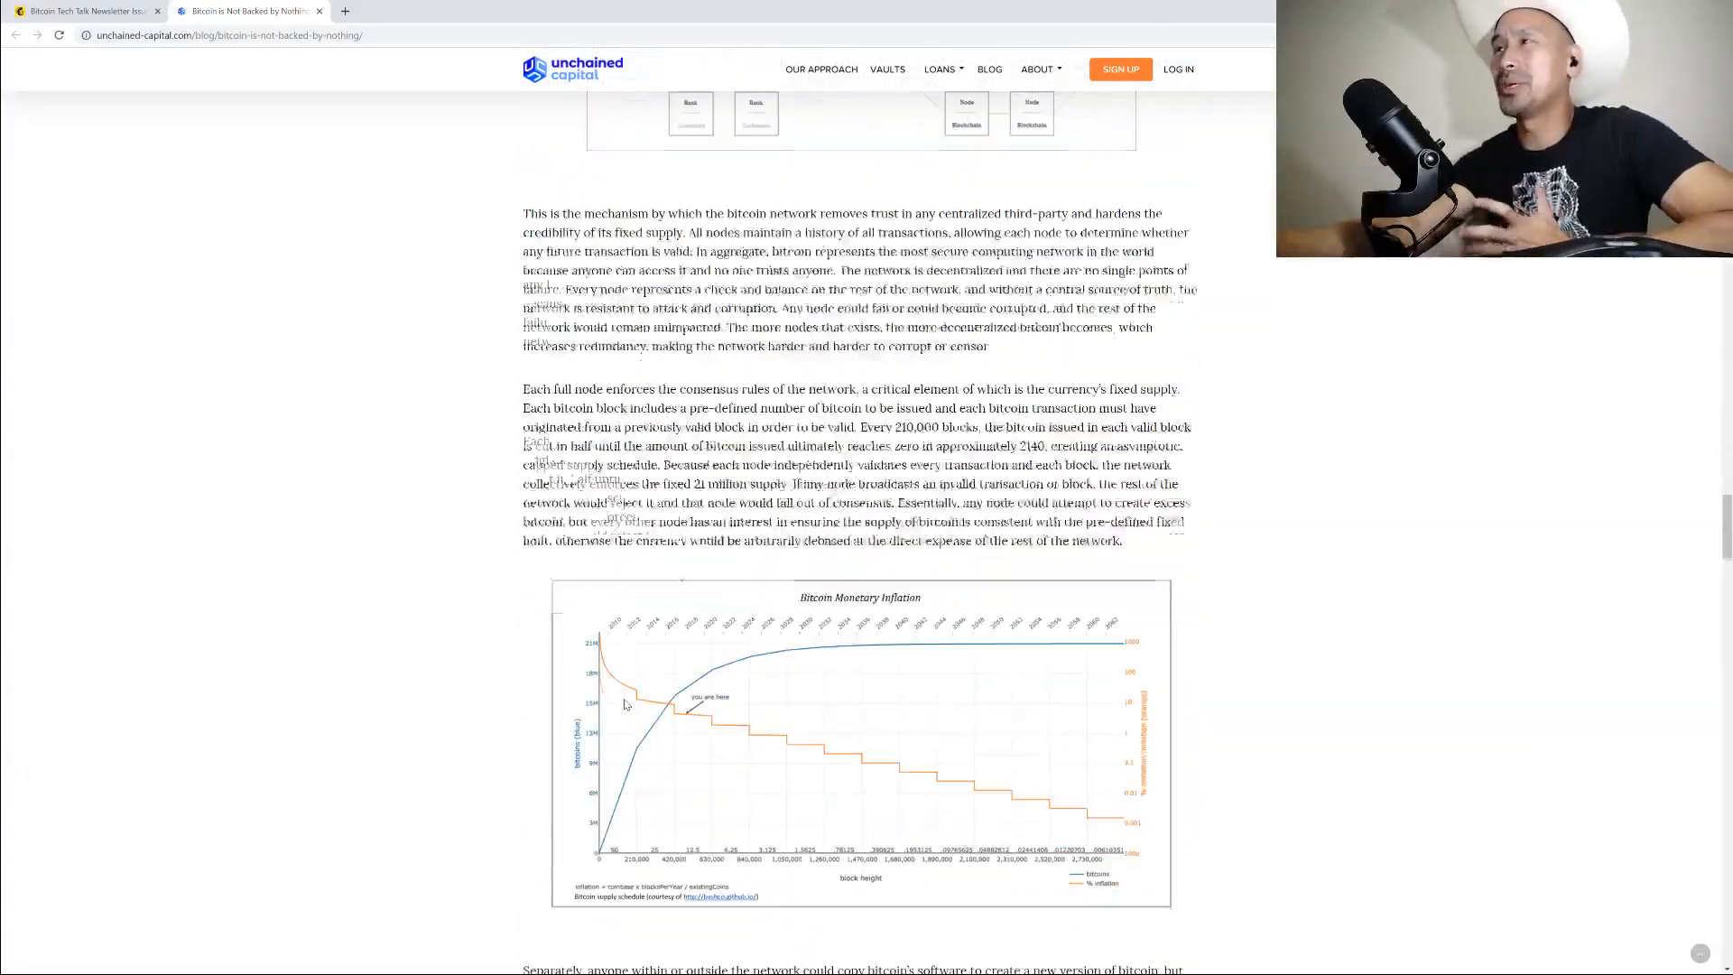
Read the rest of the article down to its end
scroll("down", 3)
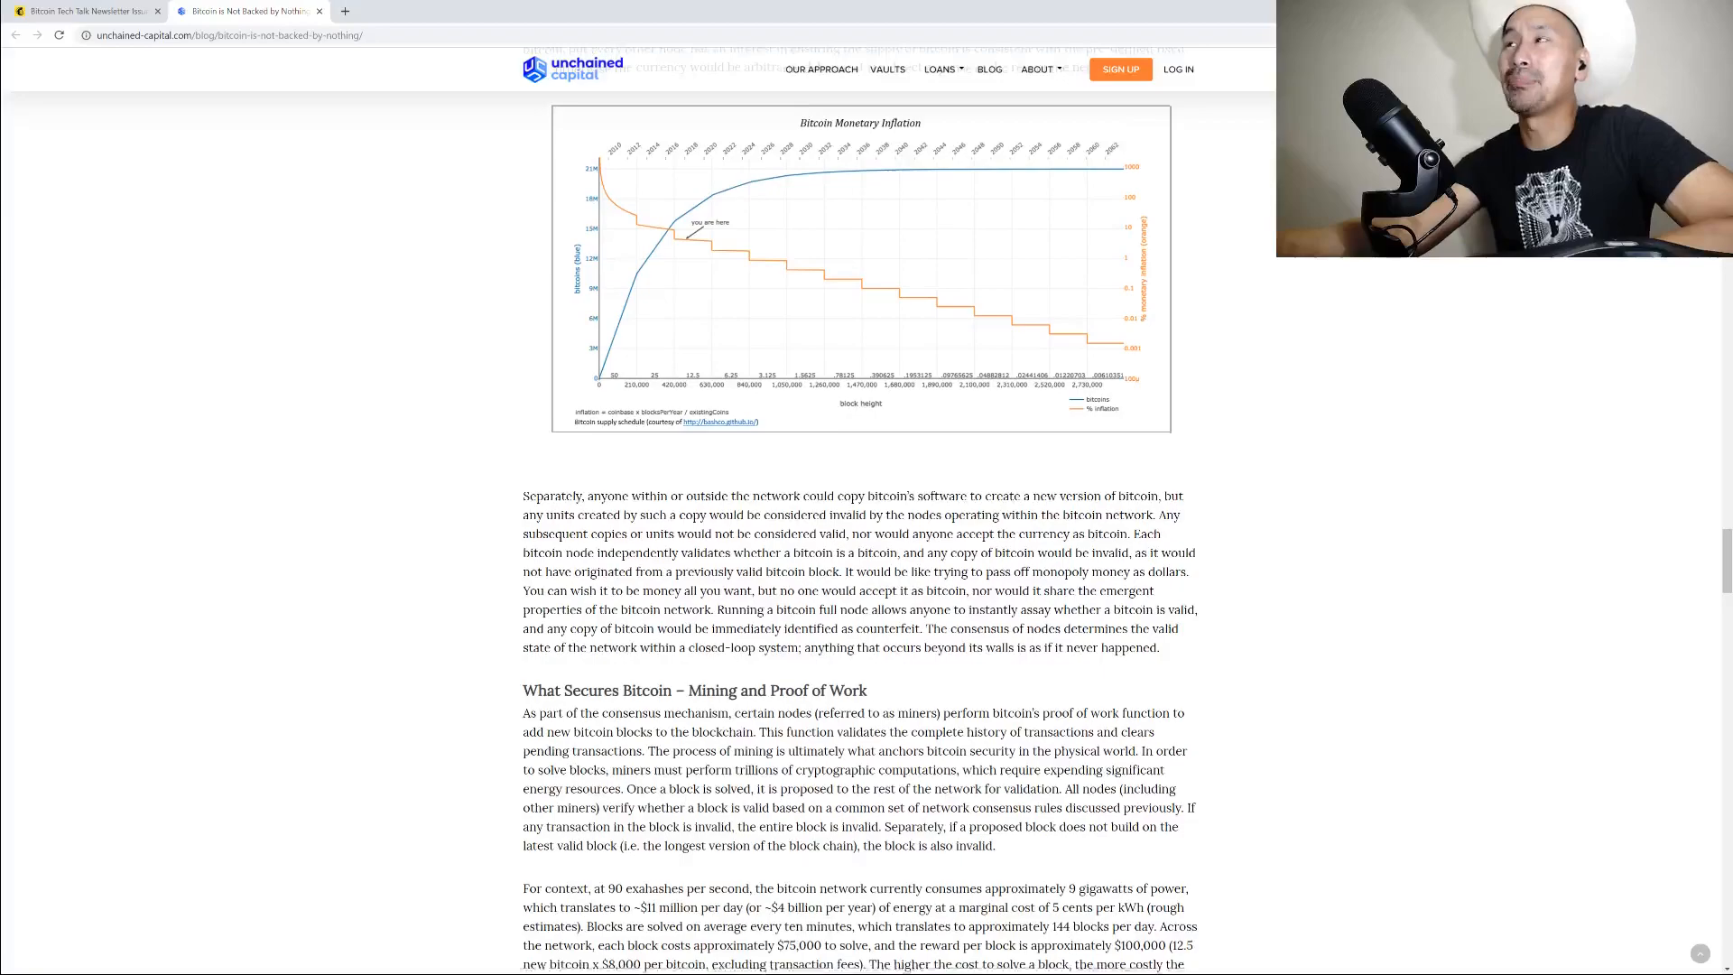
scroll("down", 3)
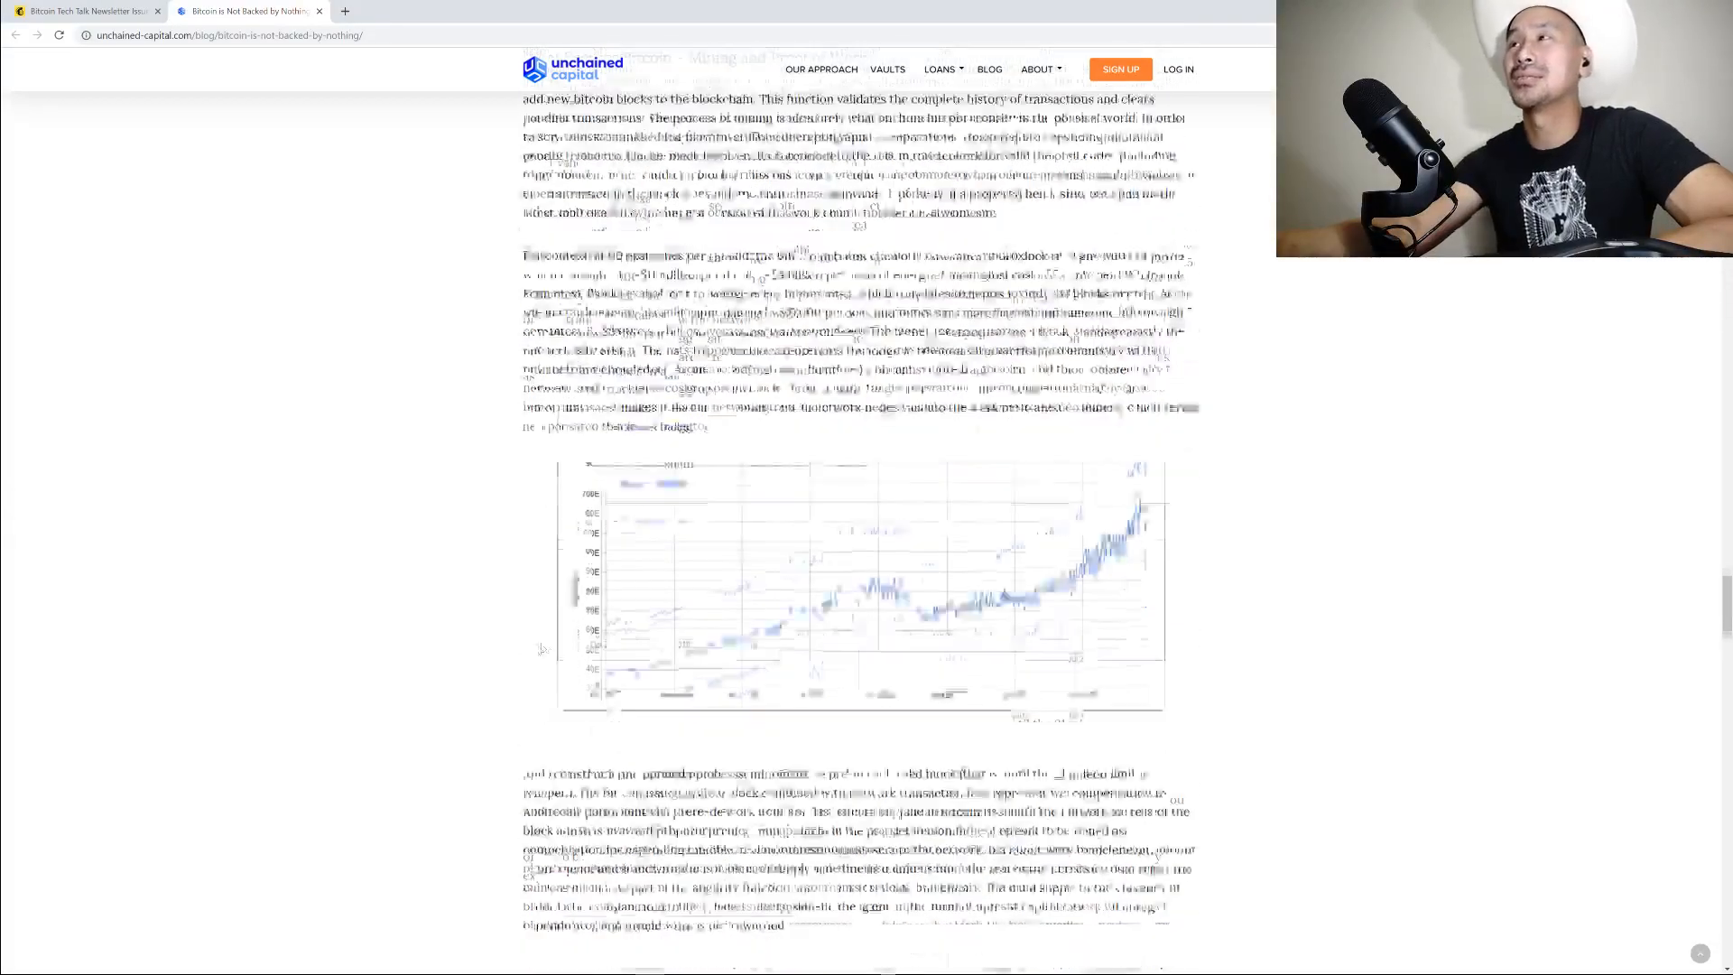
scroll("down", 3)
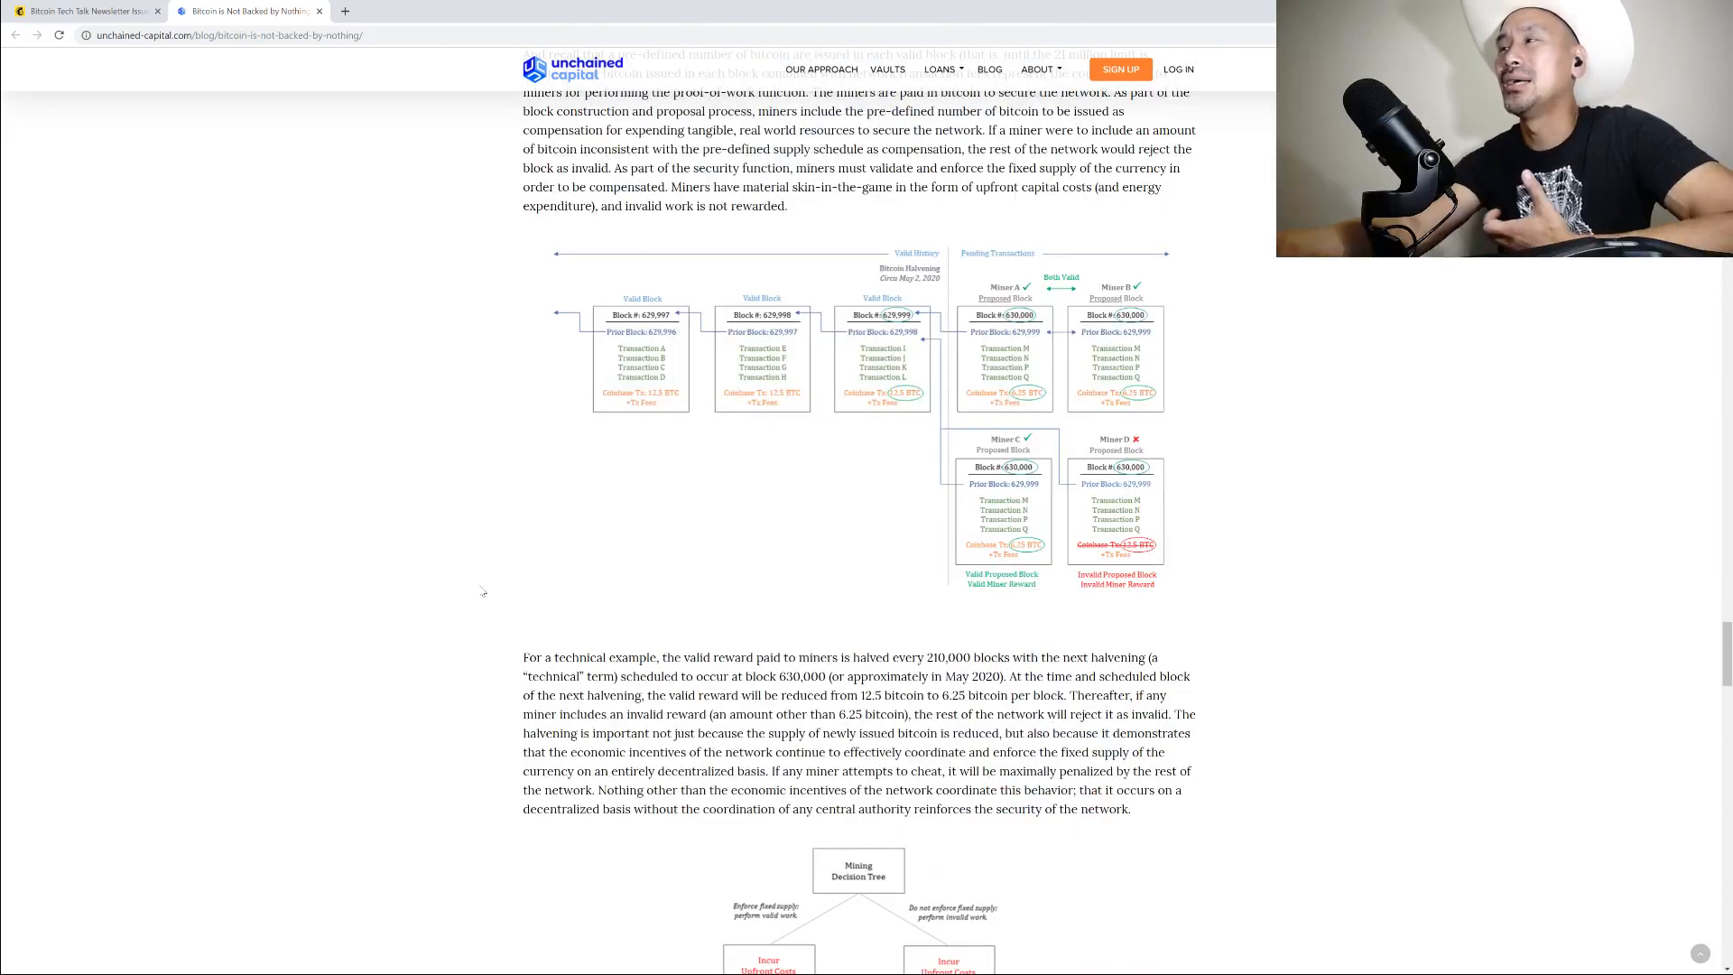
scroll("down", 3)
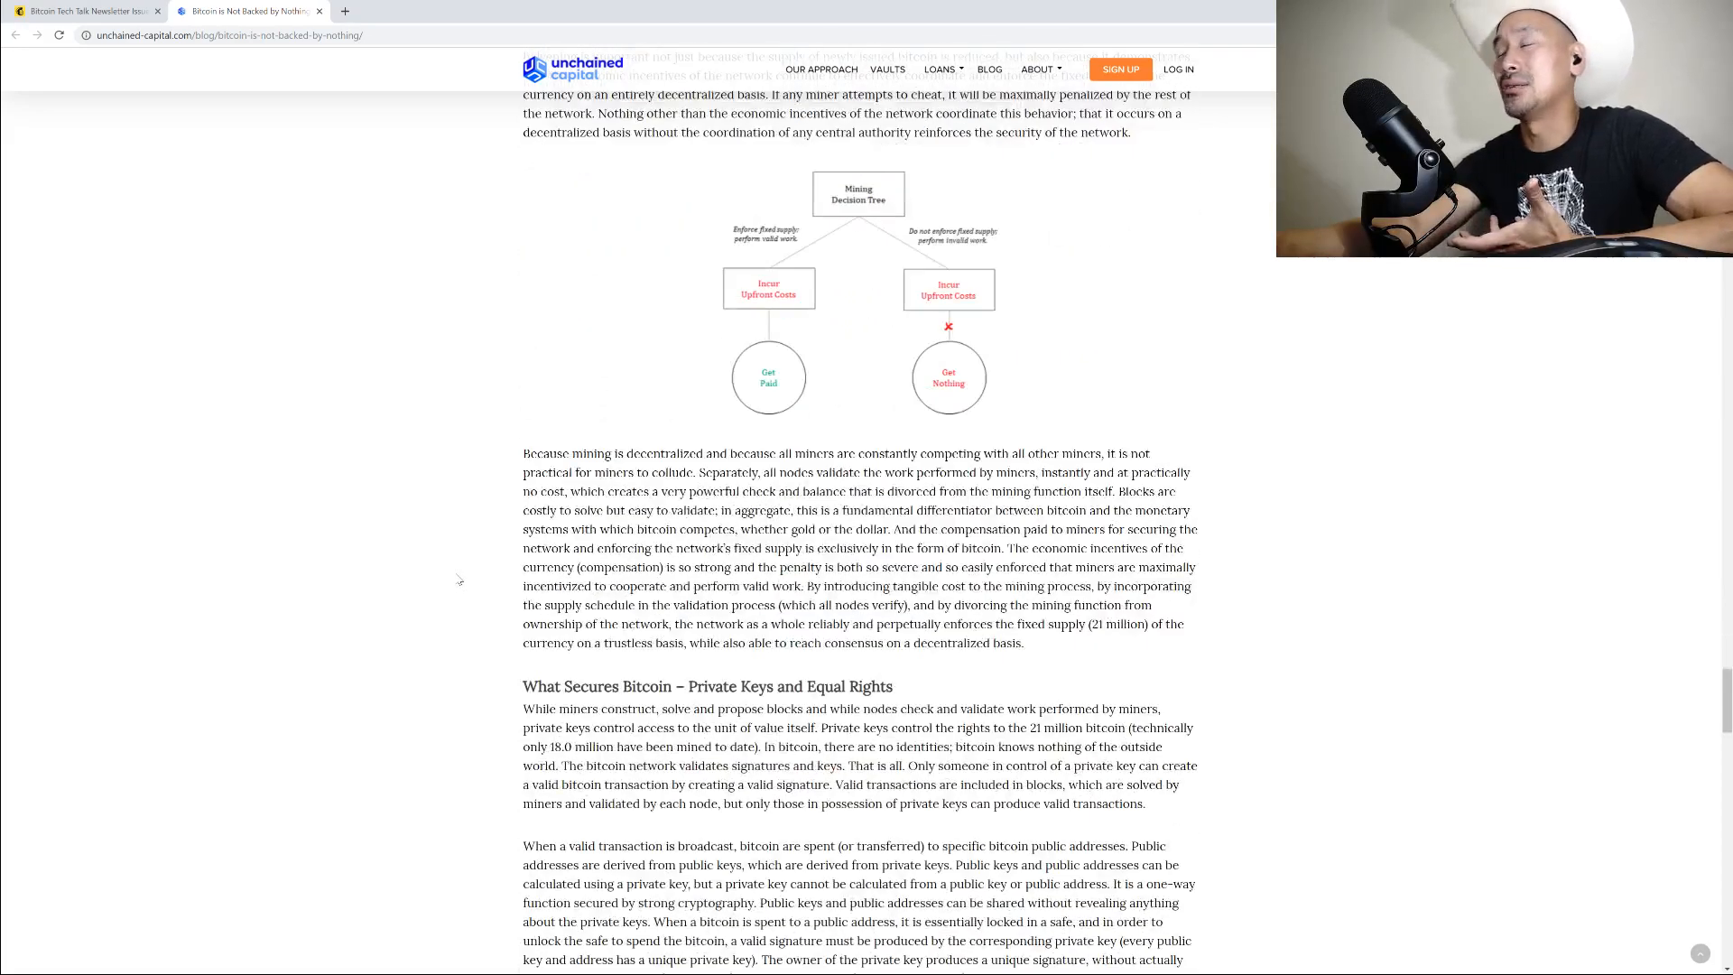
scroll("down", 3)
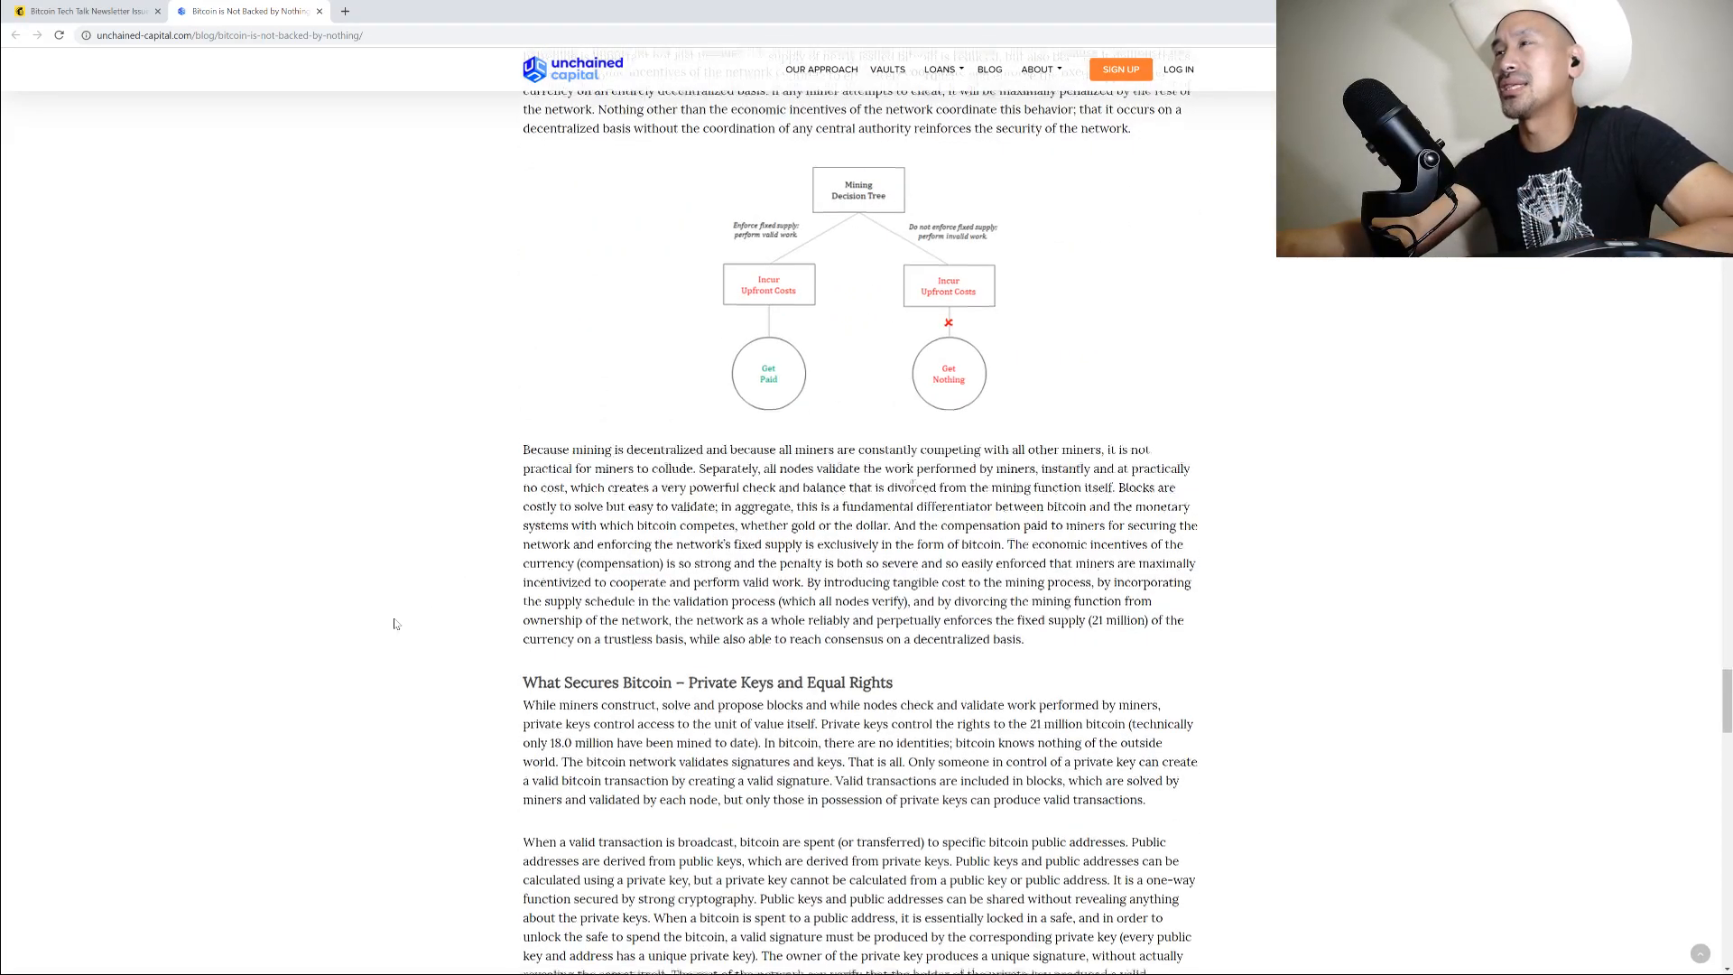
scroll("down", 3)
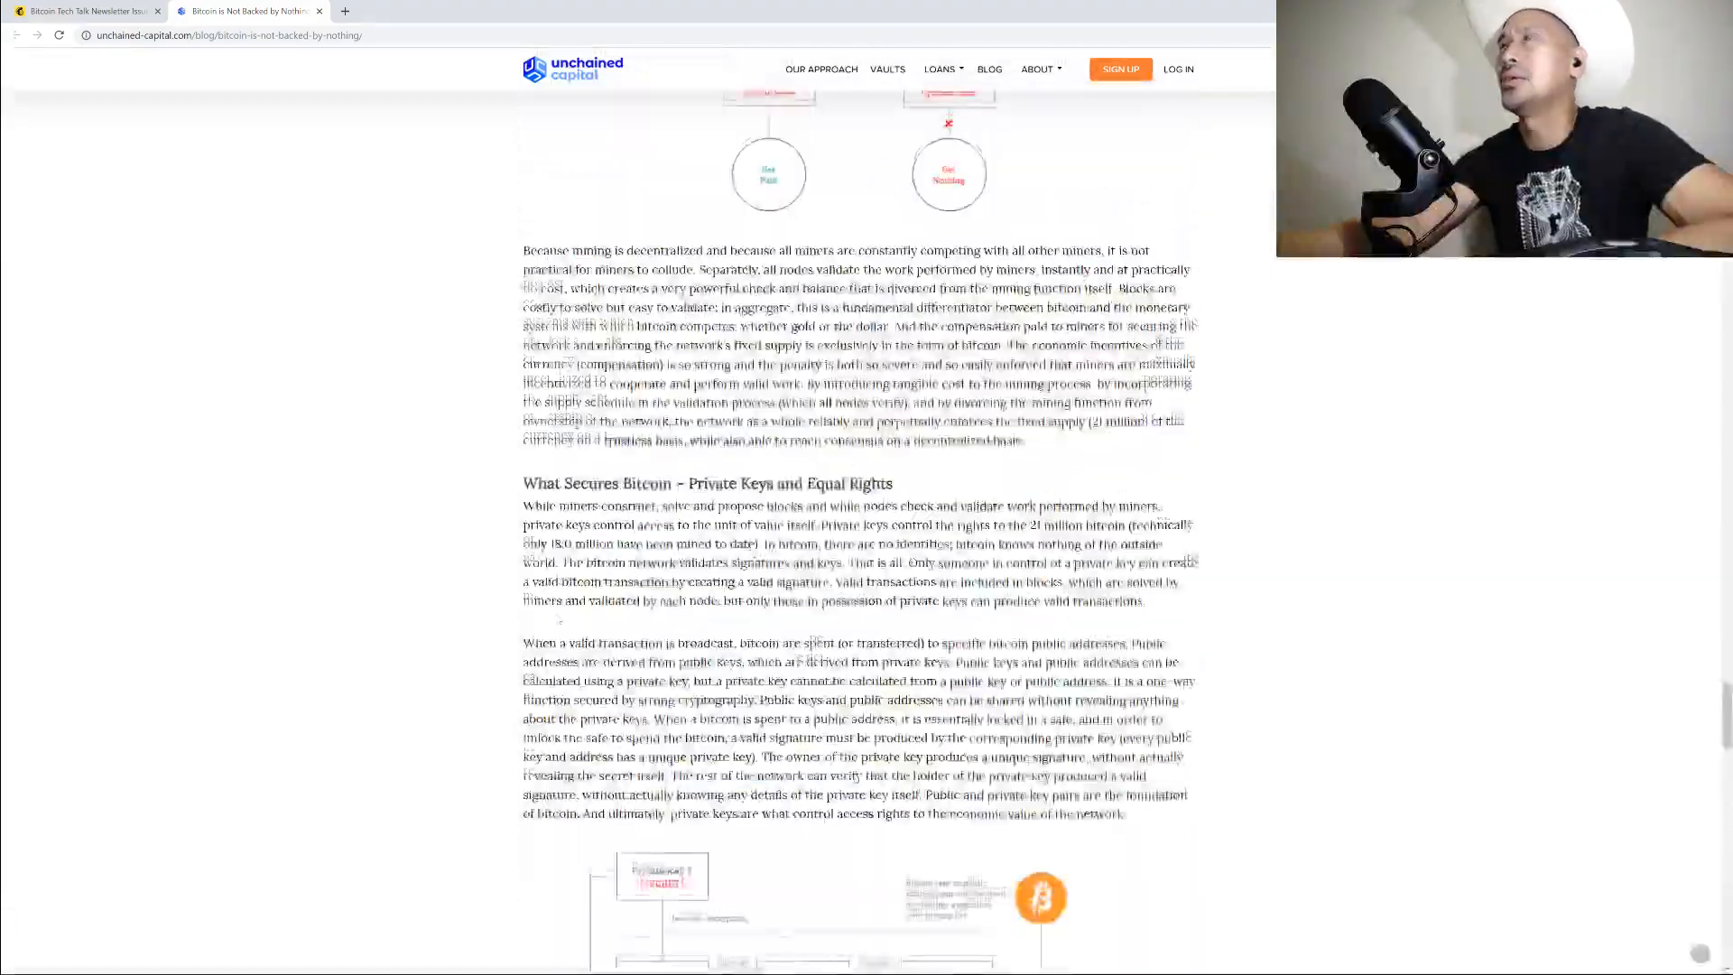
scroll("down", 3)
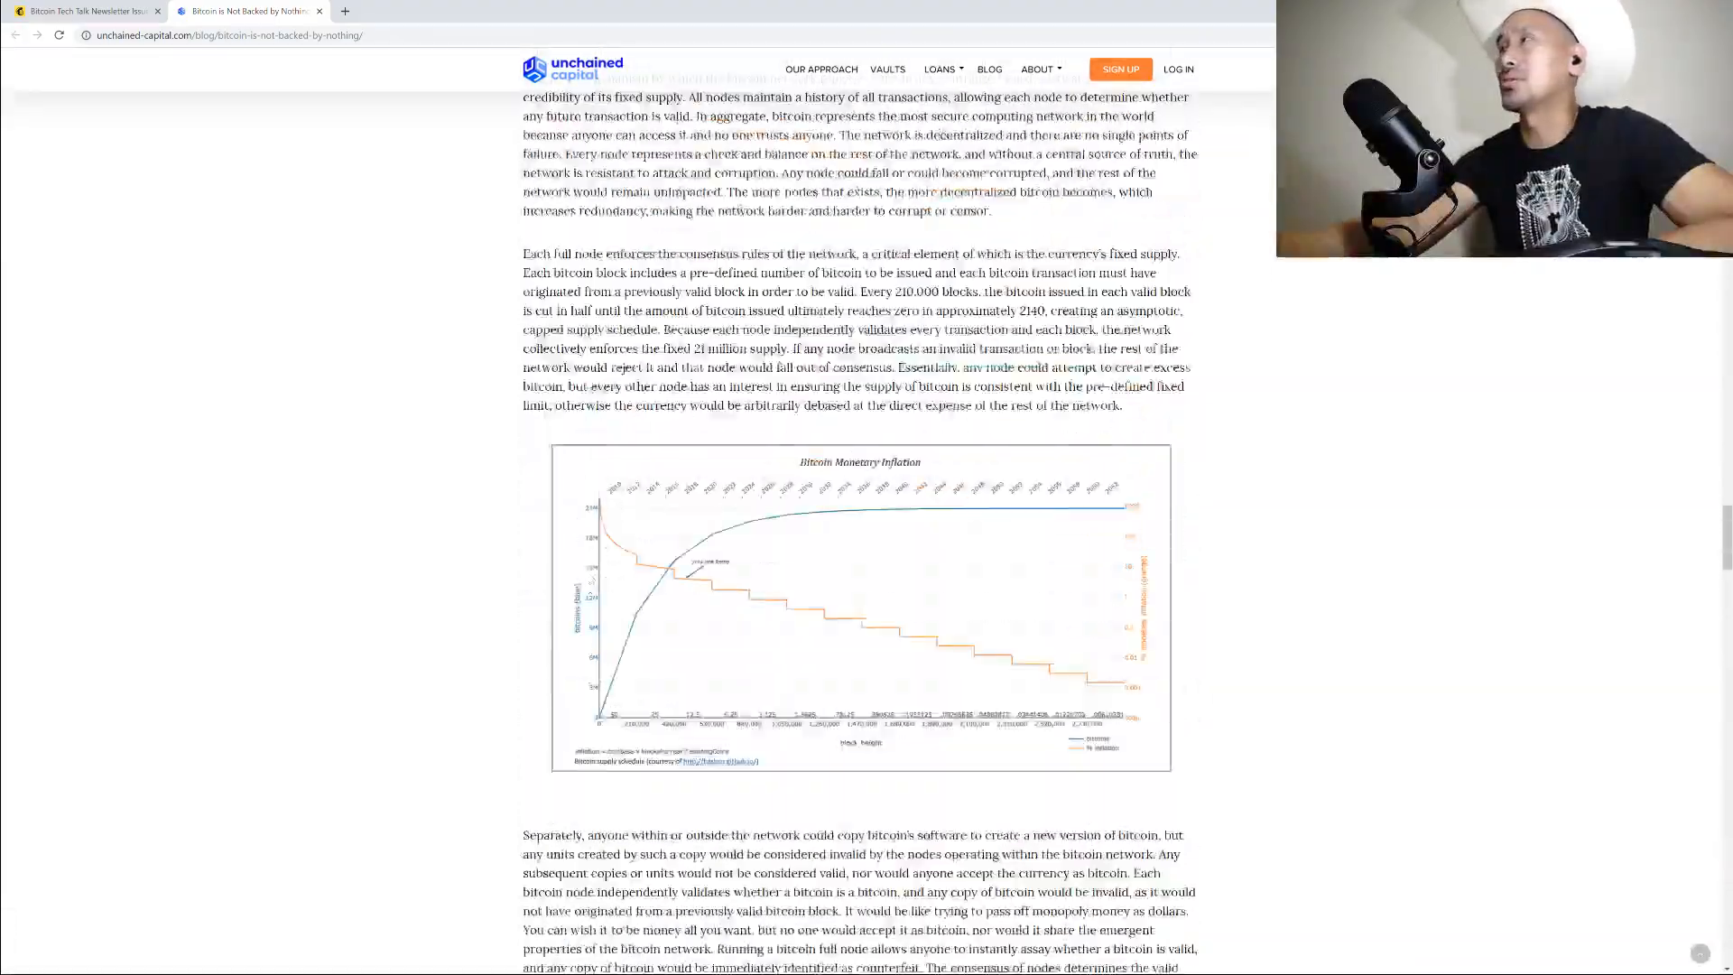
scroll("down", 3)
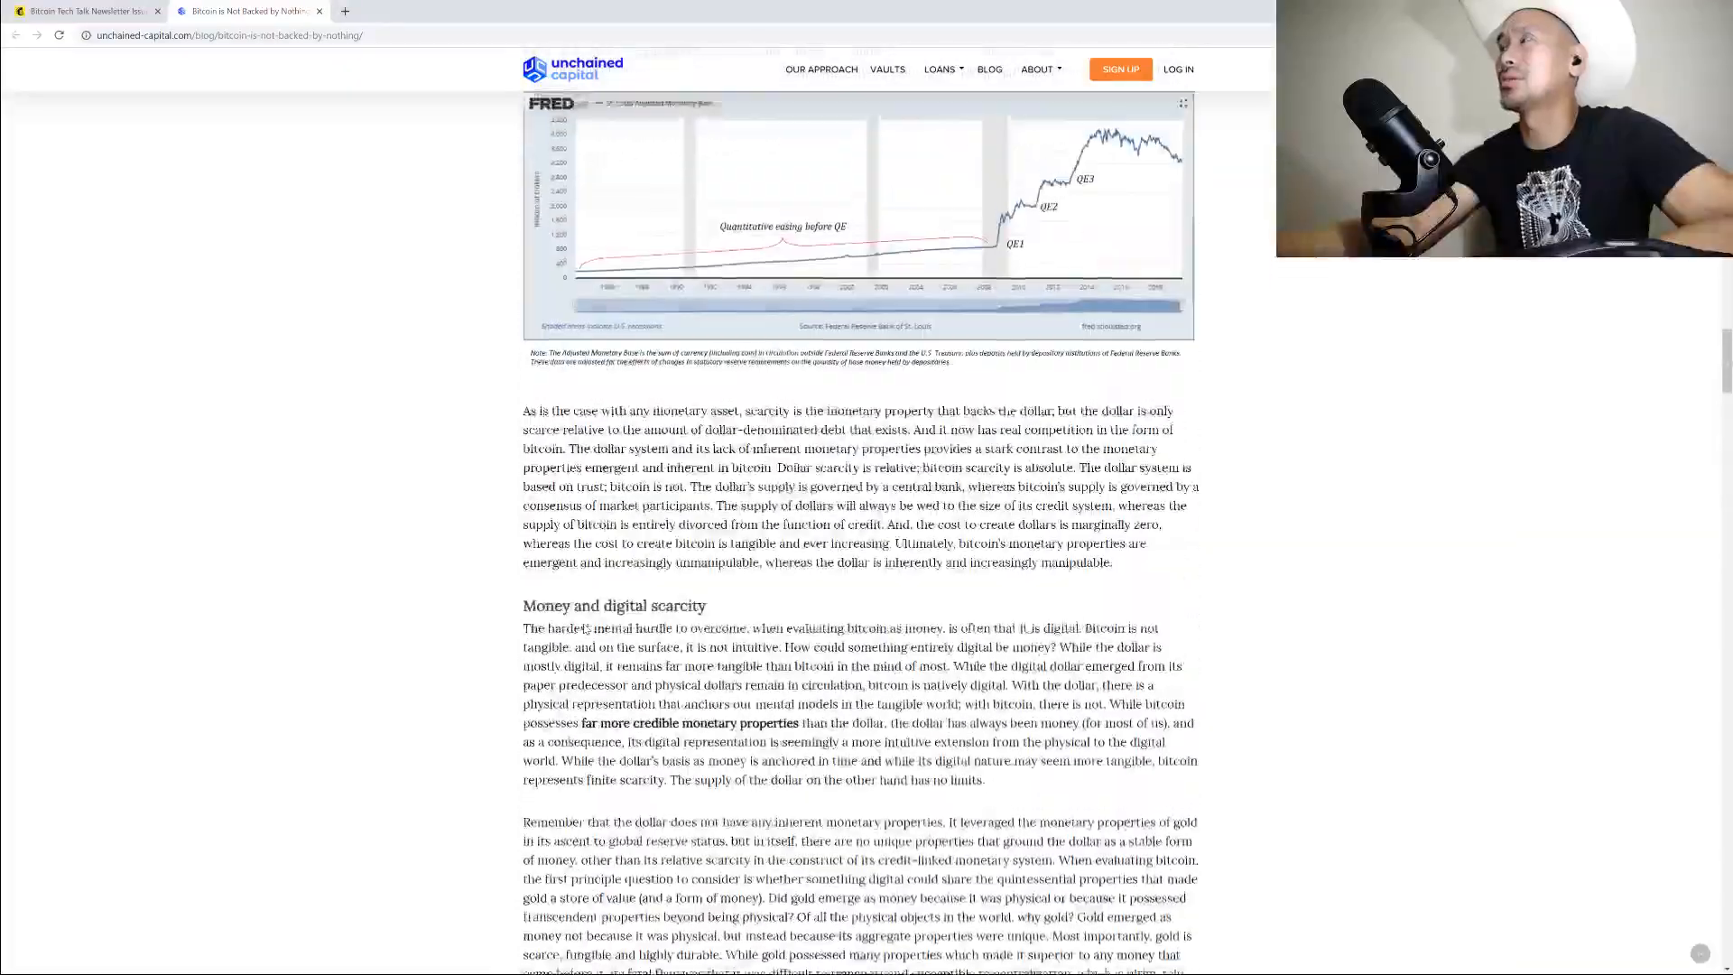
scroll("down", 3)
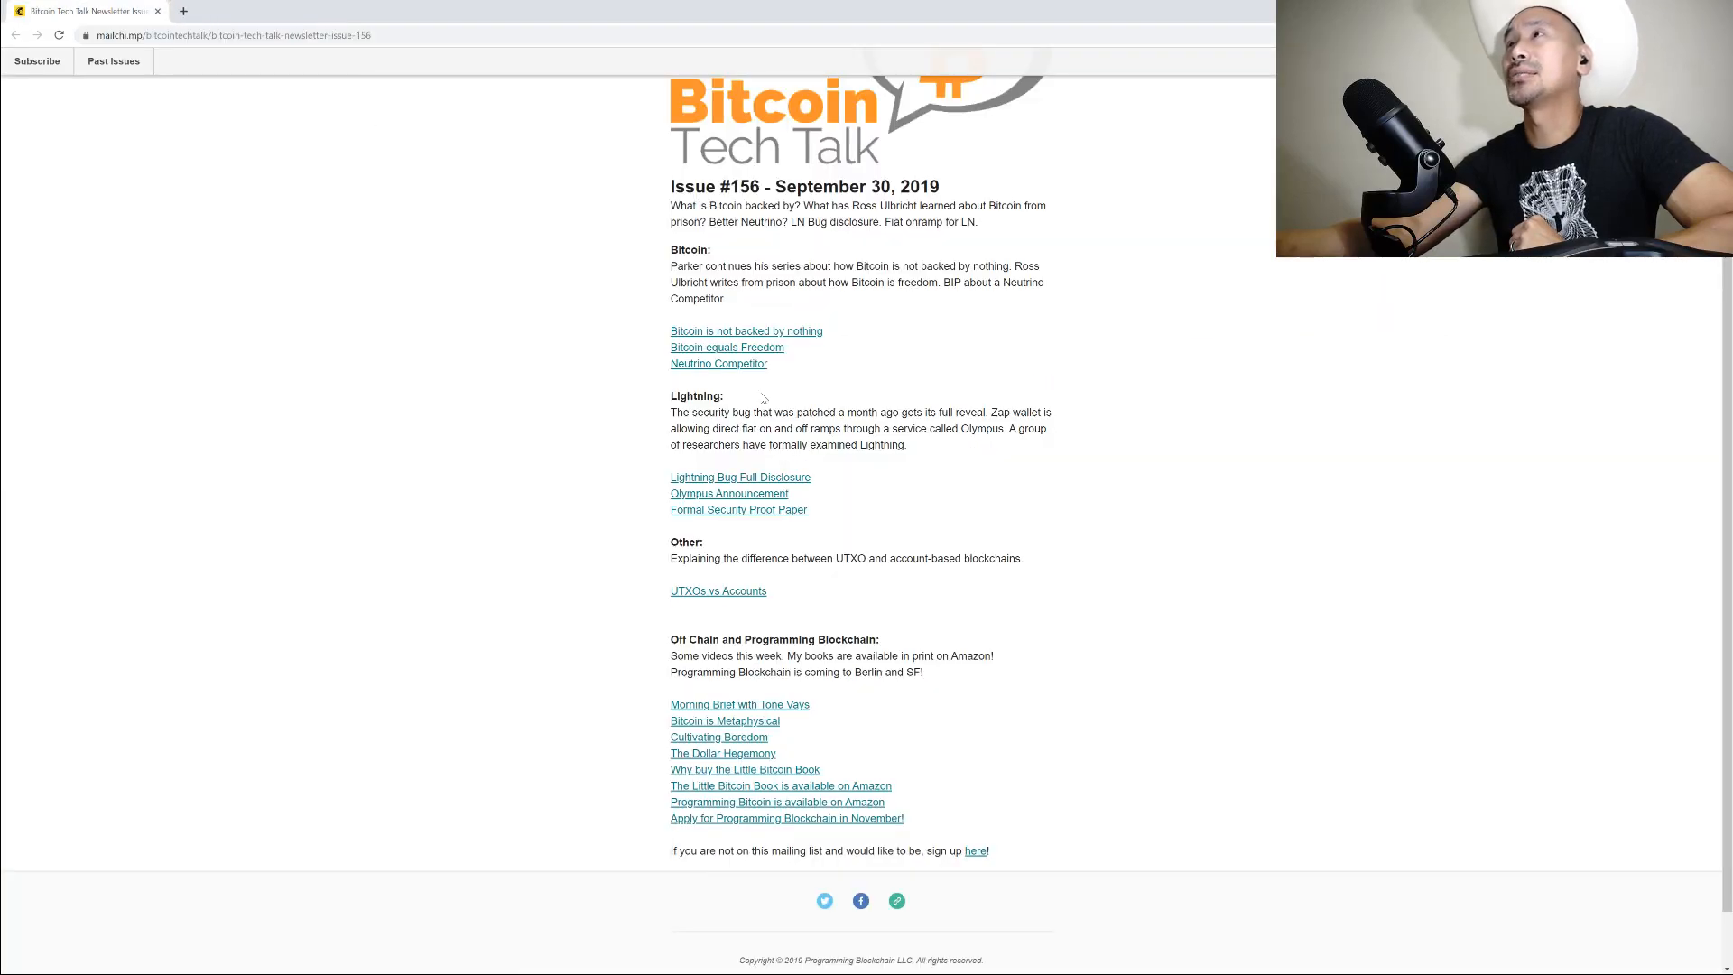
left_click(725, 346)
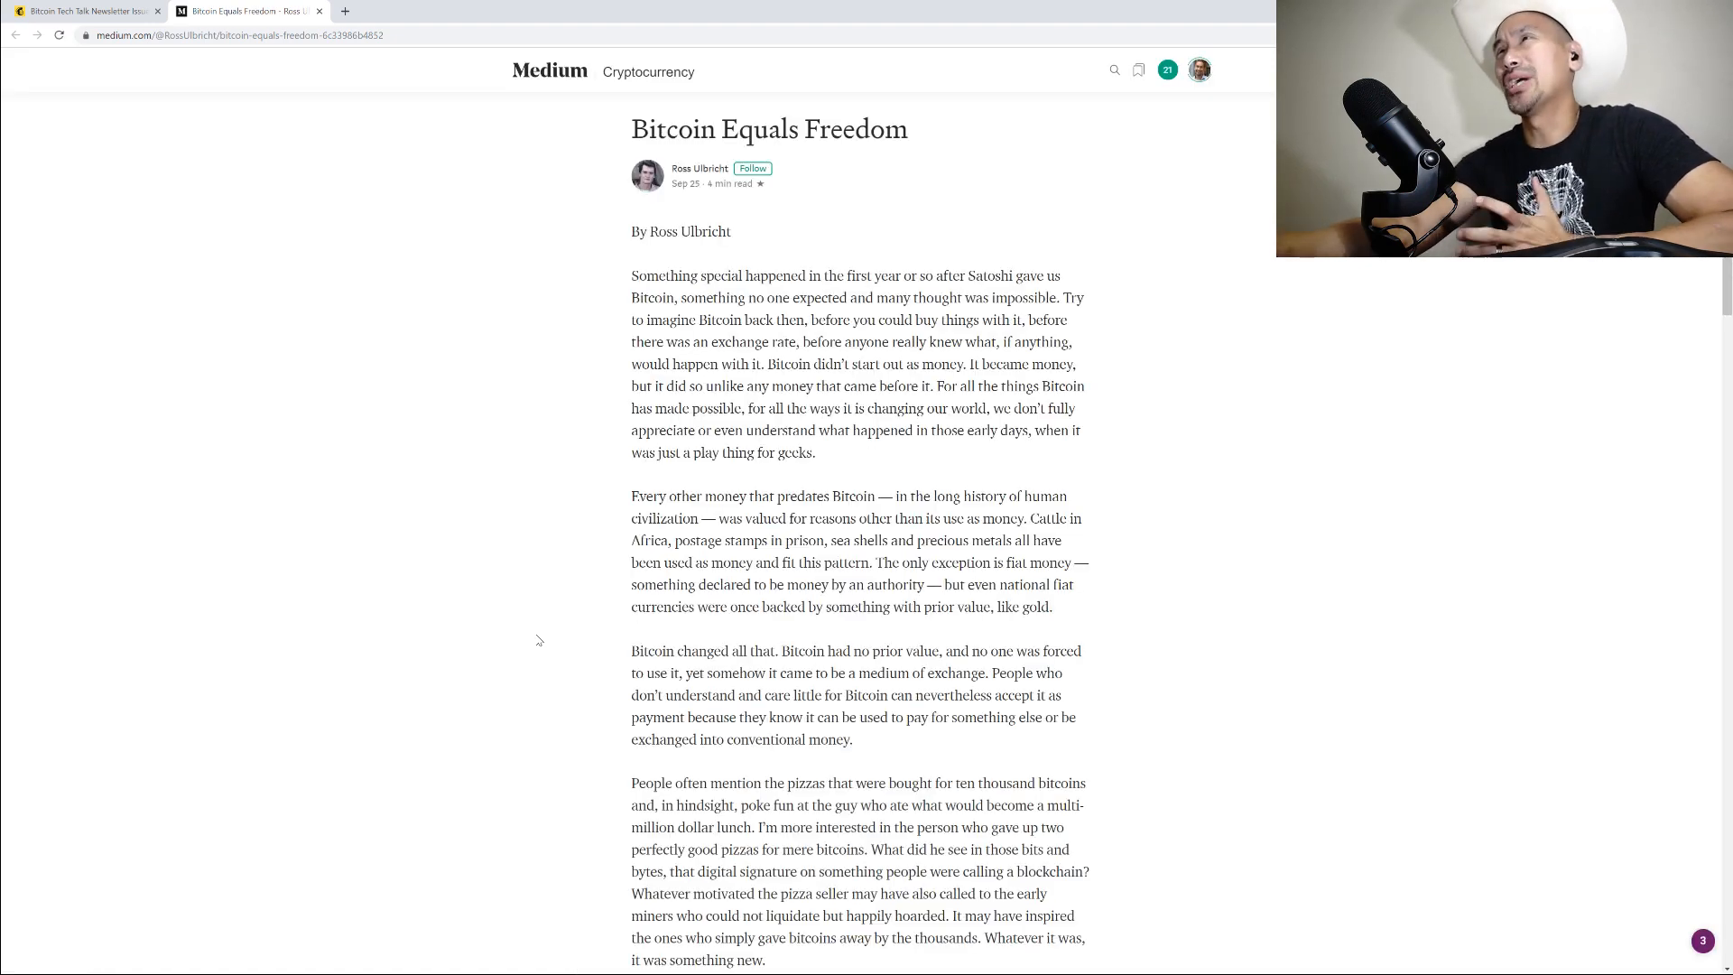
scroll("down", 3)
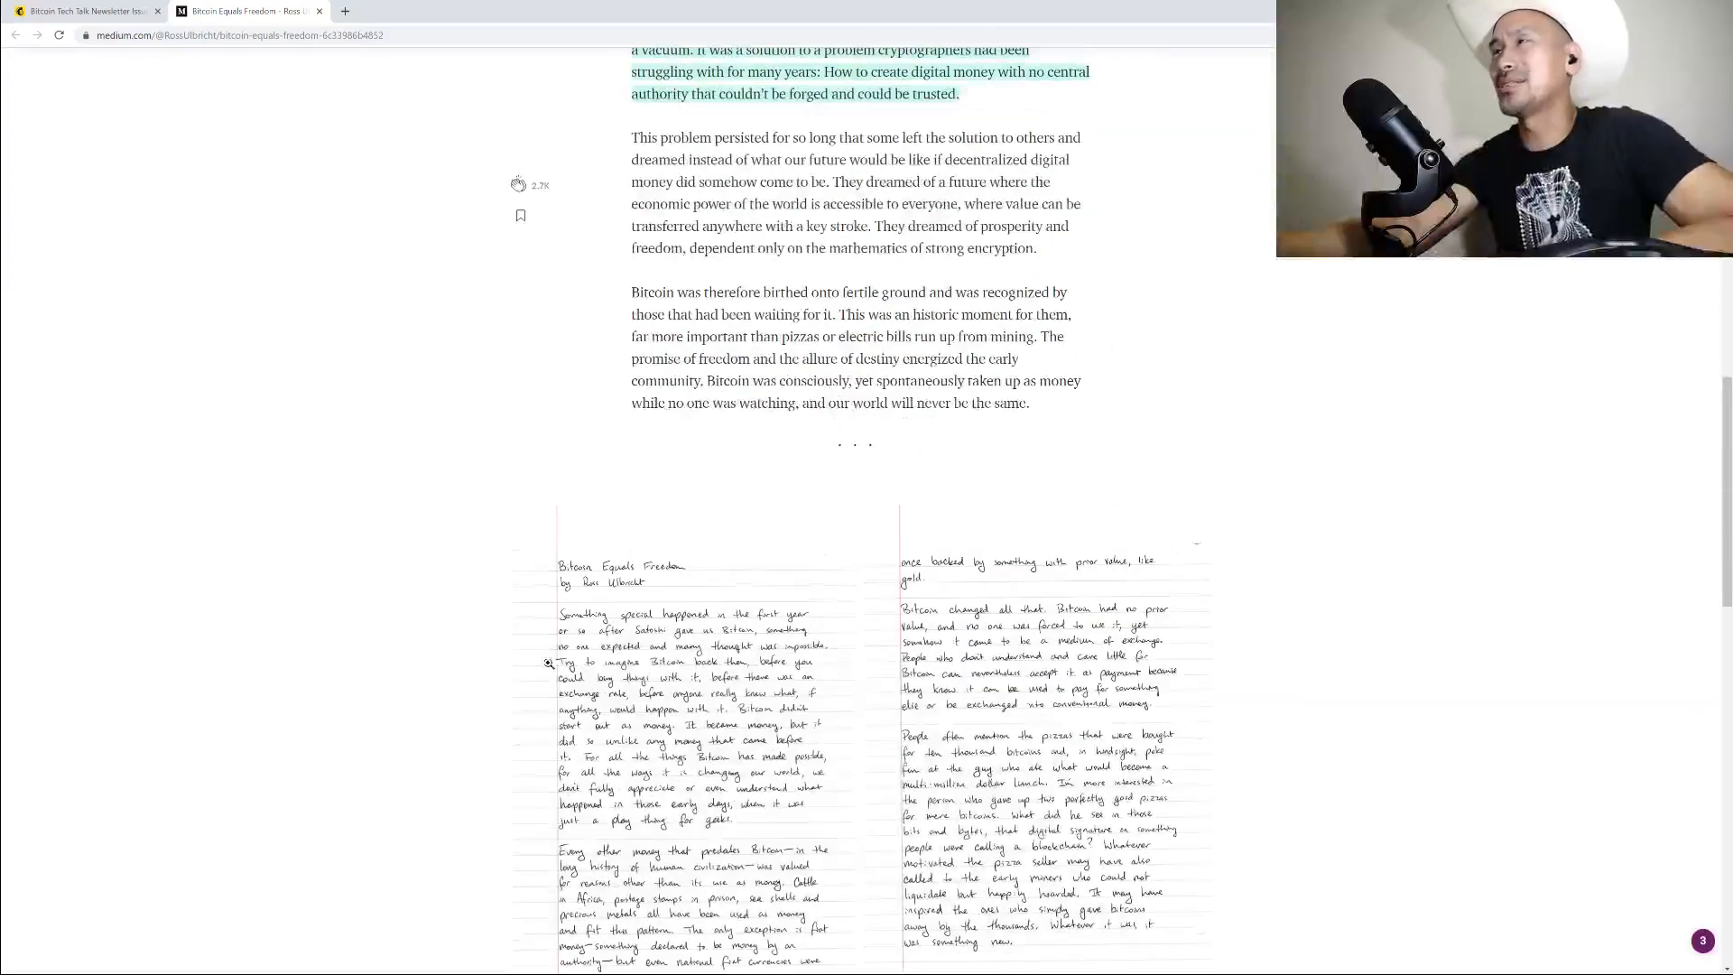
scroll("down", 3)
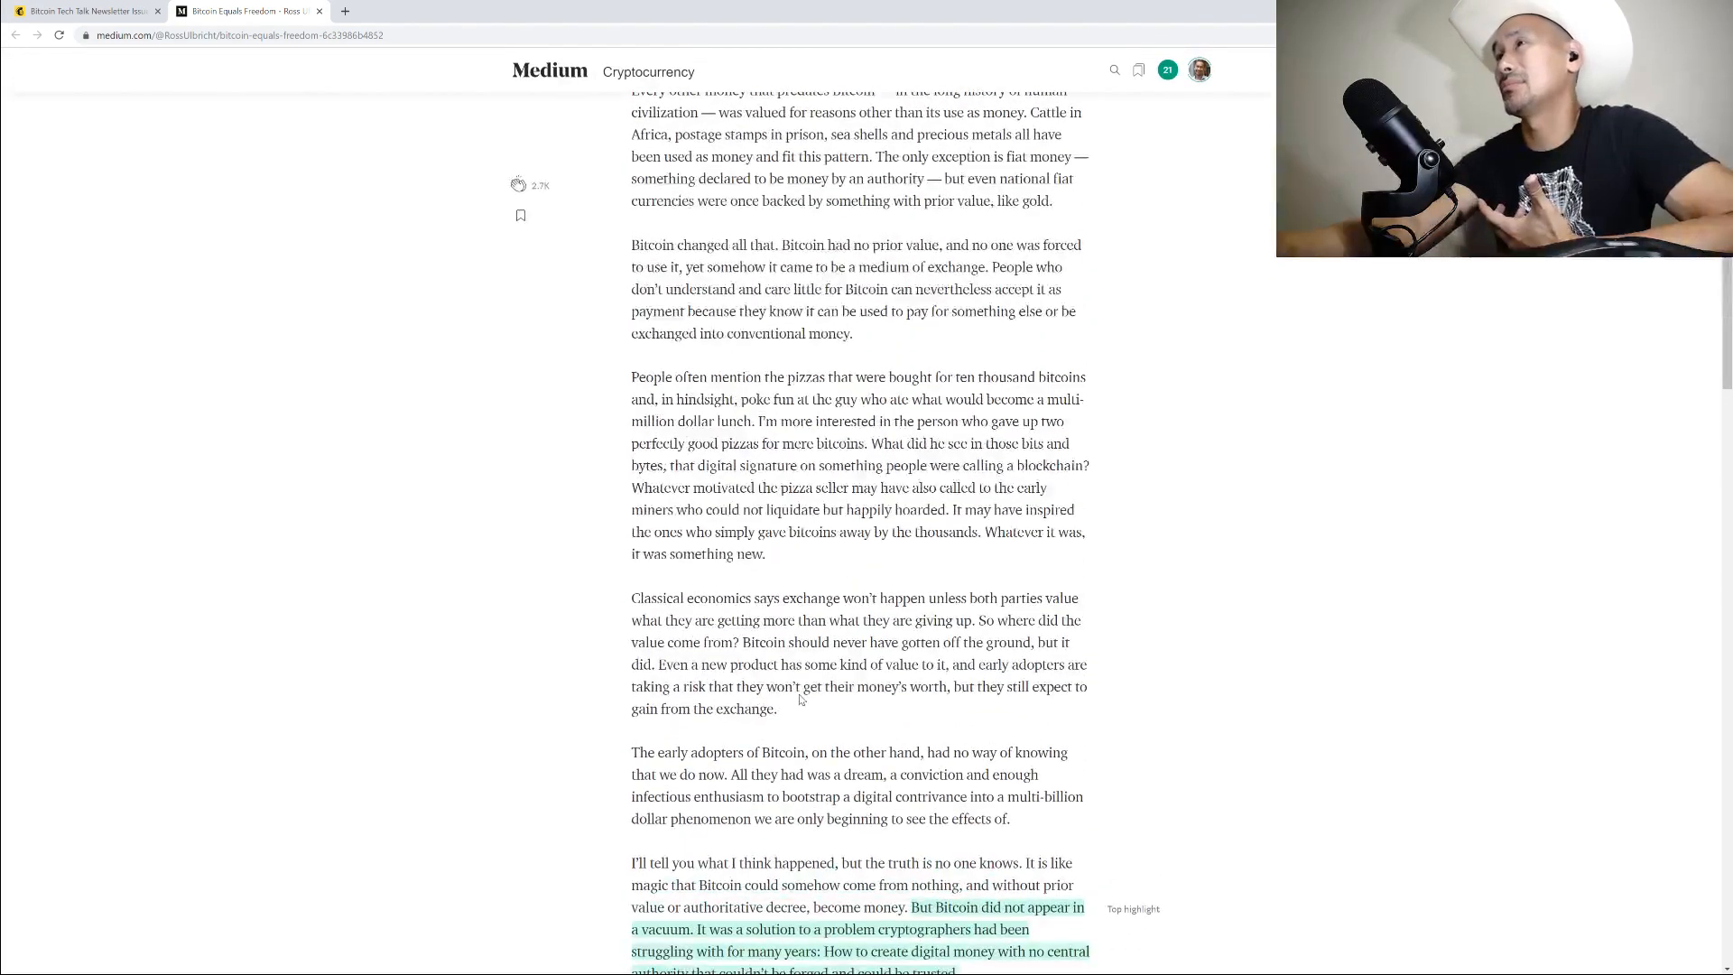
scroll("down", 3)
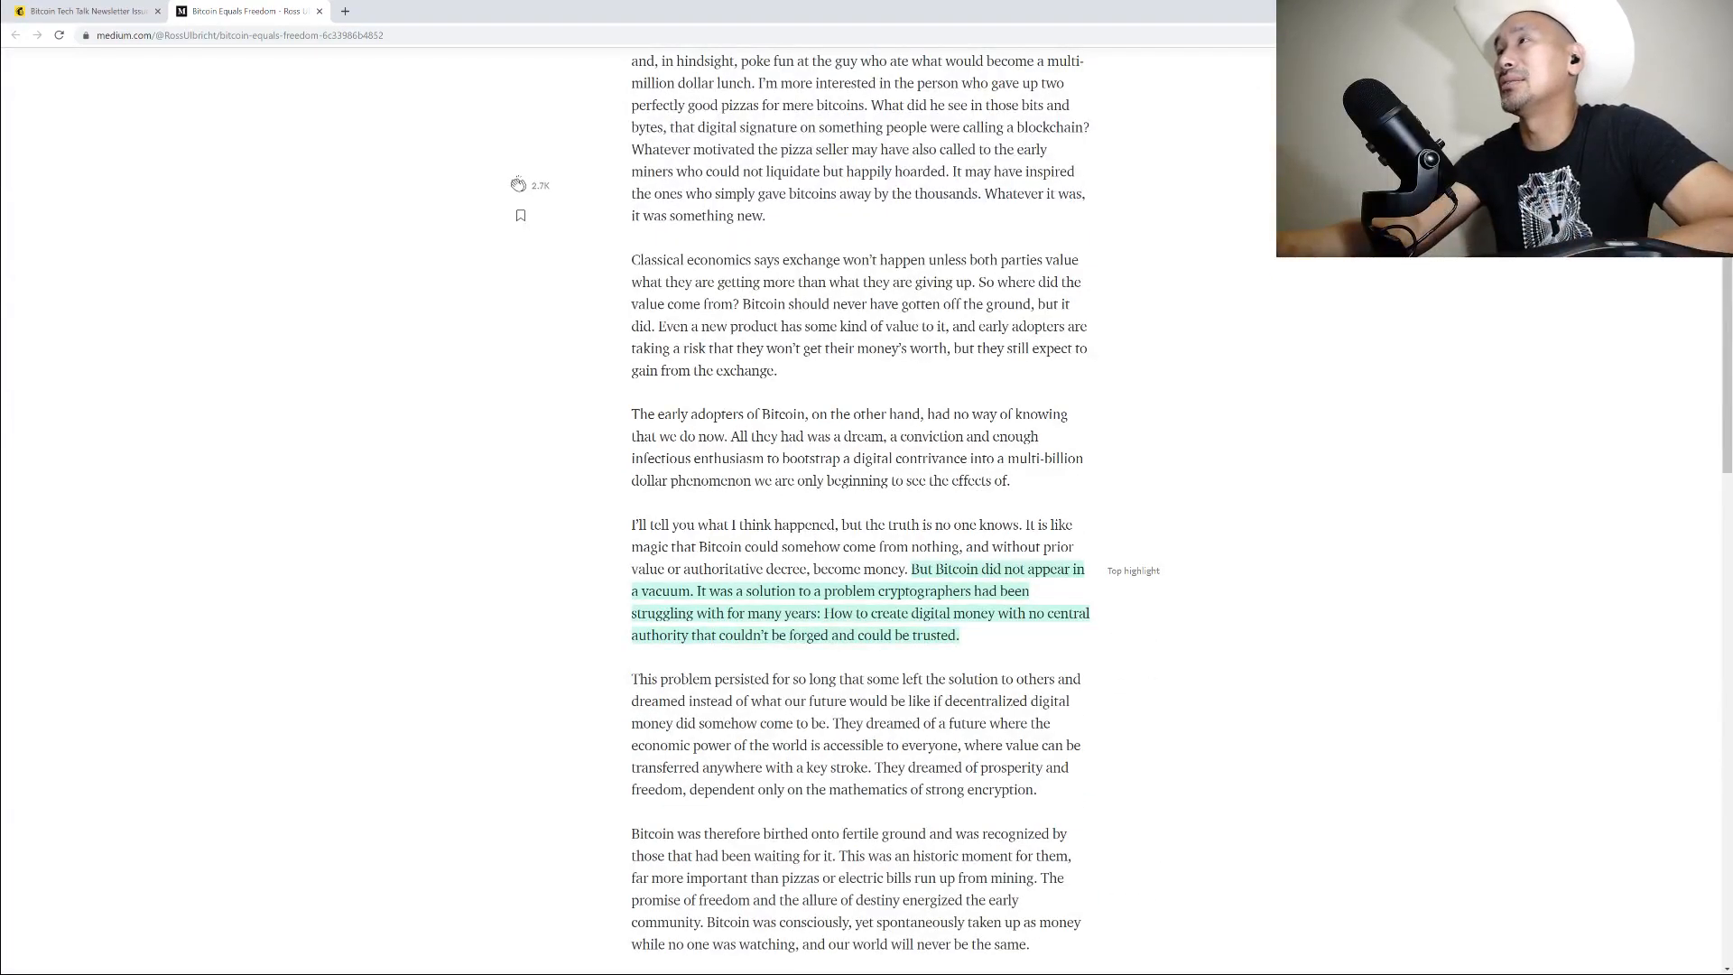
scroll("down", 3)
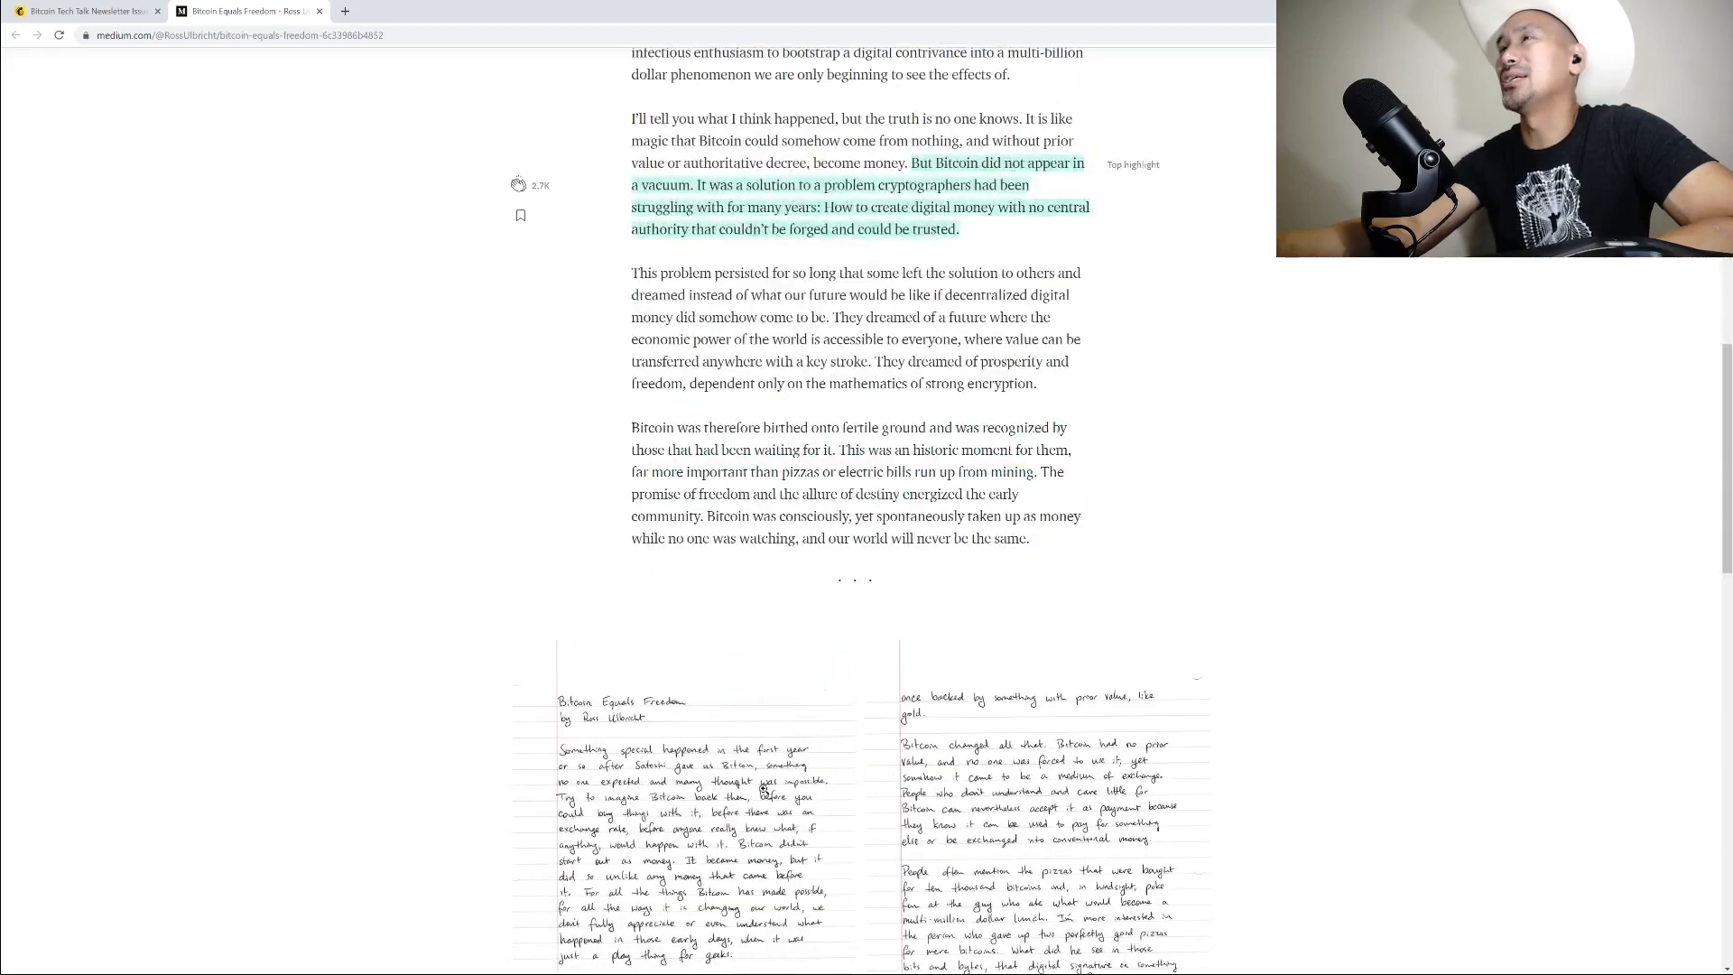
scroll("down", 3)
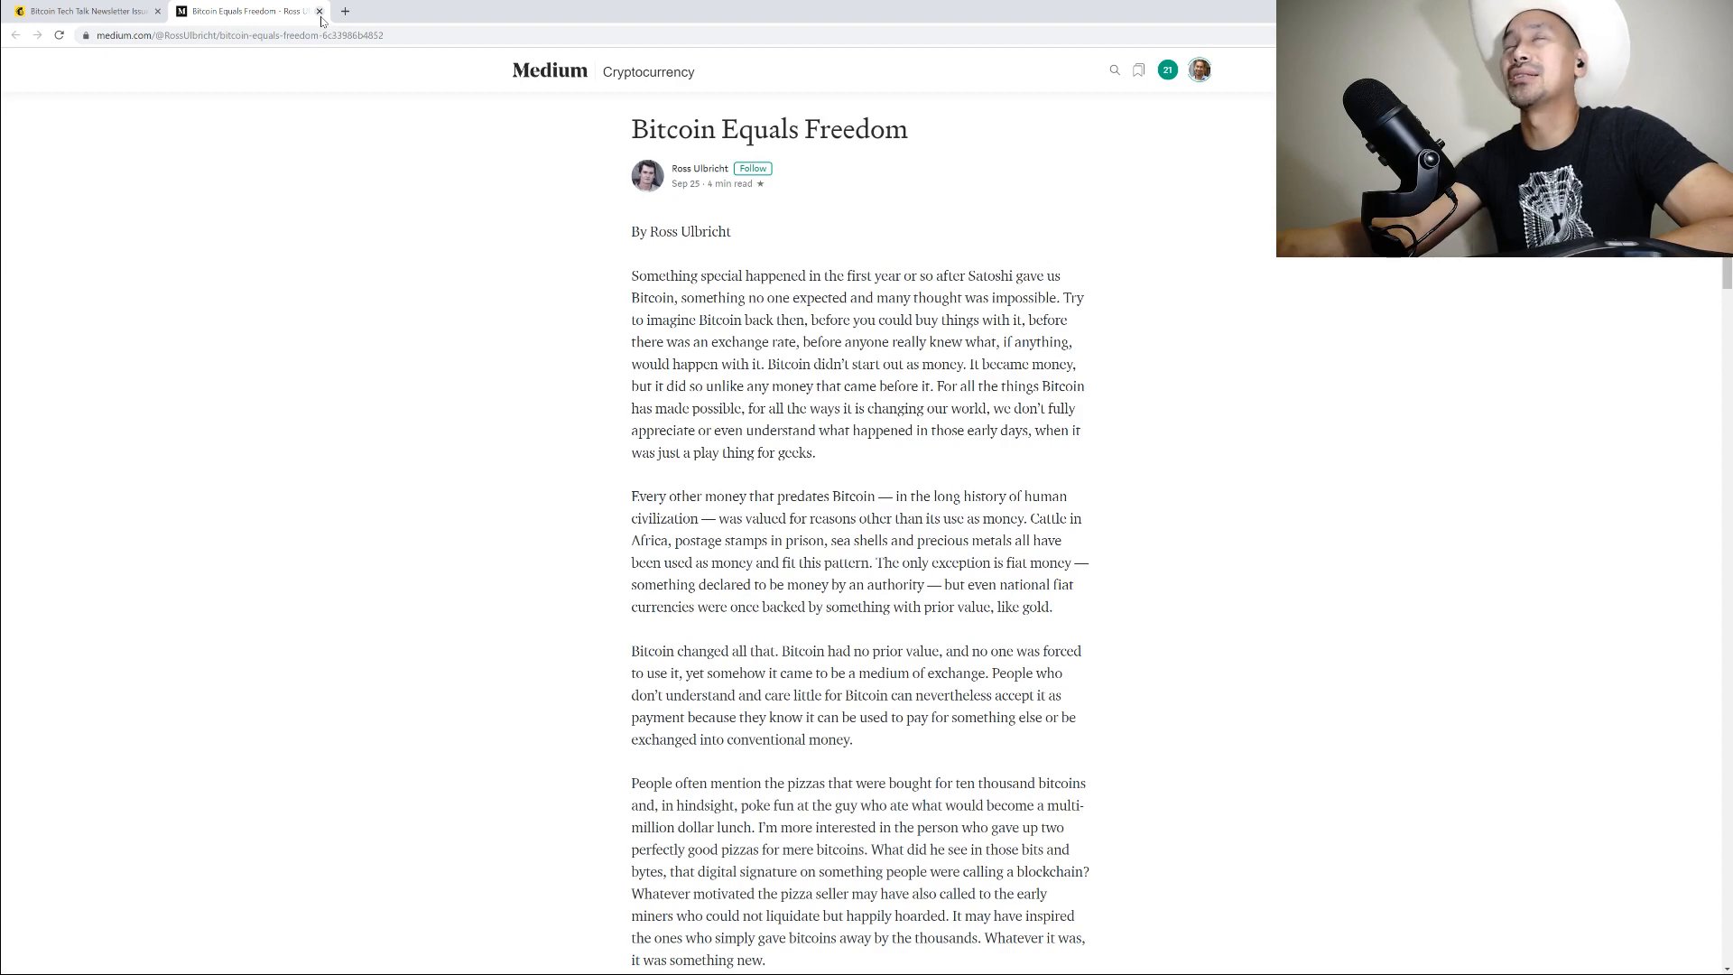
left_click(88, 11)
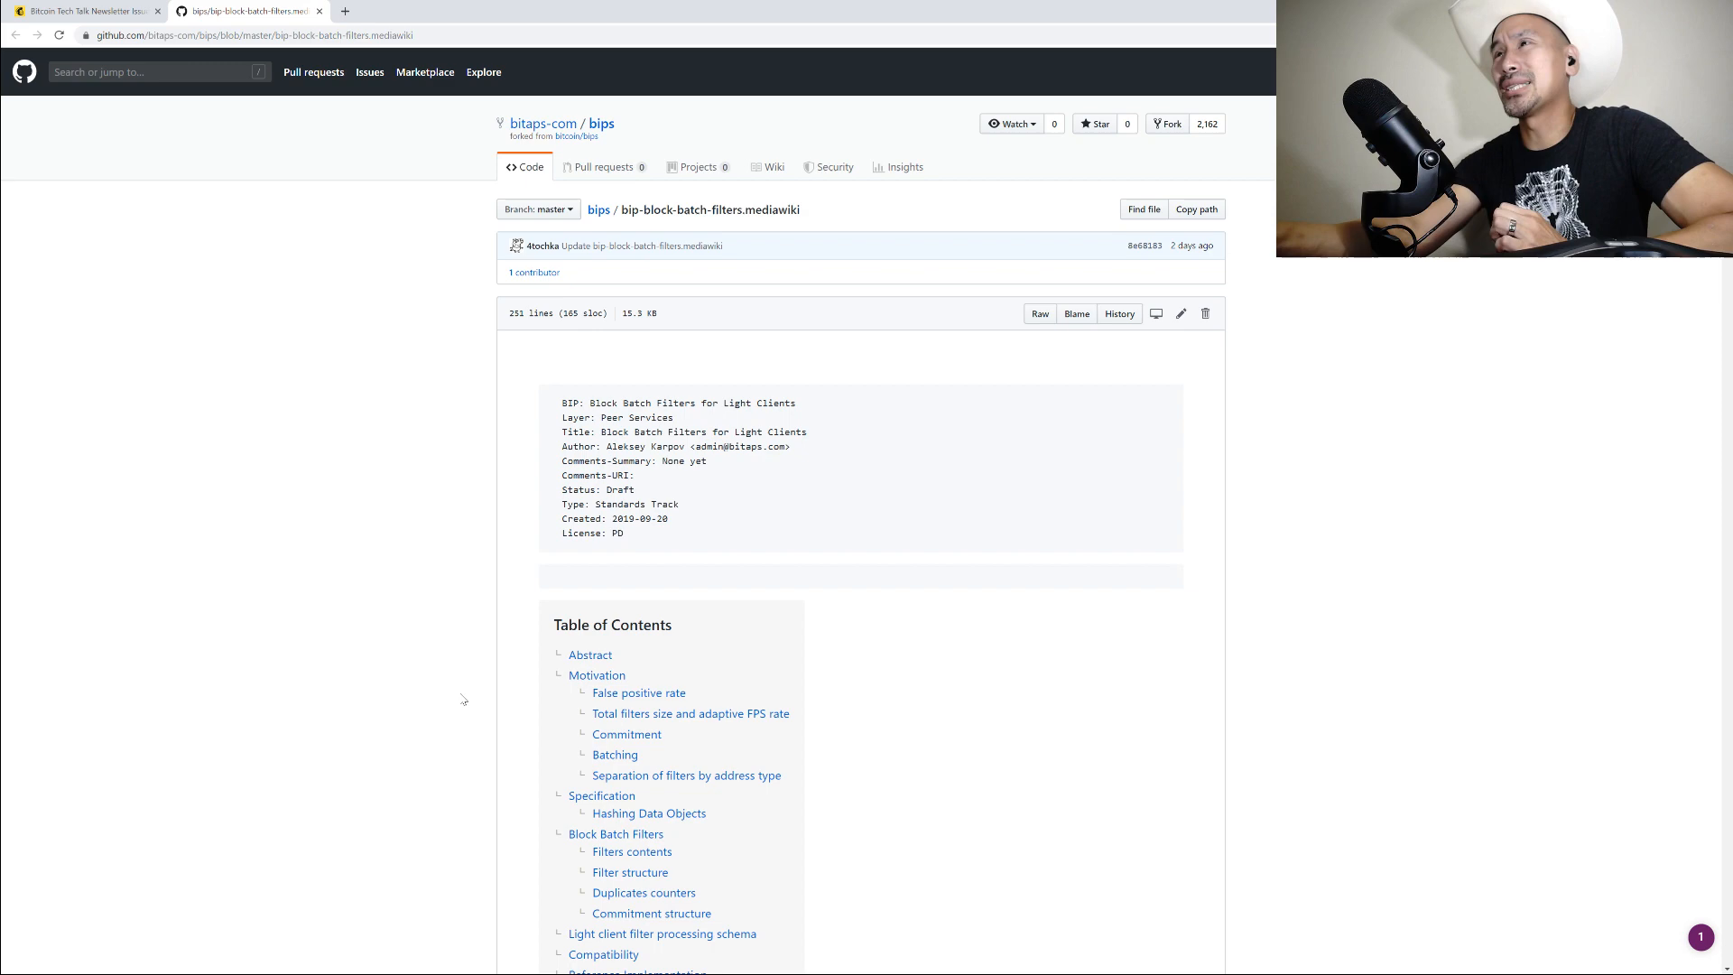
mouse_move(818, 504)
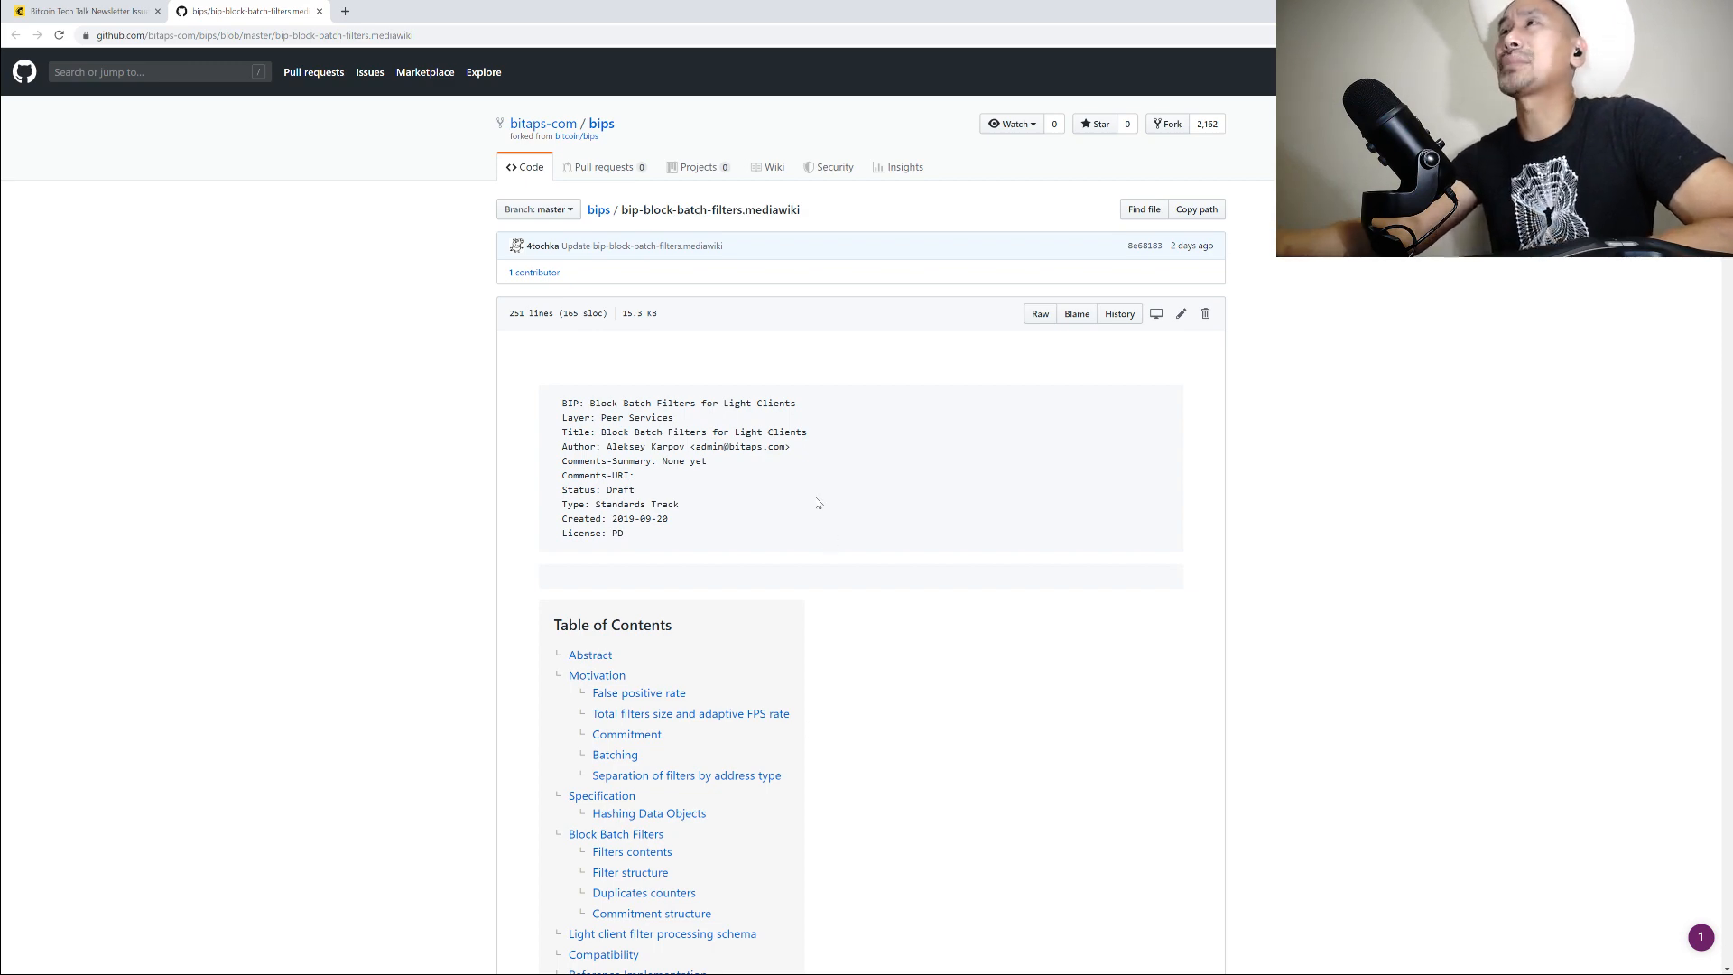
scroll("down", 3)
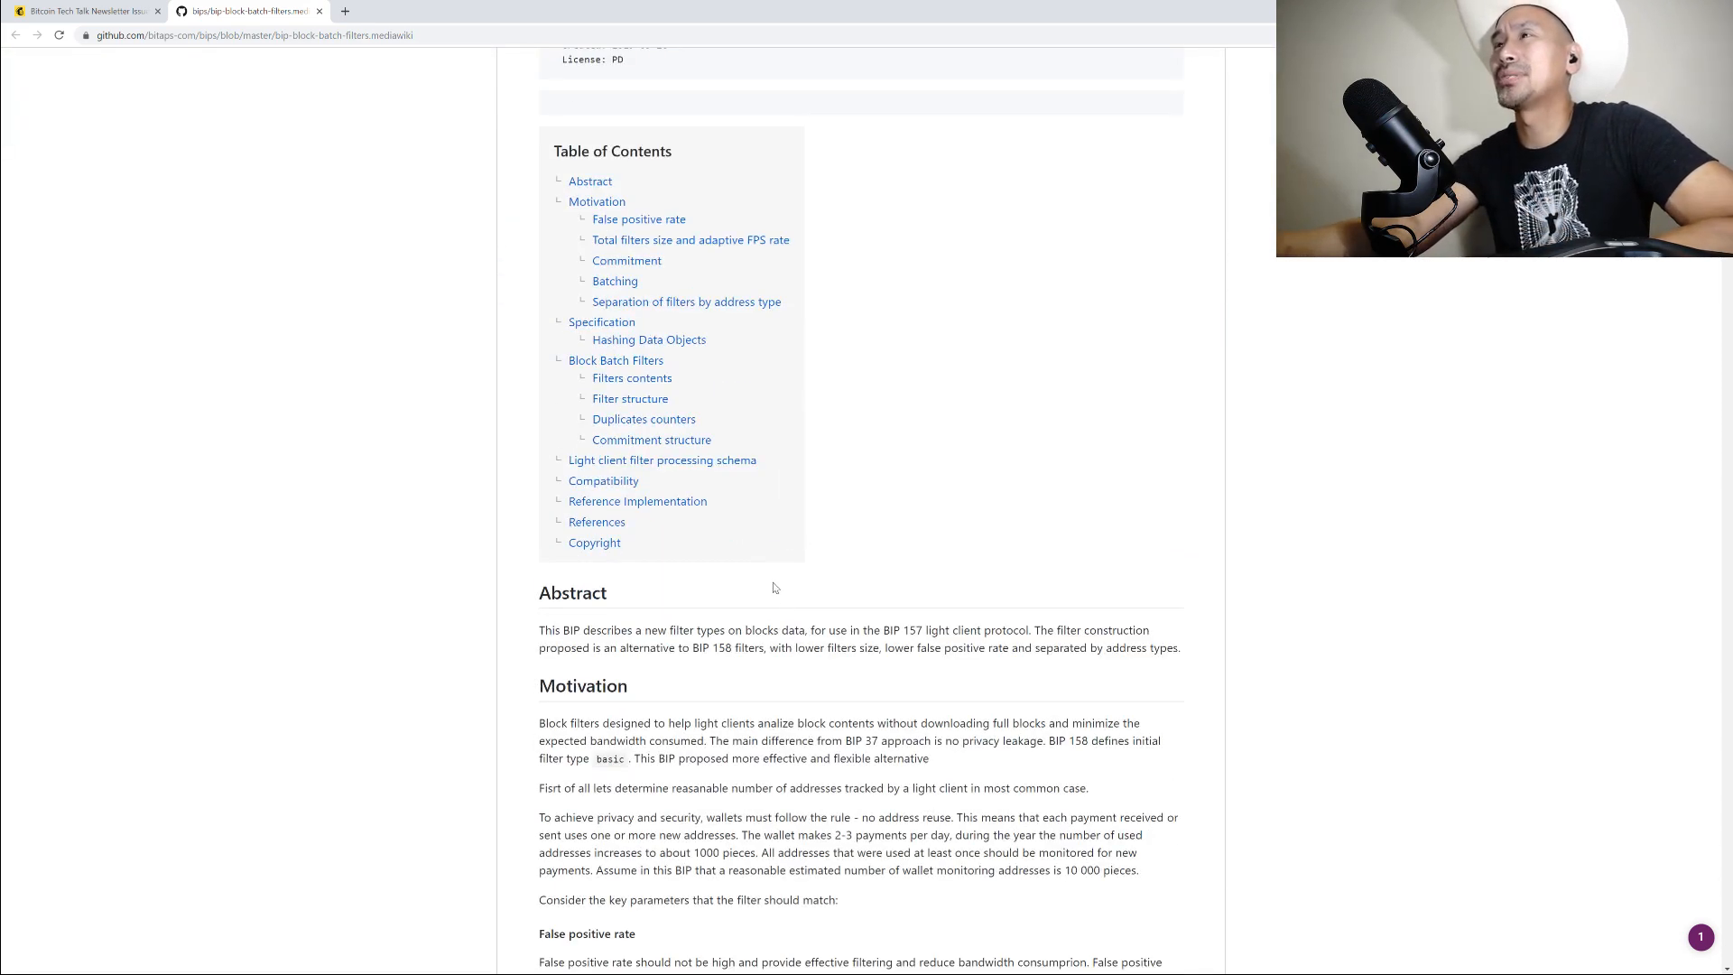
scroll("down", 3)
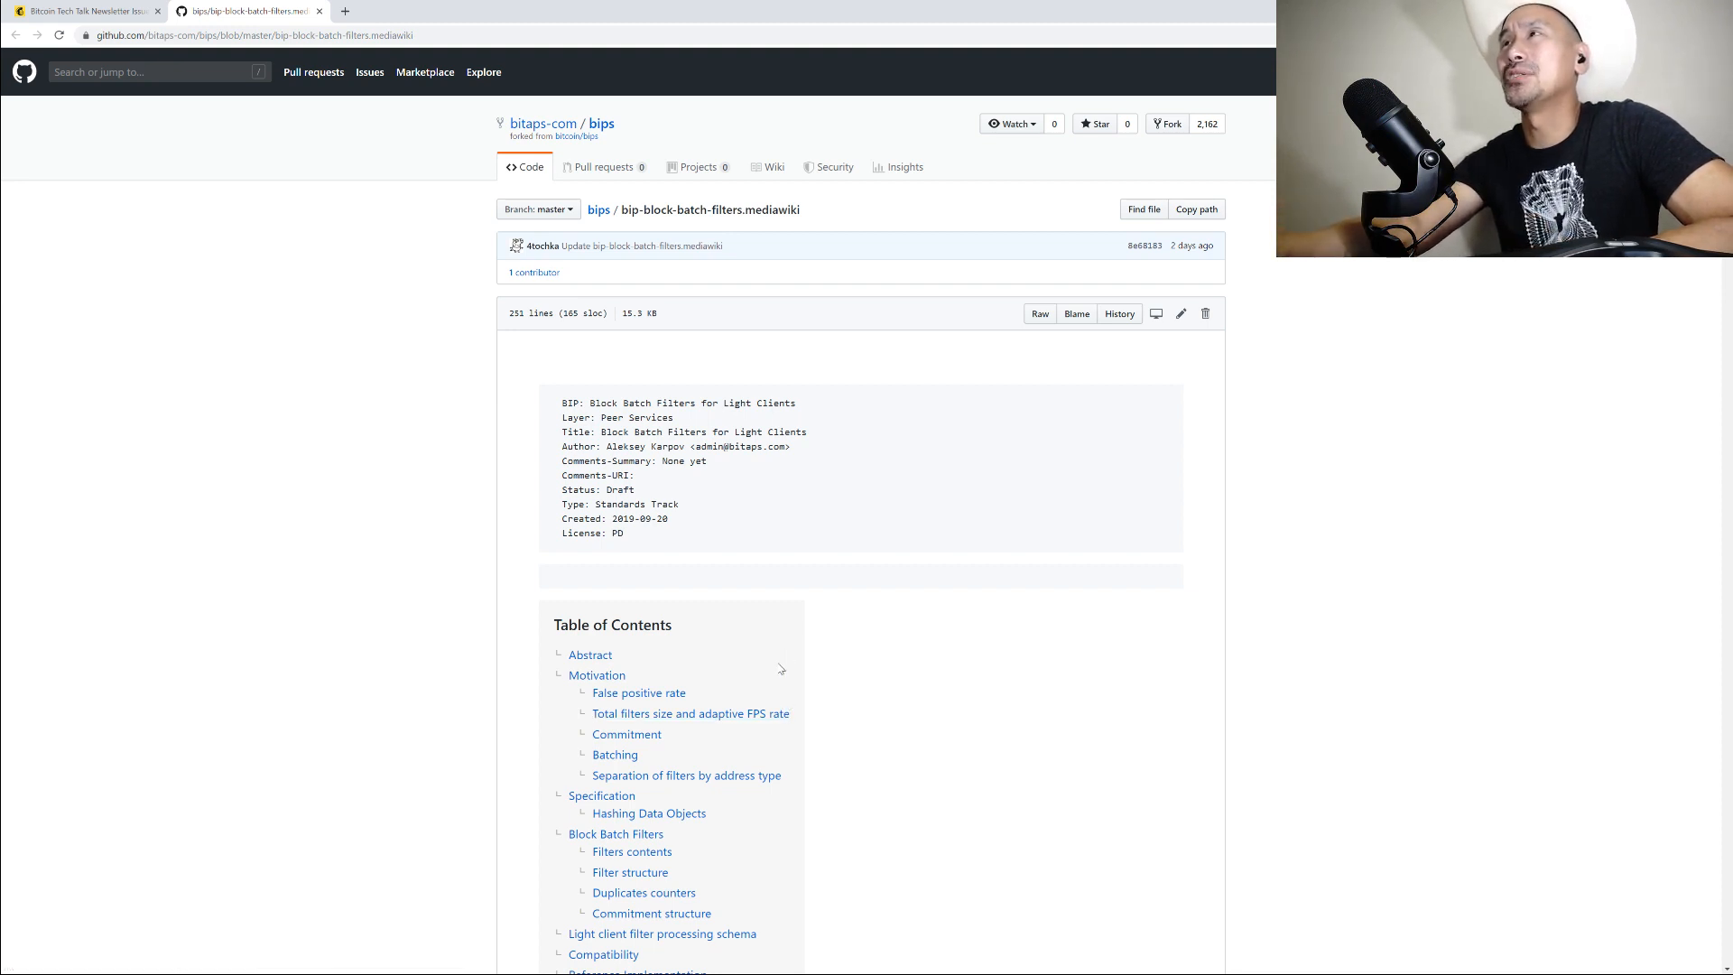
mouse_move(778, 693)
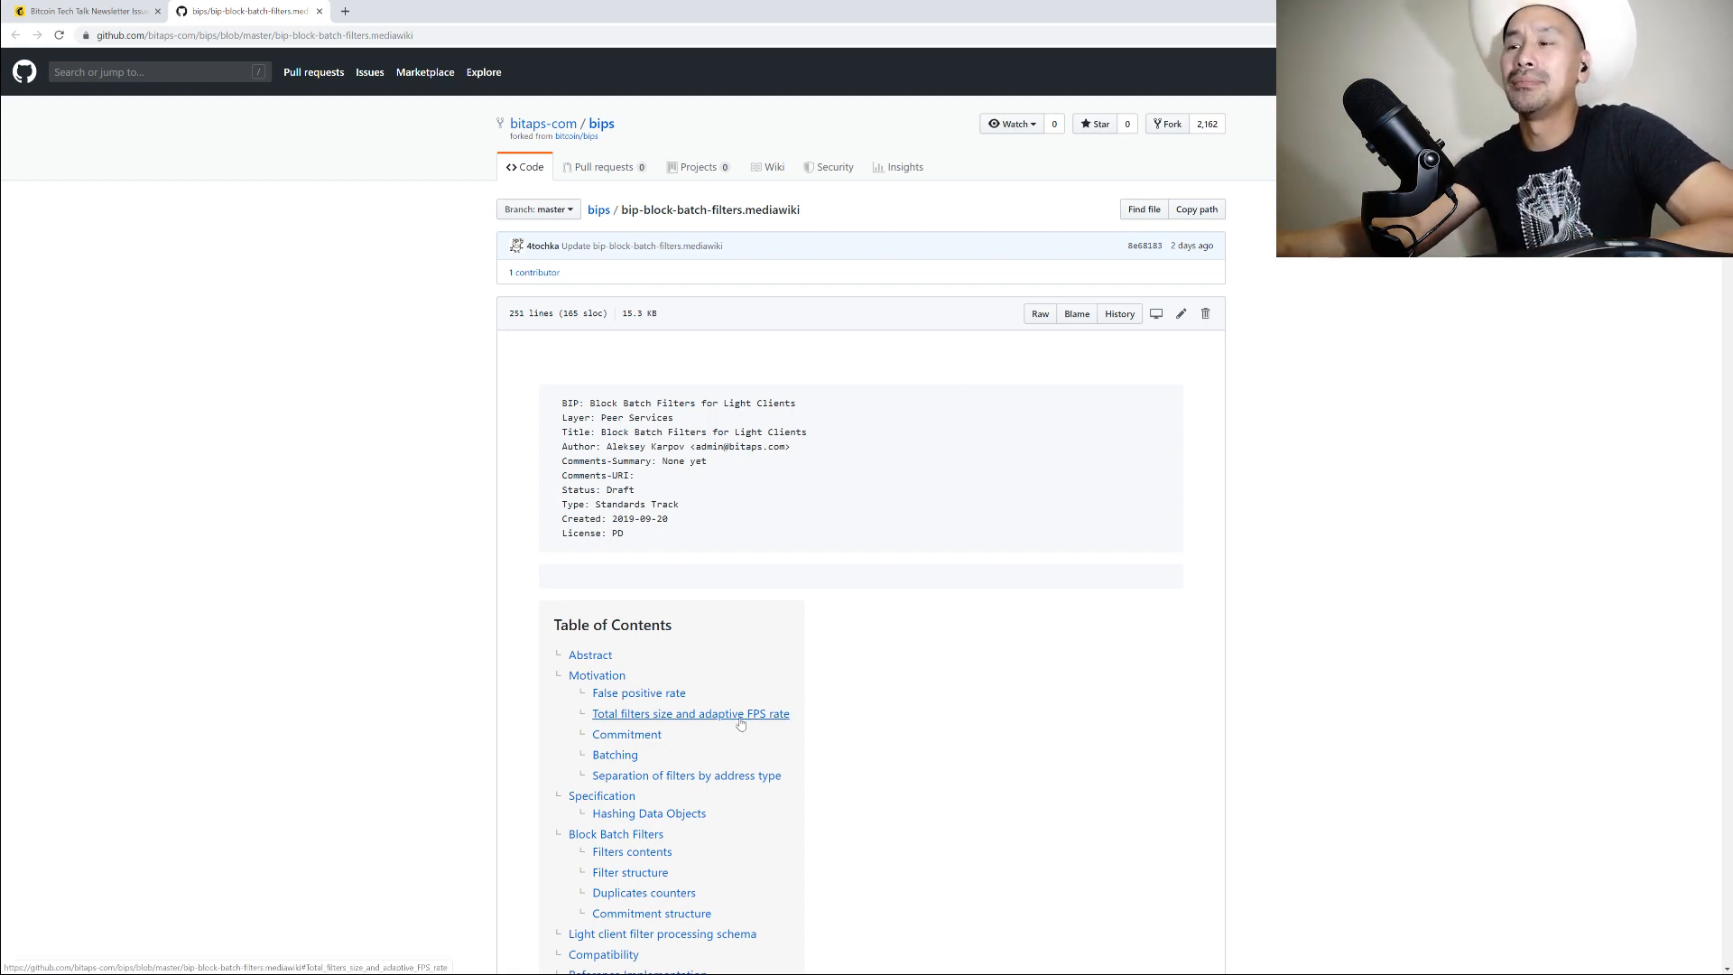
mouse_move(715, 740)
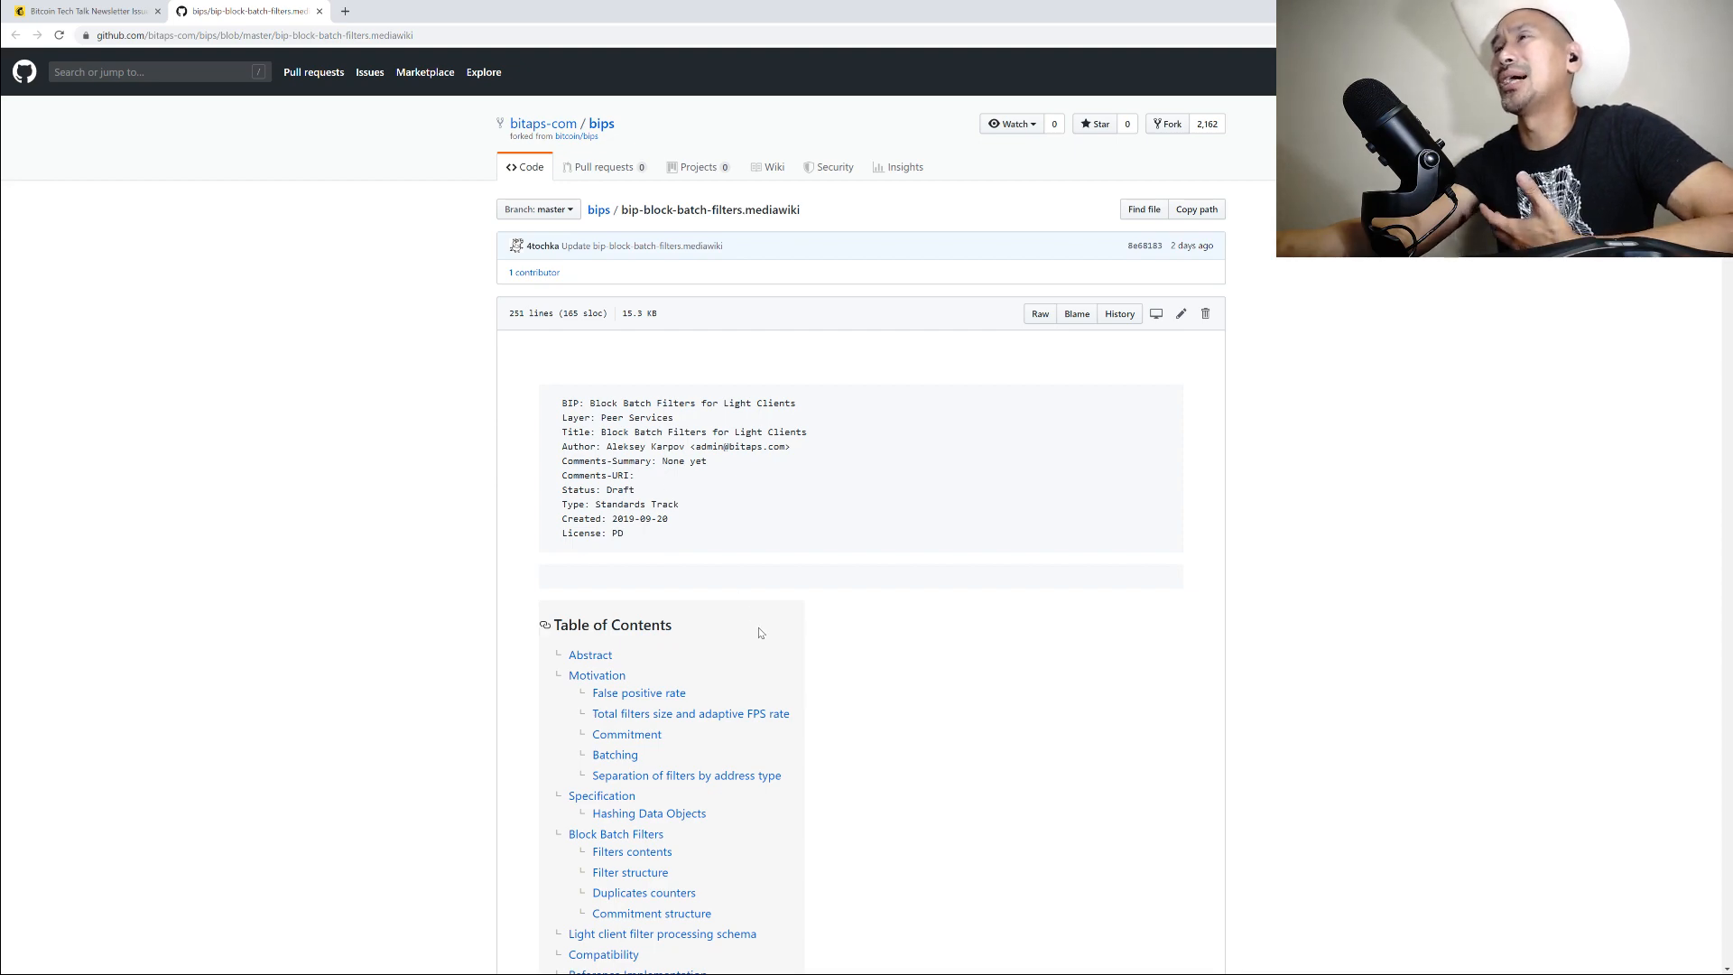
scroll("down", 3)
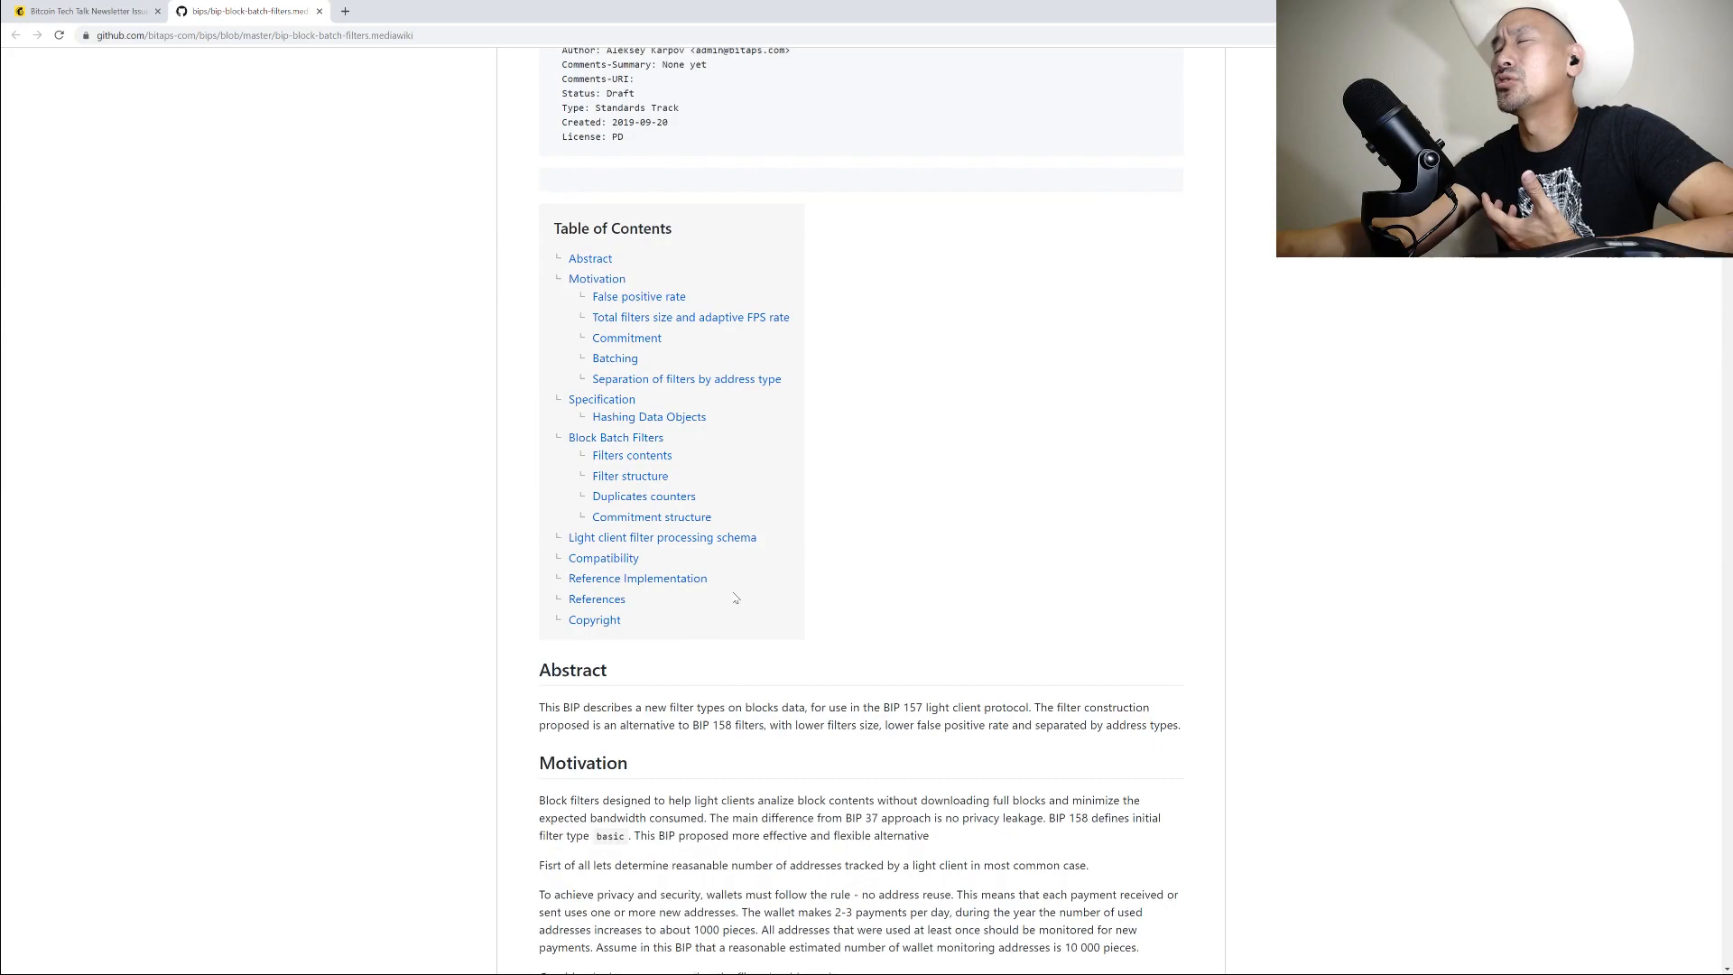
scroll("down", 3)
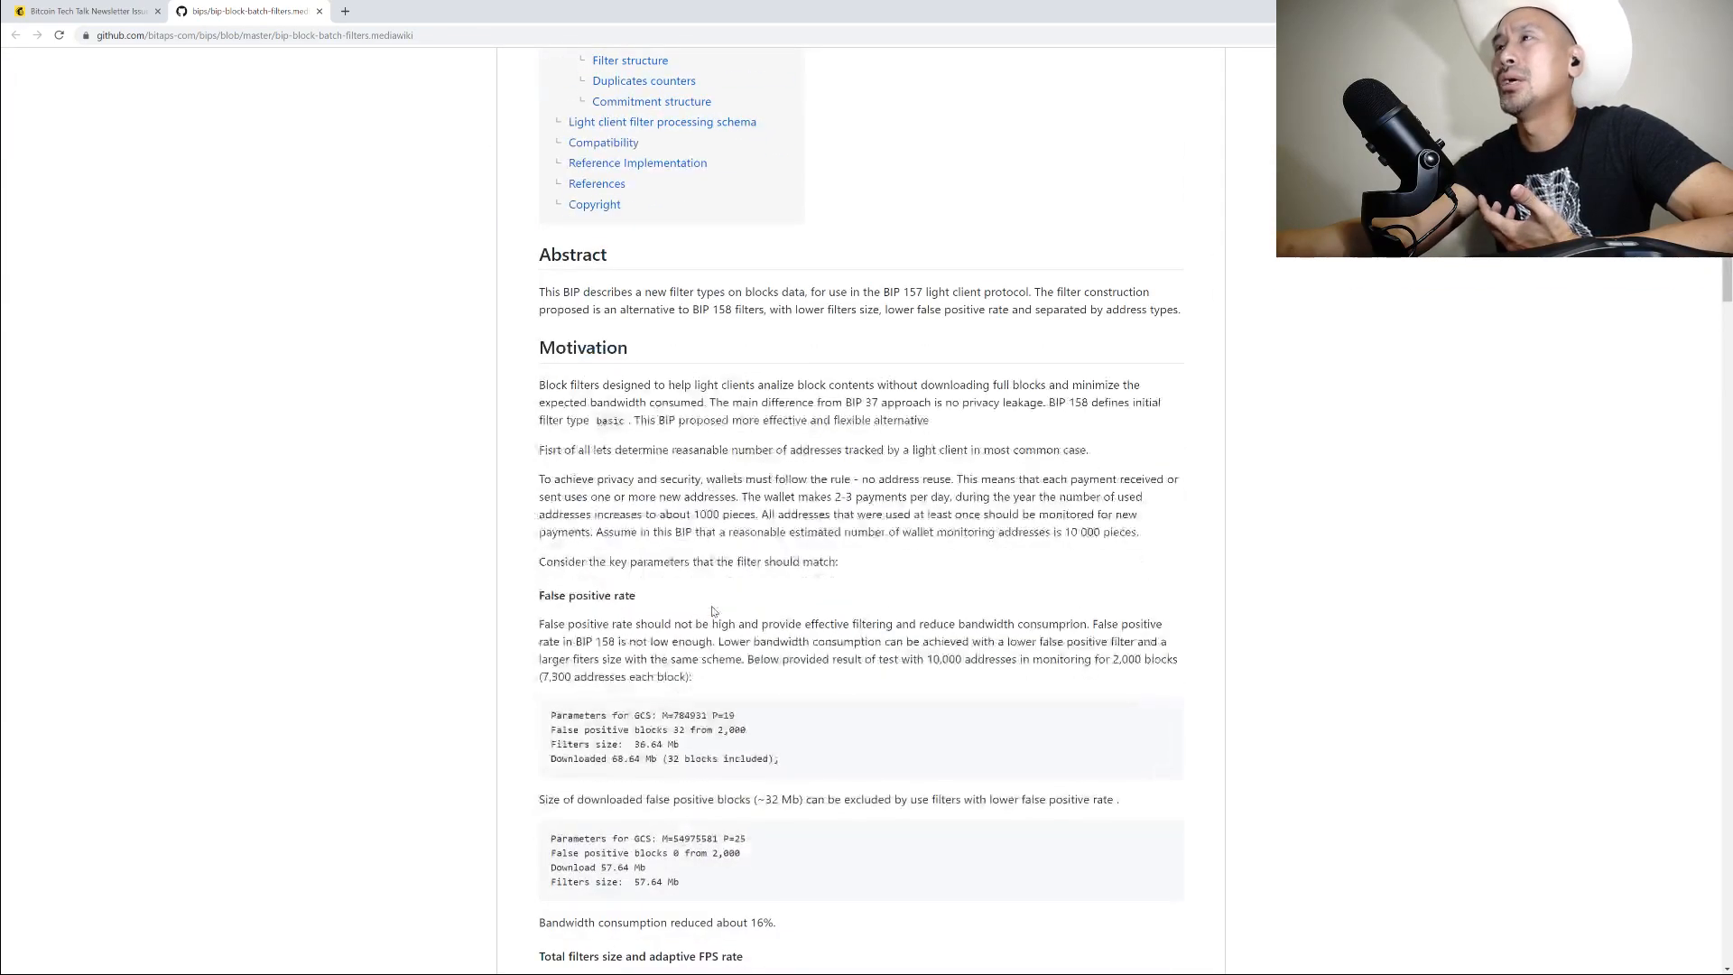
scroll("down", 3)
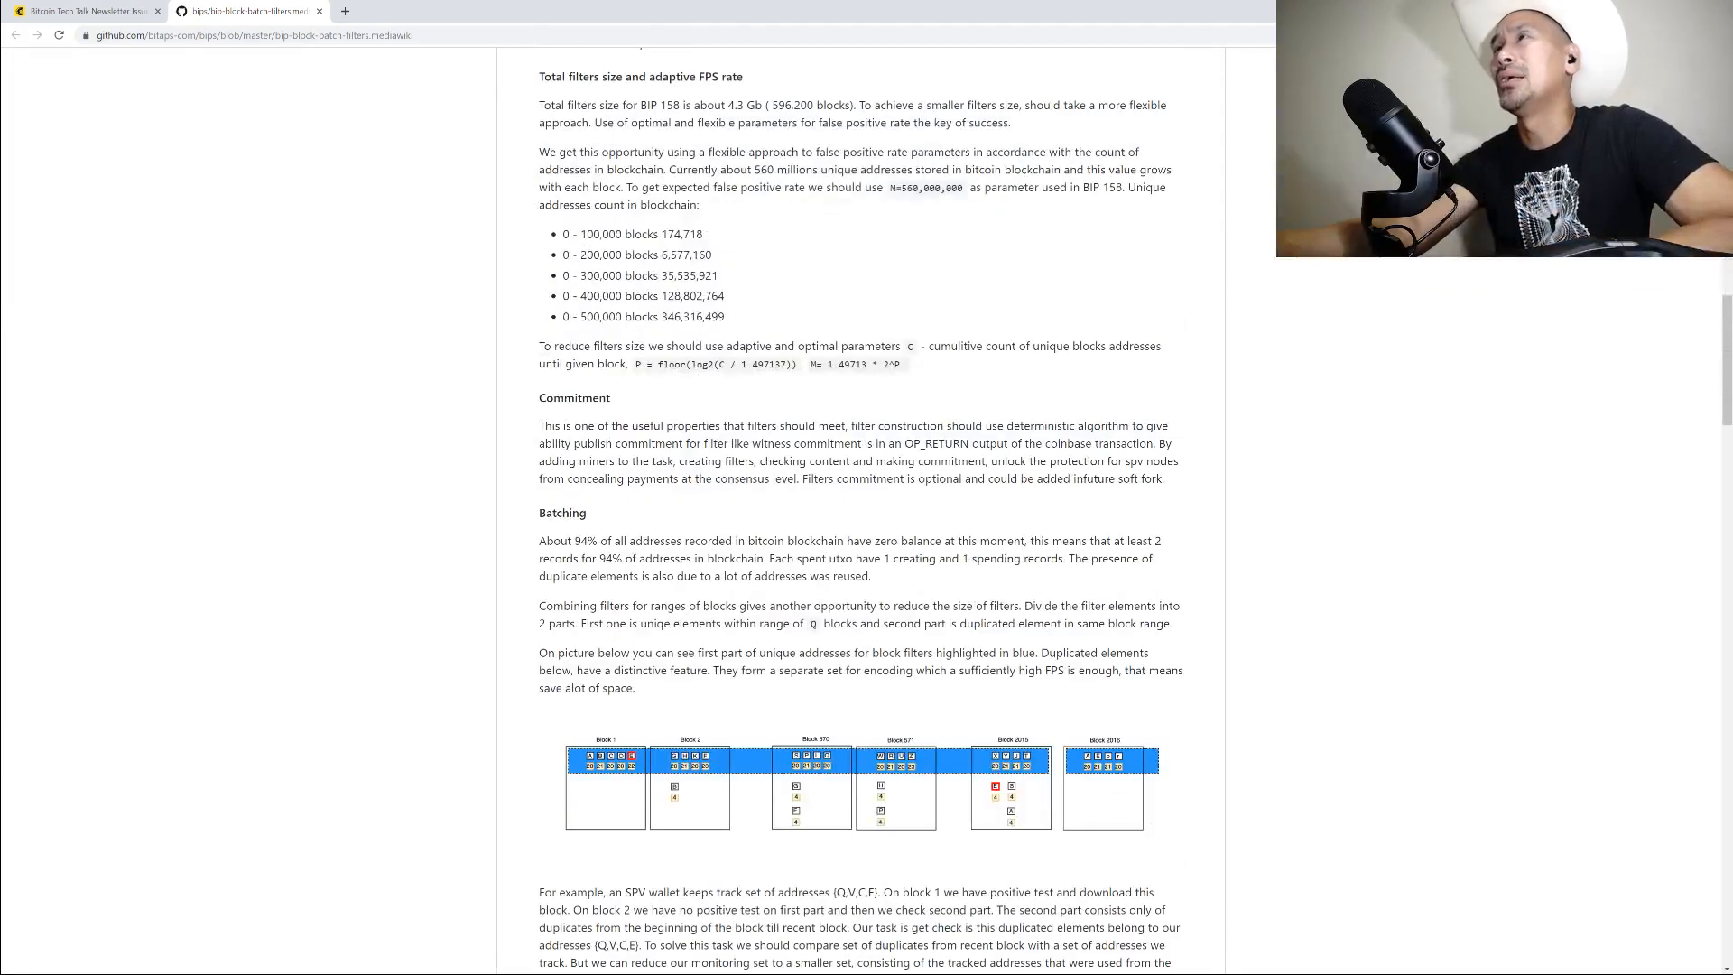
scroll("down", 3)
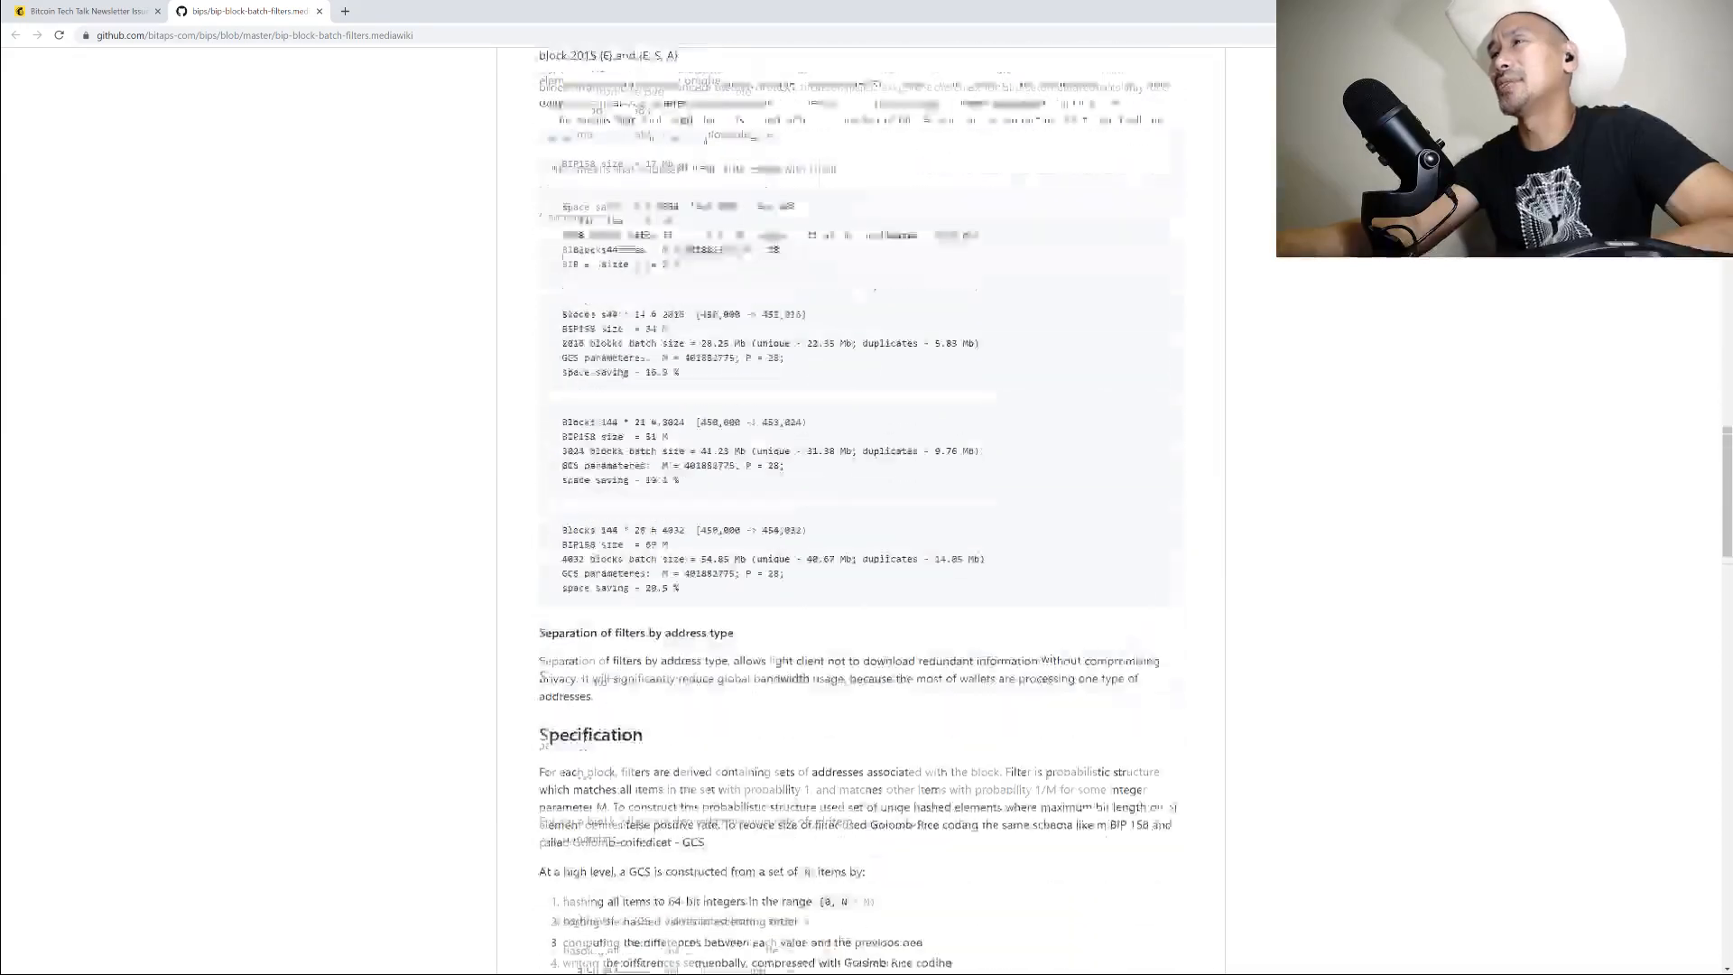
scroll("down", 3)
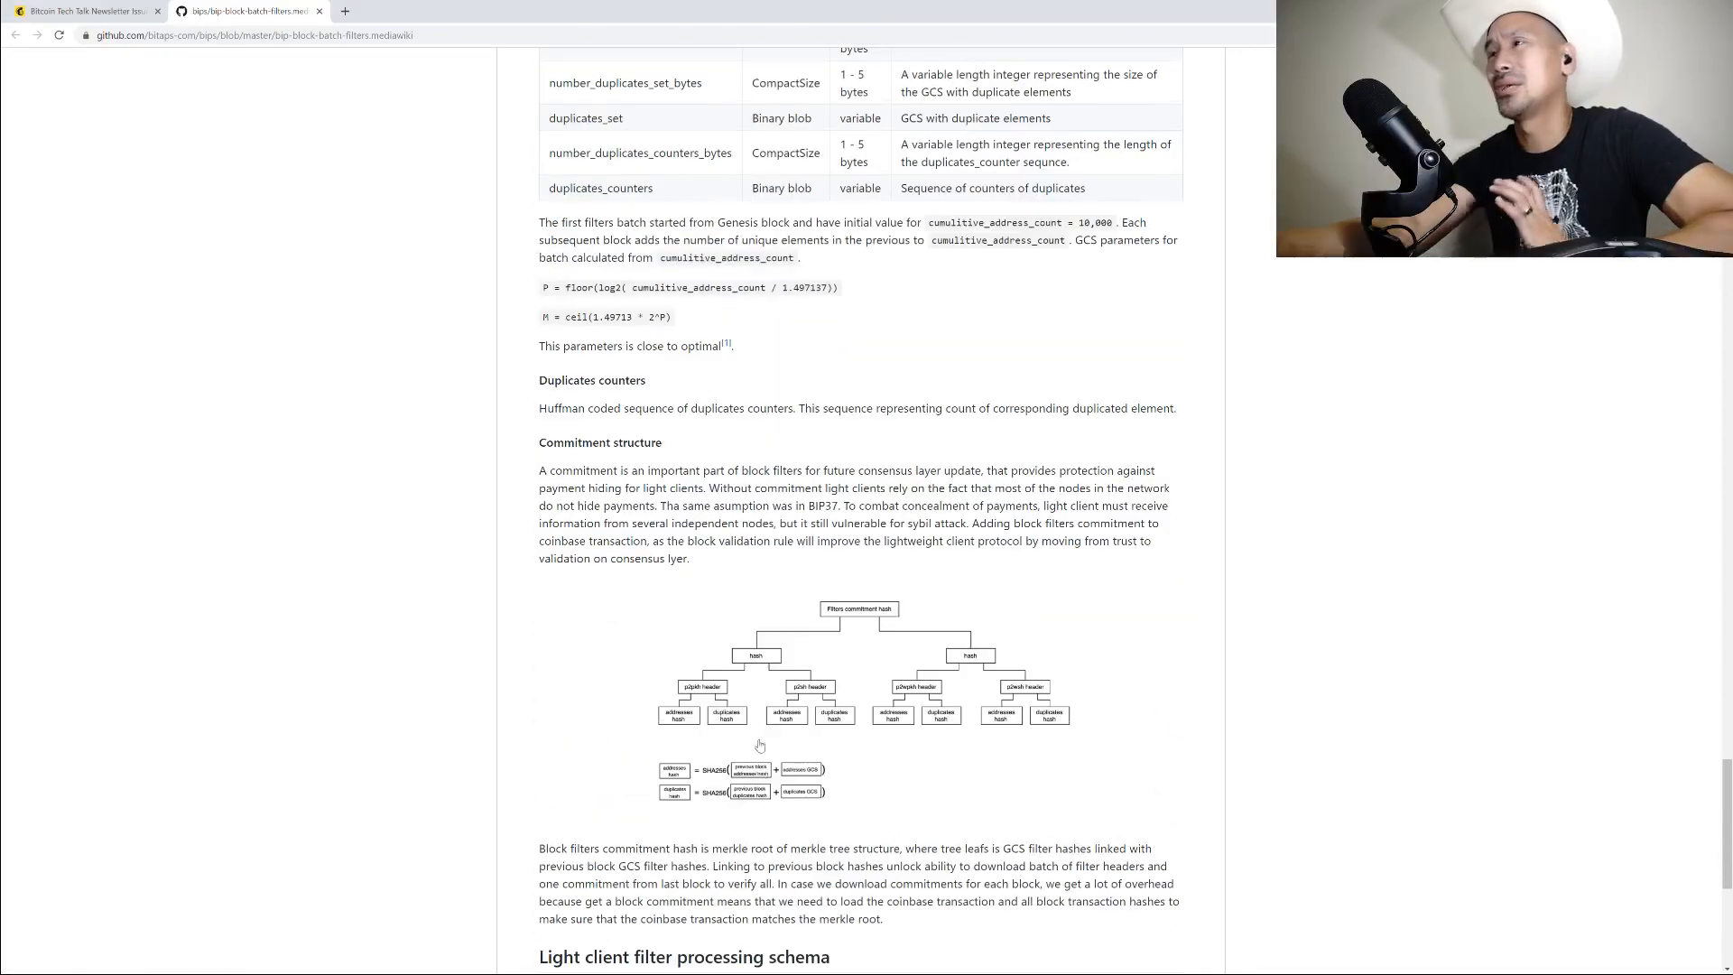
scroll("down", 3)
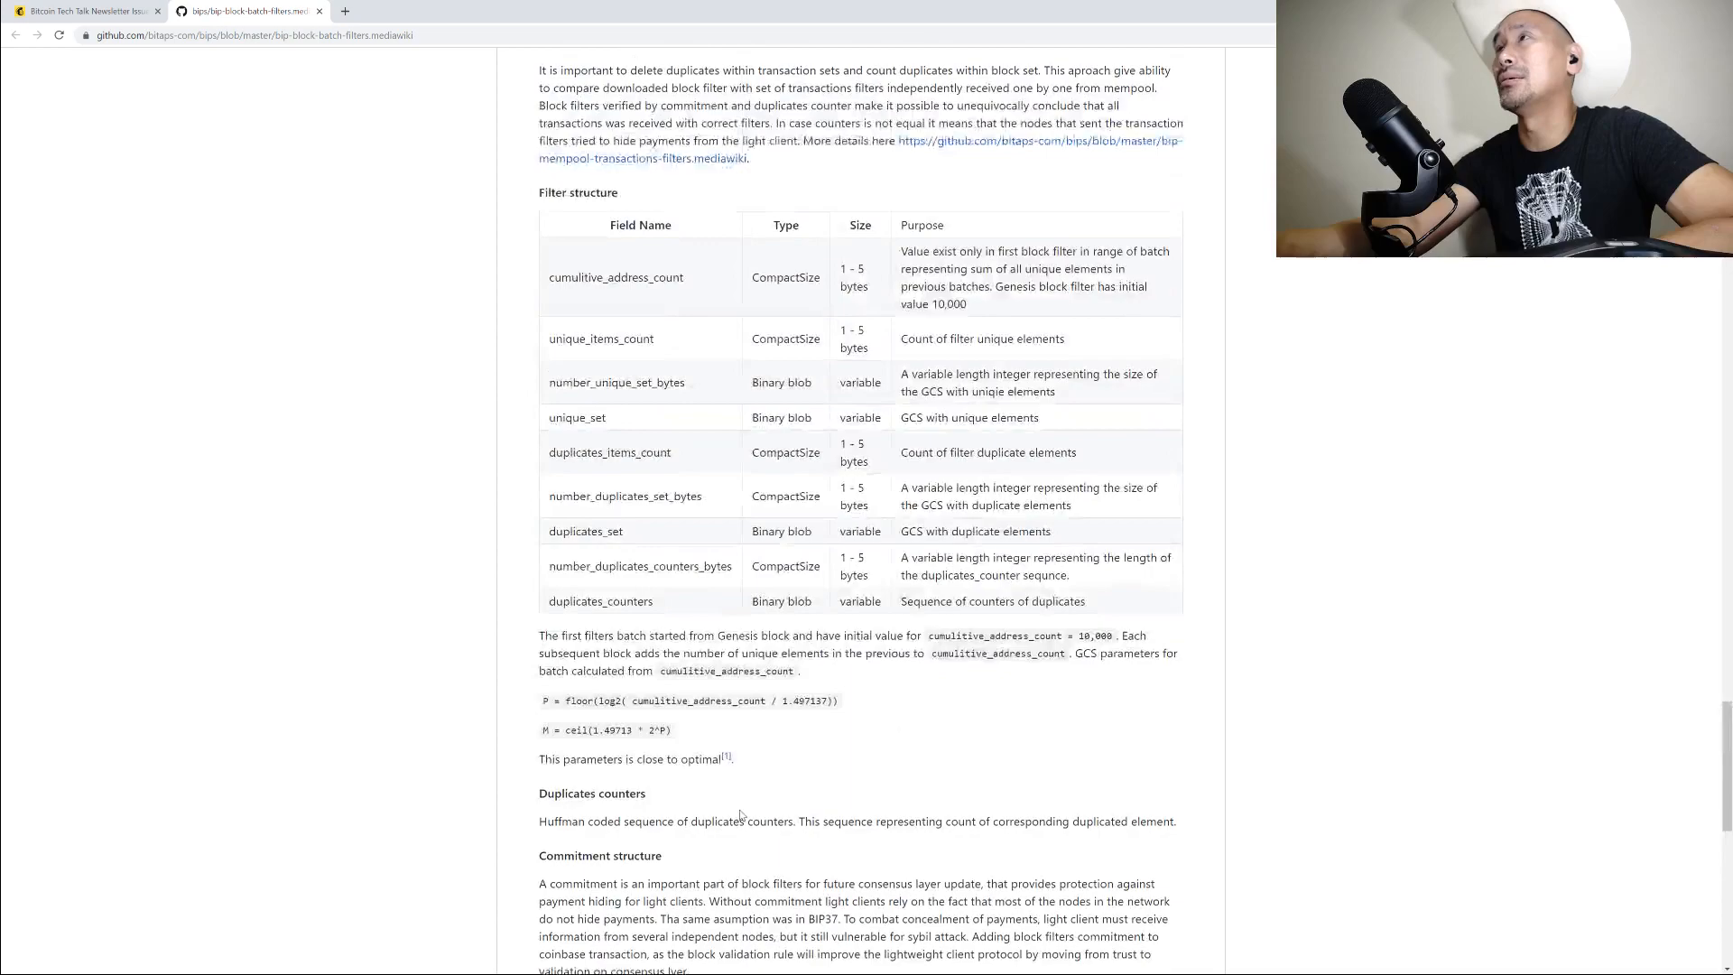
scroll("up", 3)
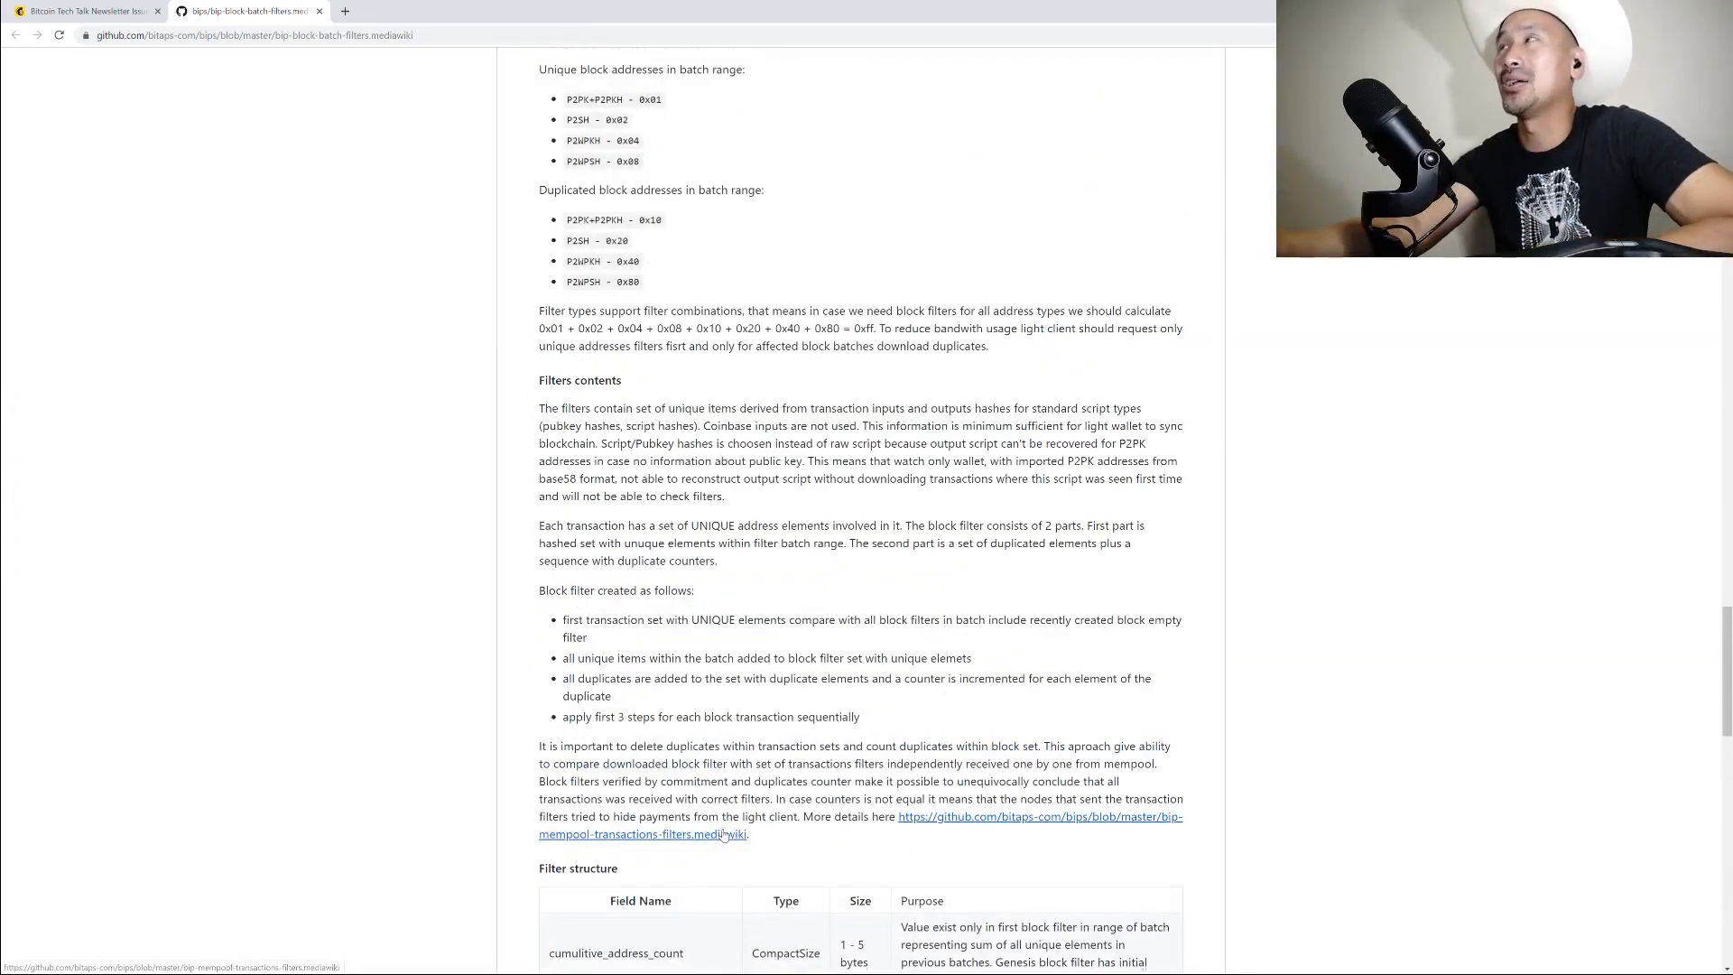
scroll("down", 3)
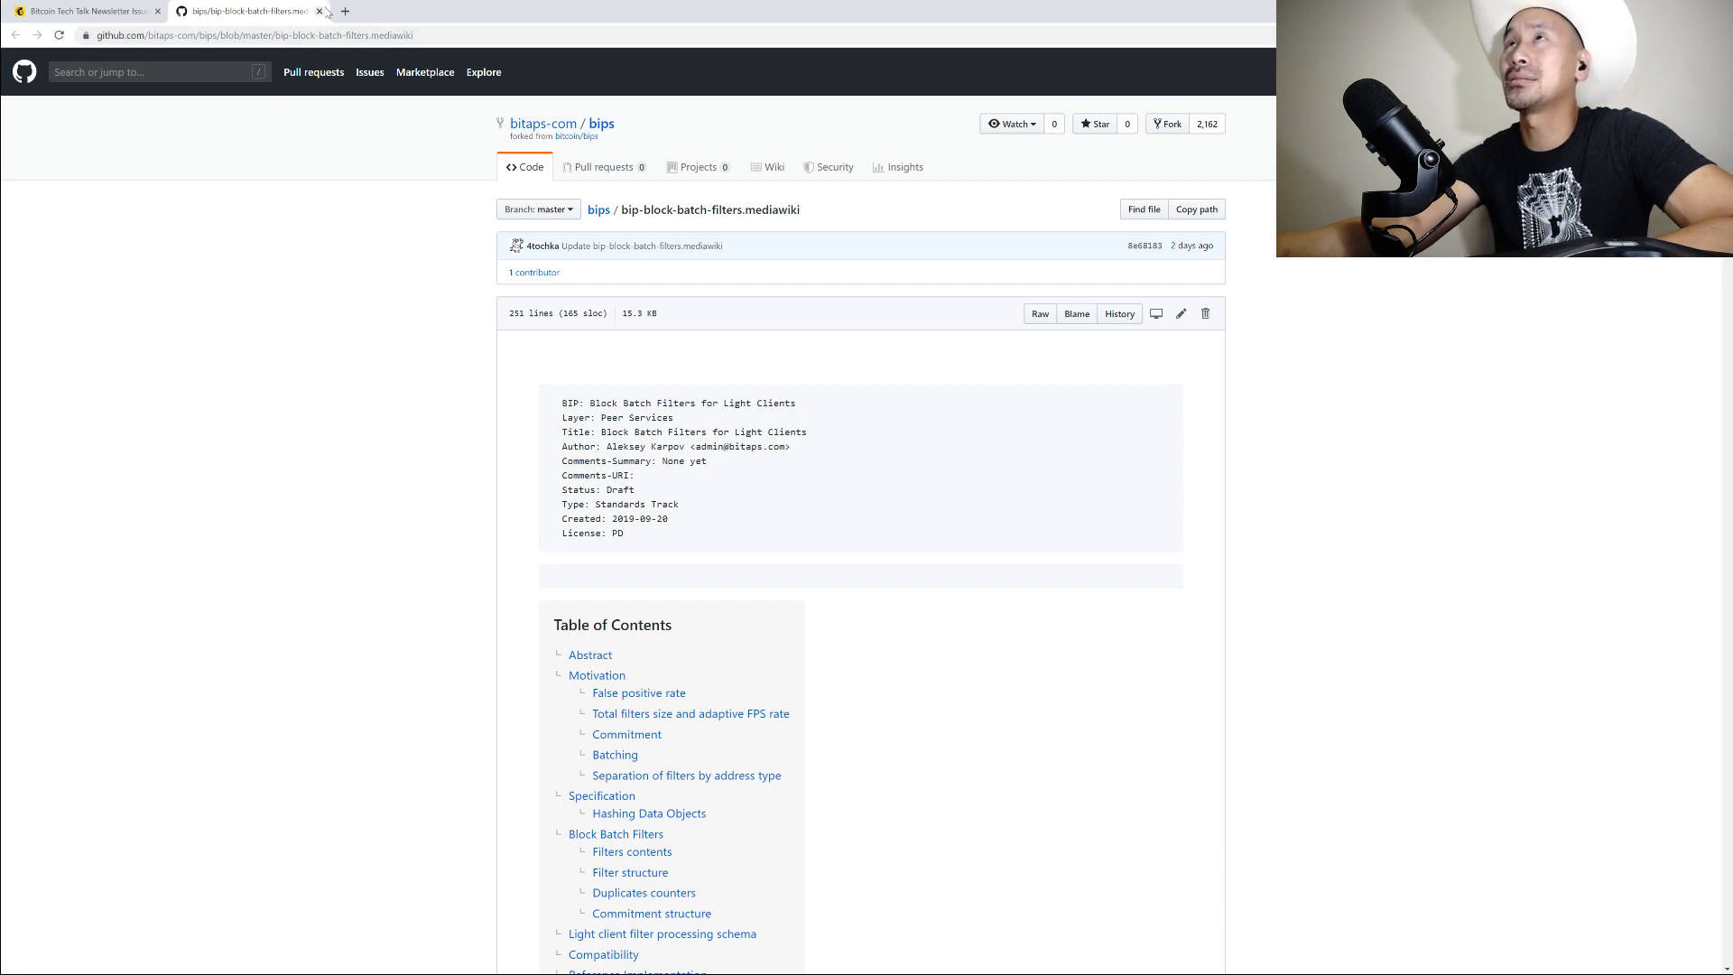
left_click(83, 11)
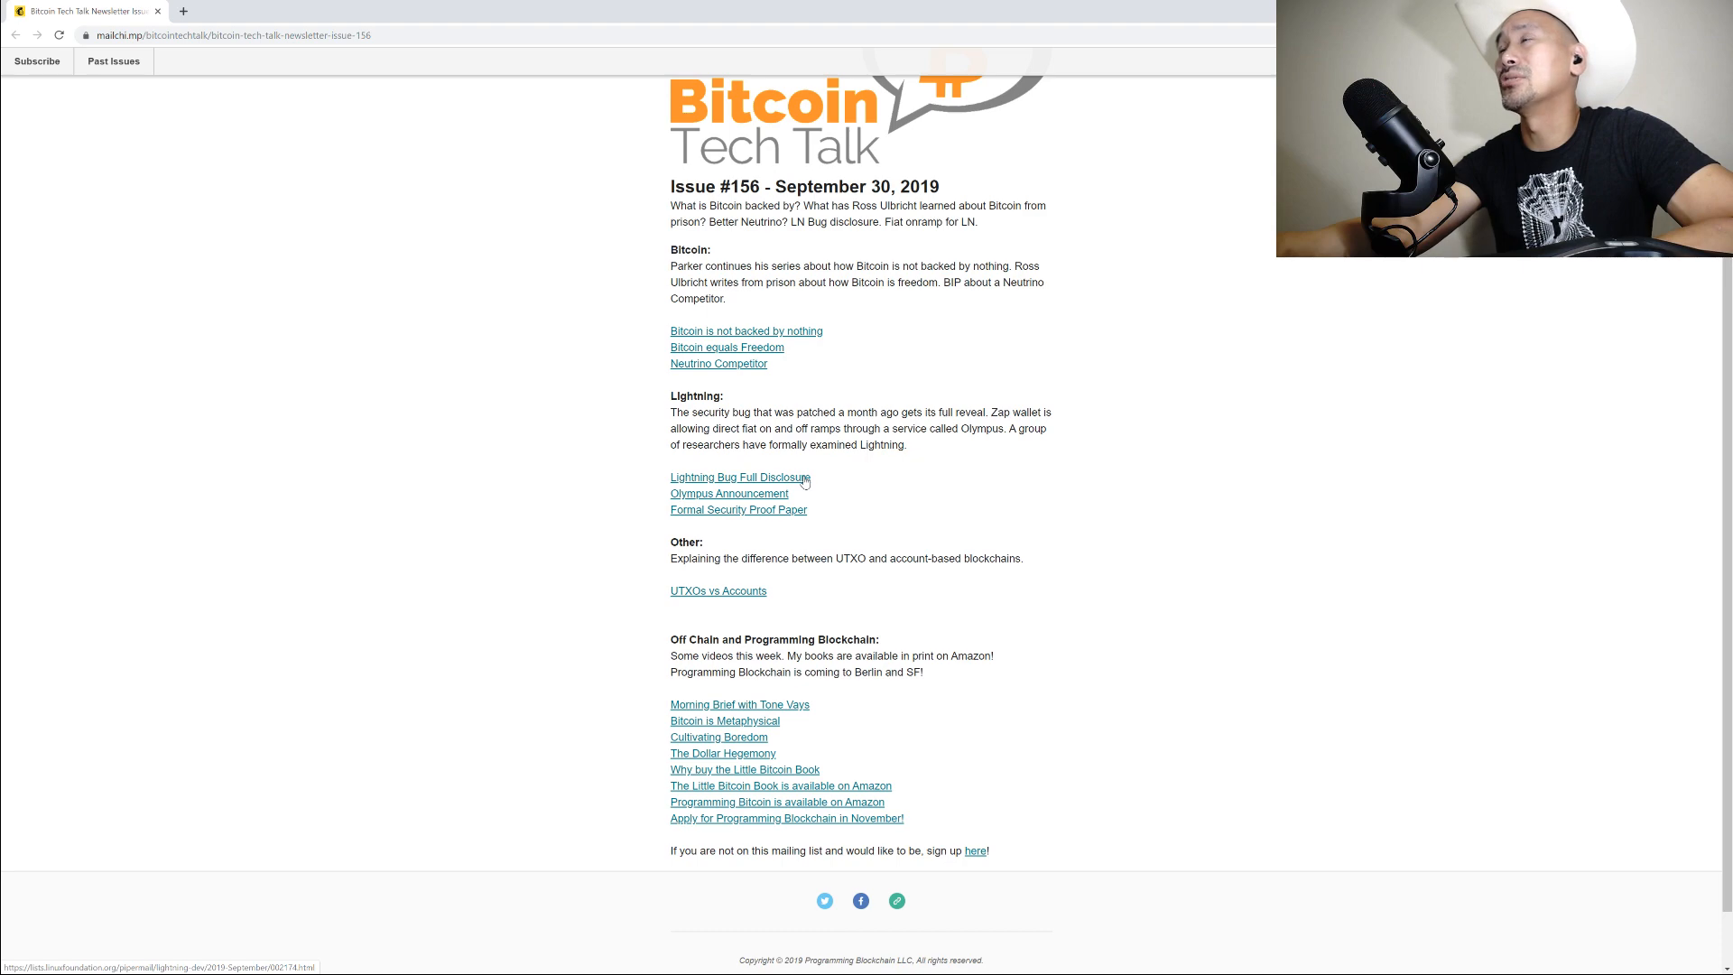
Open the Lightning Bug Full Disclosure mailing-list post and scroll to its timeline
left_click(740, 476)
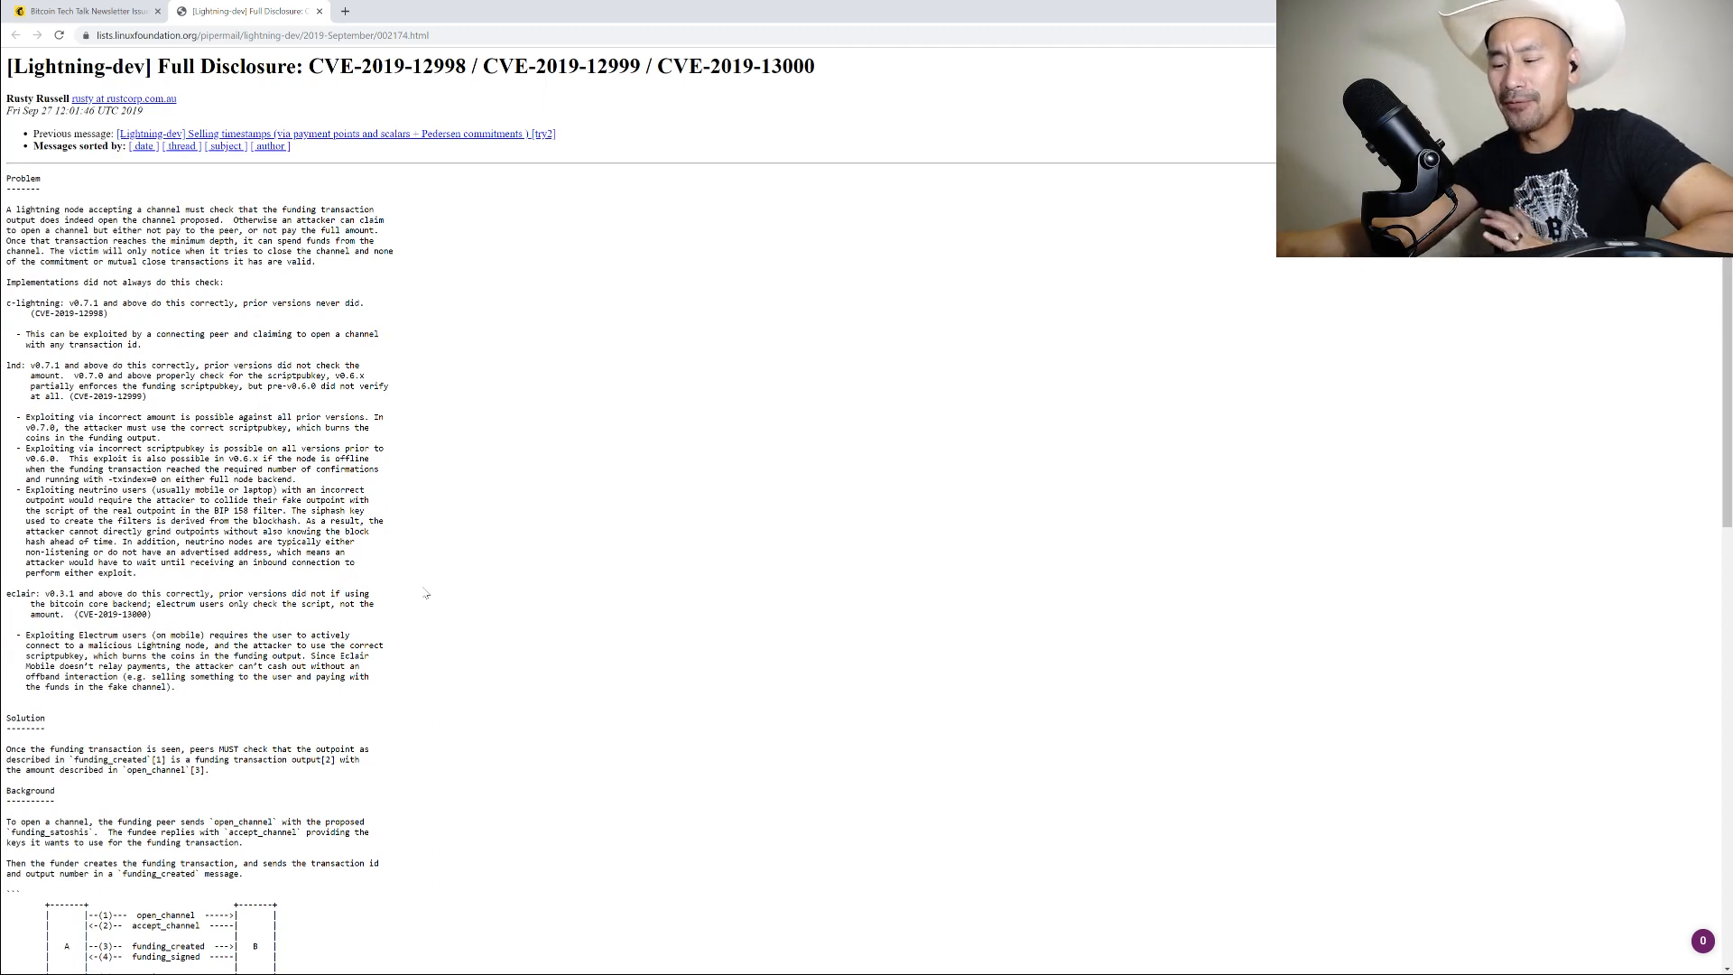
mouse_move(375, 509)
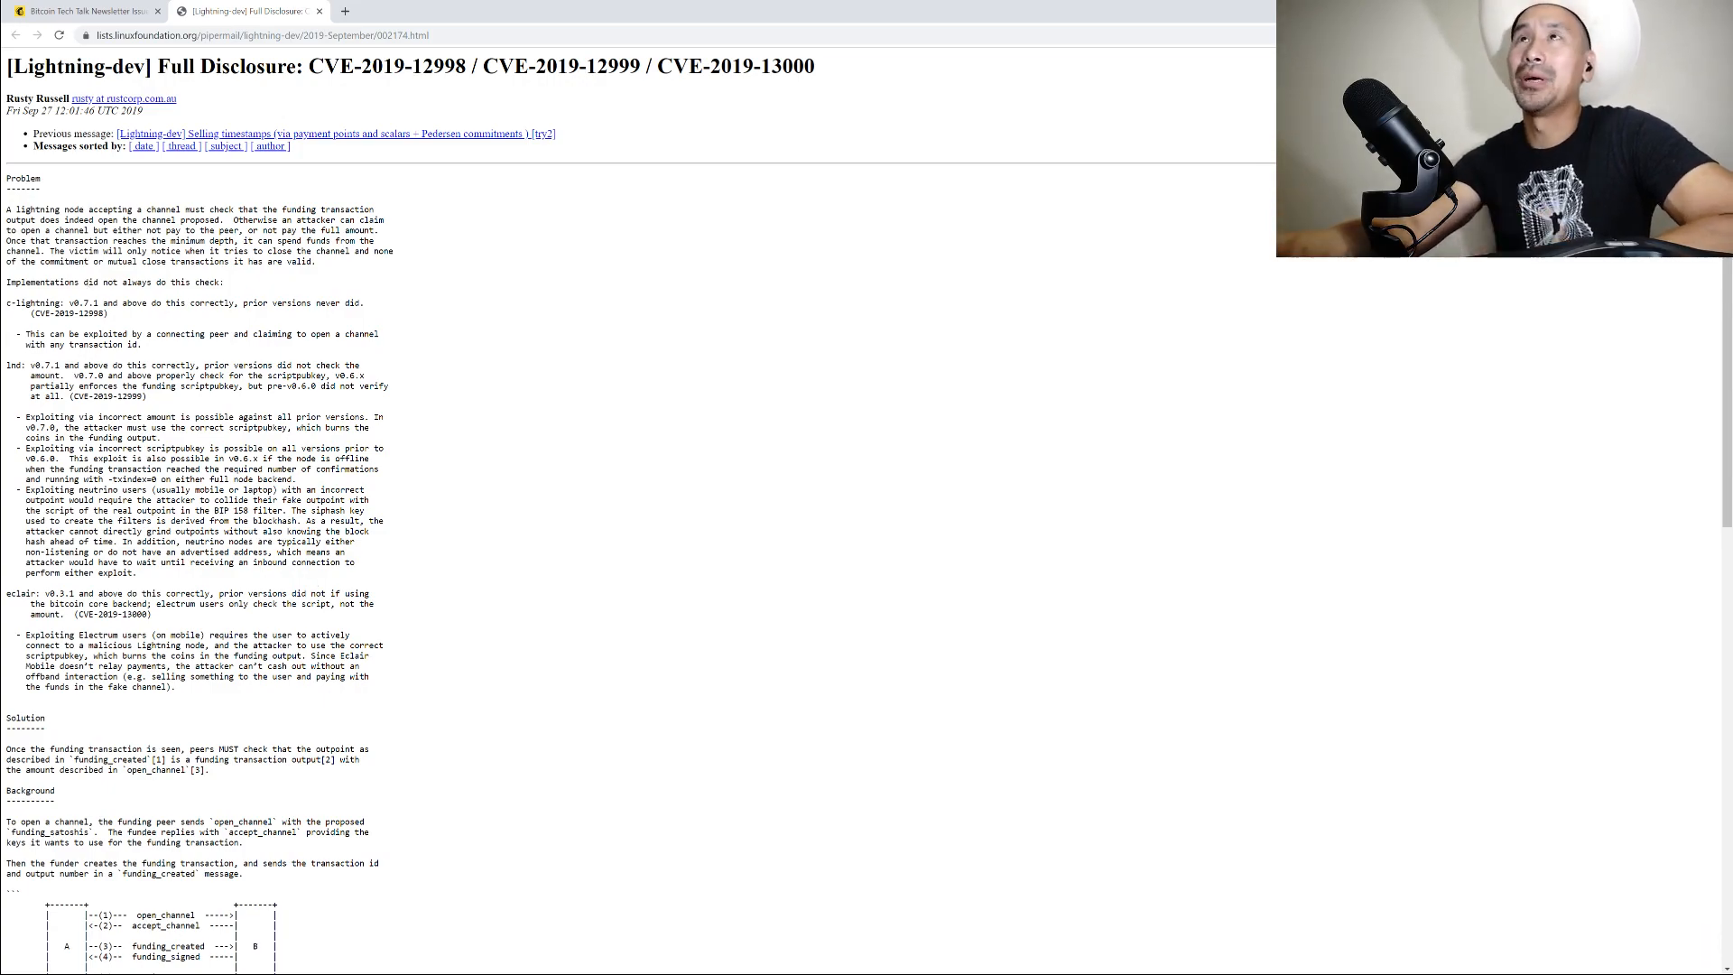
scroll("down", 3)
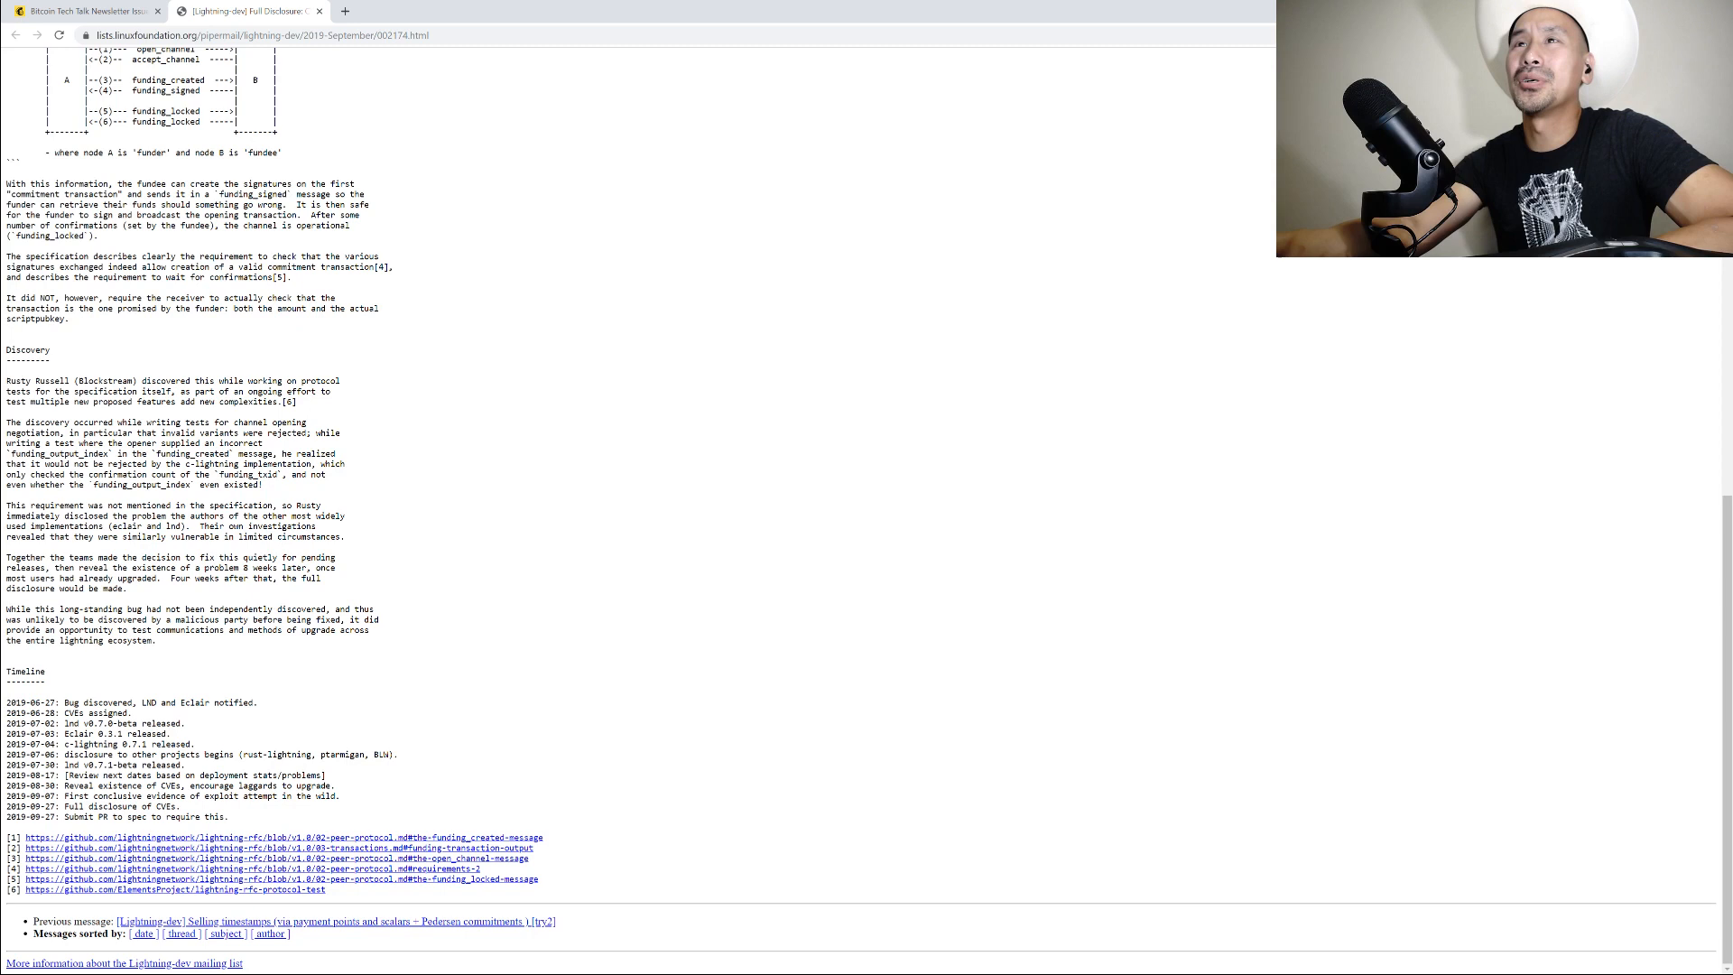
double_click(35, 703)
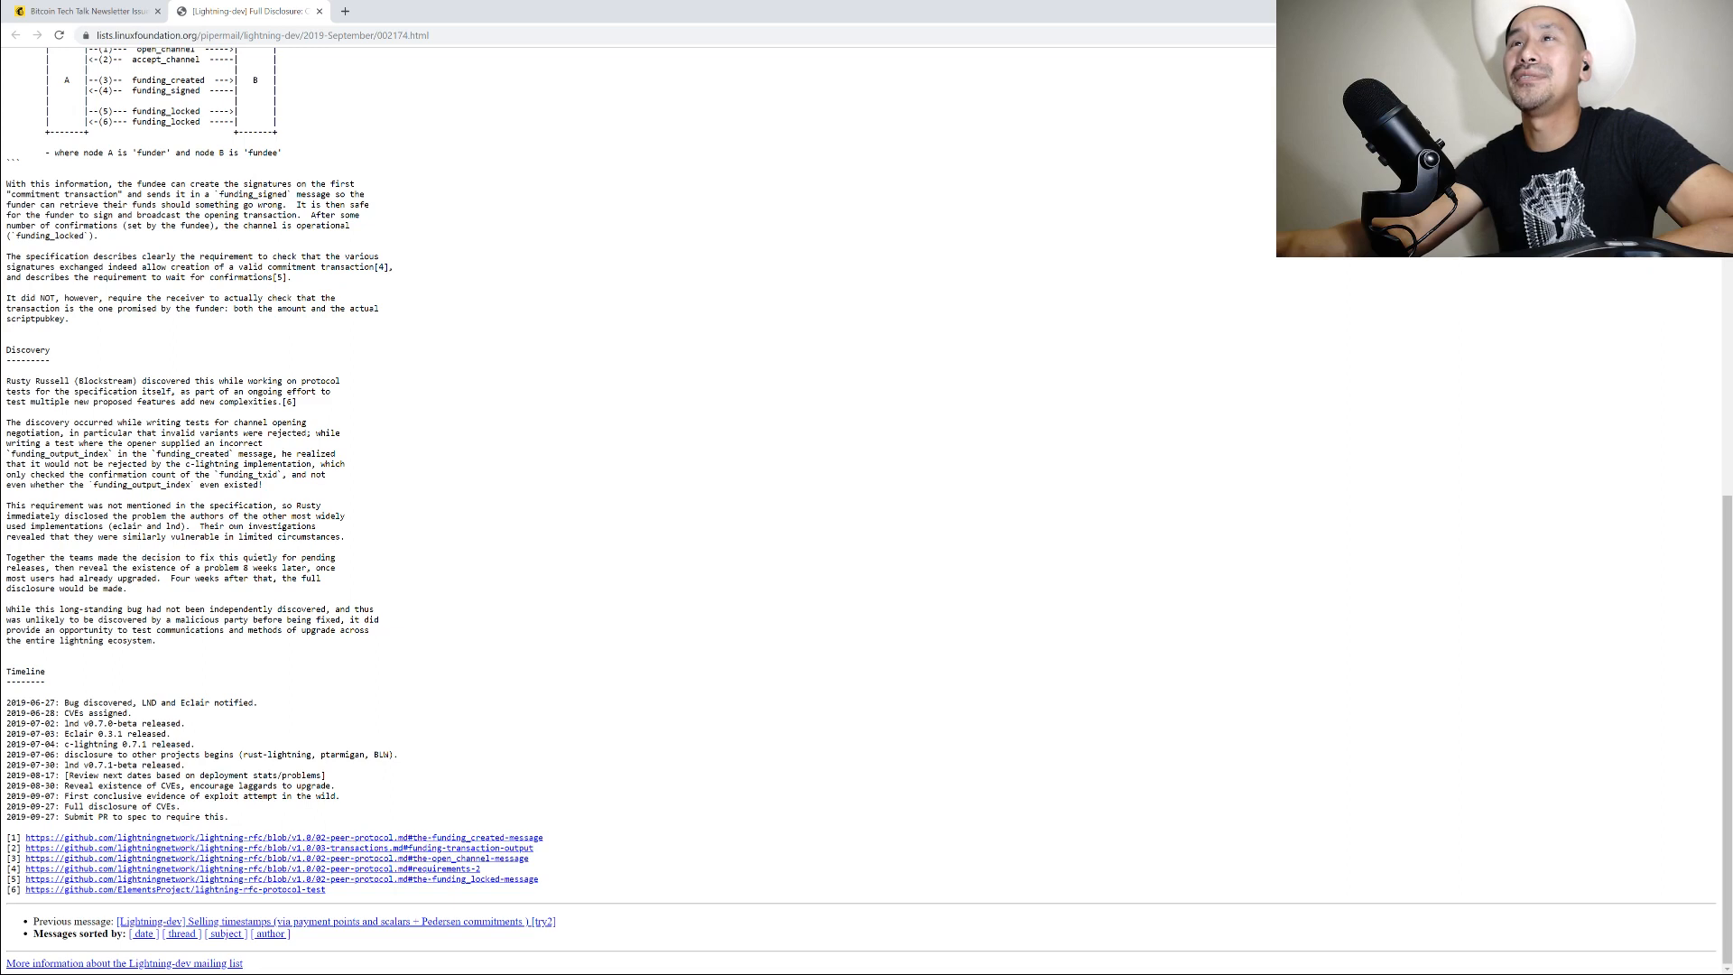
double_click(69, 713)
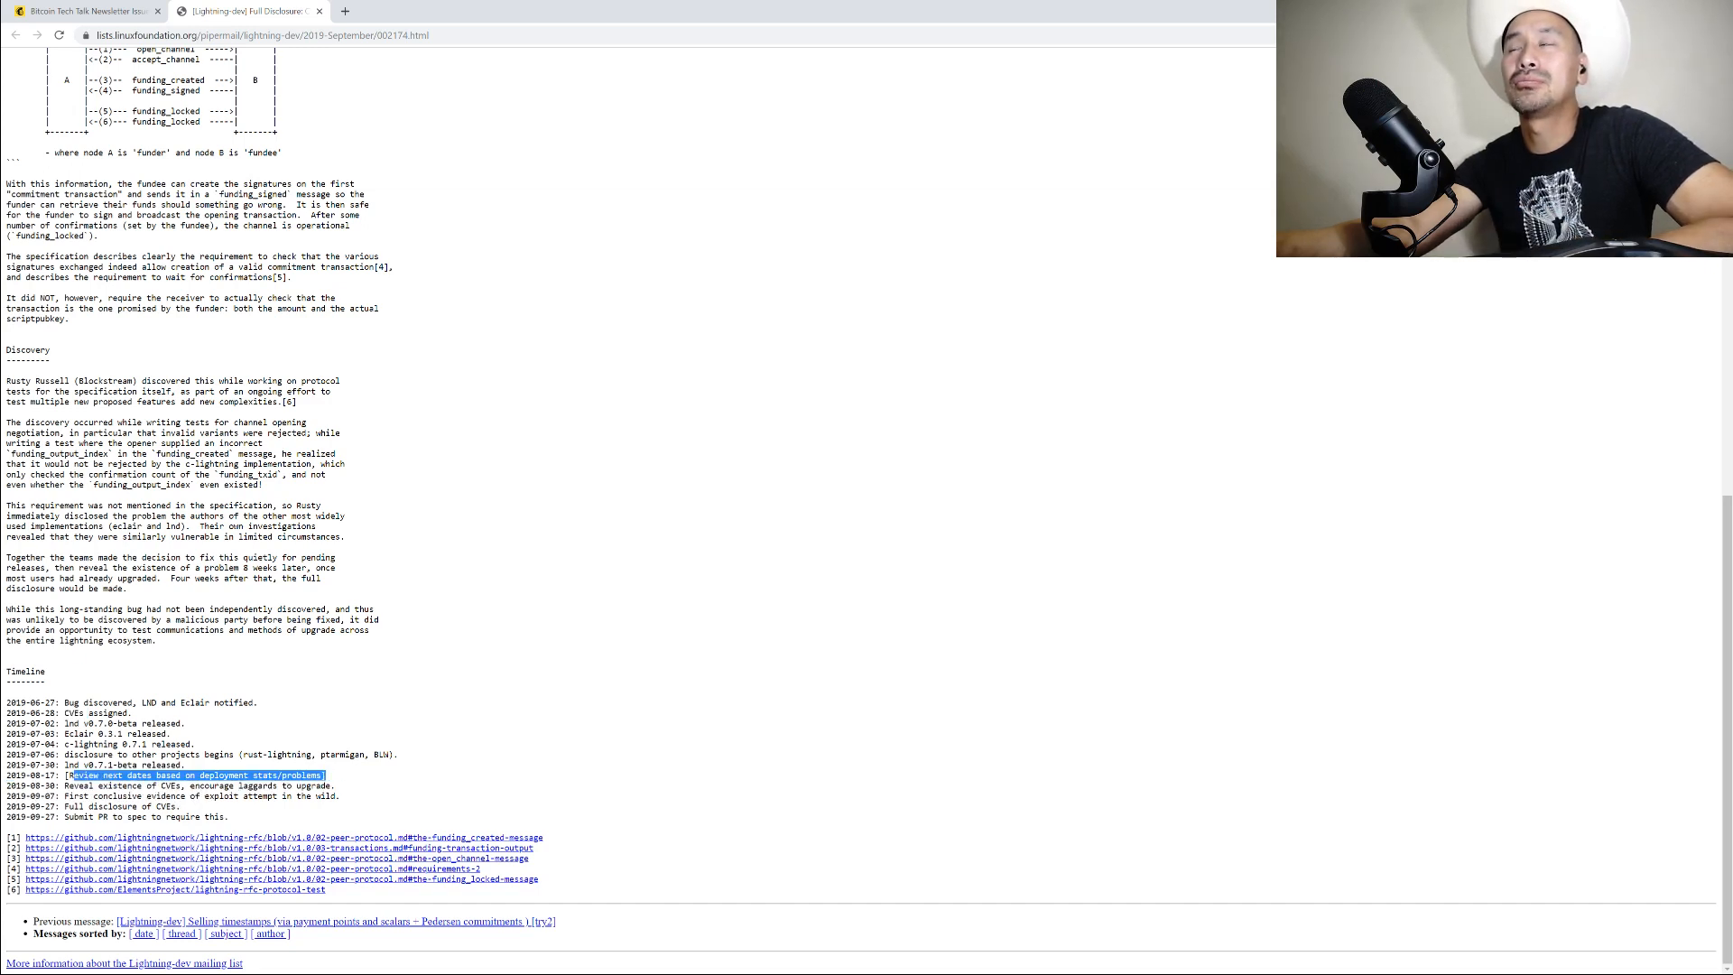
left_click(354, 785)
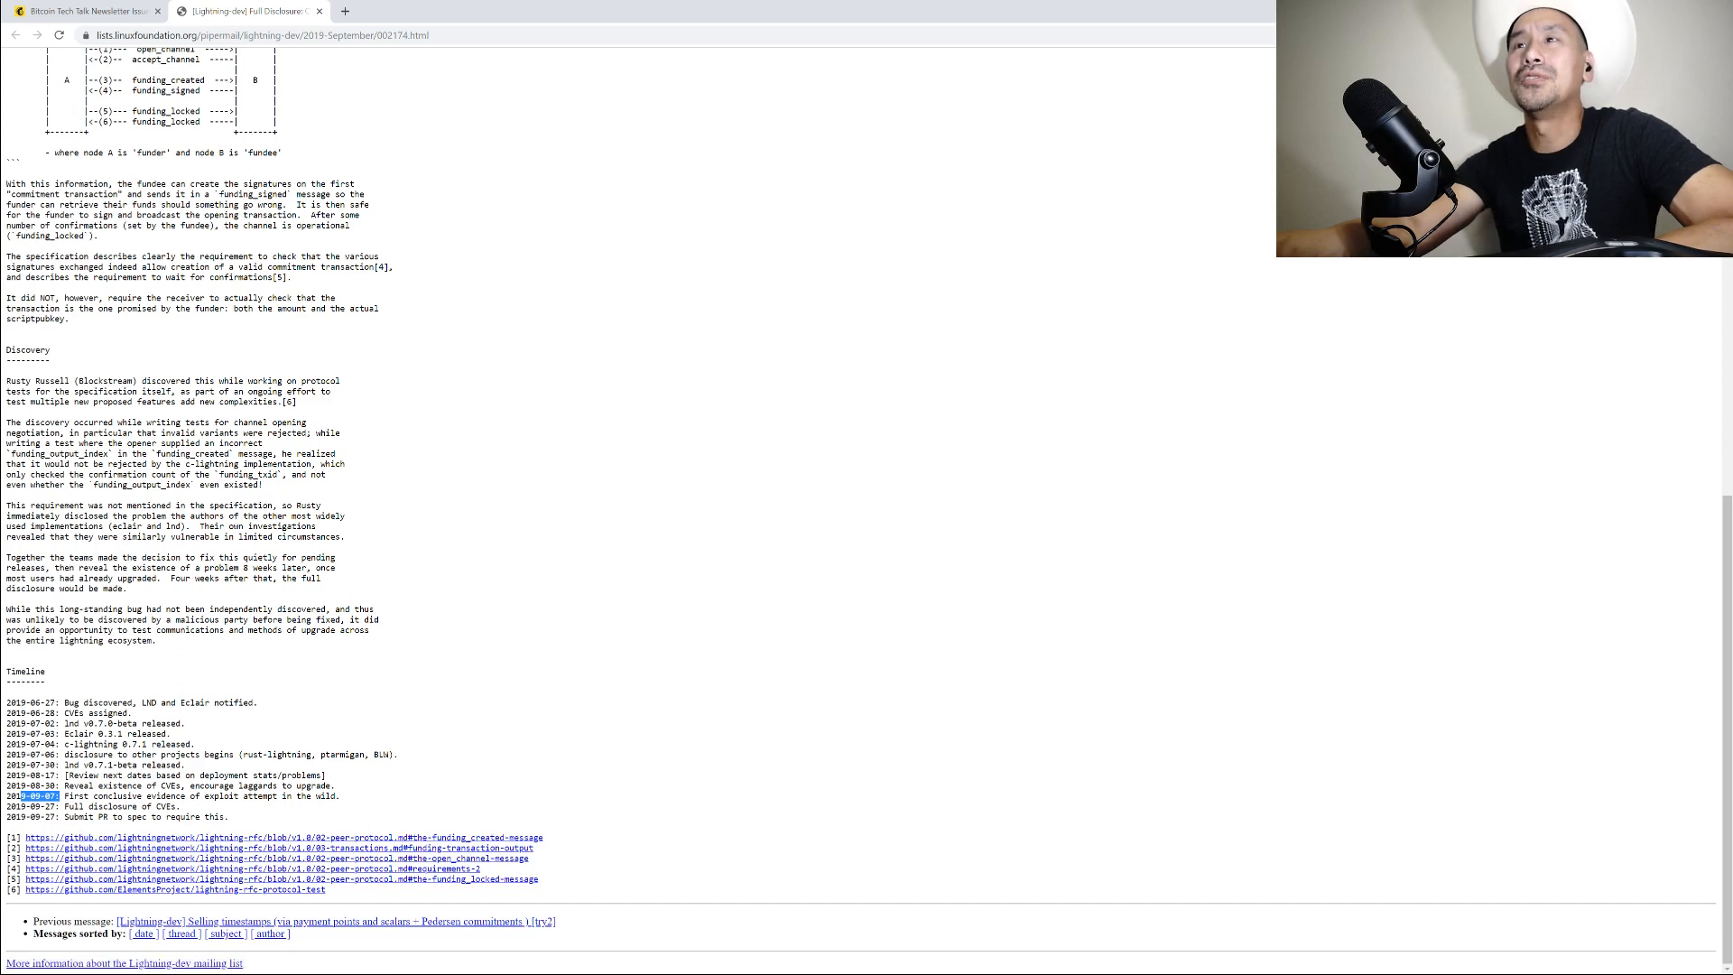
triple_click(177, 796)
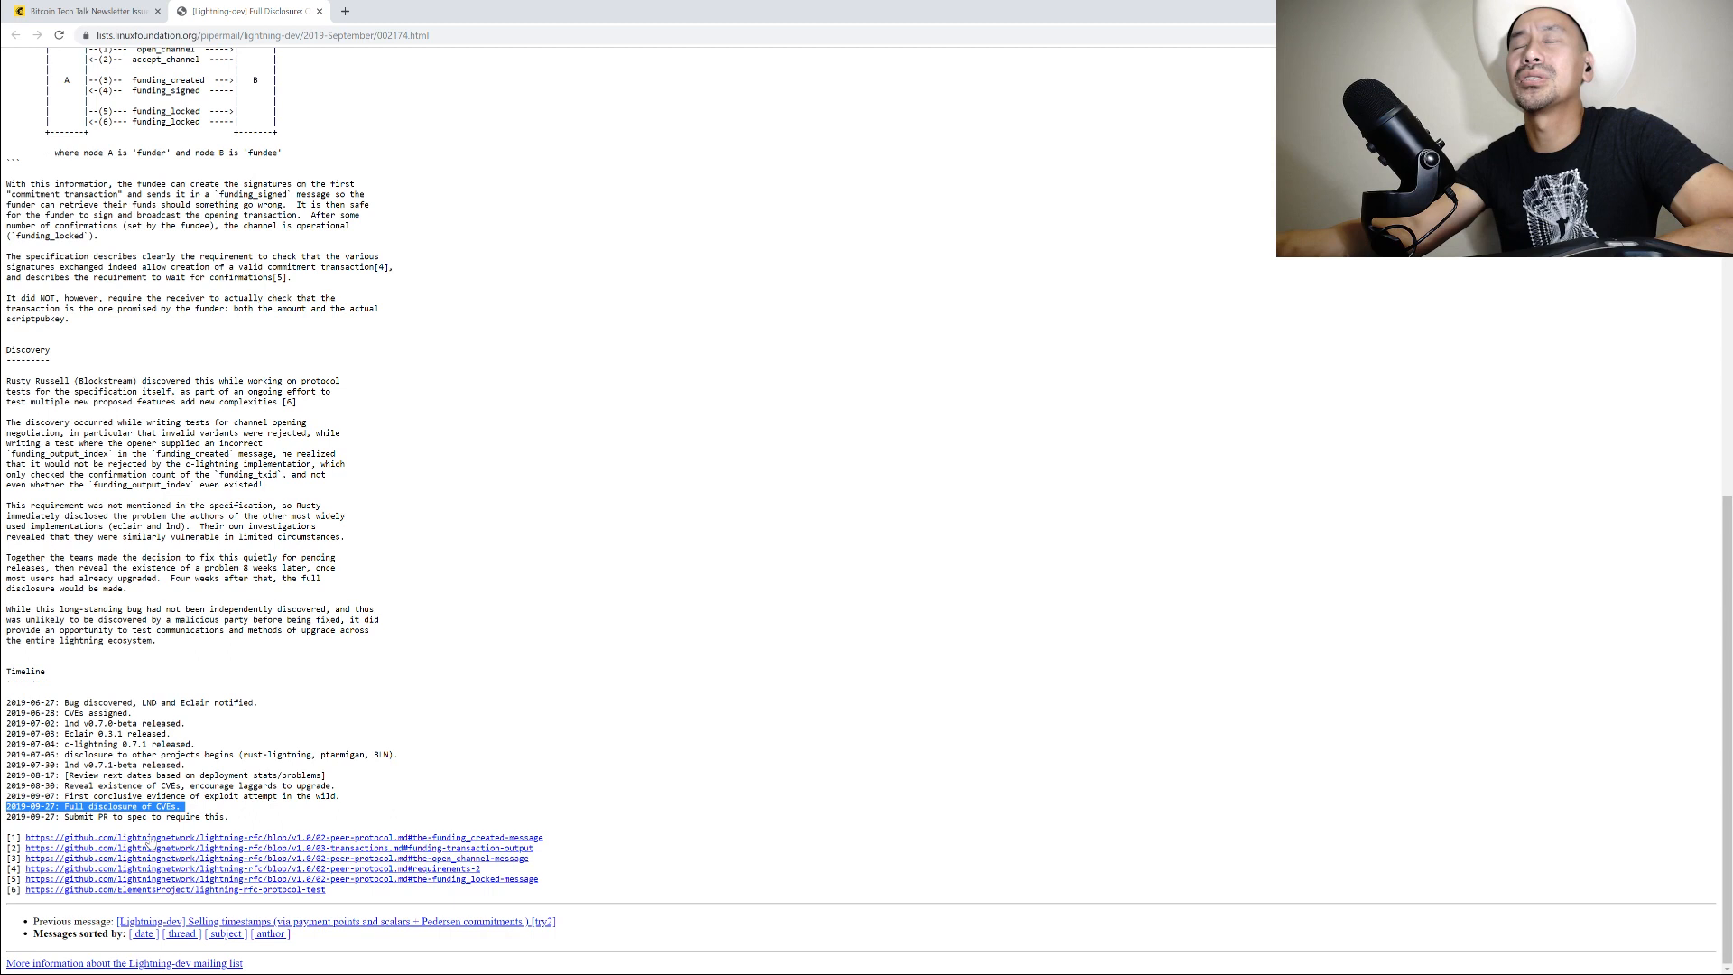
double_click(76, 816)
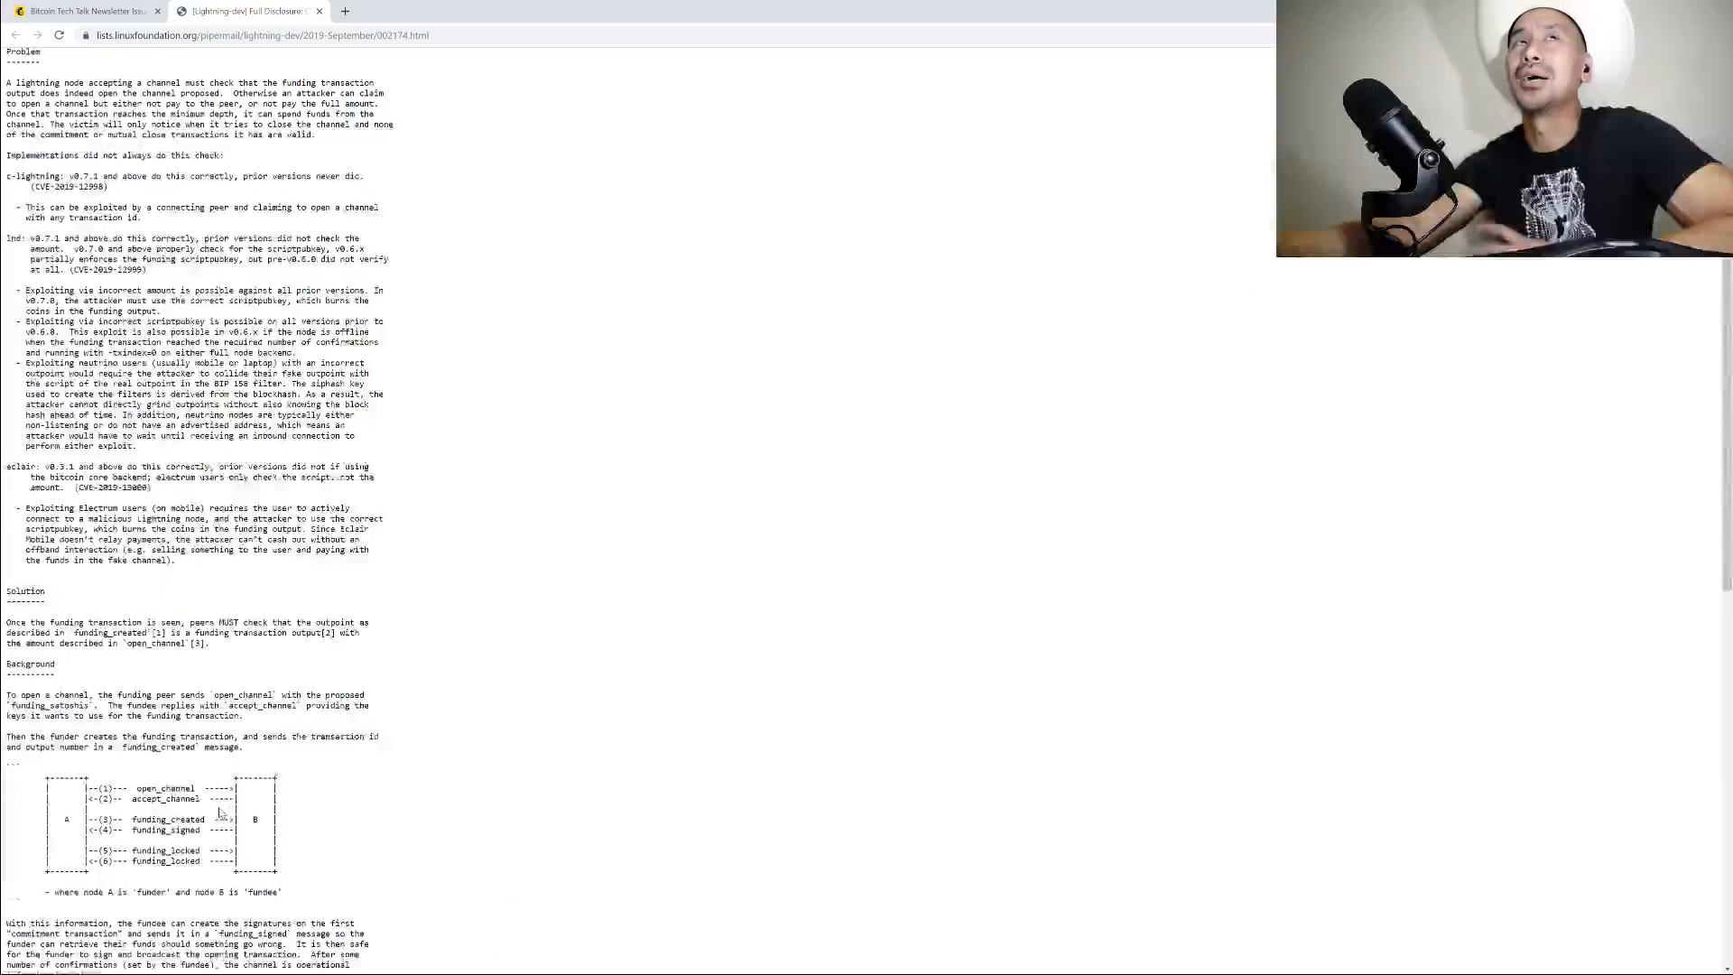
Reread the post, highlighting the Solution paragraph about checking outputs, then close its tab
scroll("up", 3)
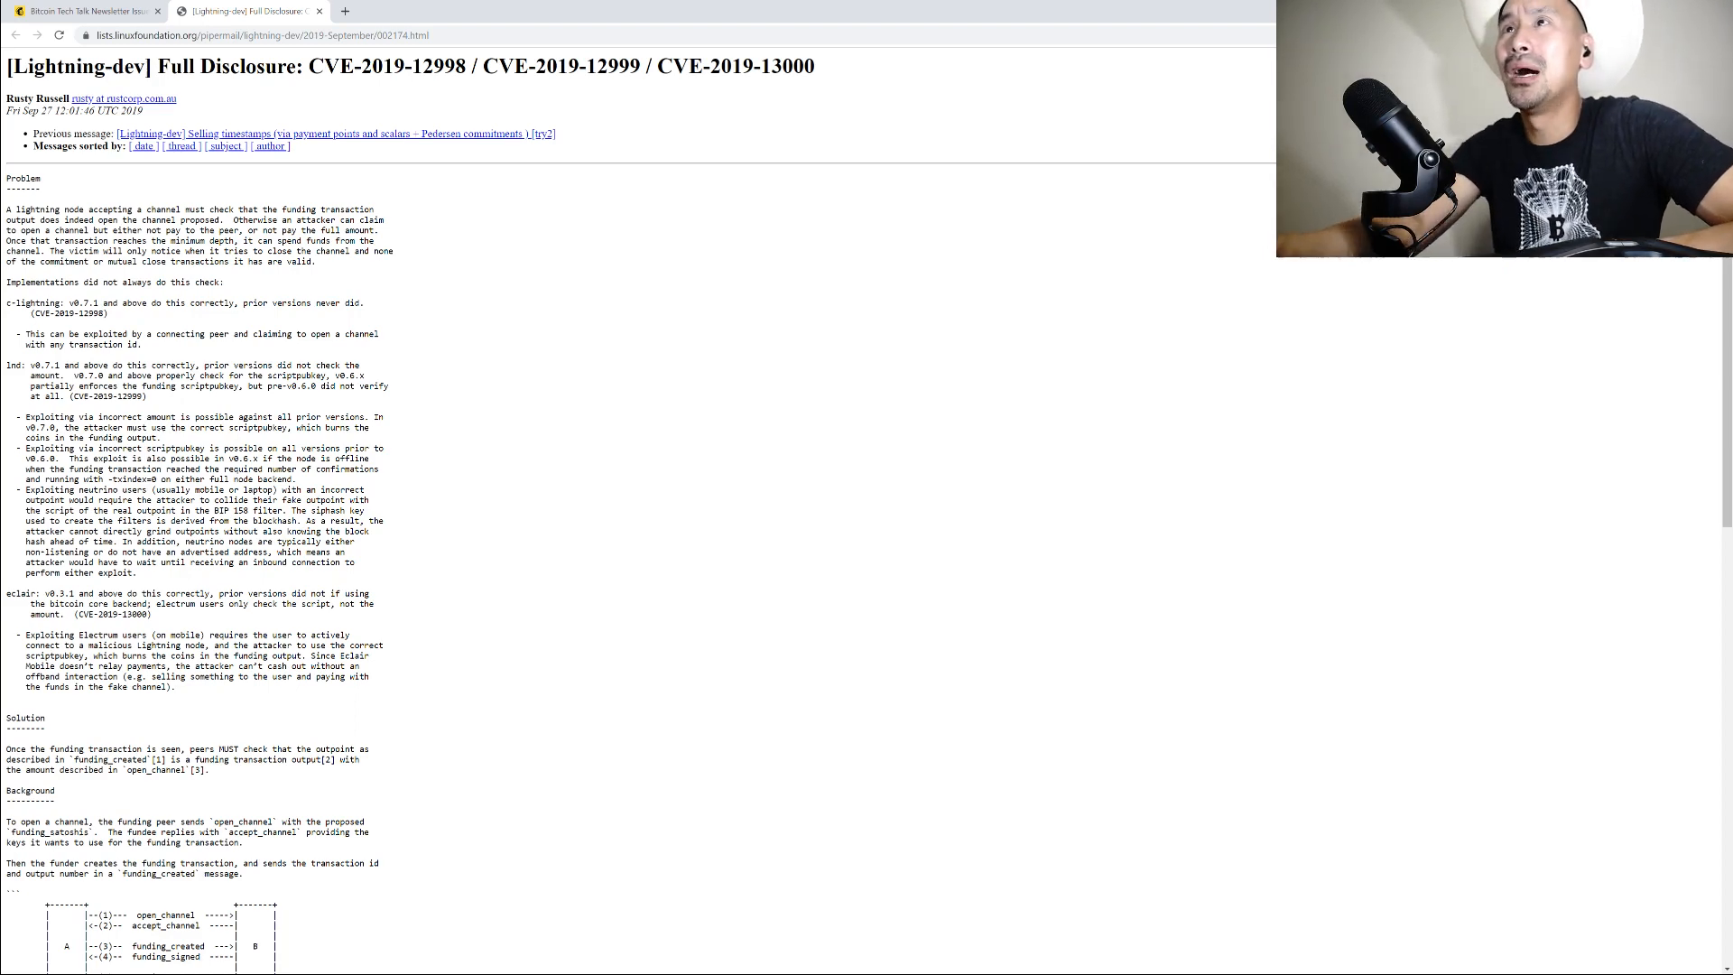
scroll("down", 3)
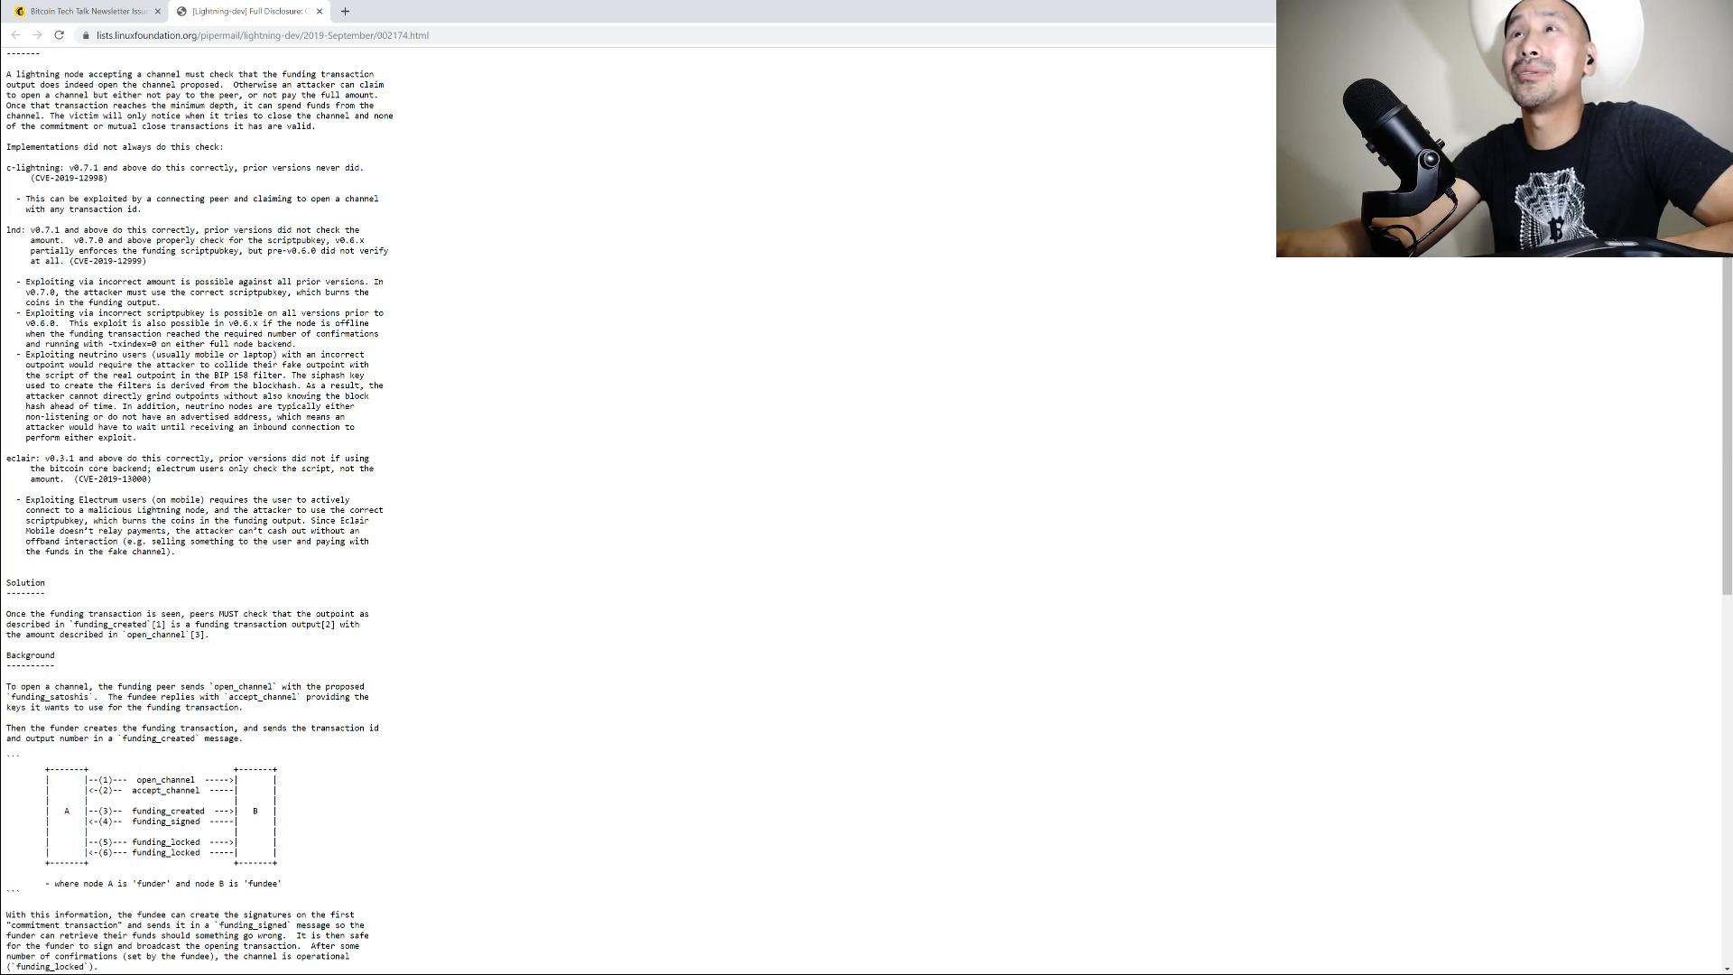
left_click_drag(89, 613, 209, 634)
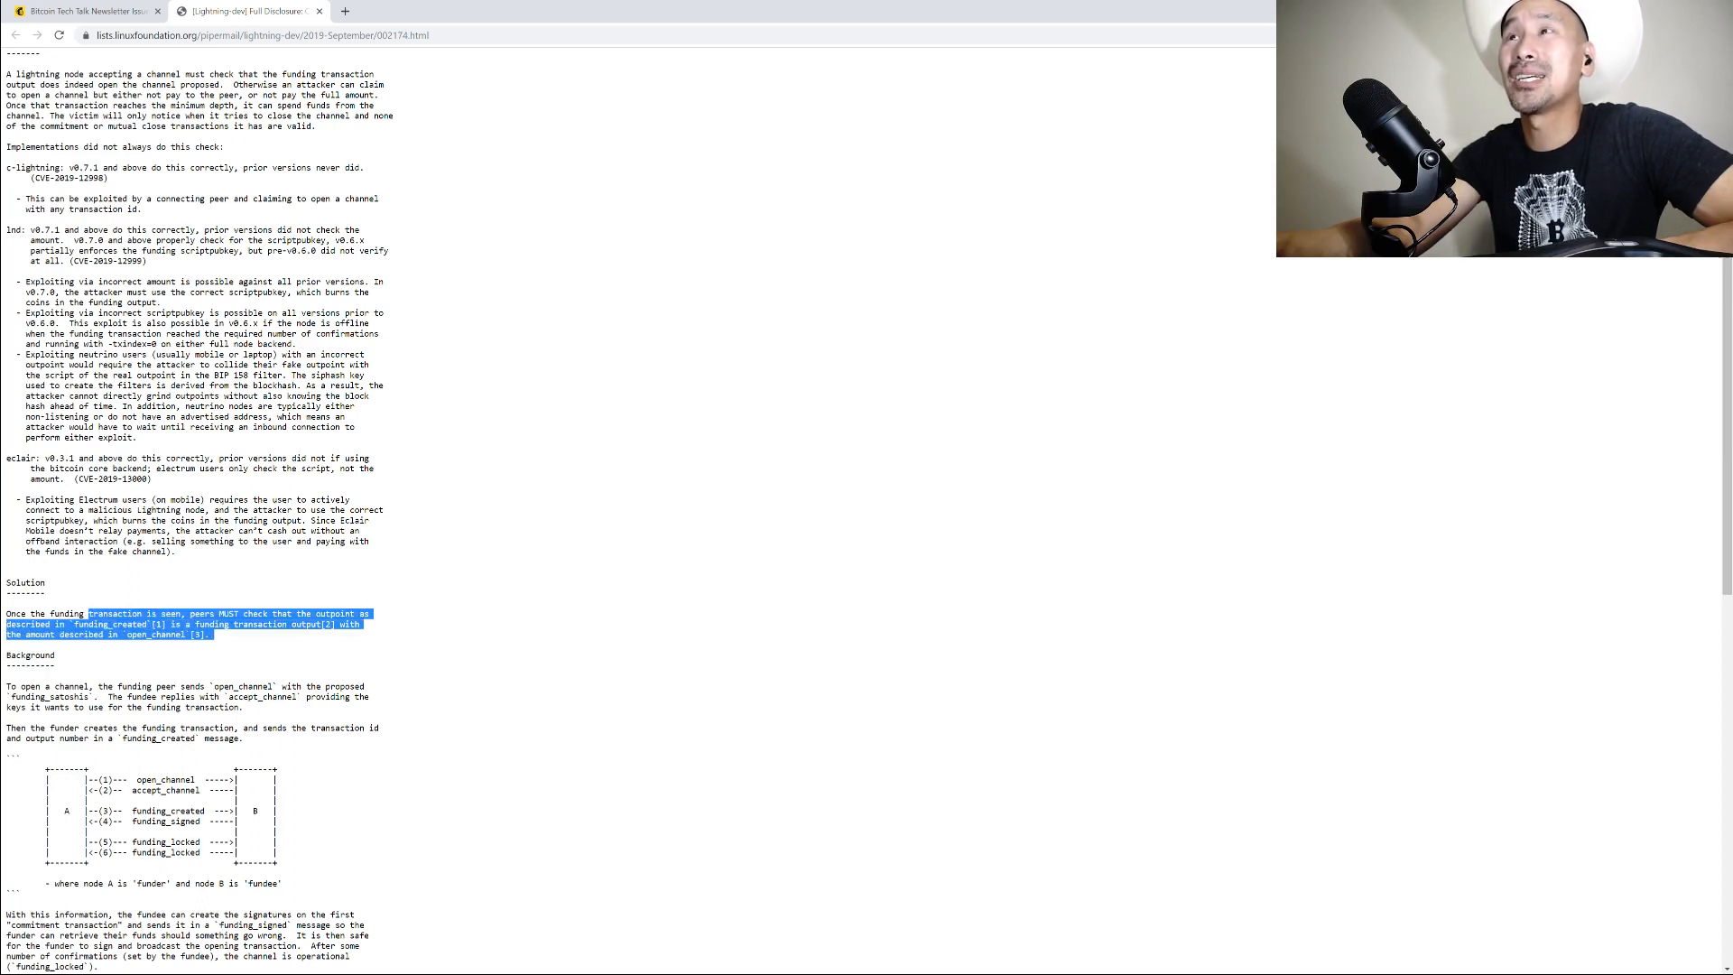
left_click(280, 650)
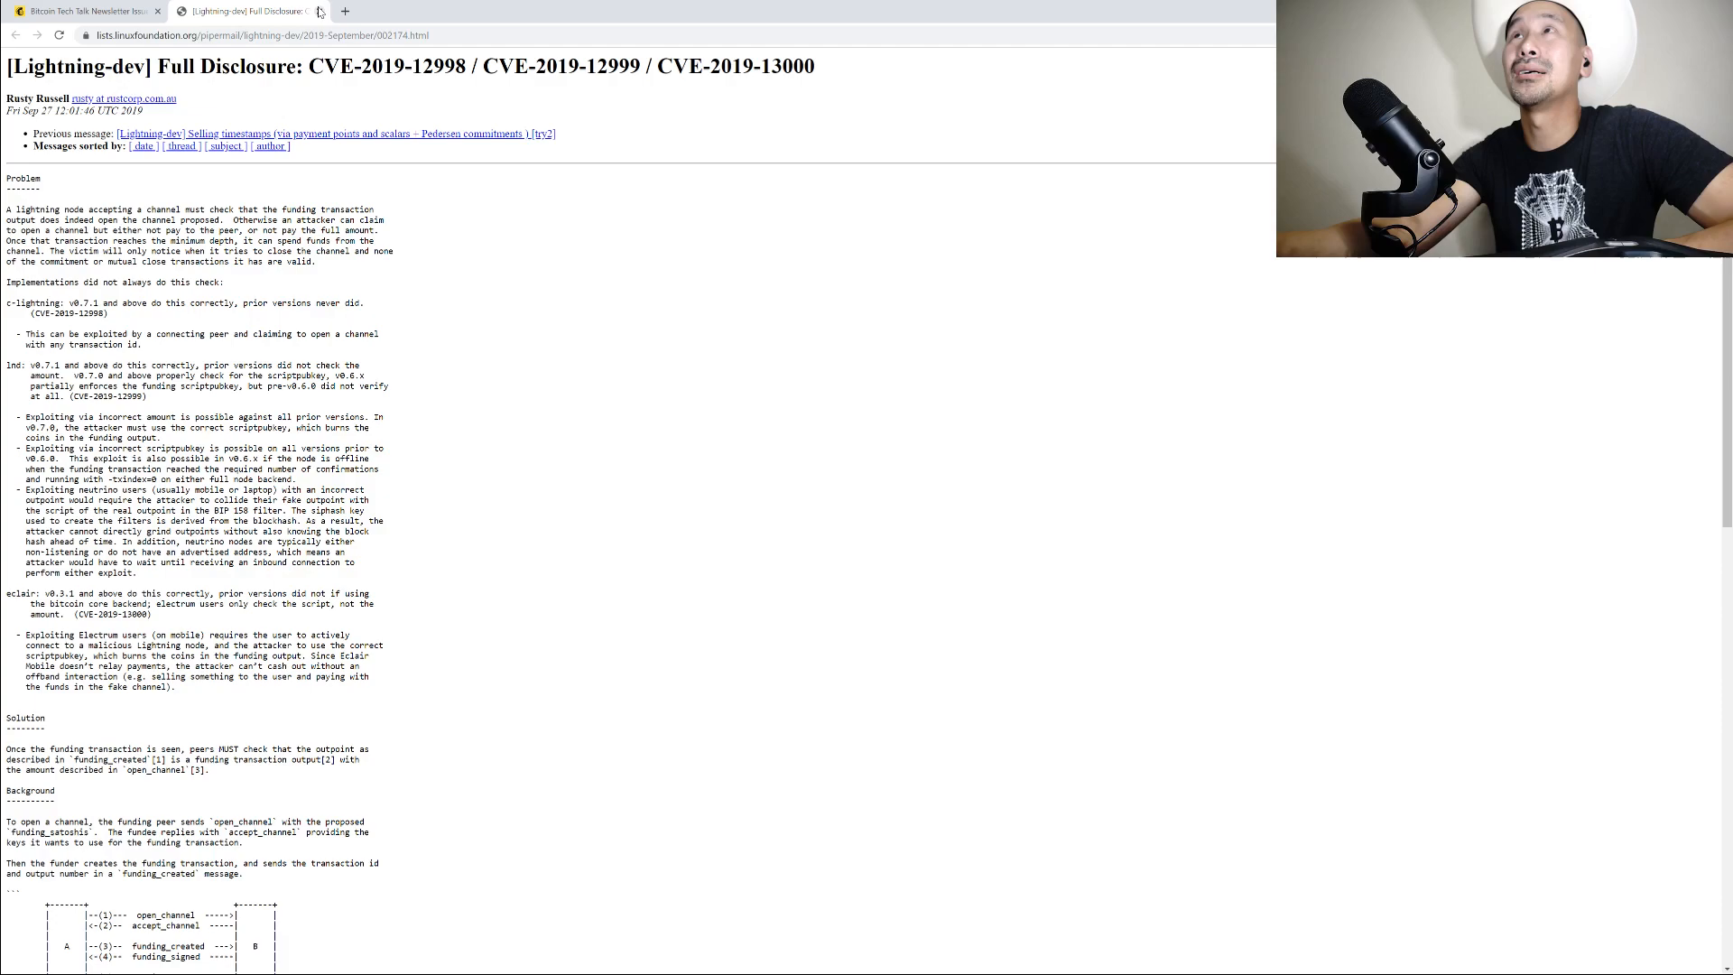
scroll("down", 3)
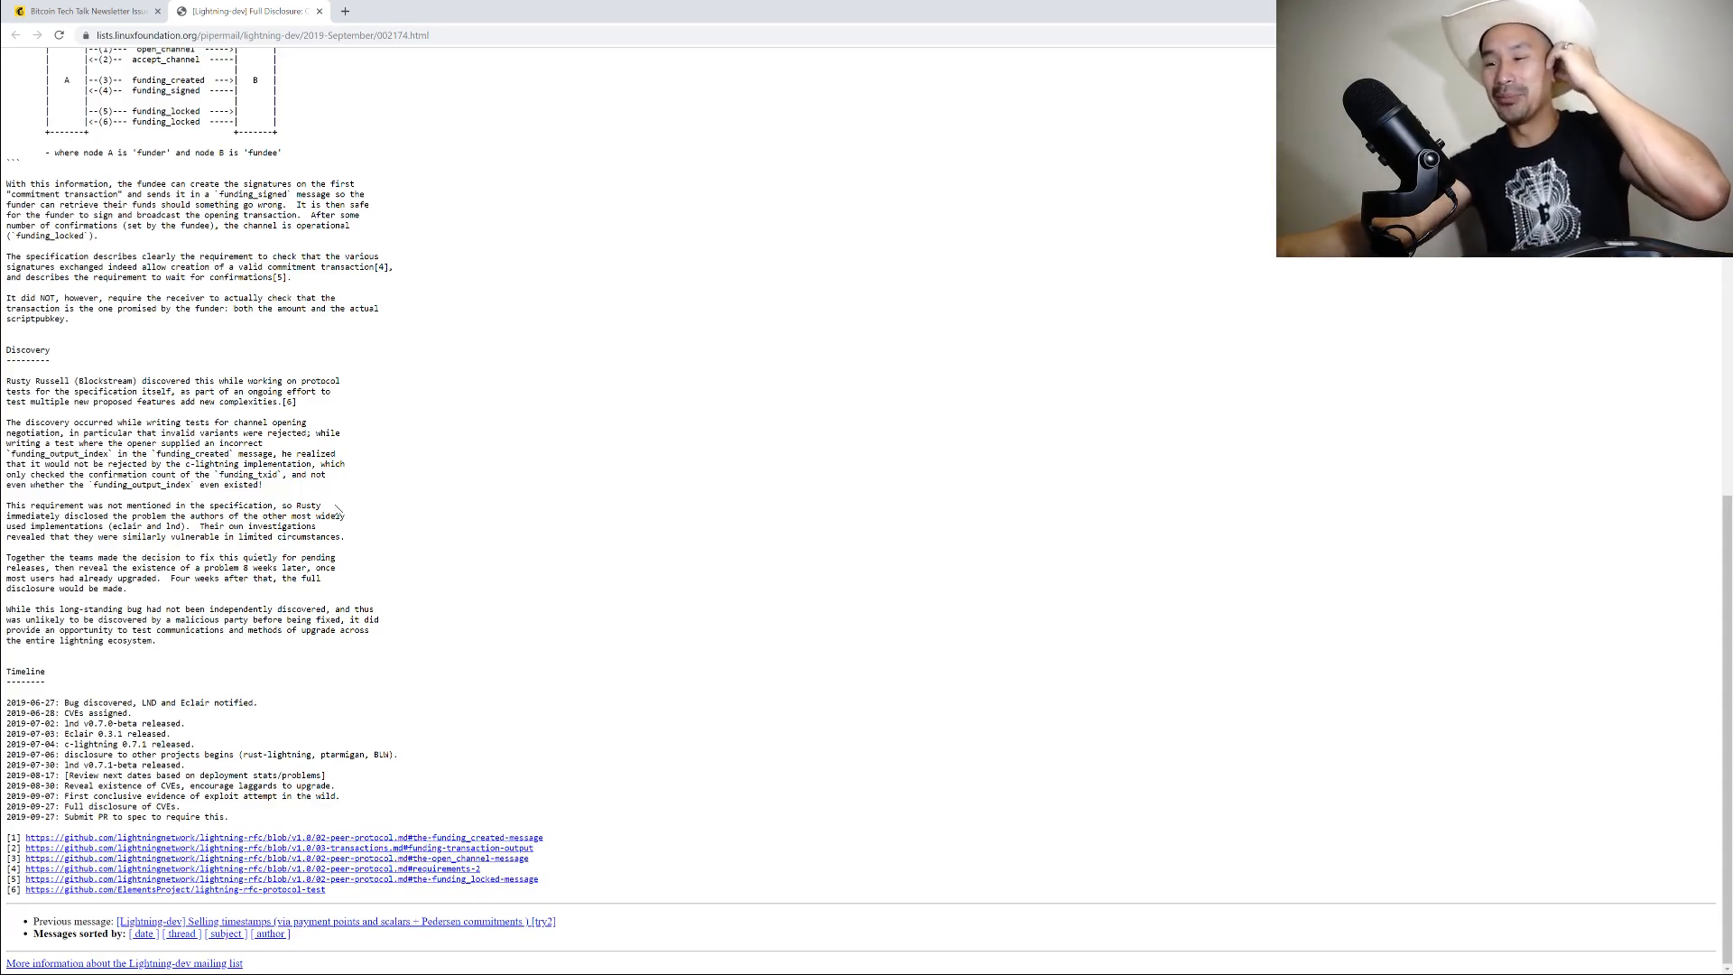
mouse_move(386, 626)
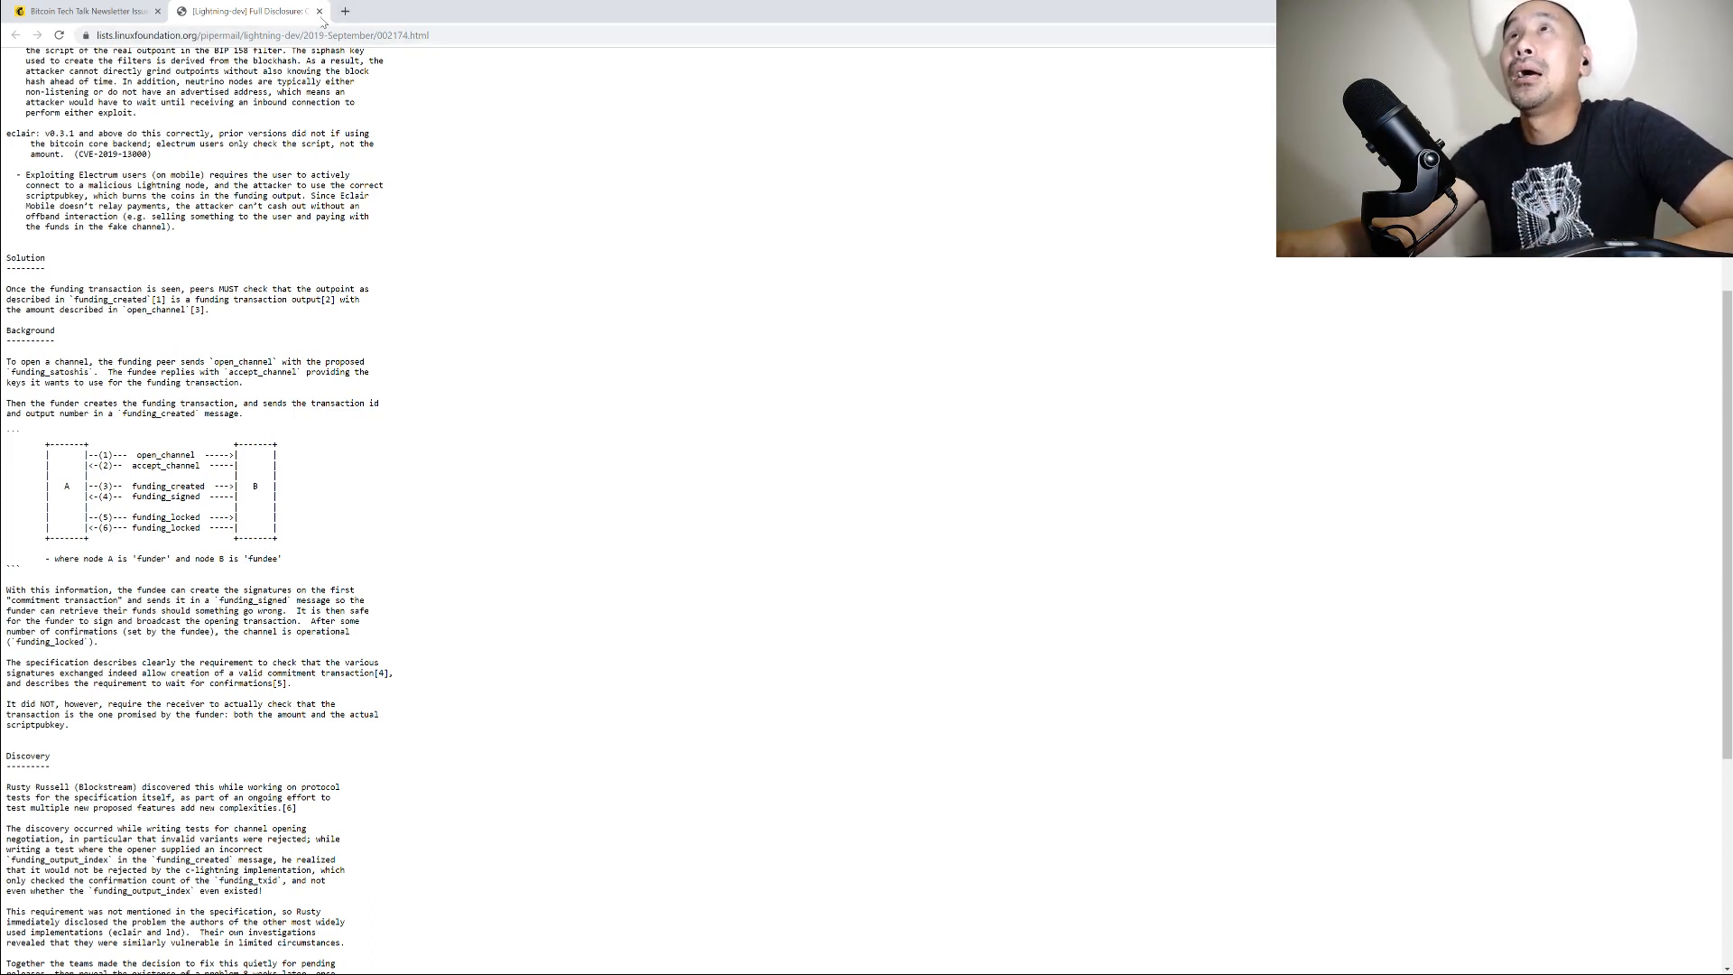
left_click(83, 11)
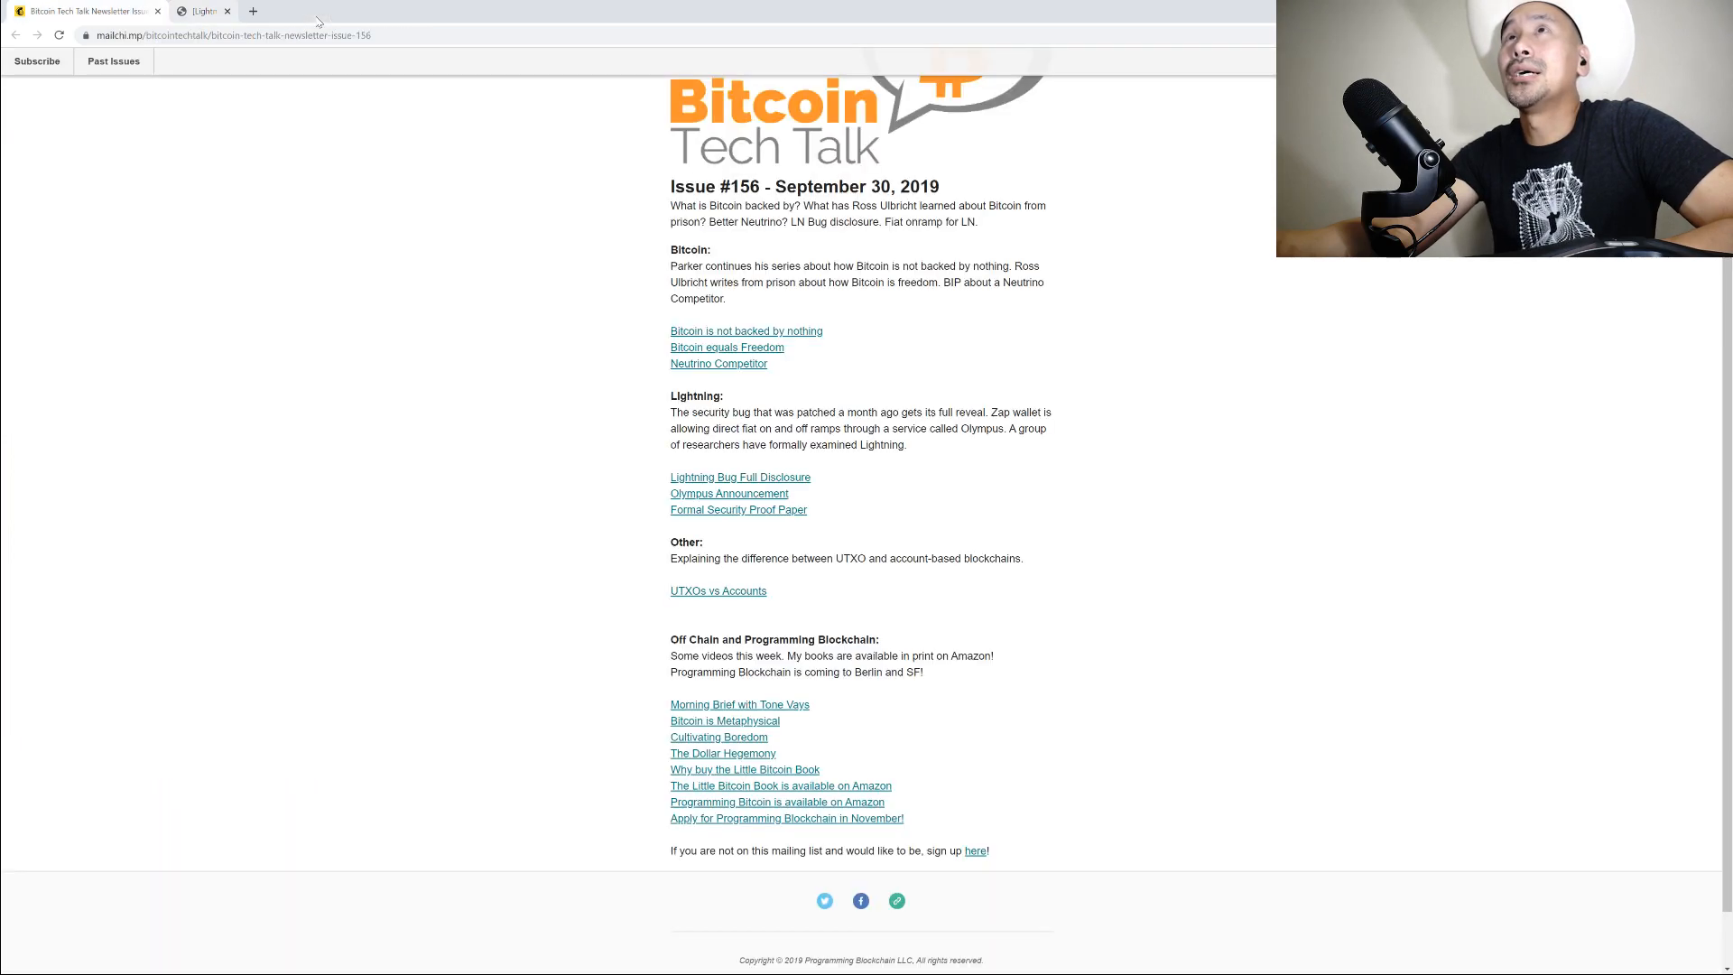
mouse_move(740, 477)
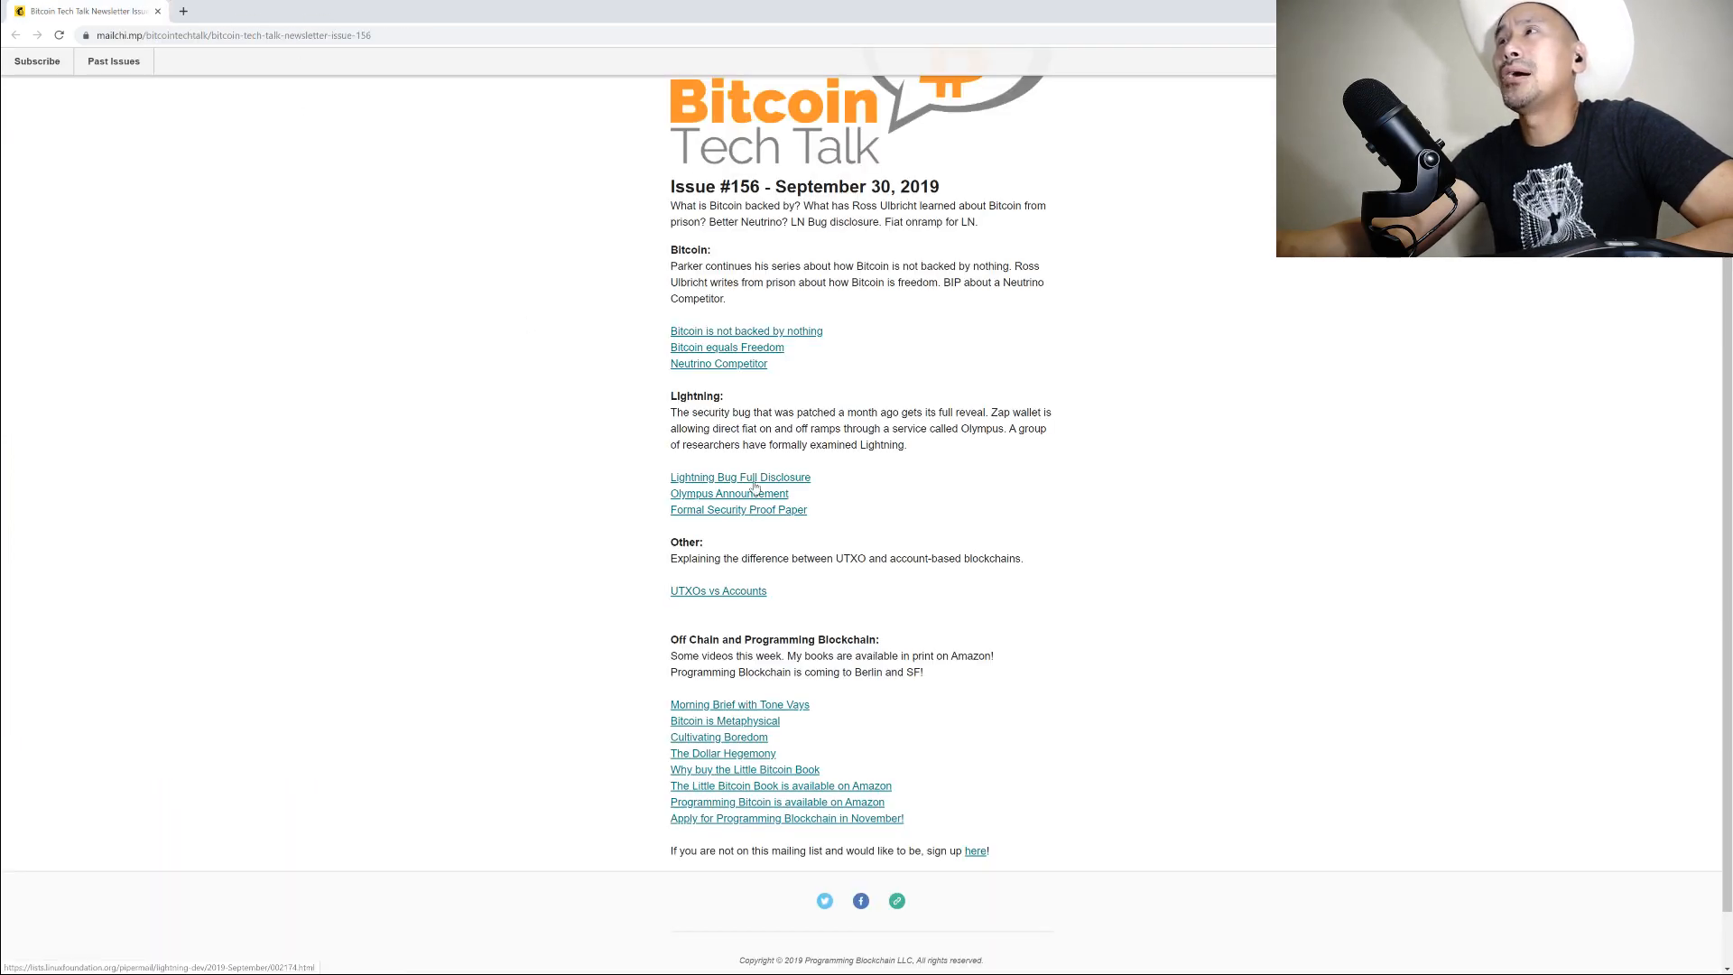
Open the Olympus announcement on Medium and highlight the sentence about KYC/AML not being required
left_click(728, 493)
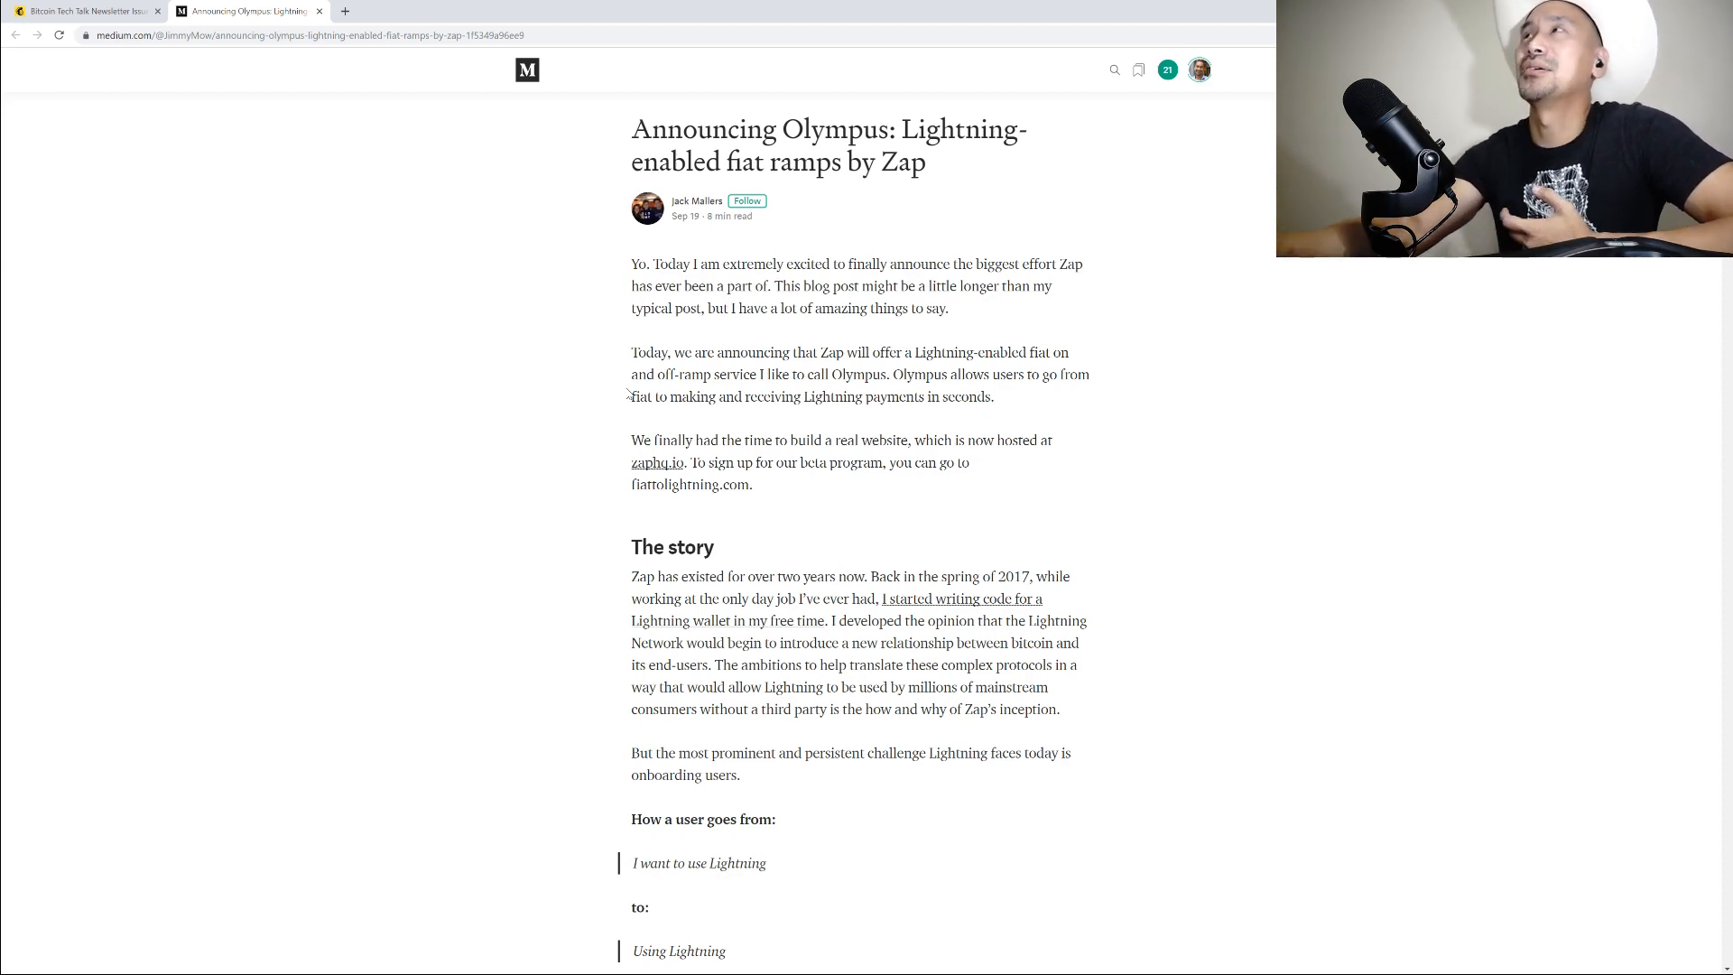
scroll("down", 3)
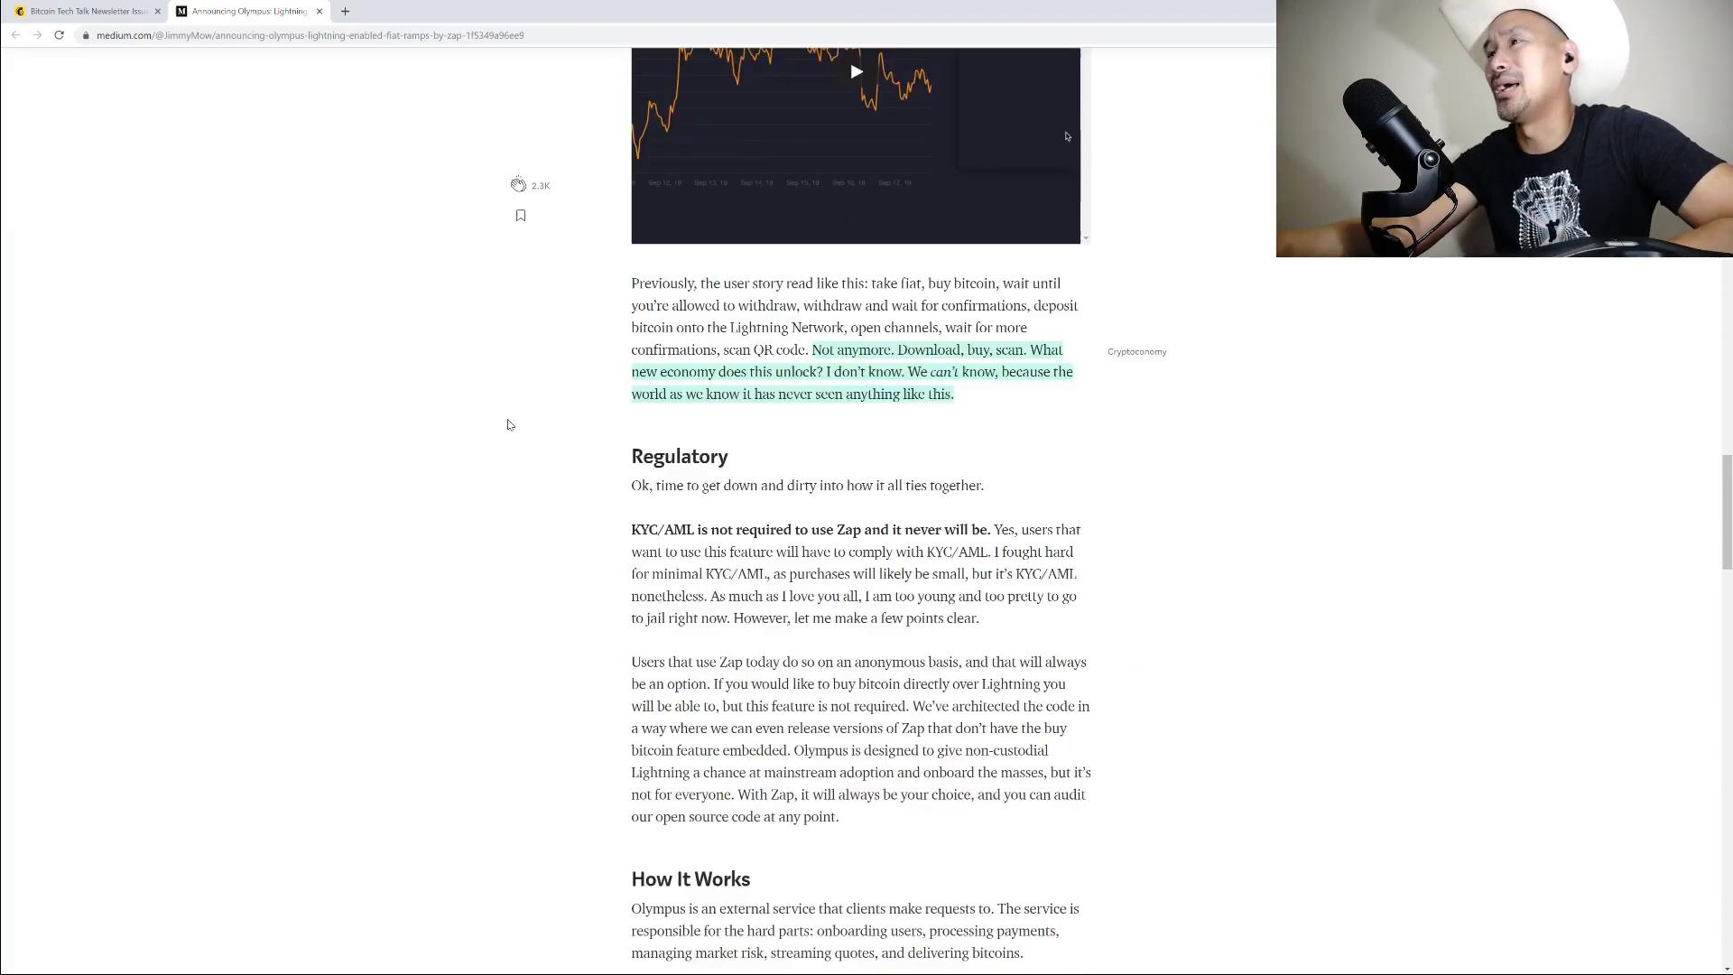
scroll("down", 3)
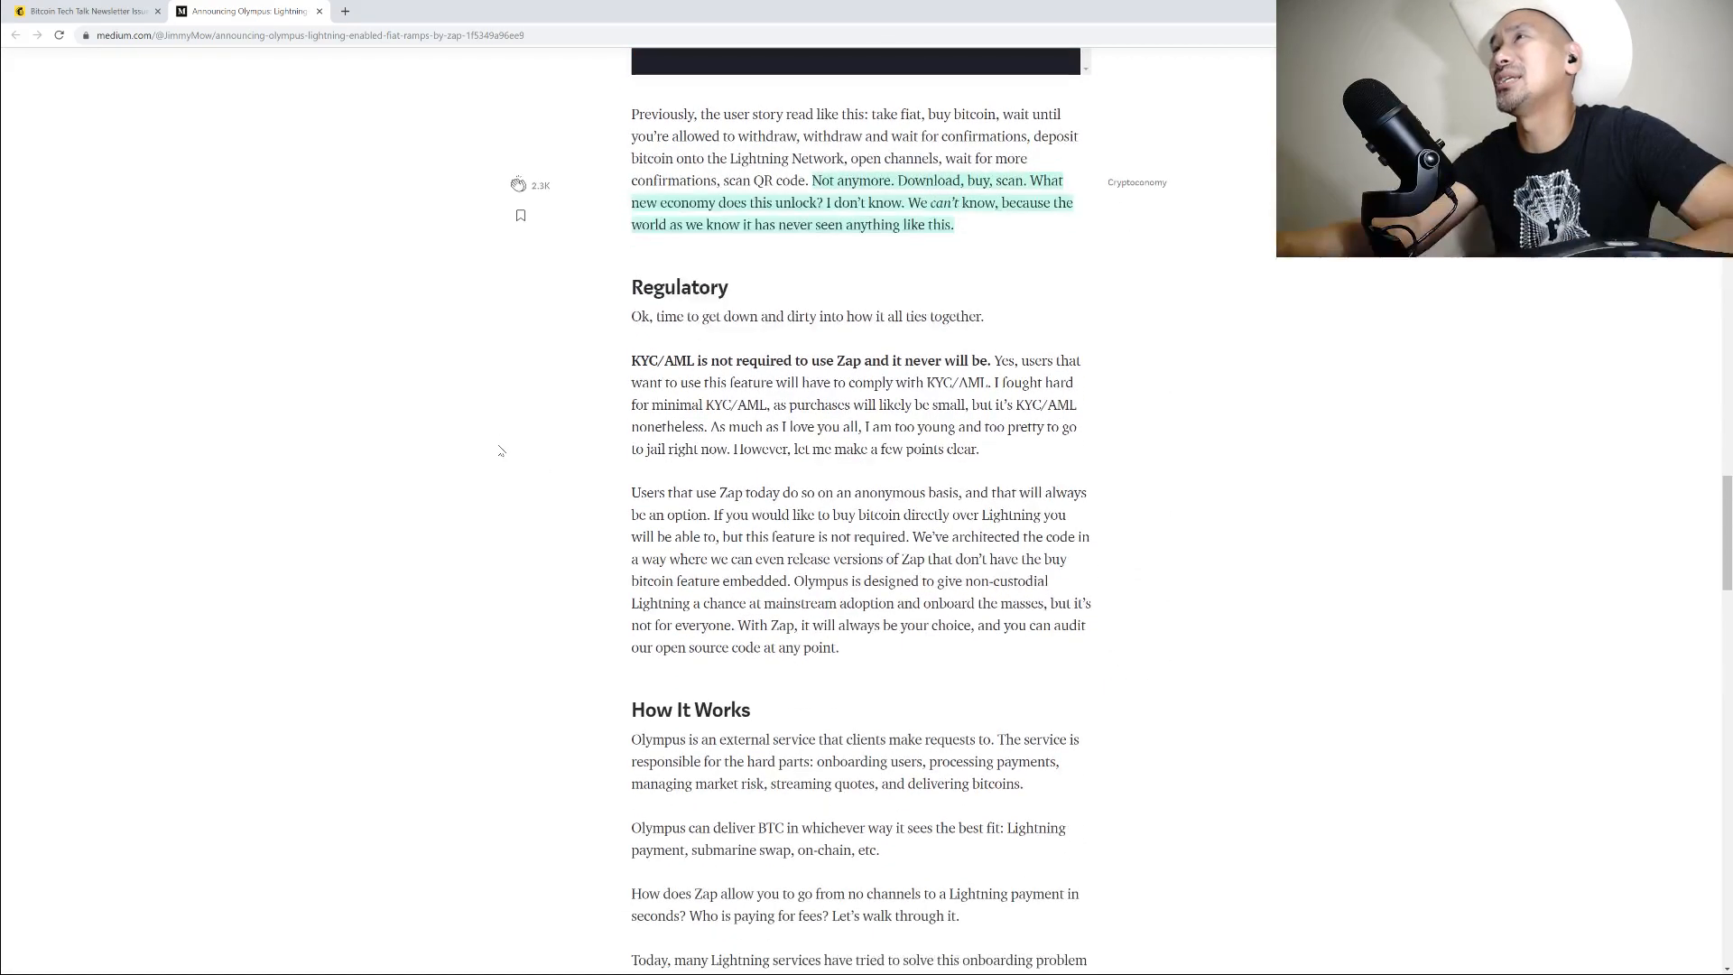
left_click_drag(632, 359, 982, 359)
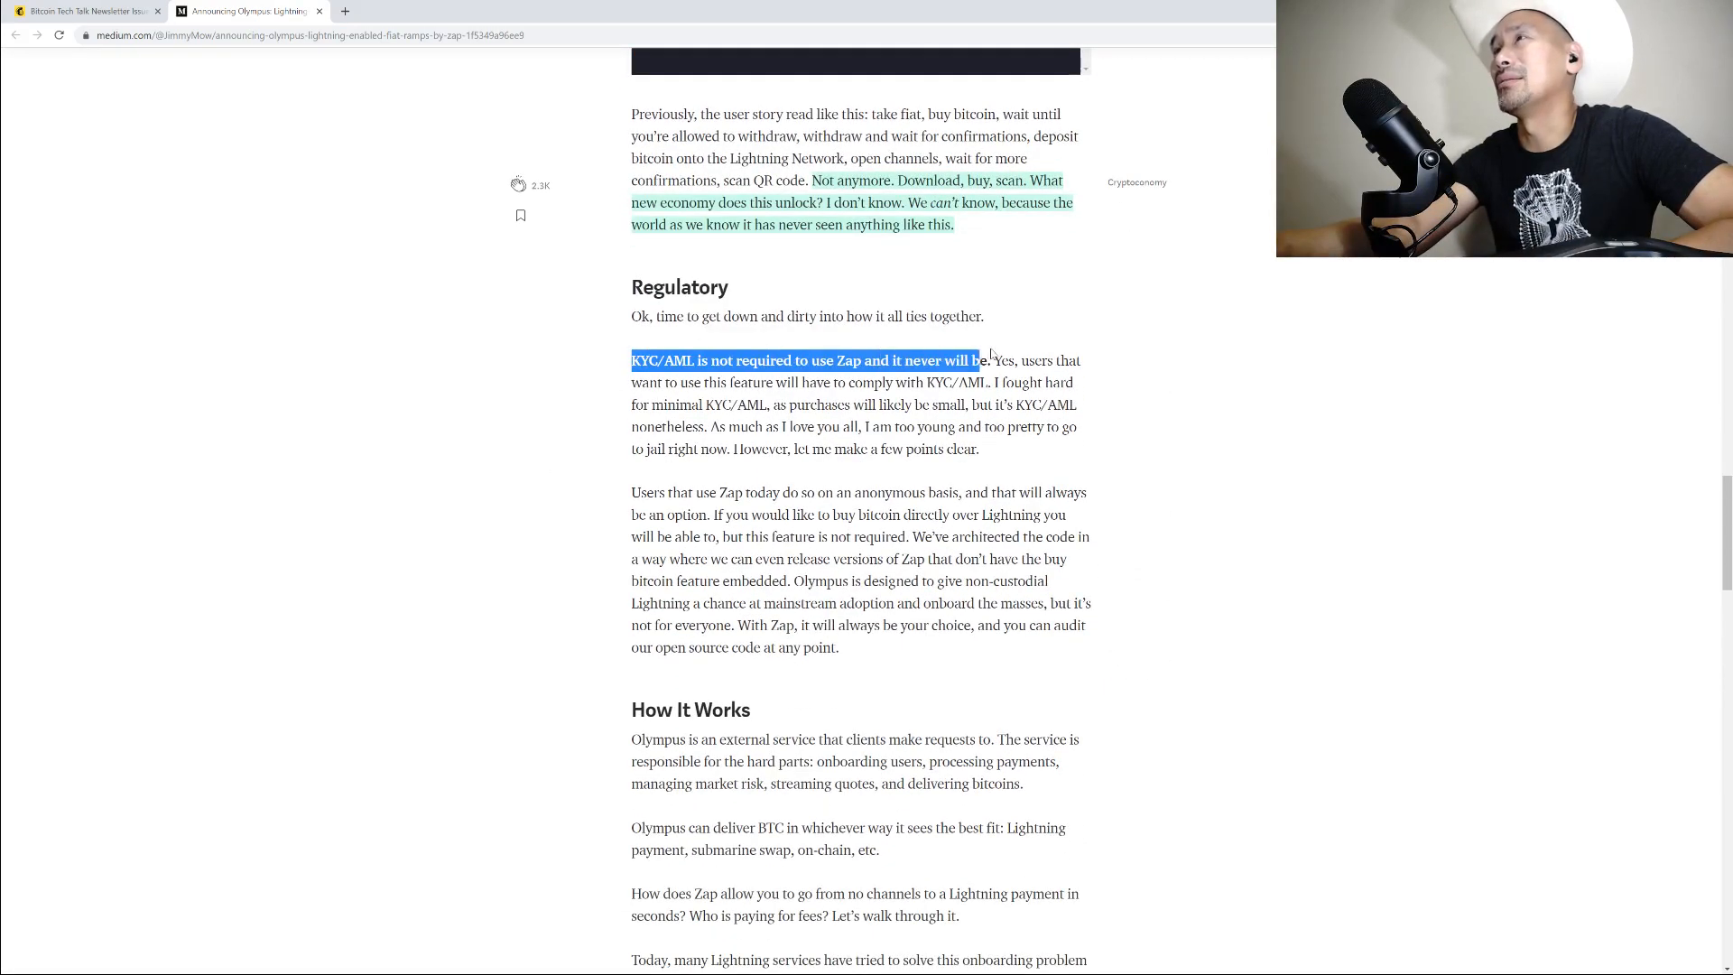
left_click_drag(982, 359, 993, 360)
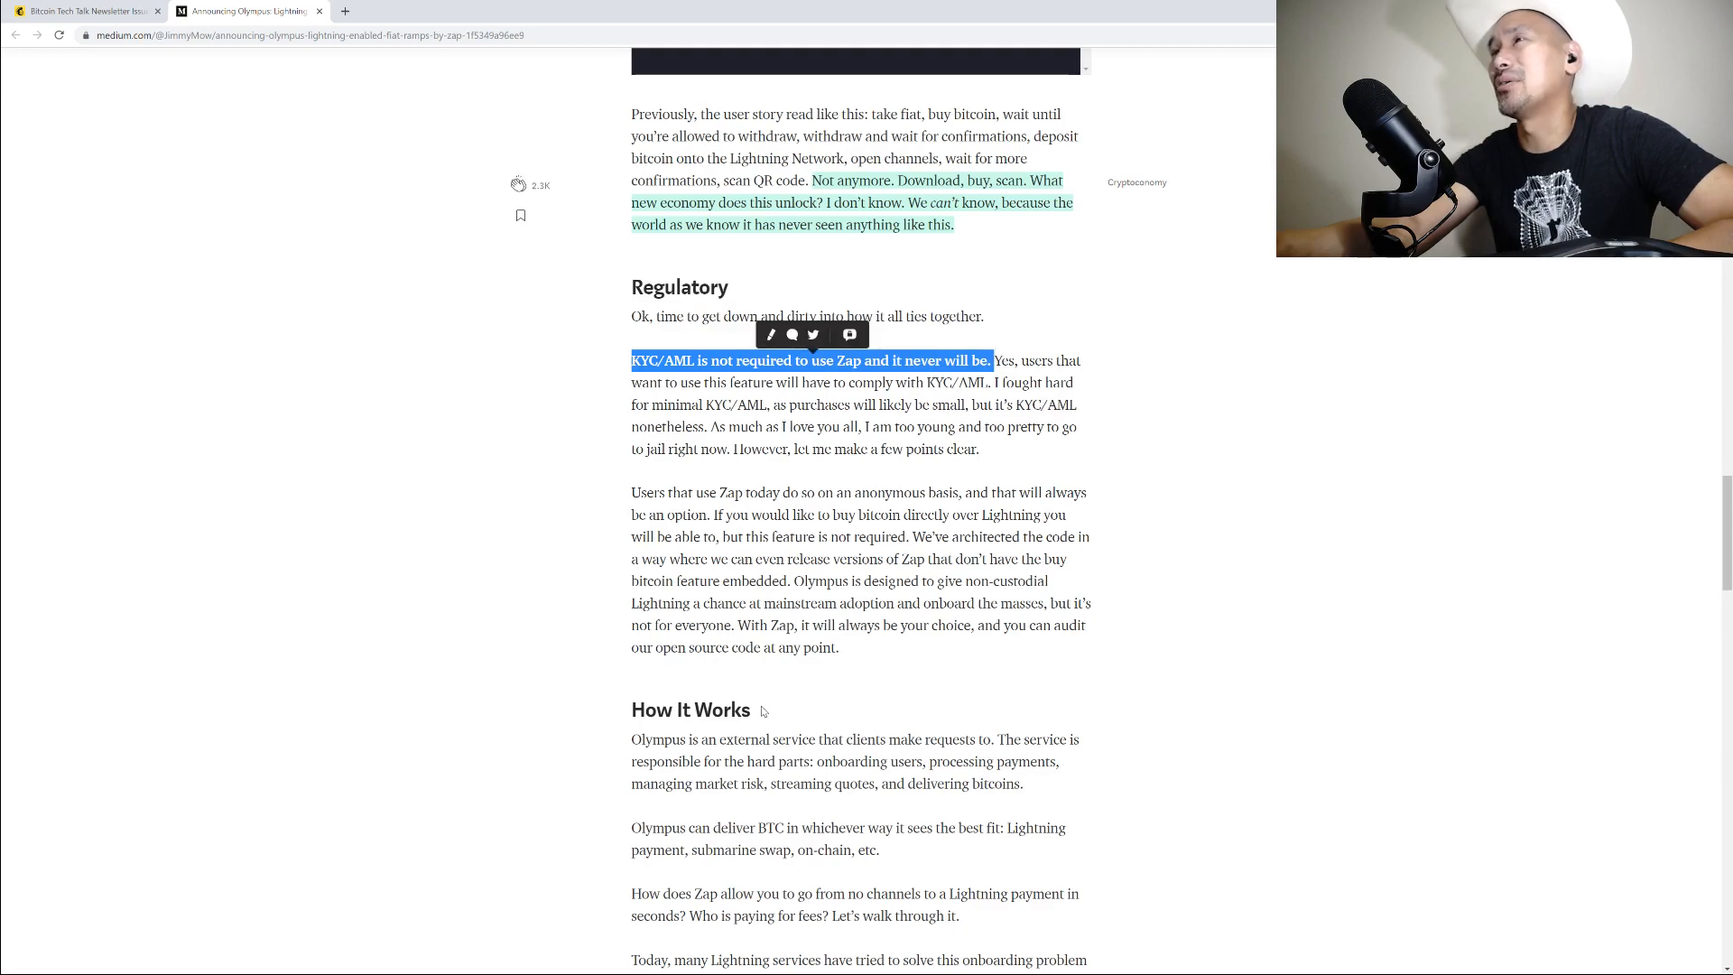
Read the Olympus announcement to its end and close its tab
scroll("down", 3)
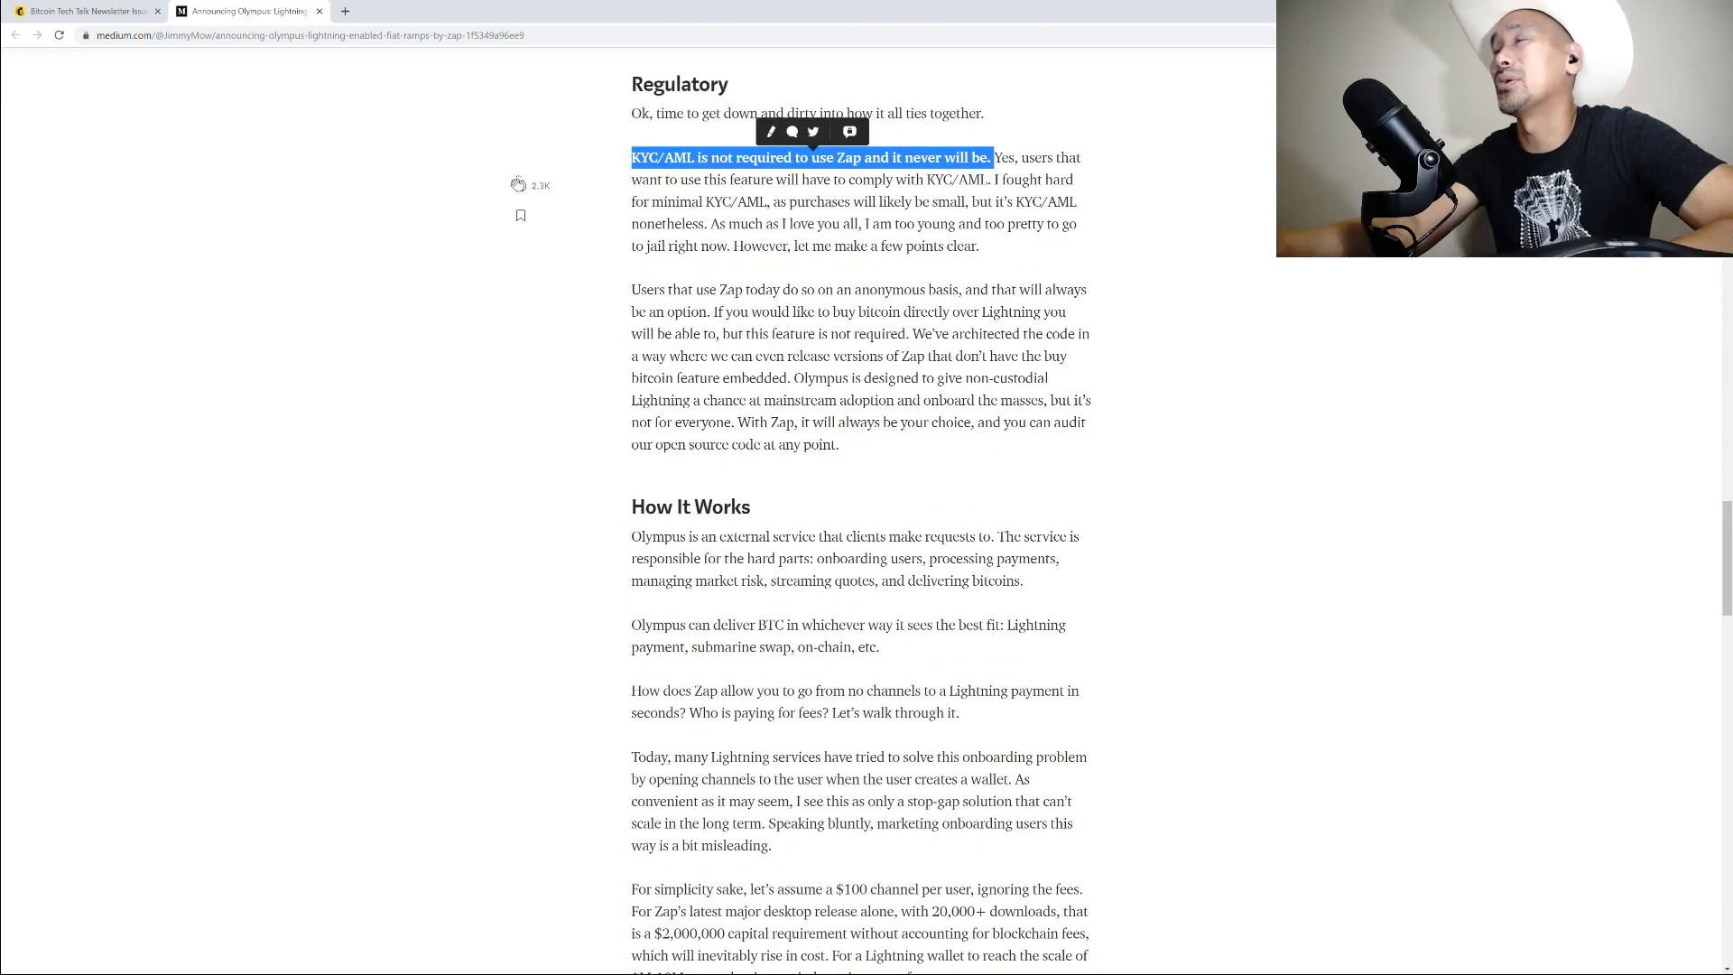
scroll("down", 3)
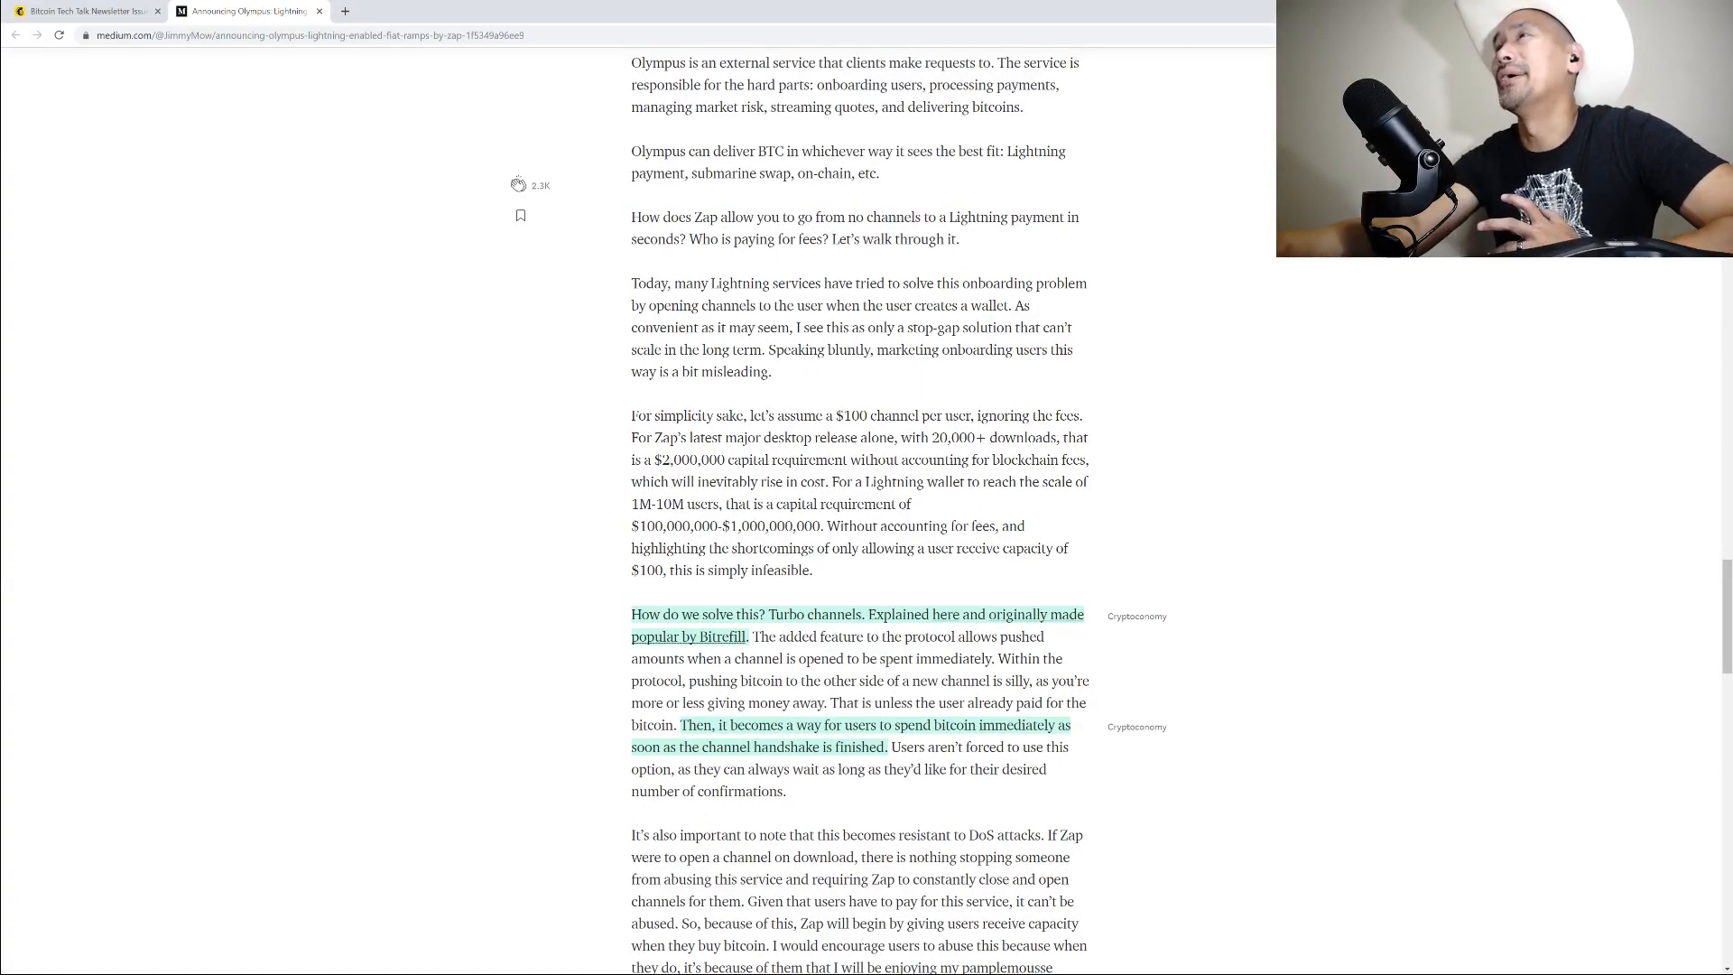
scroll("down", 3)
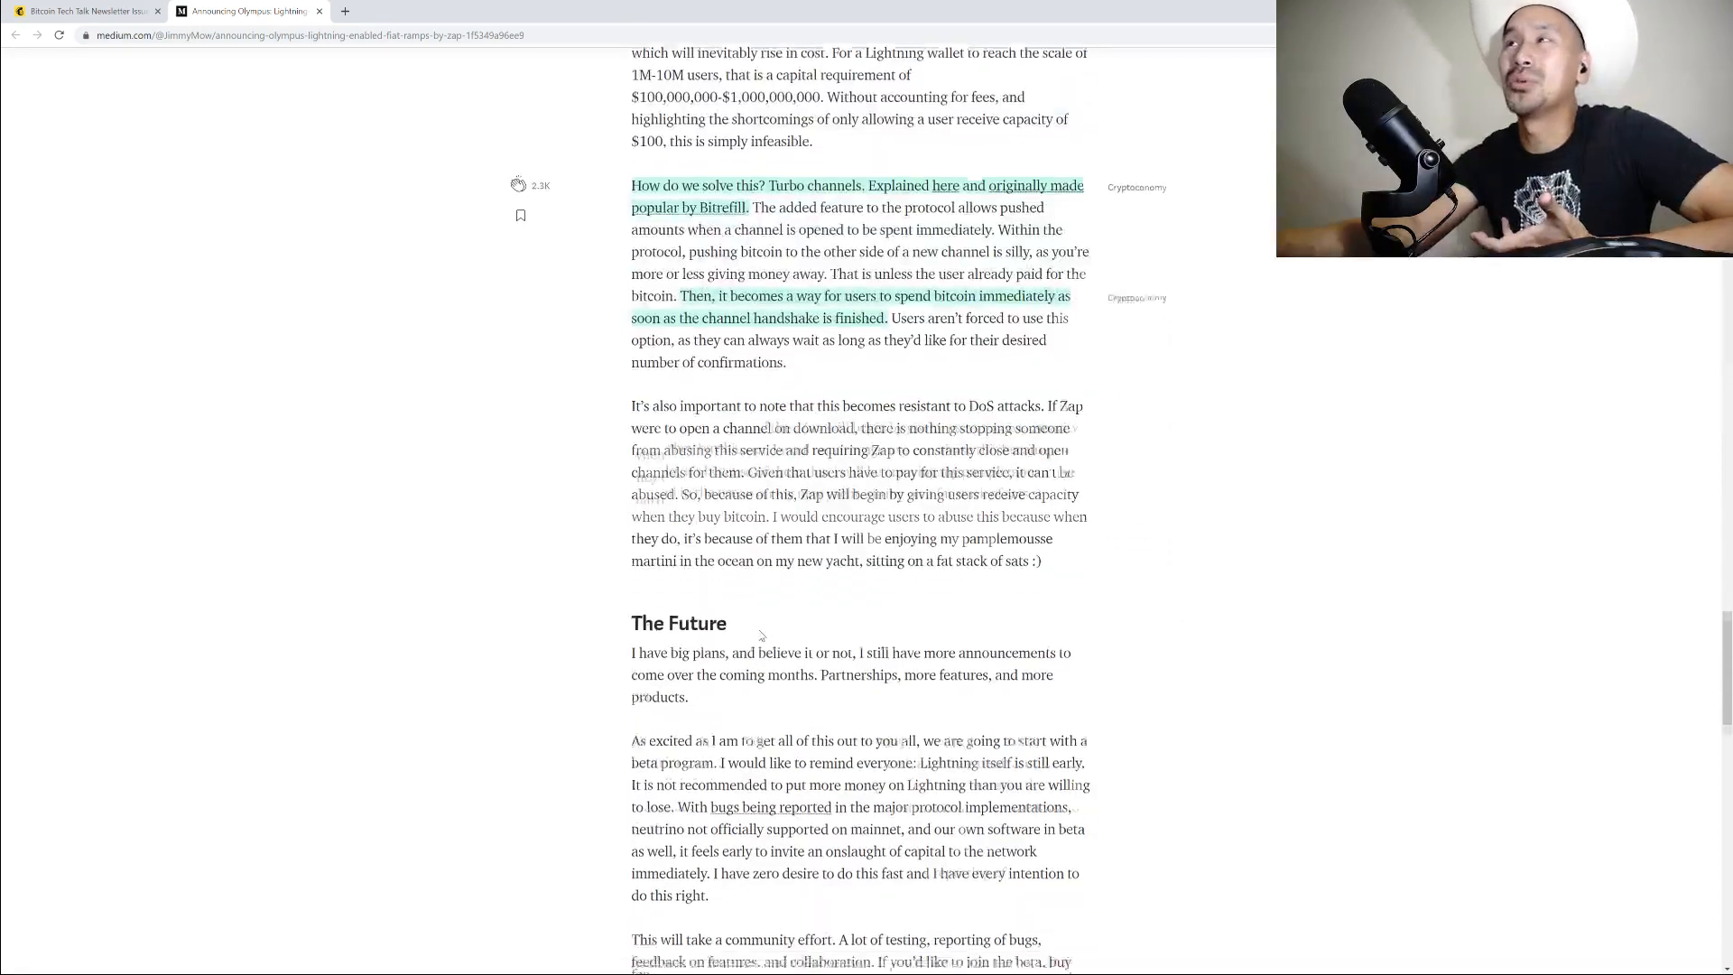
scroll("down", 3)
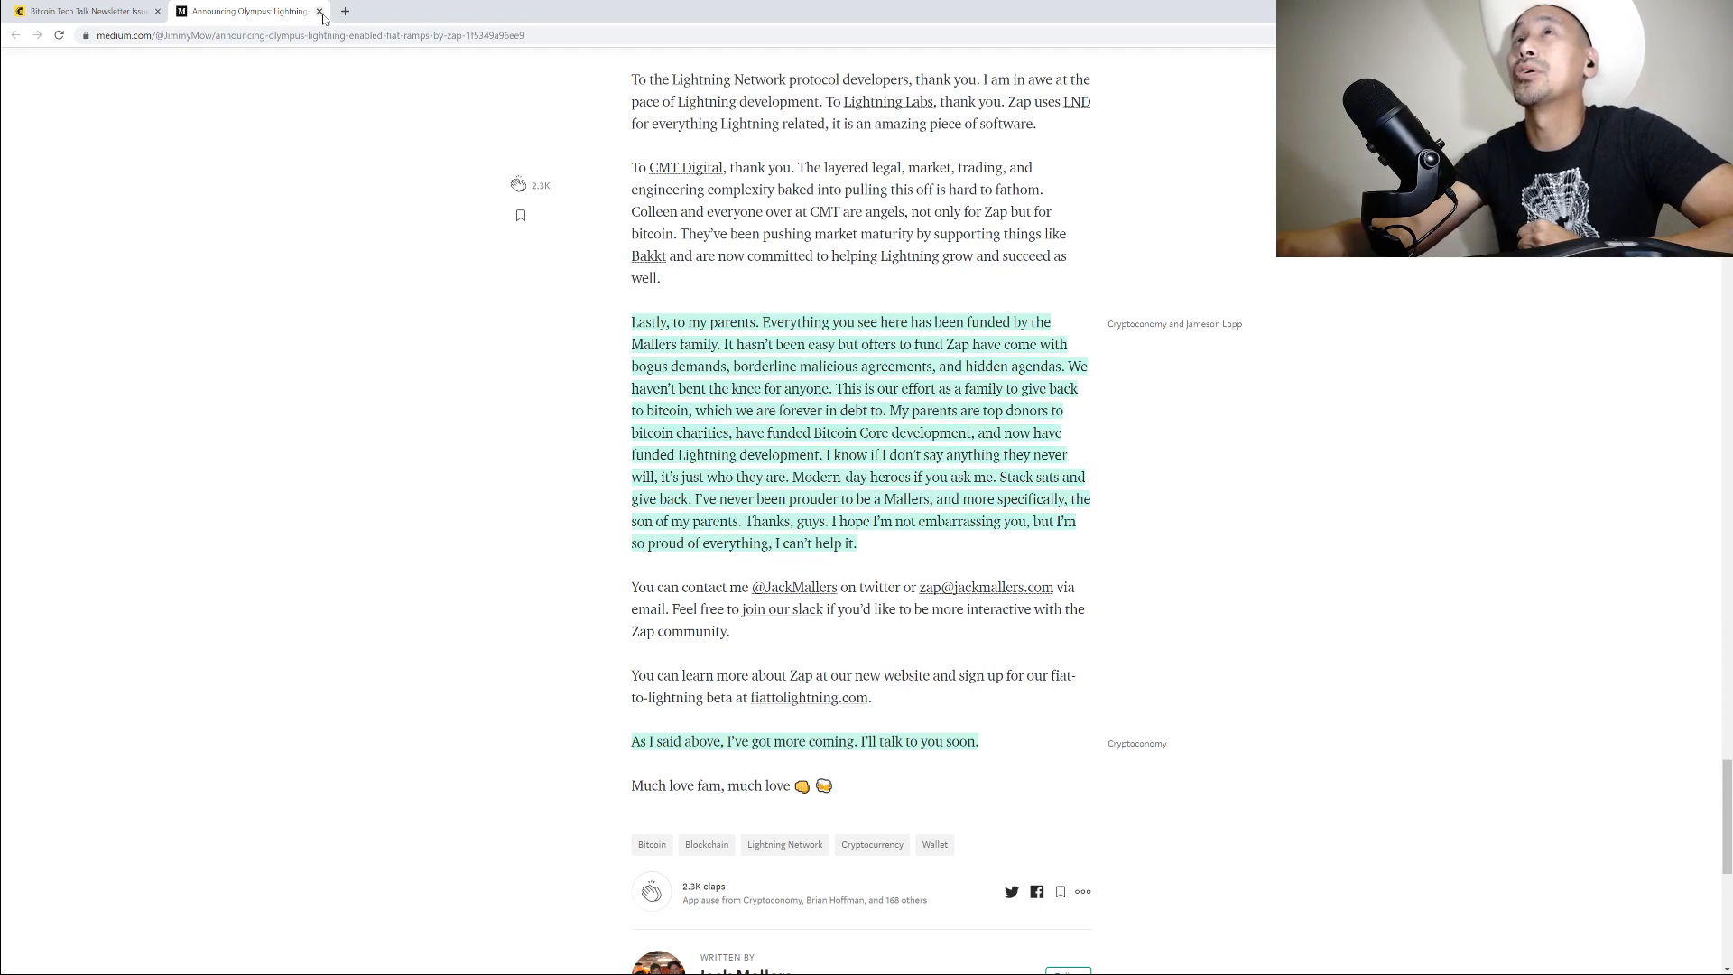
left_click(83, 11)
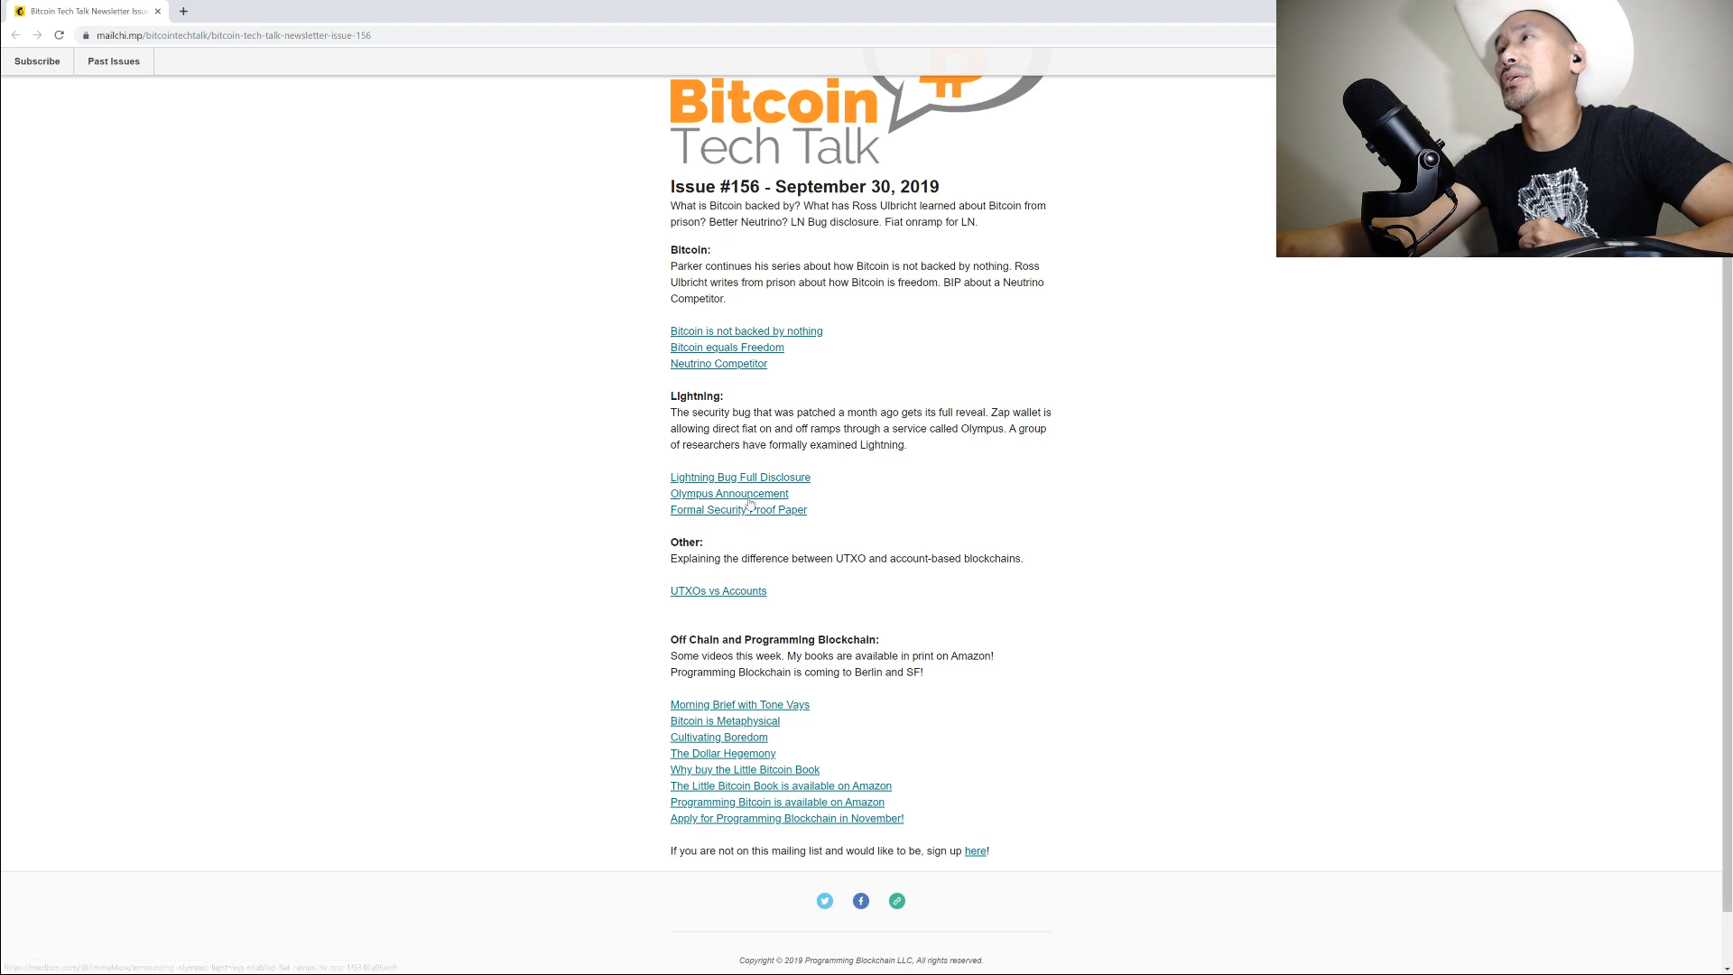
left_click(738, 509)
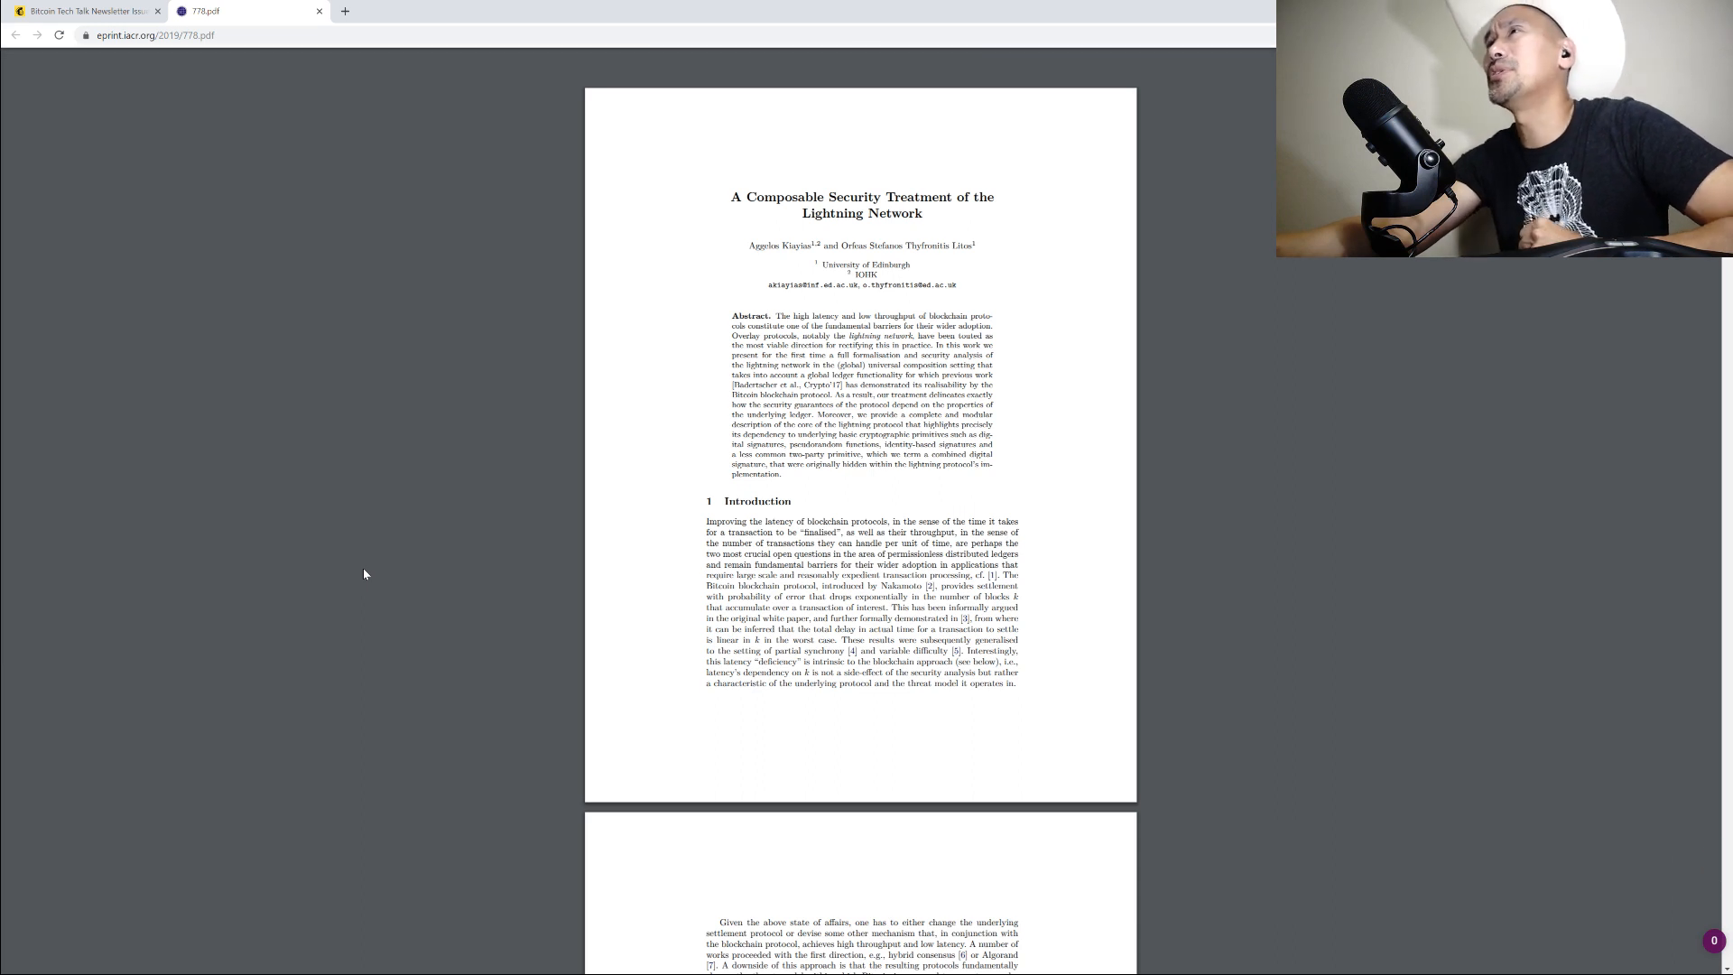
mouse_move(361, 583)
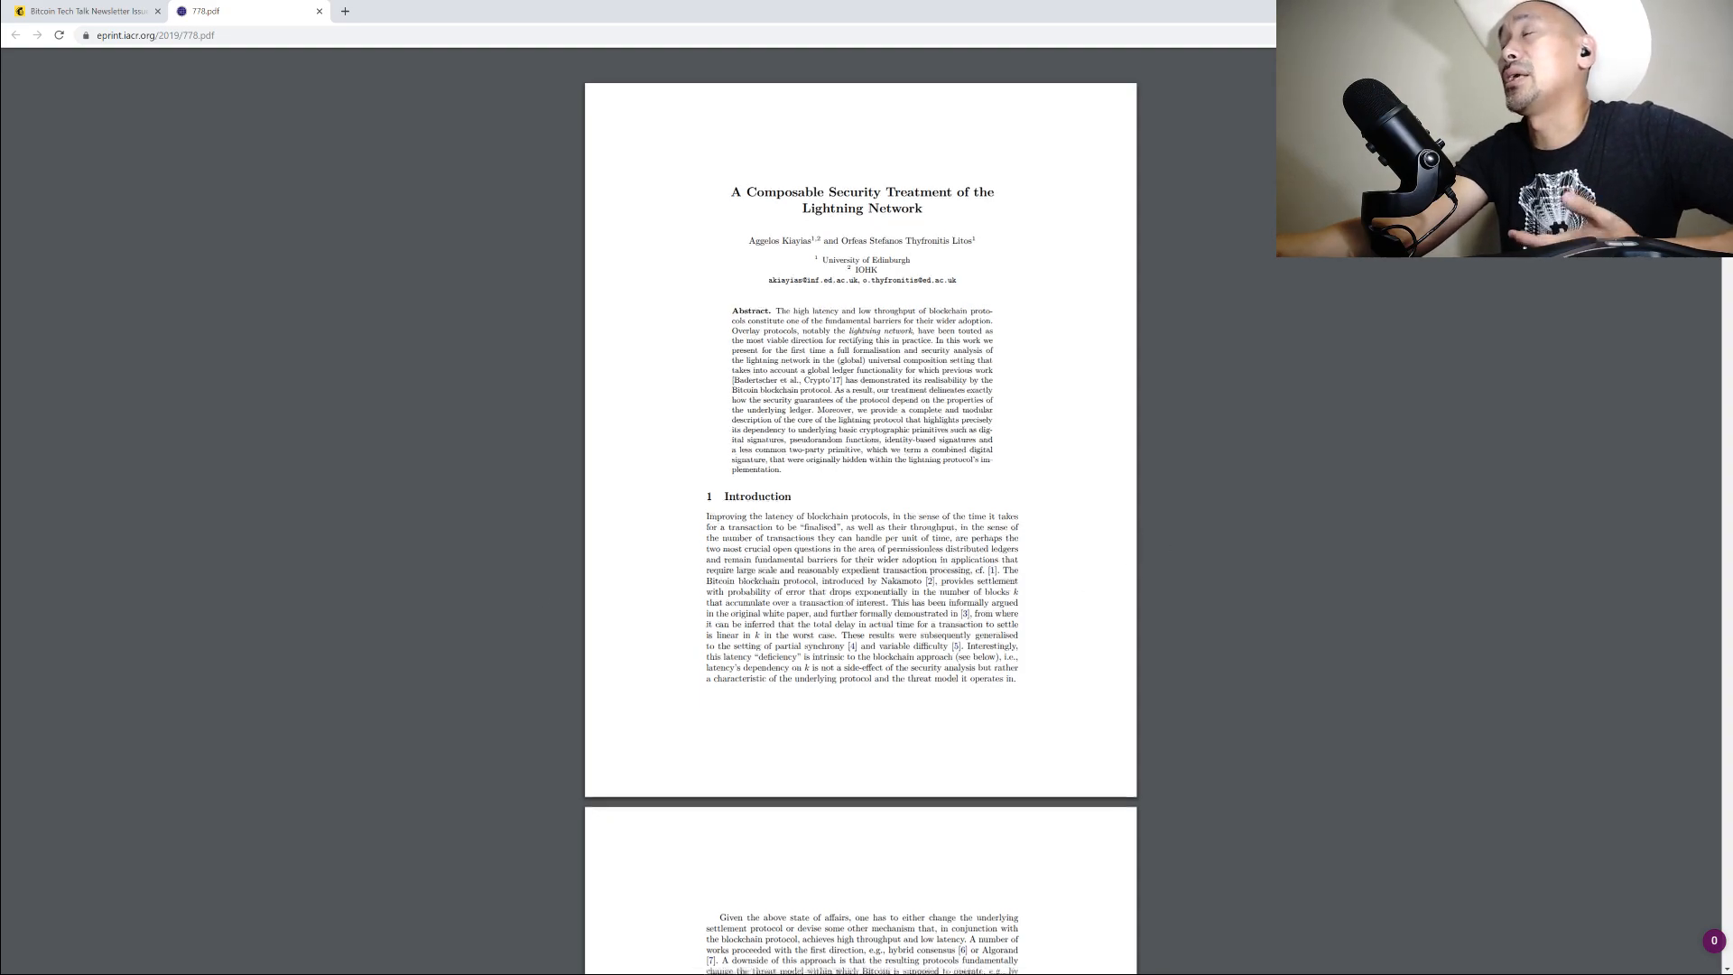
scroll("down", 3)
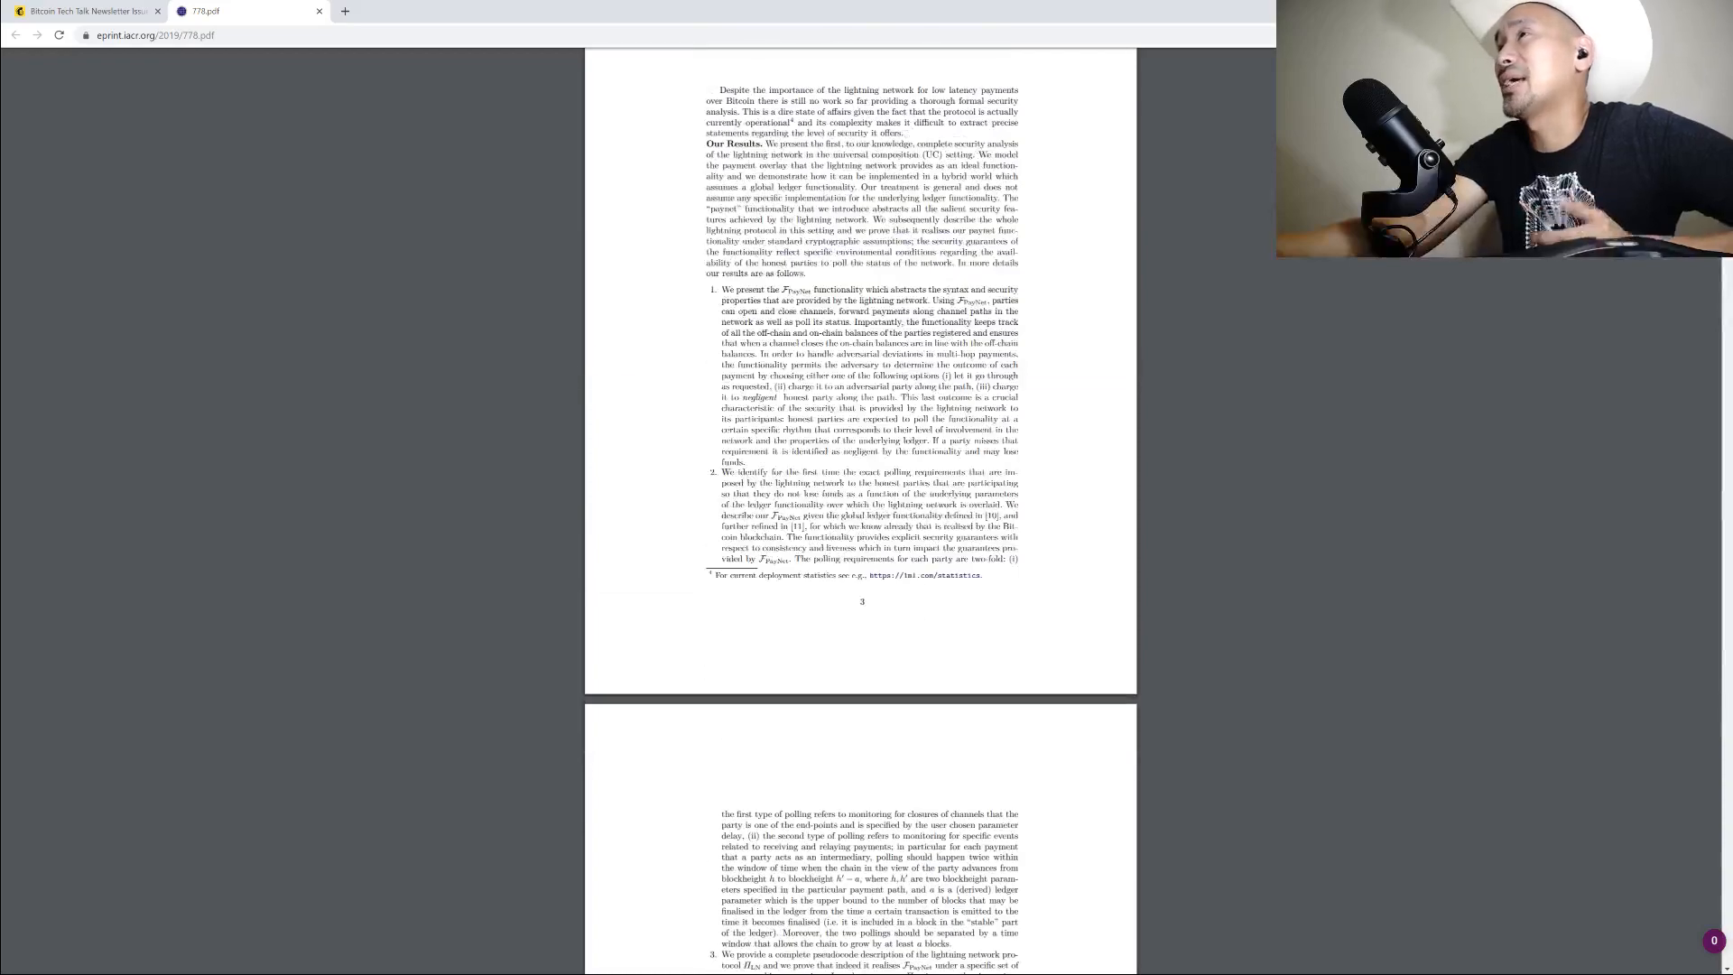
scroll("down", 3)
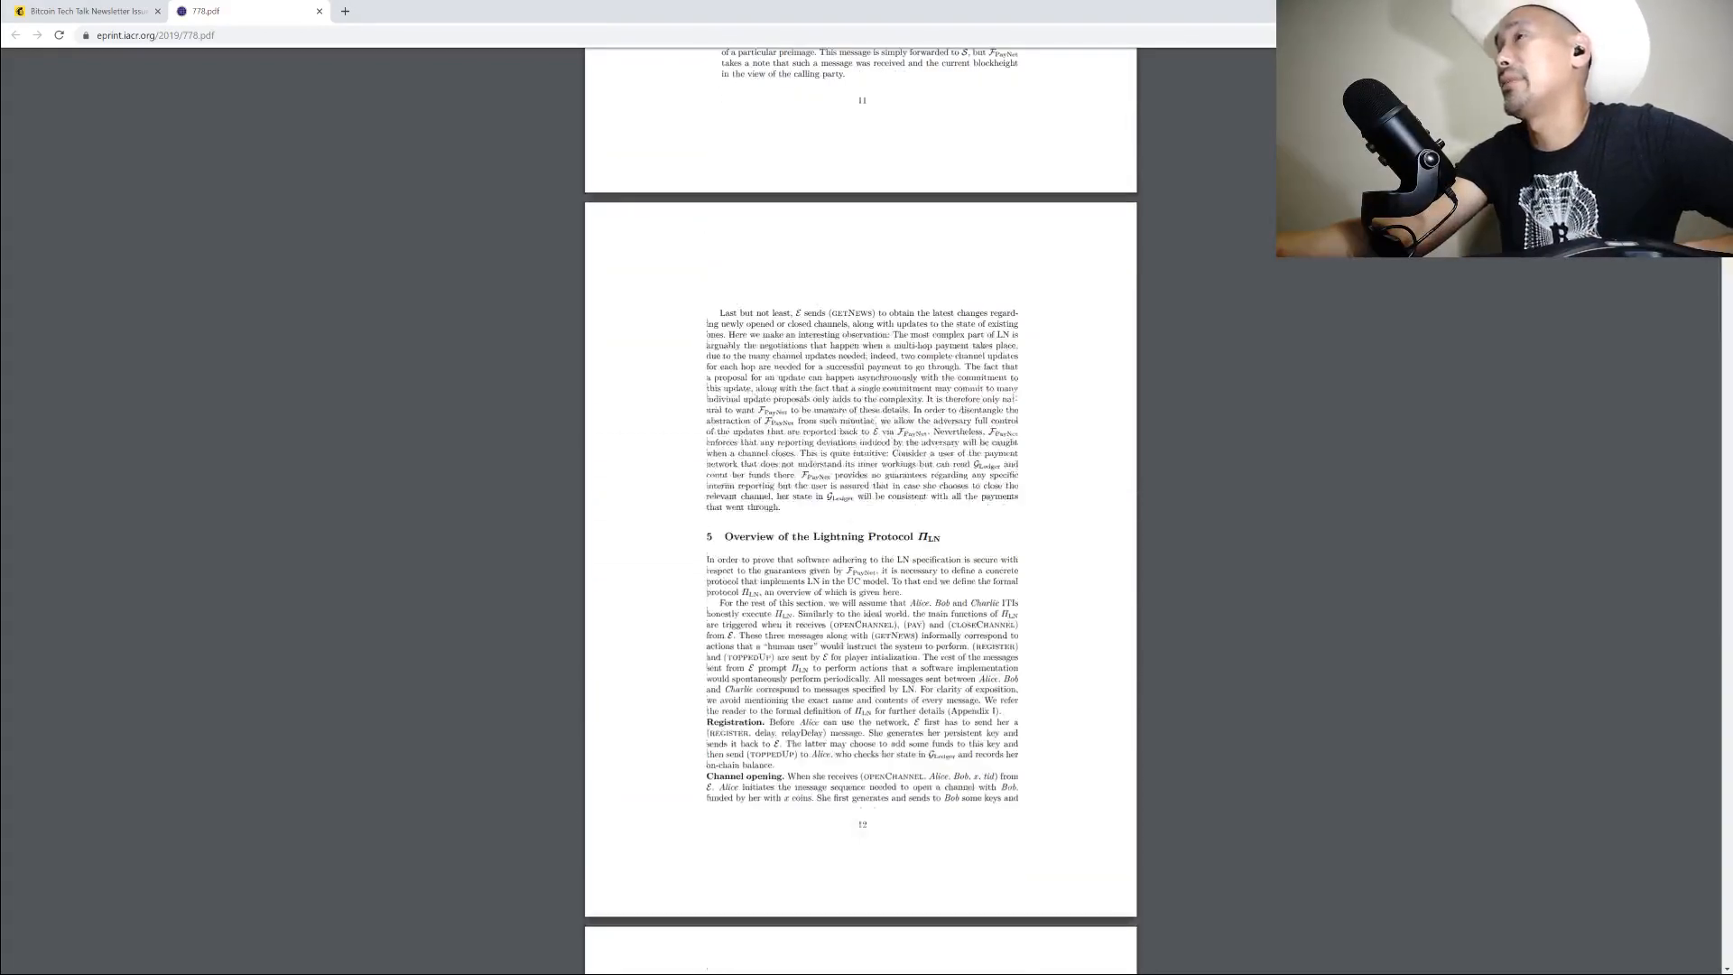
scroll("down", 3)
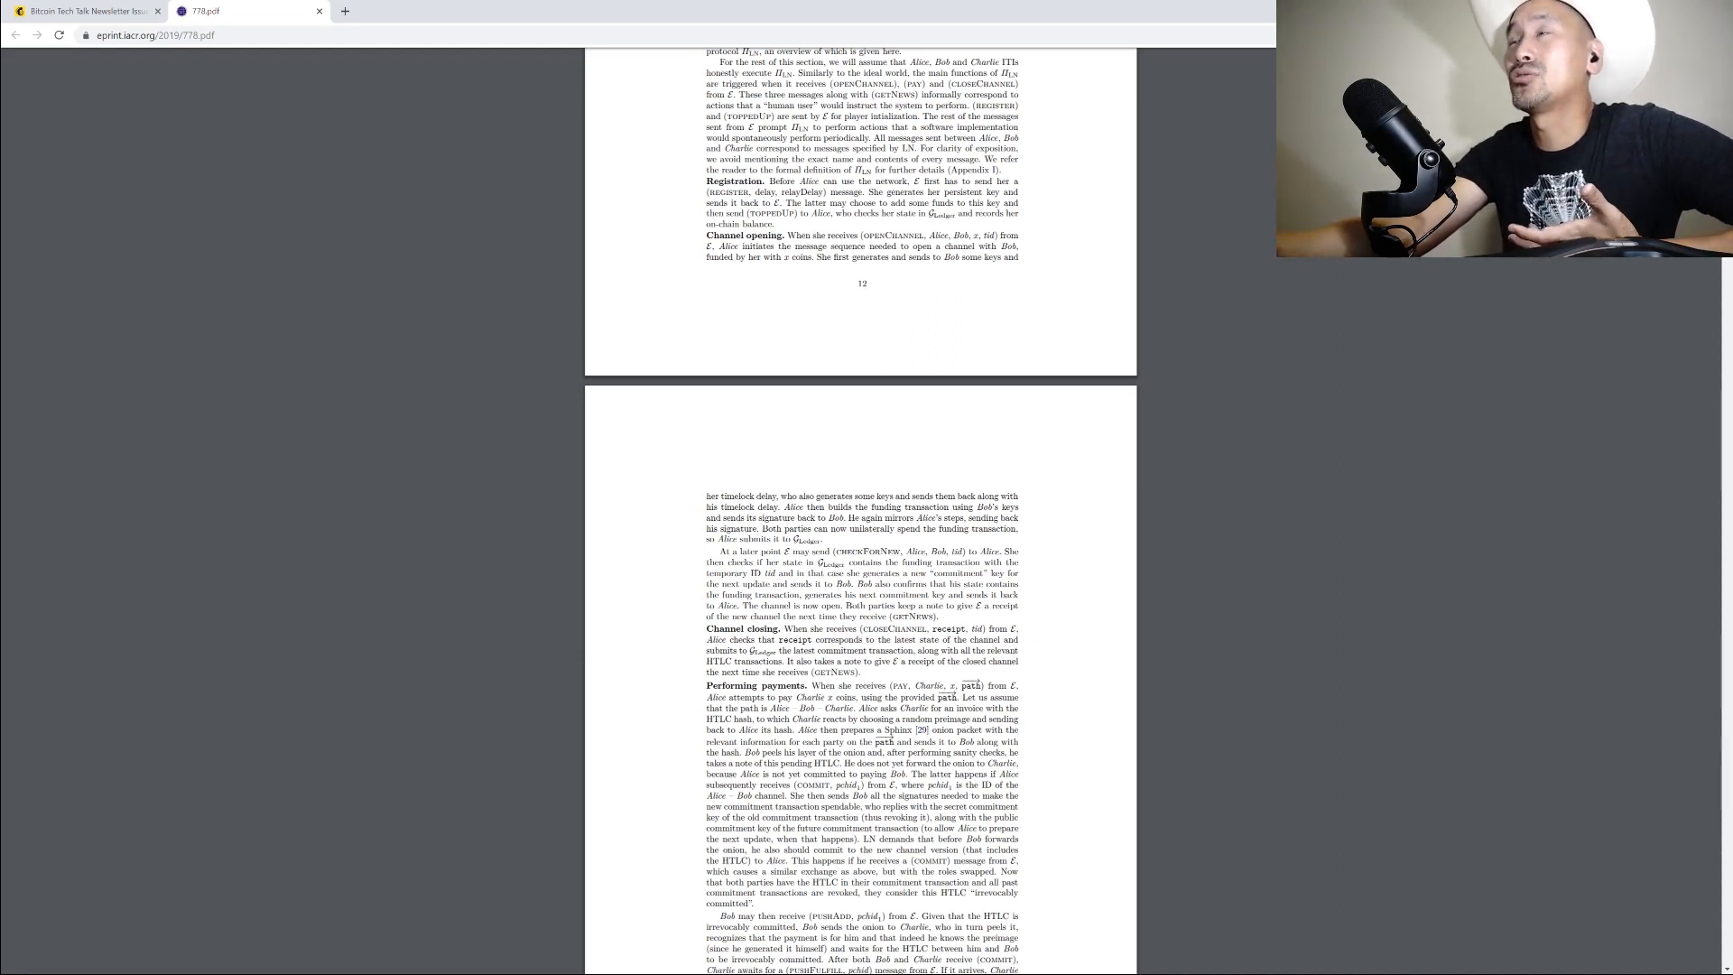
mouse_move(338, 533)
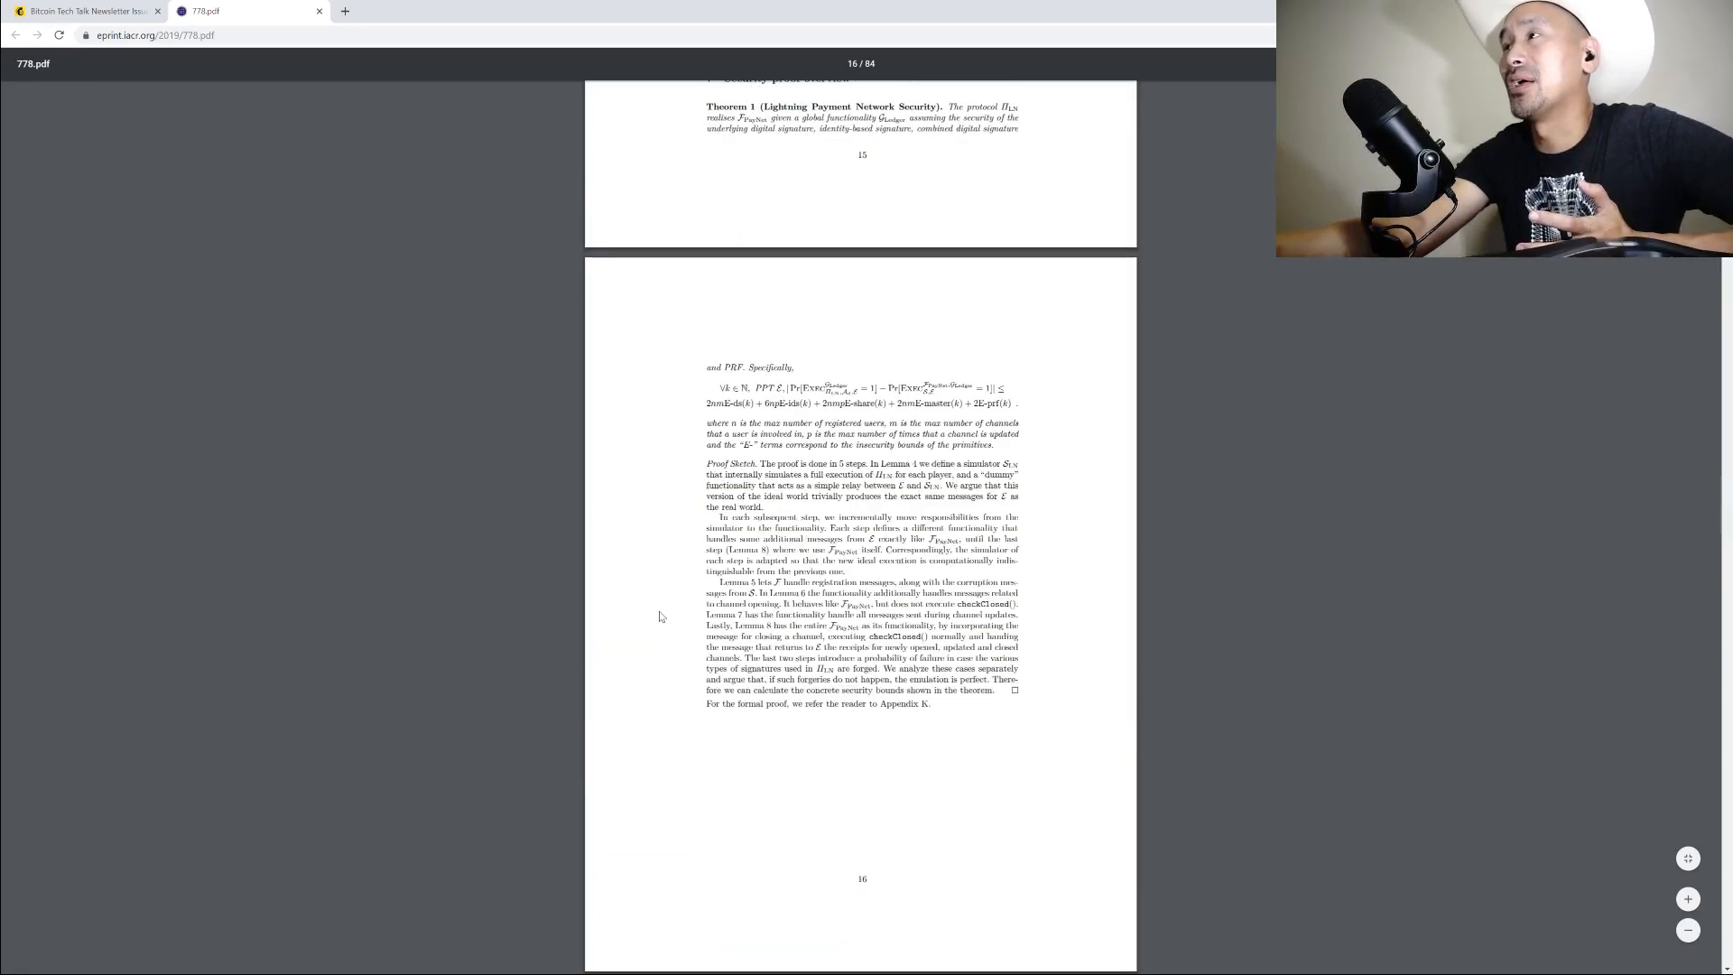
scroll("down", 3)
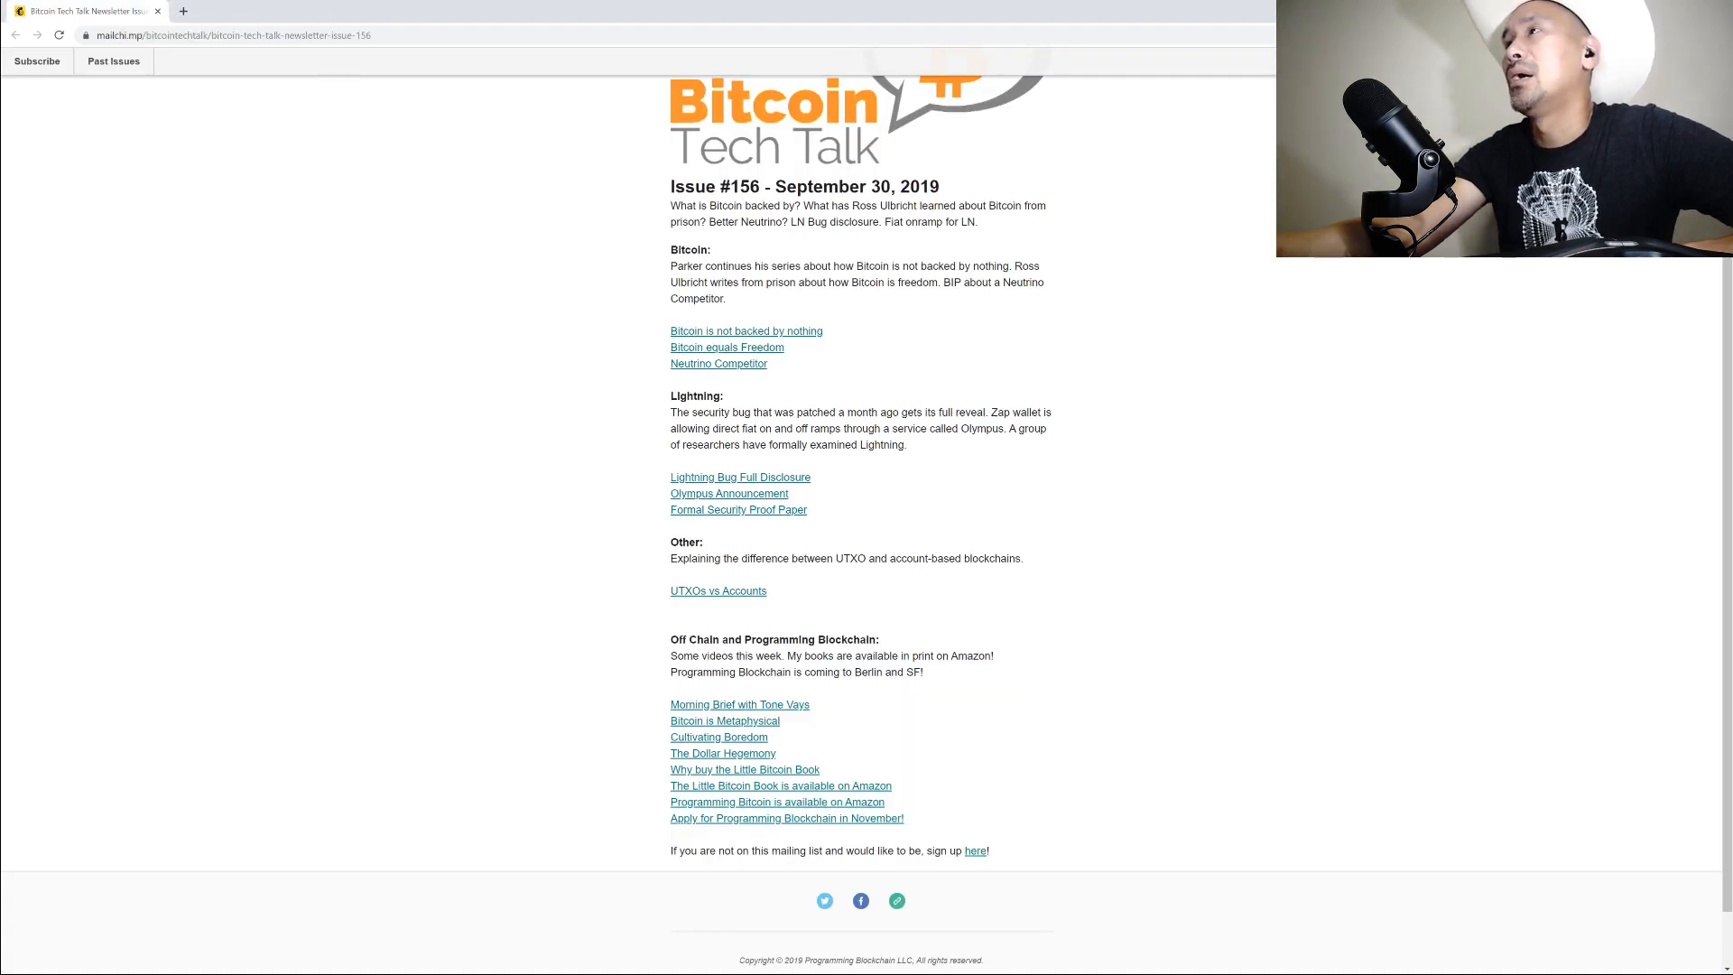
Open Jordan Clifford's 'UTXO vs Account based' Medium article, skim it, and close it
left_click(716, 590)
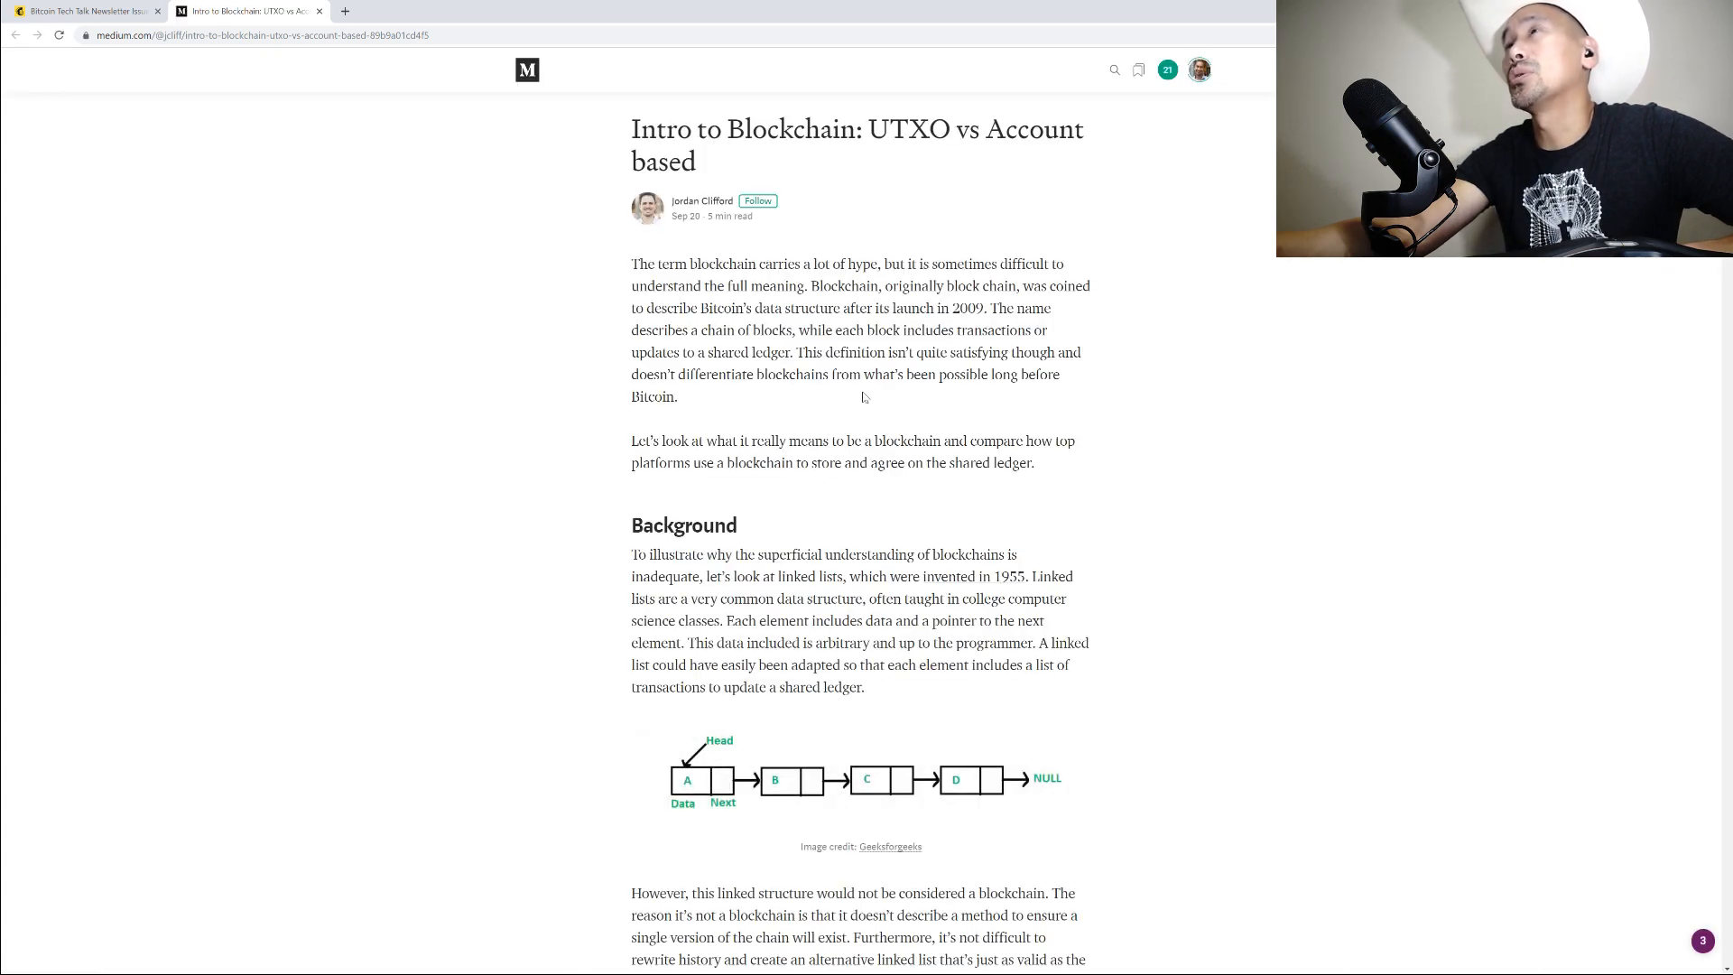
scroll("down", 3)
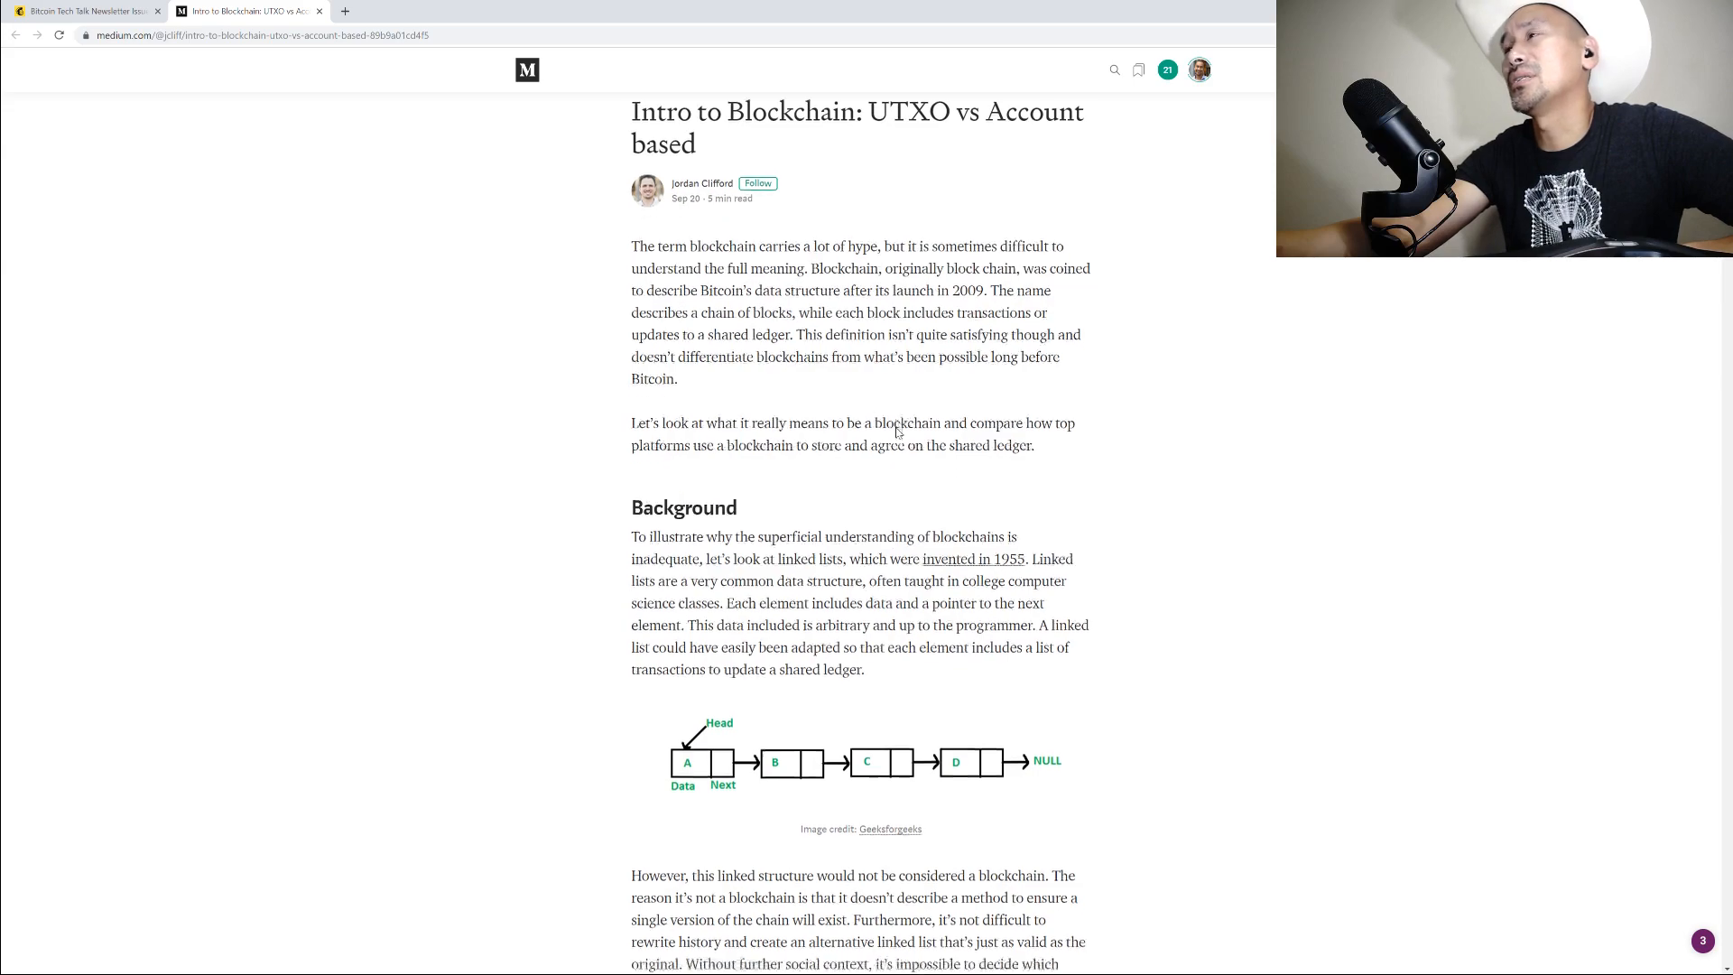
scroll("down", 3)
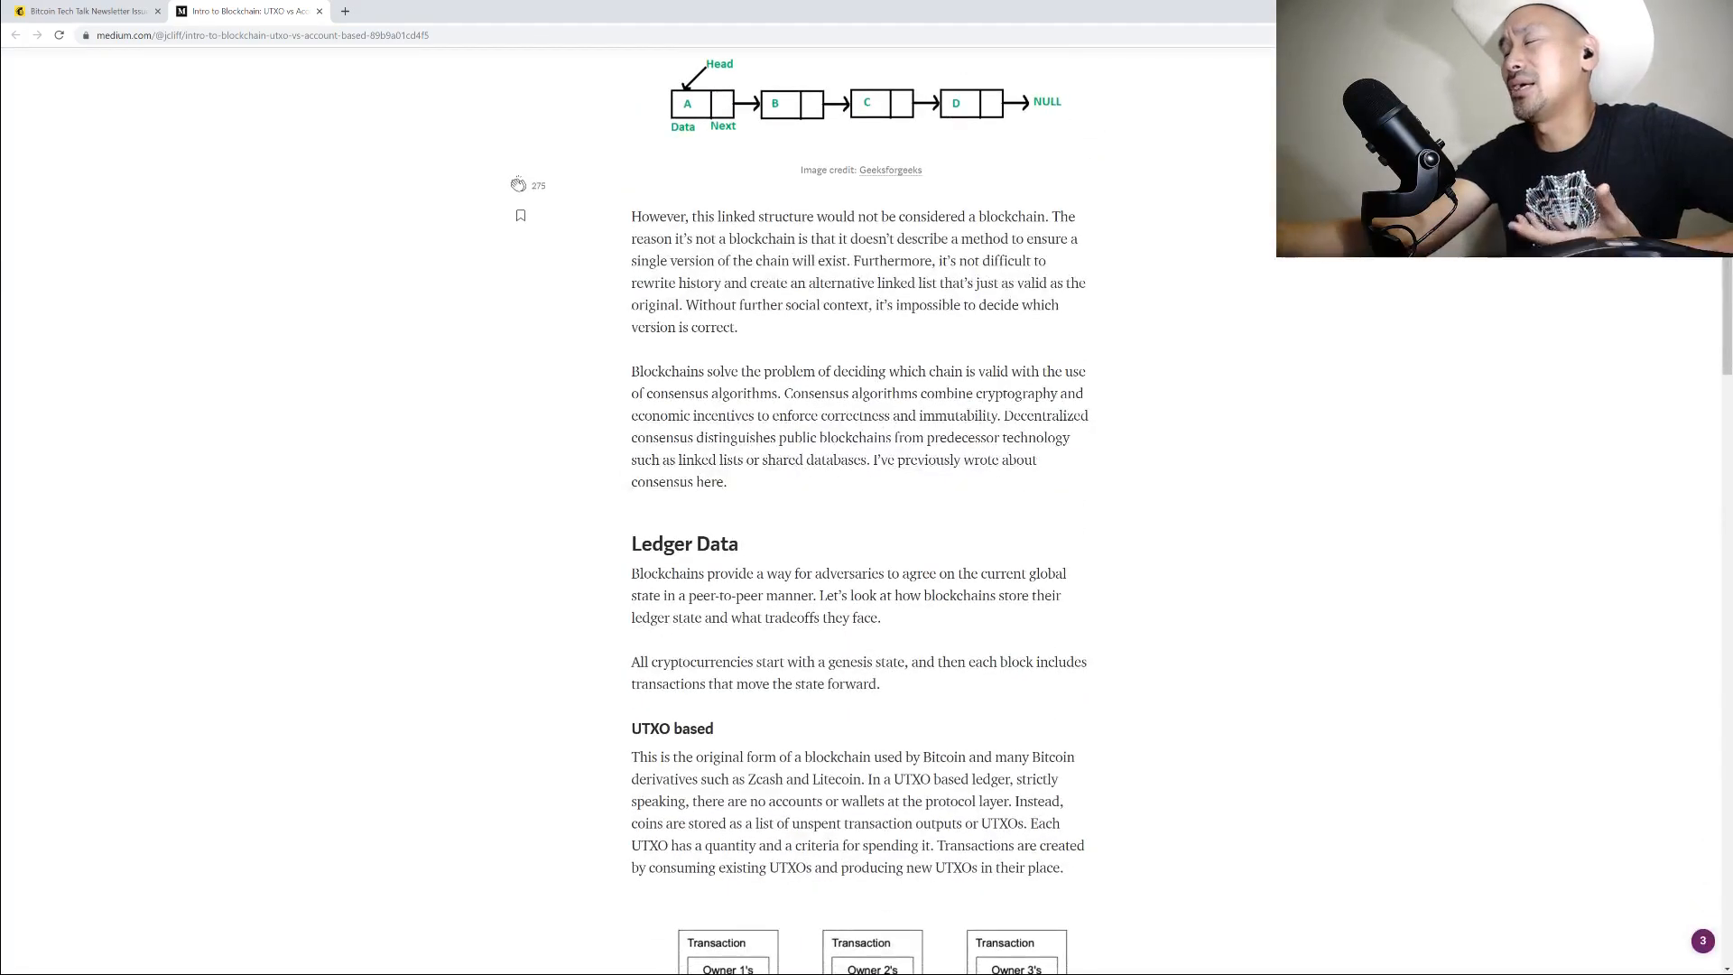
scroll("down", 3)
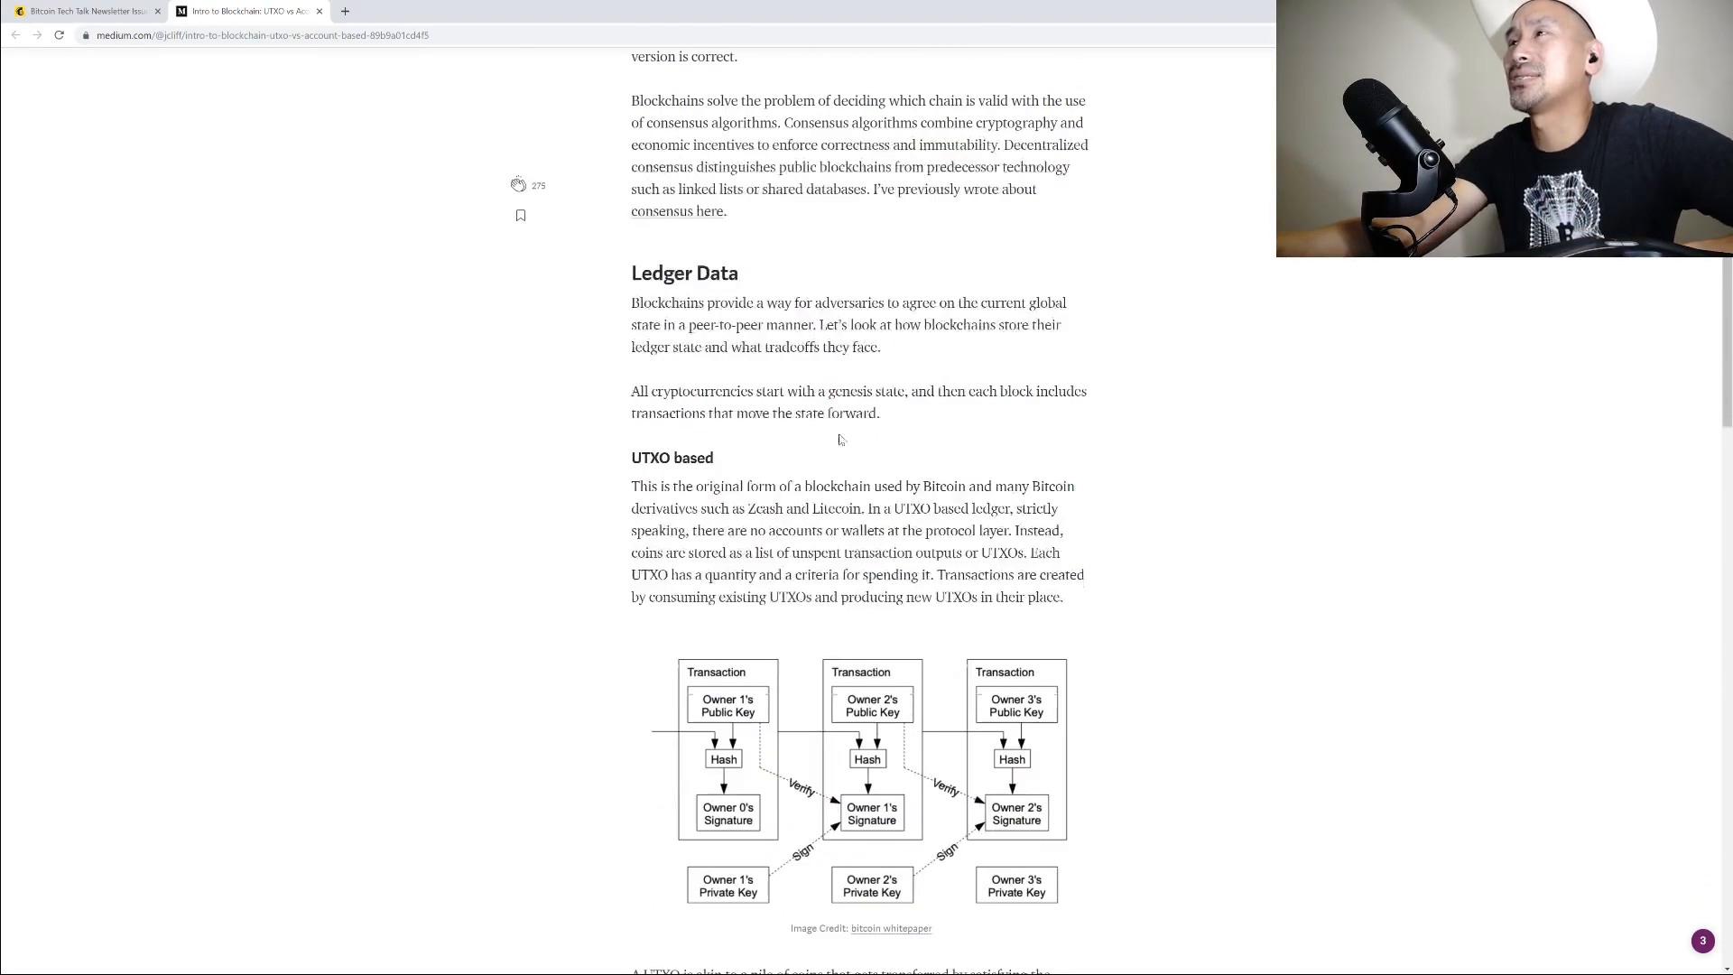
scroll("up", 3)
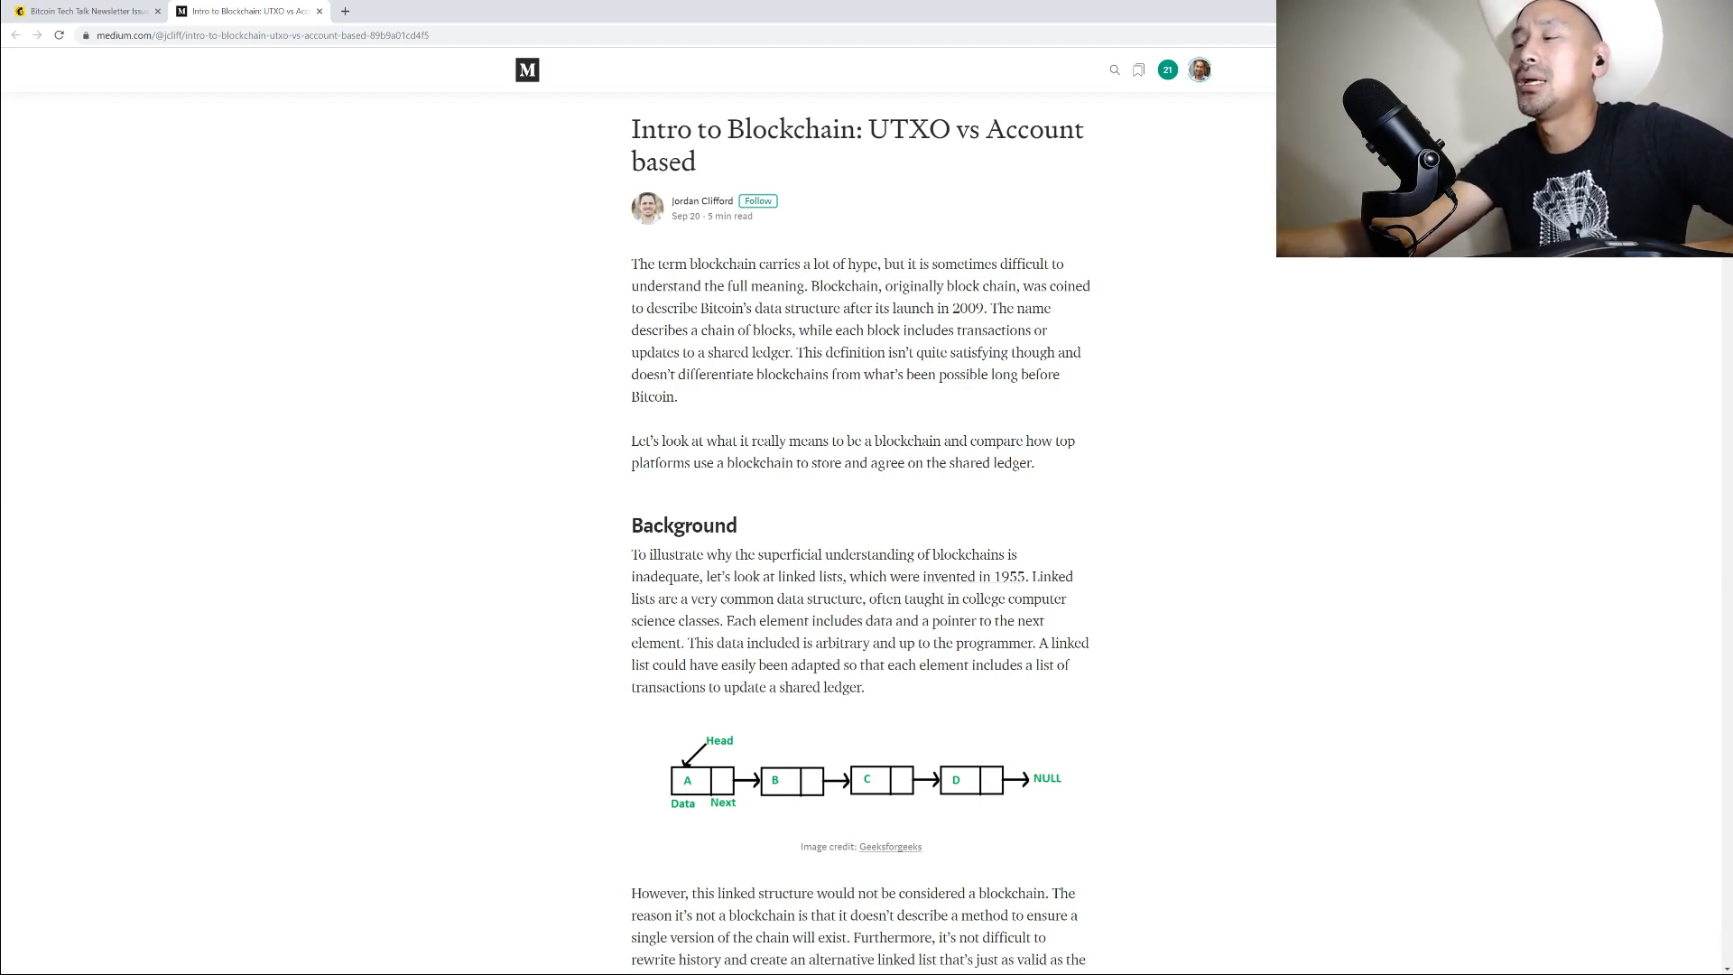
scroll("down", 3)
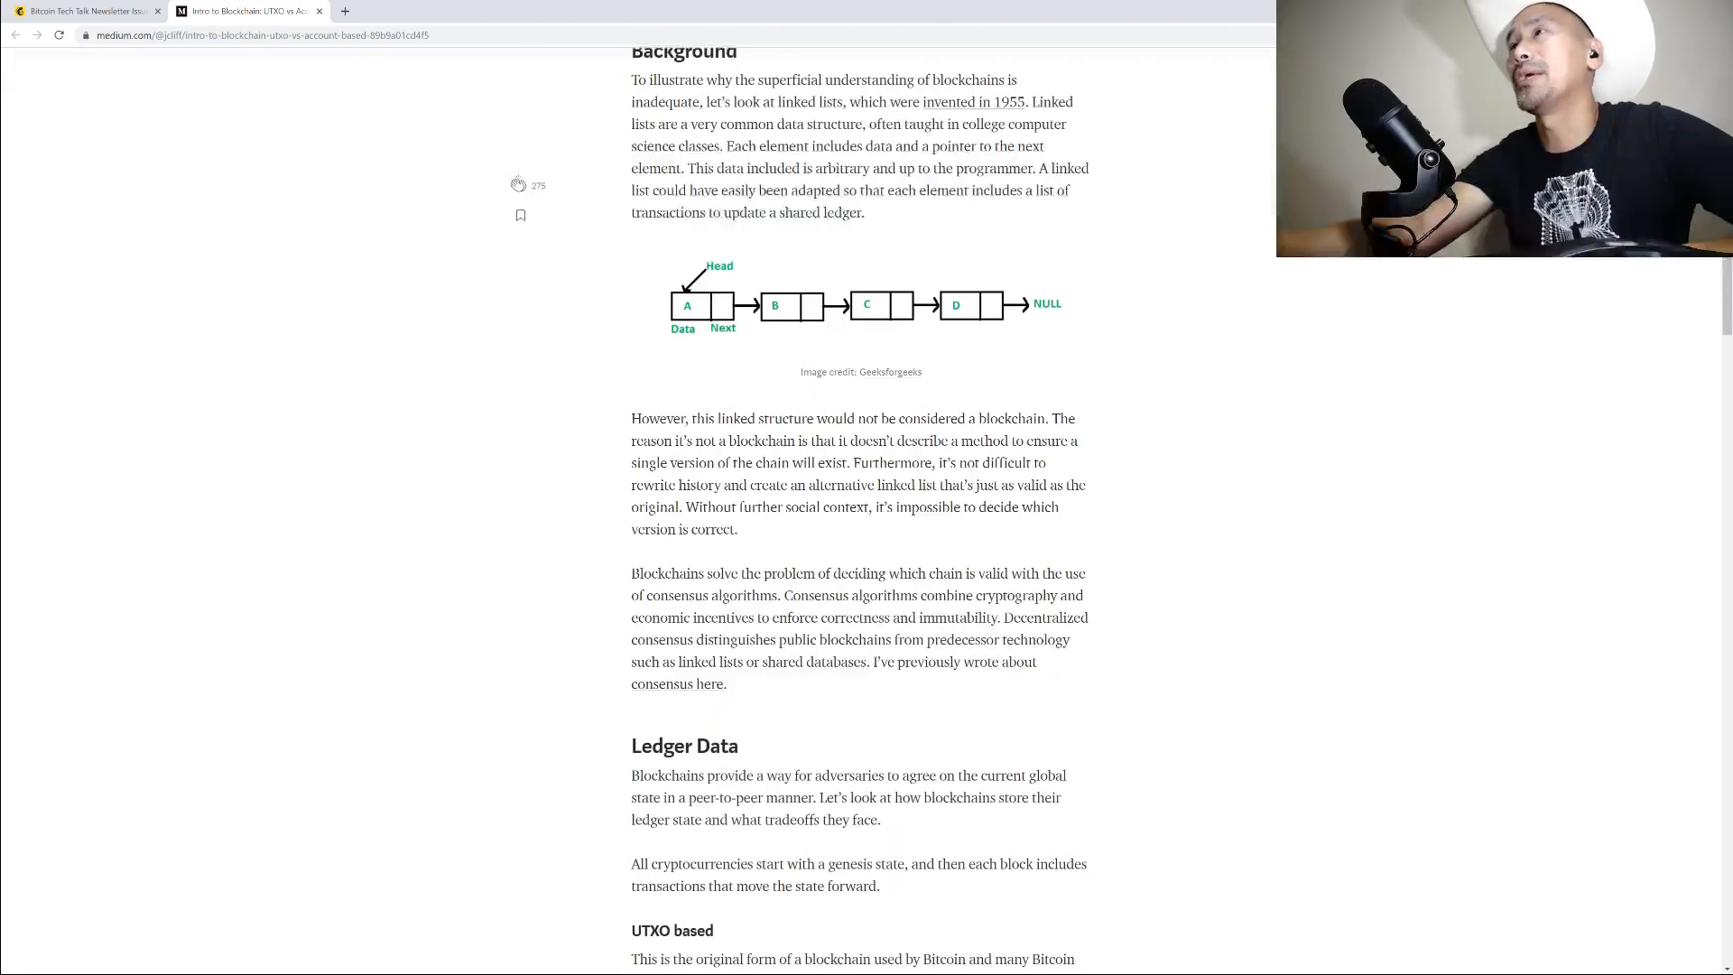
scroll("down", 3)
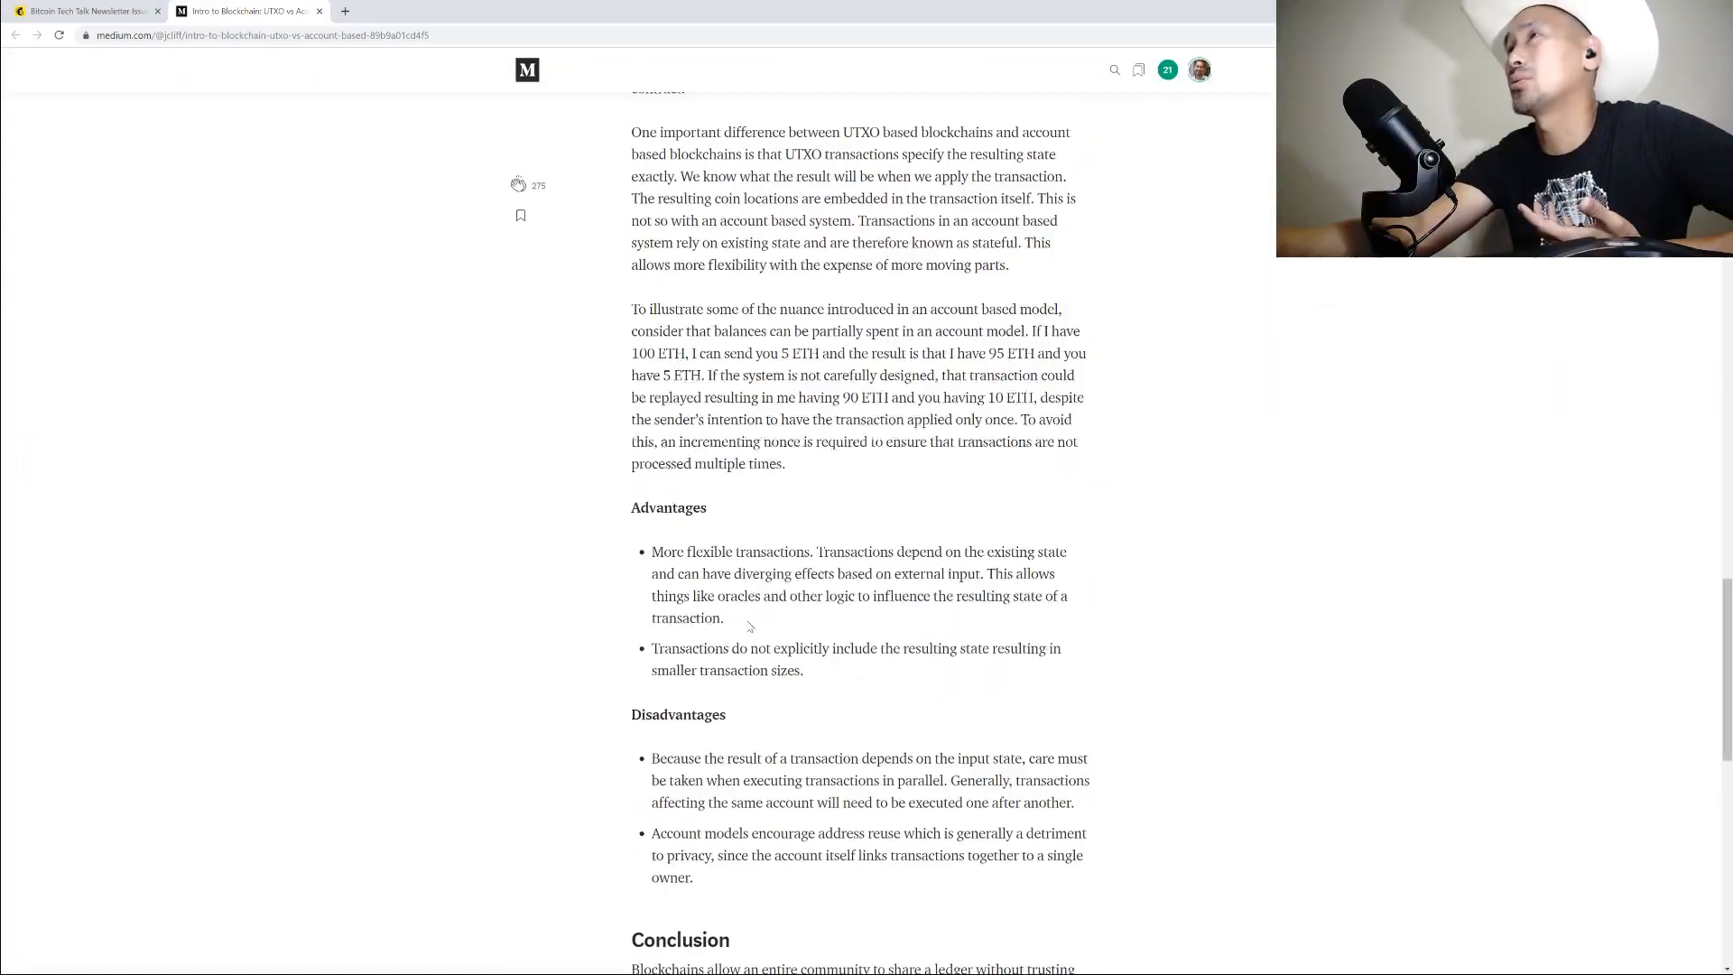
scroll("up", 3)
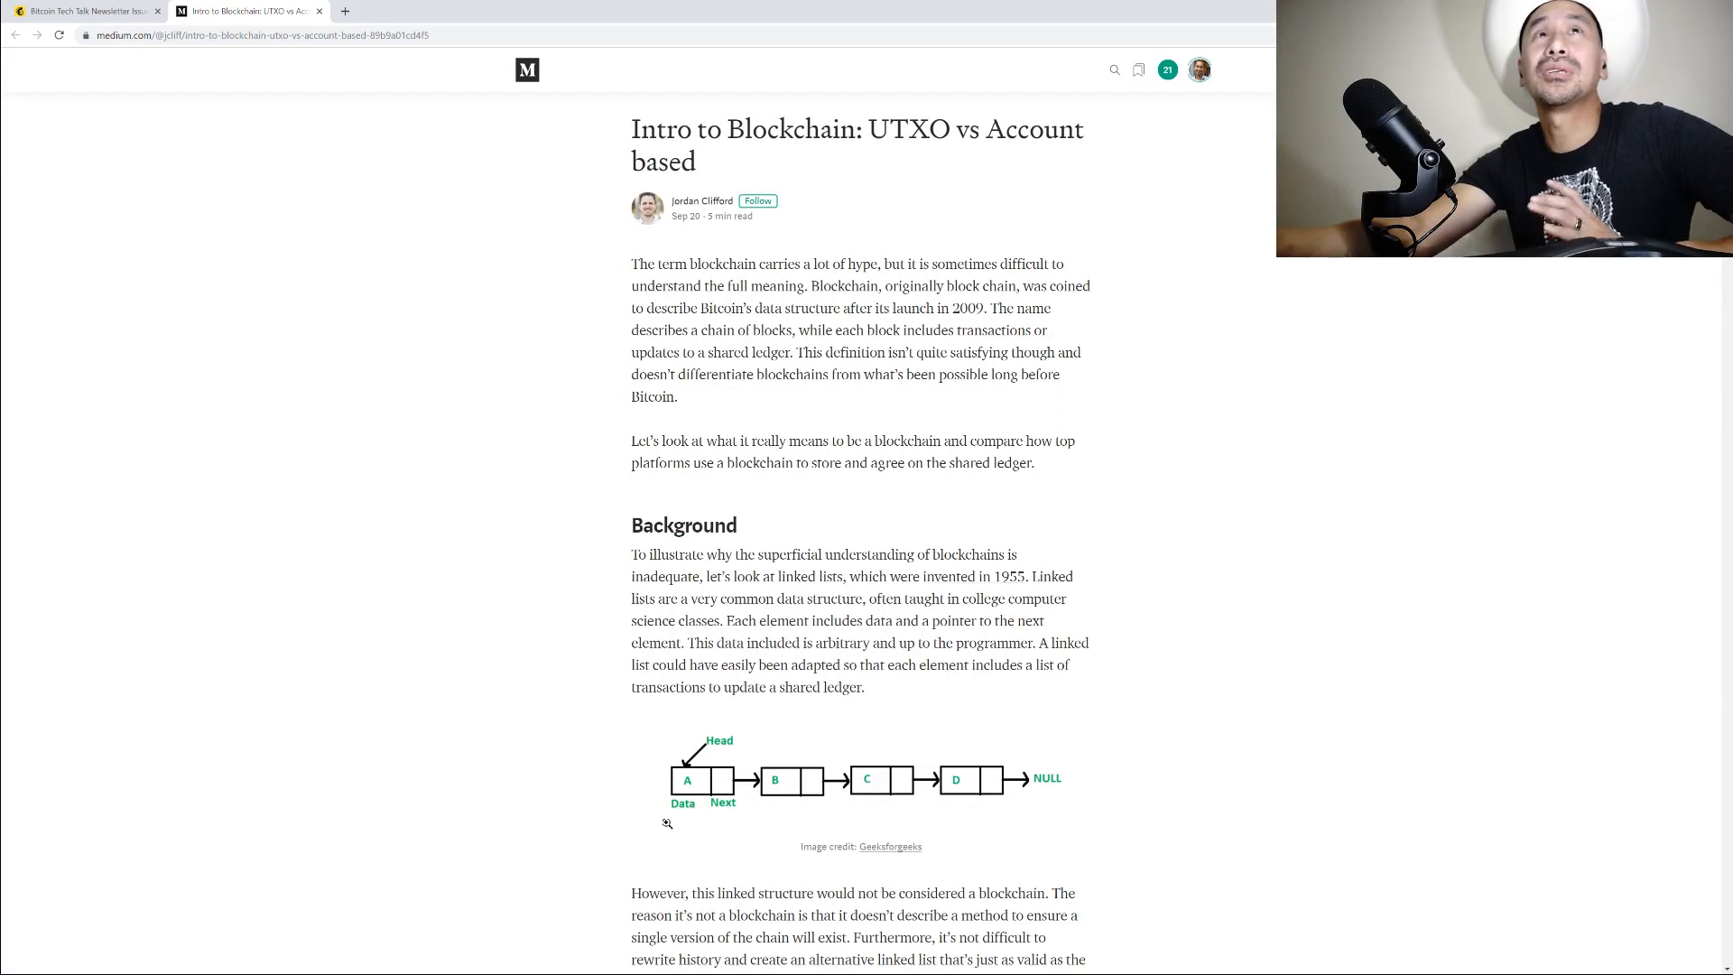
mouse_move(292, 88)
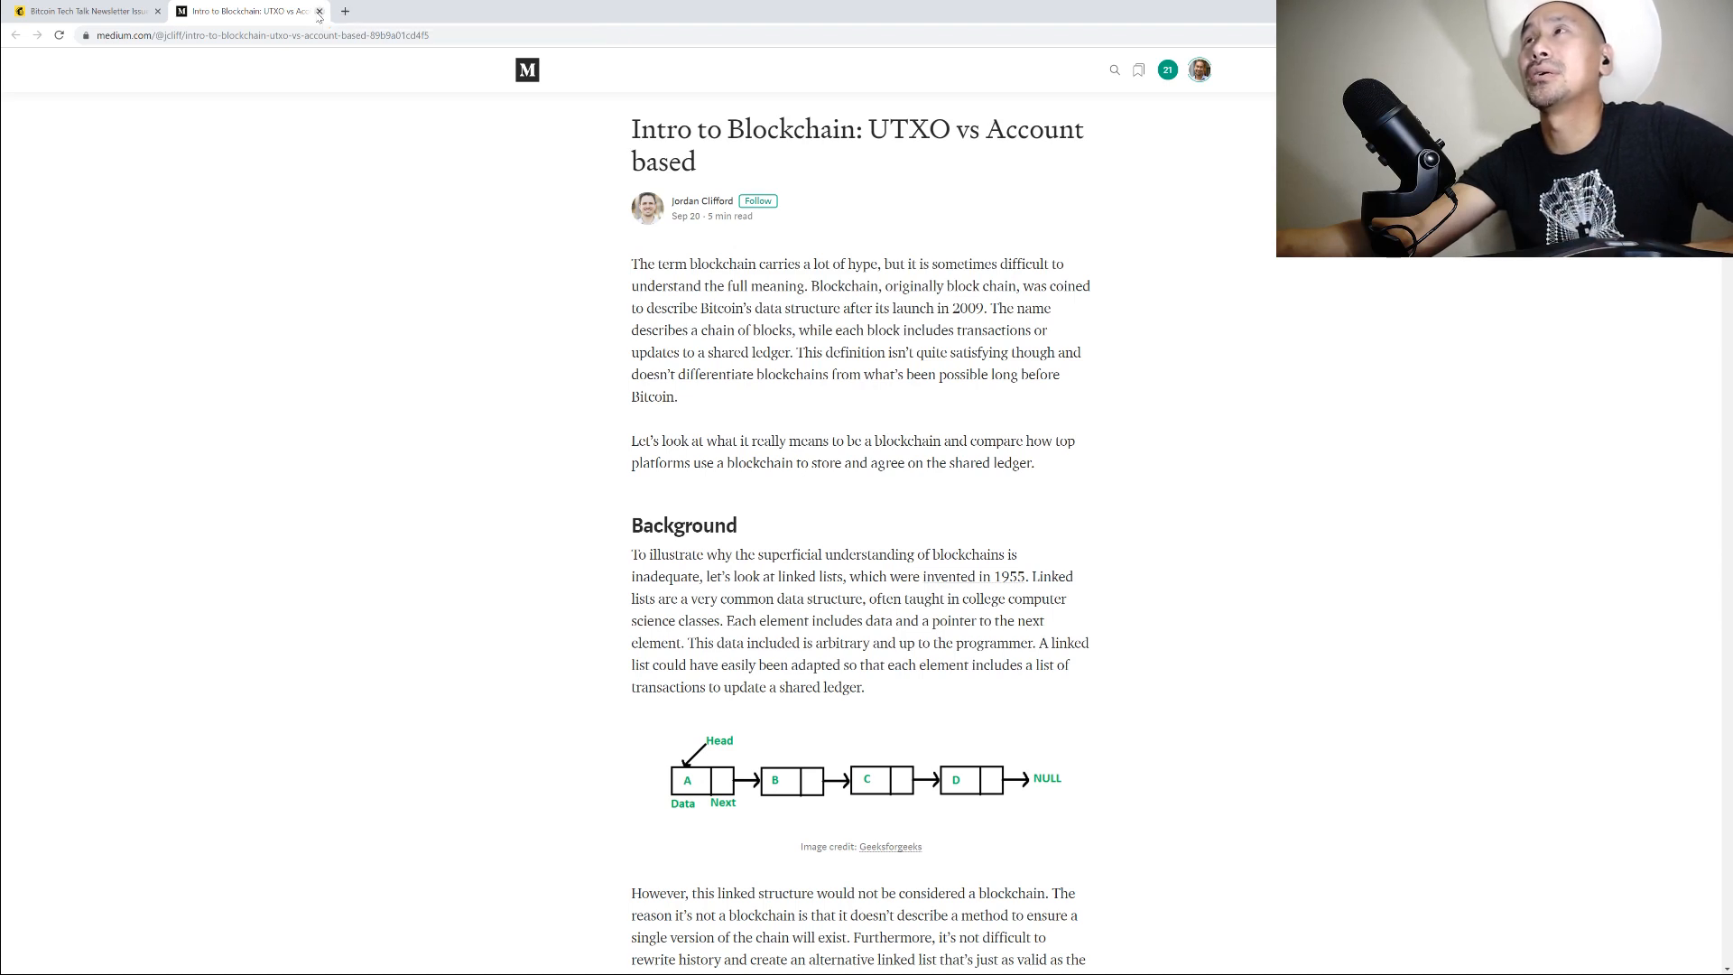
left_click(86, 11)
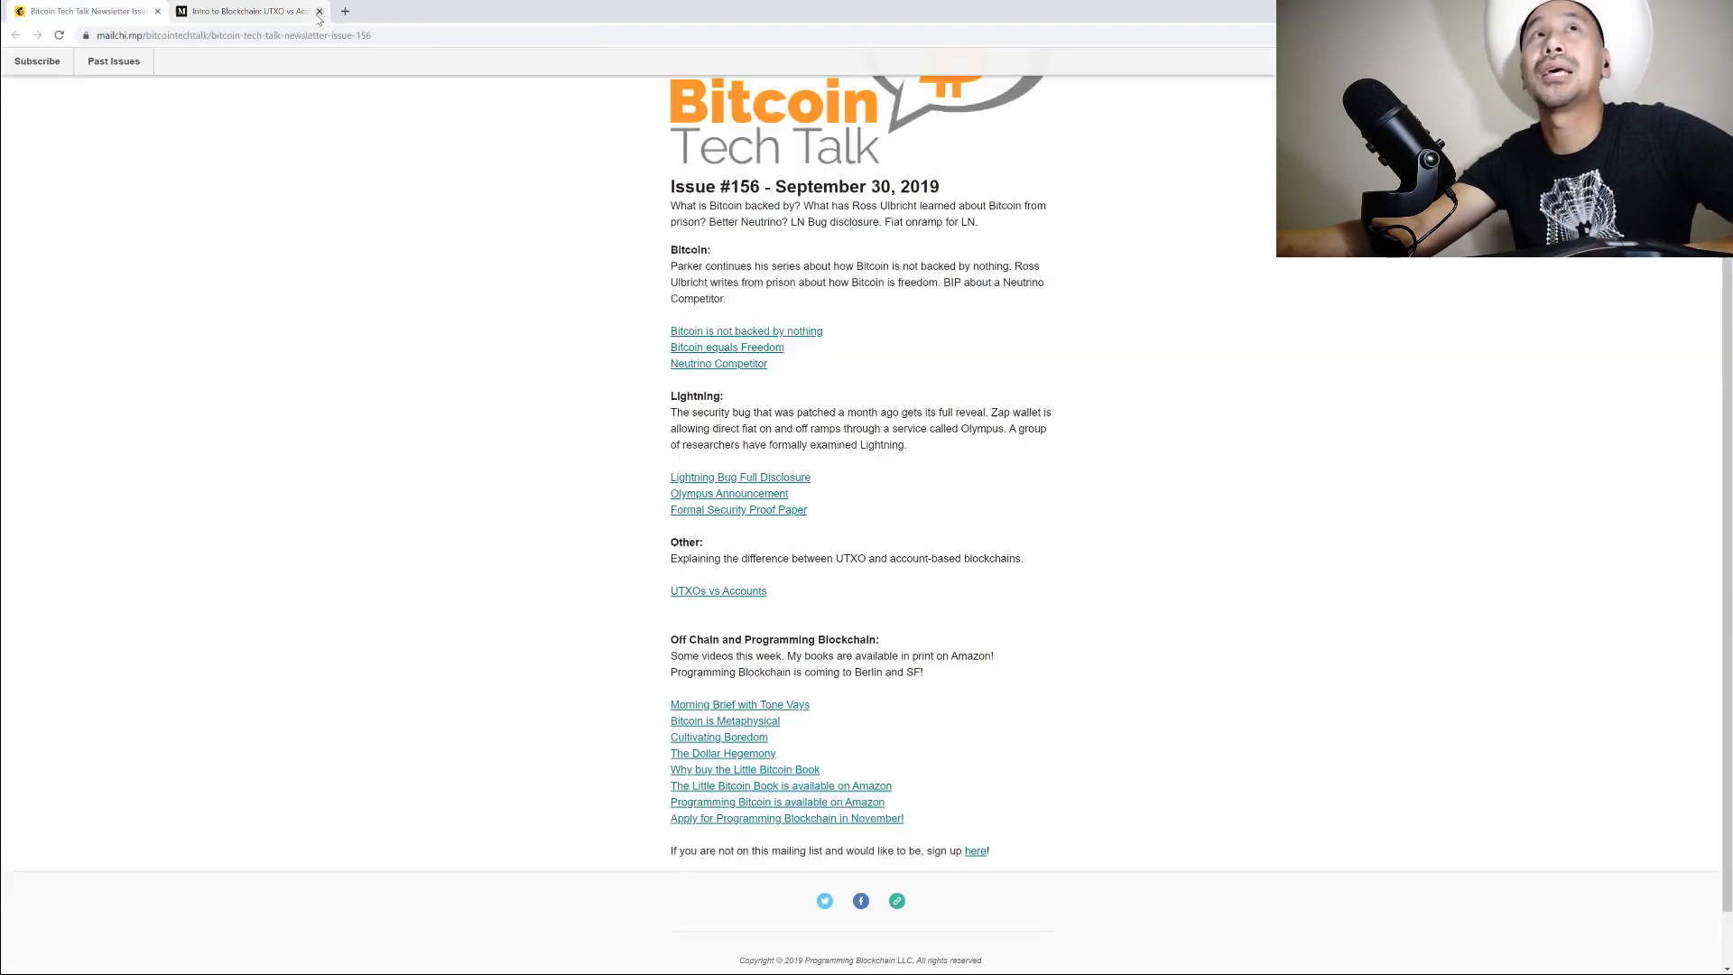
Close the remaining Medium tab so only the Issue #156 newsletter stays open
left_click(317, 11)
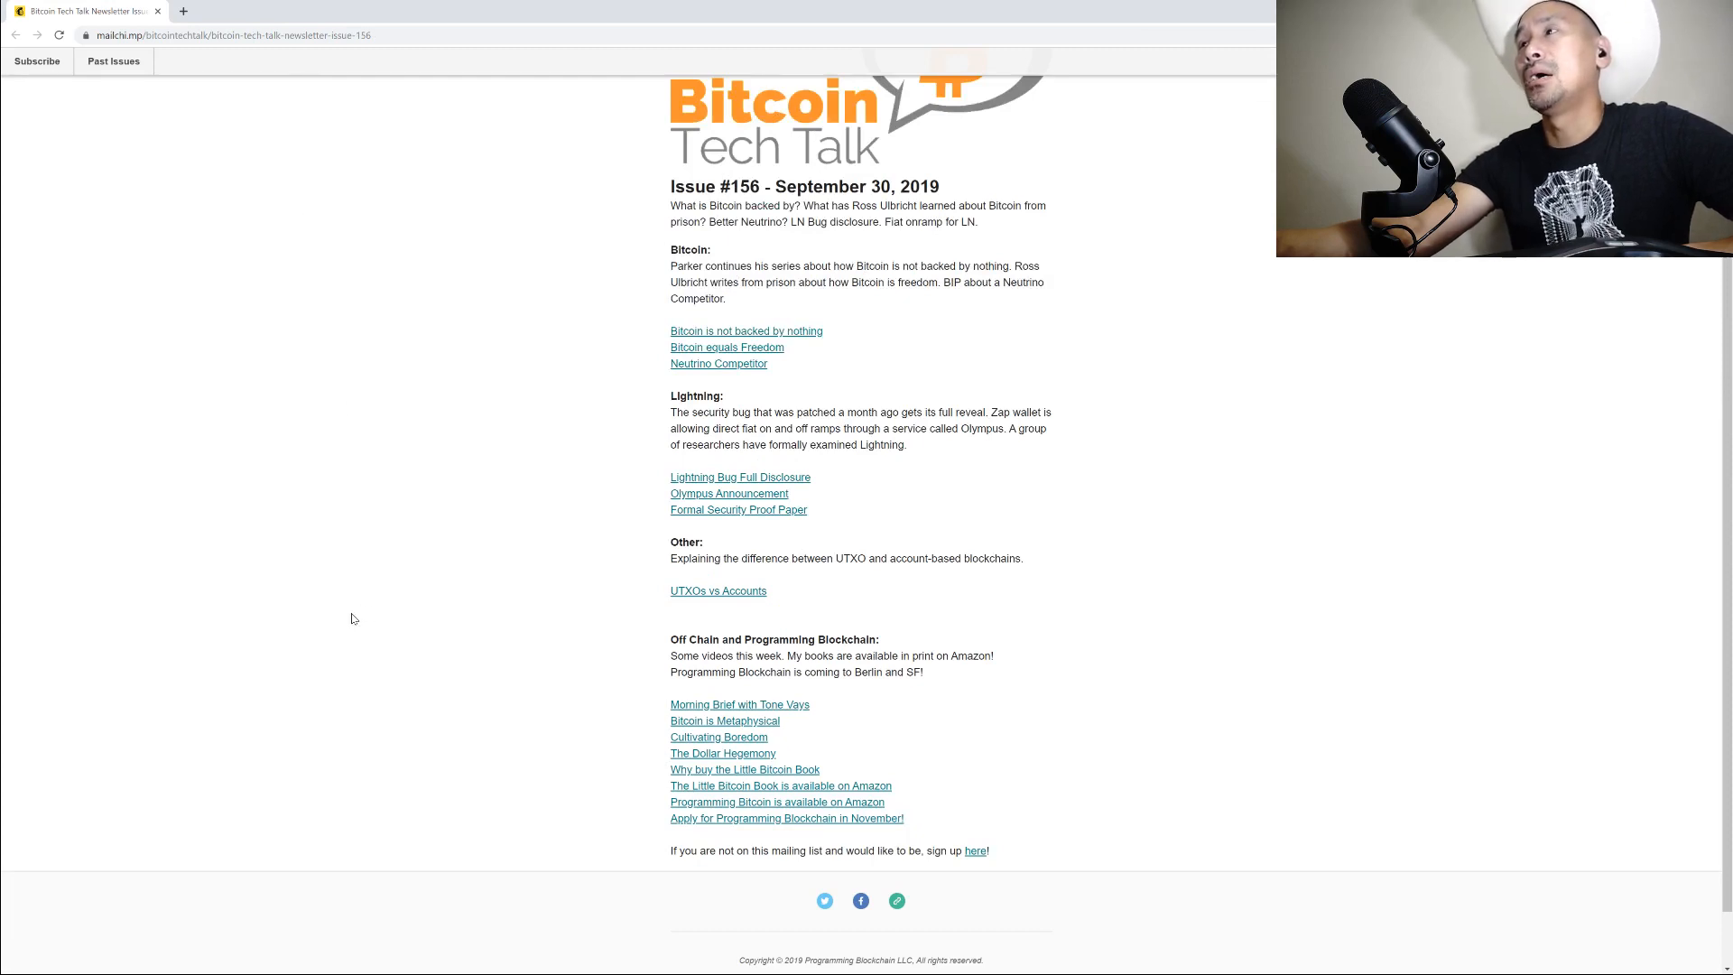
mouse_move(722, 752)
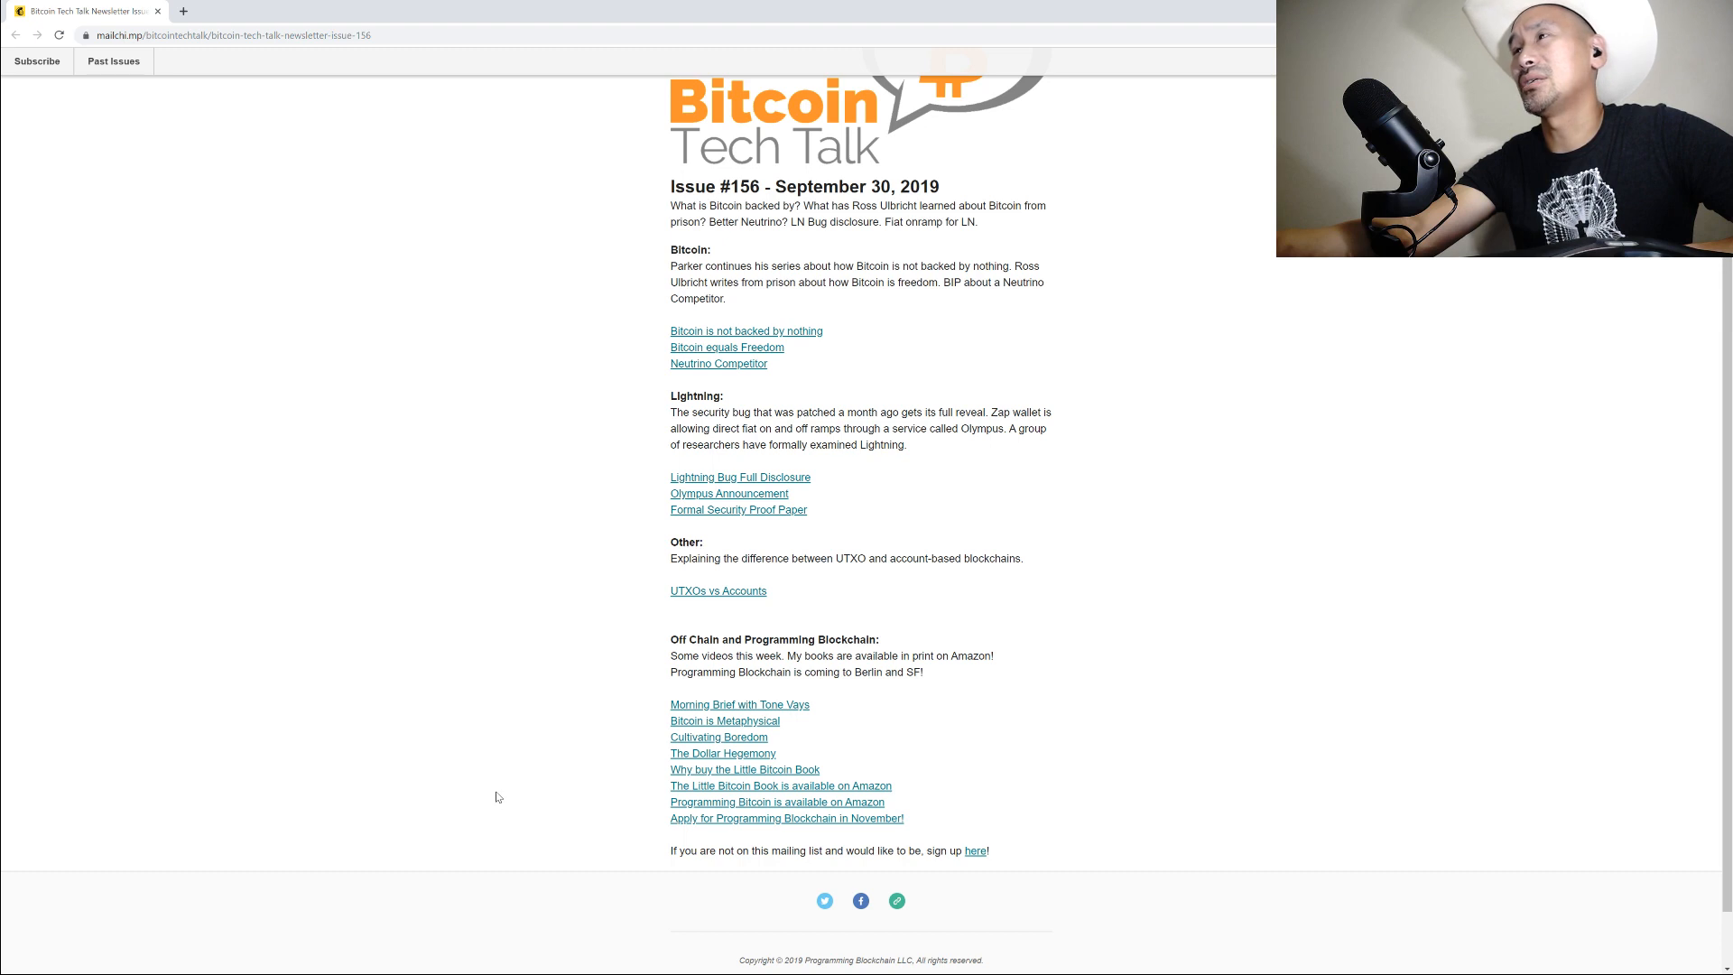
mouse_move(448, 745)
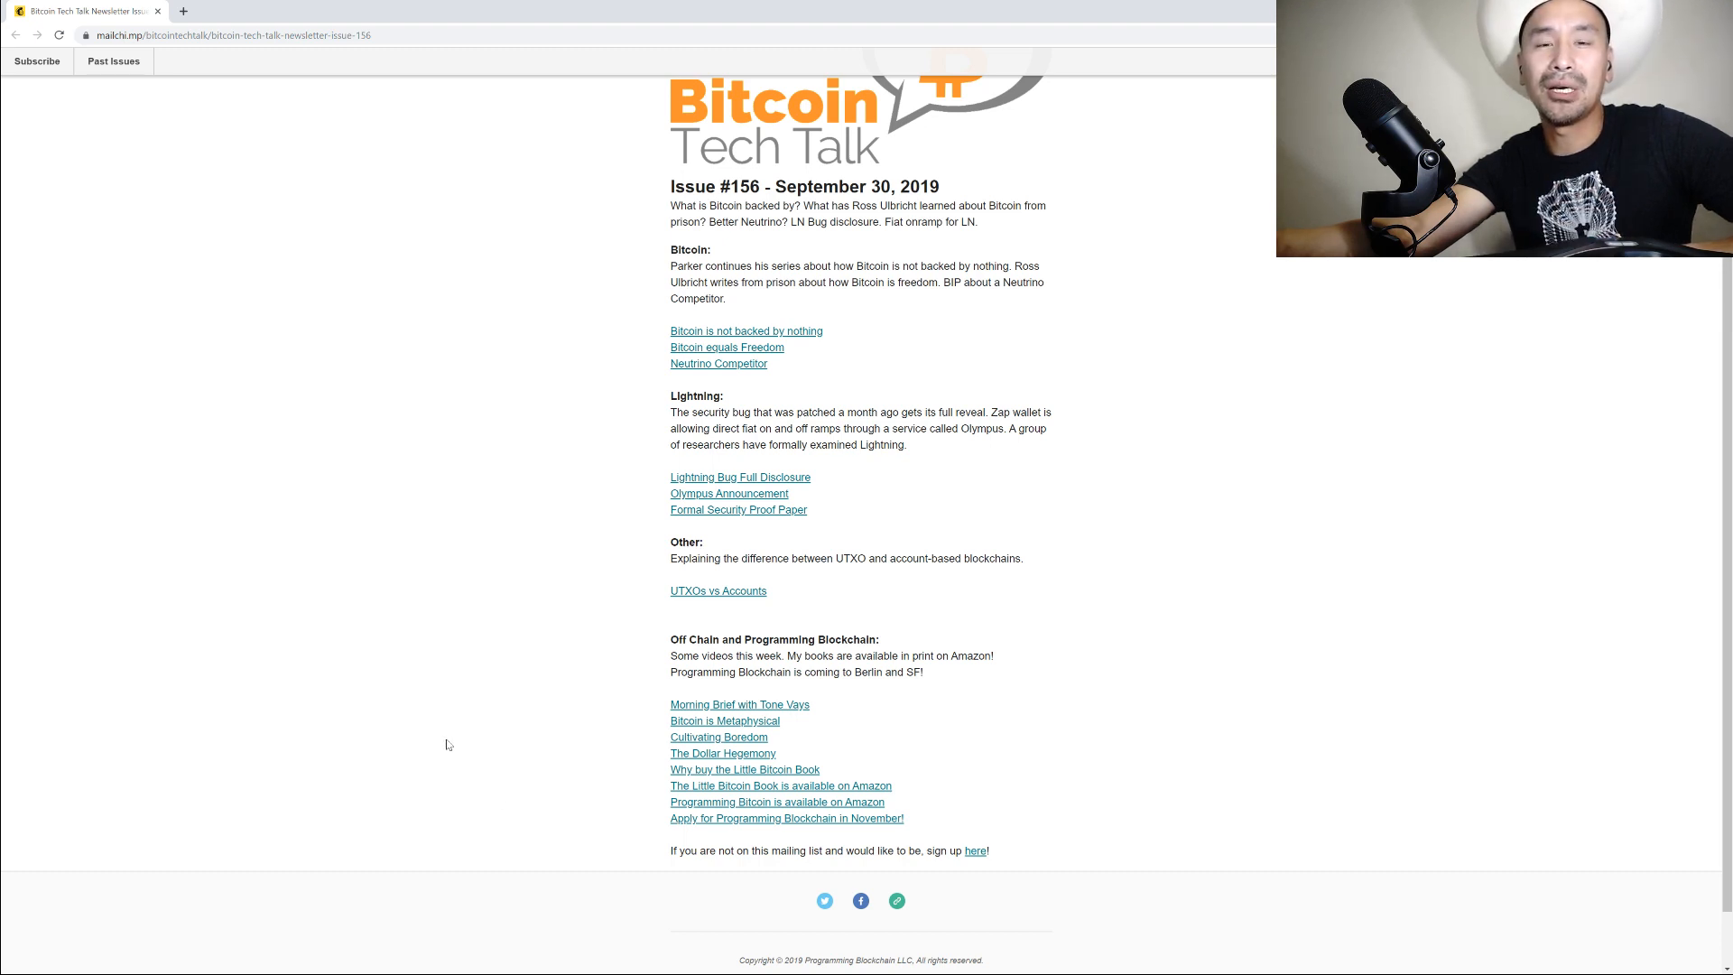
mouse_move(433, 767)
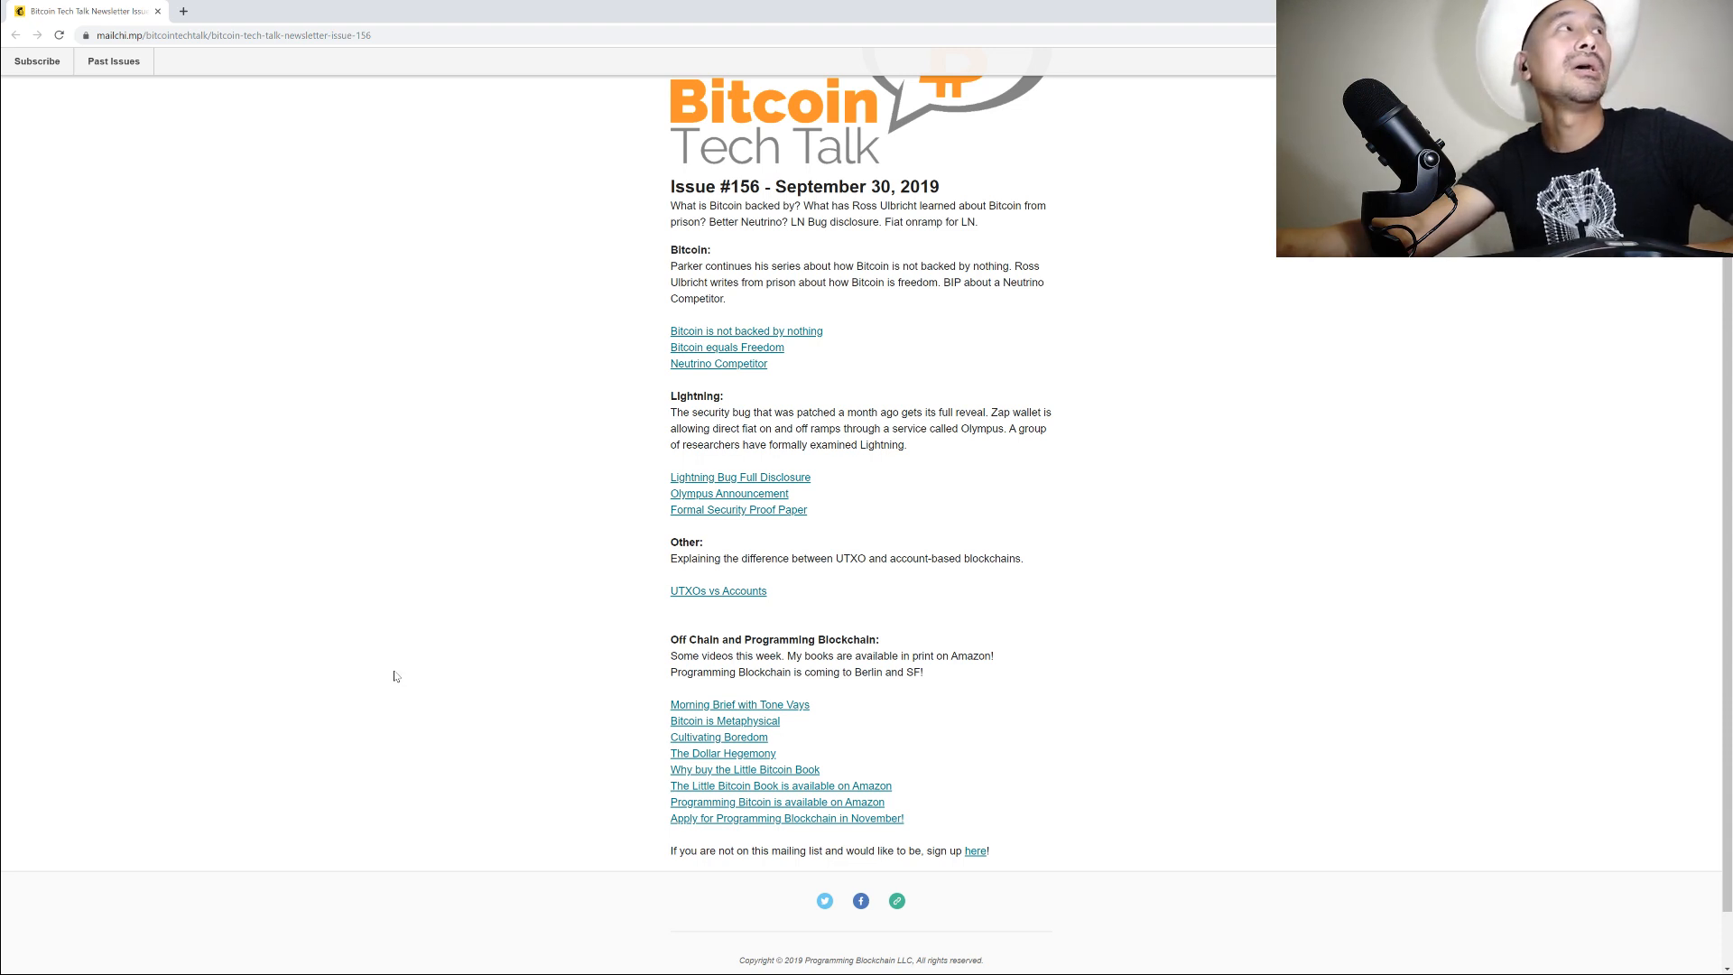
mouse_move(462, 482)
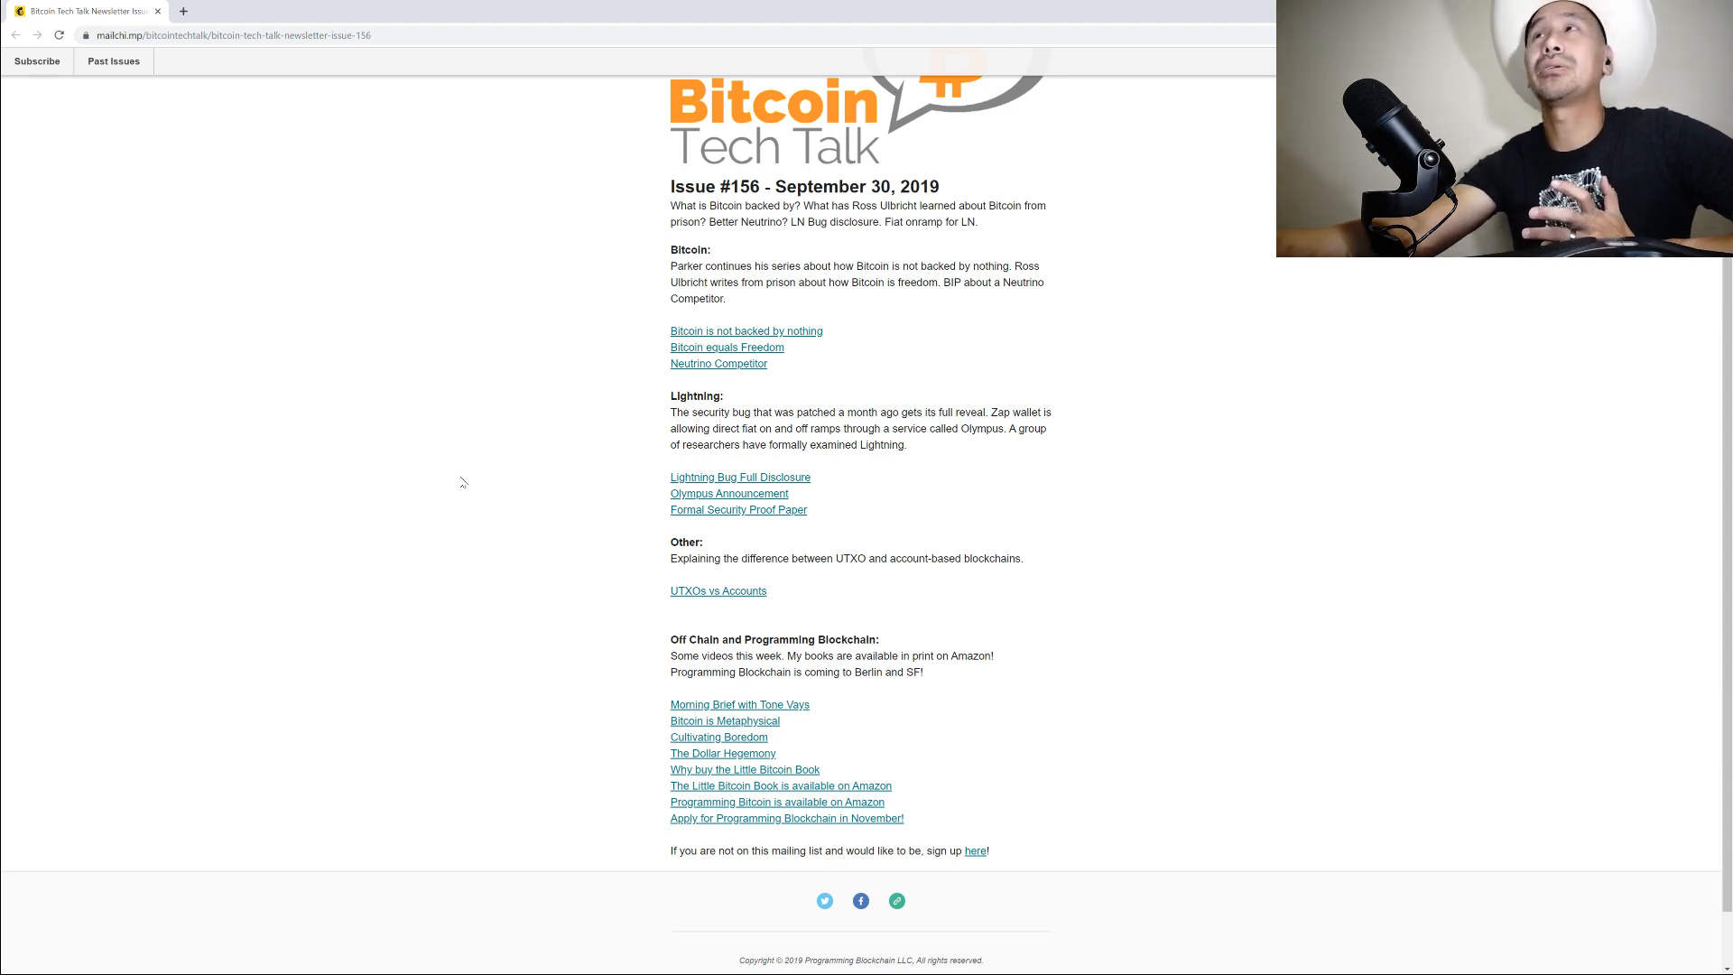